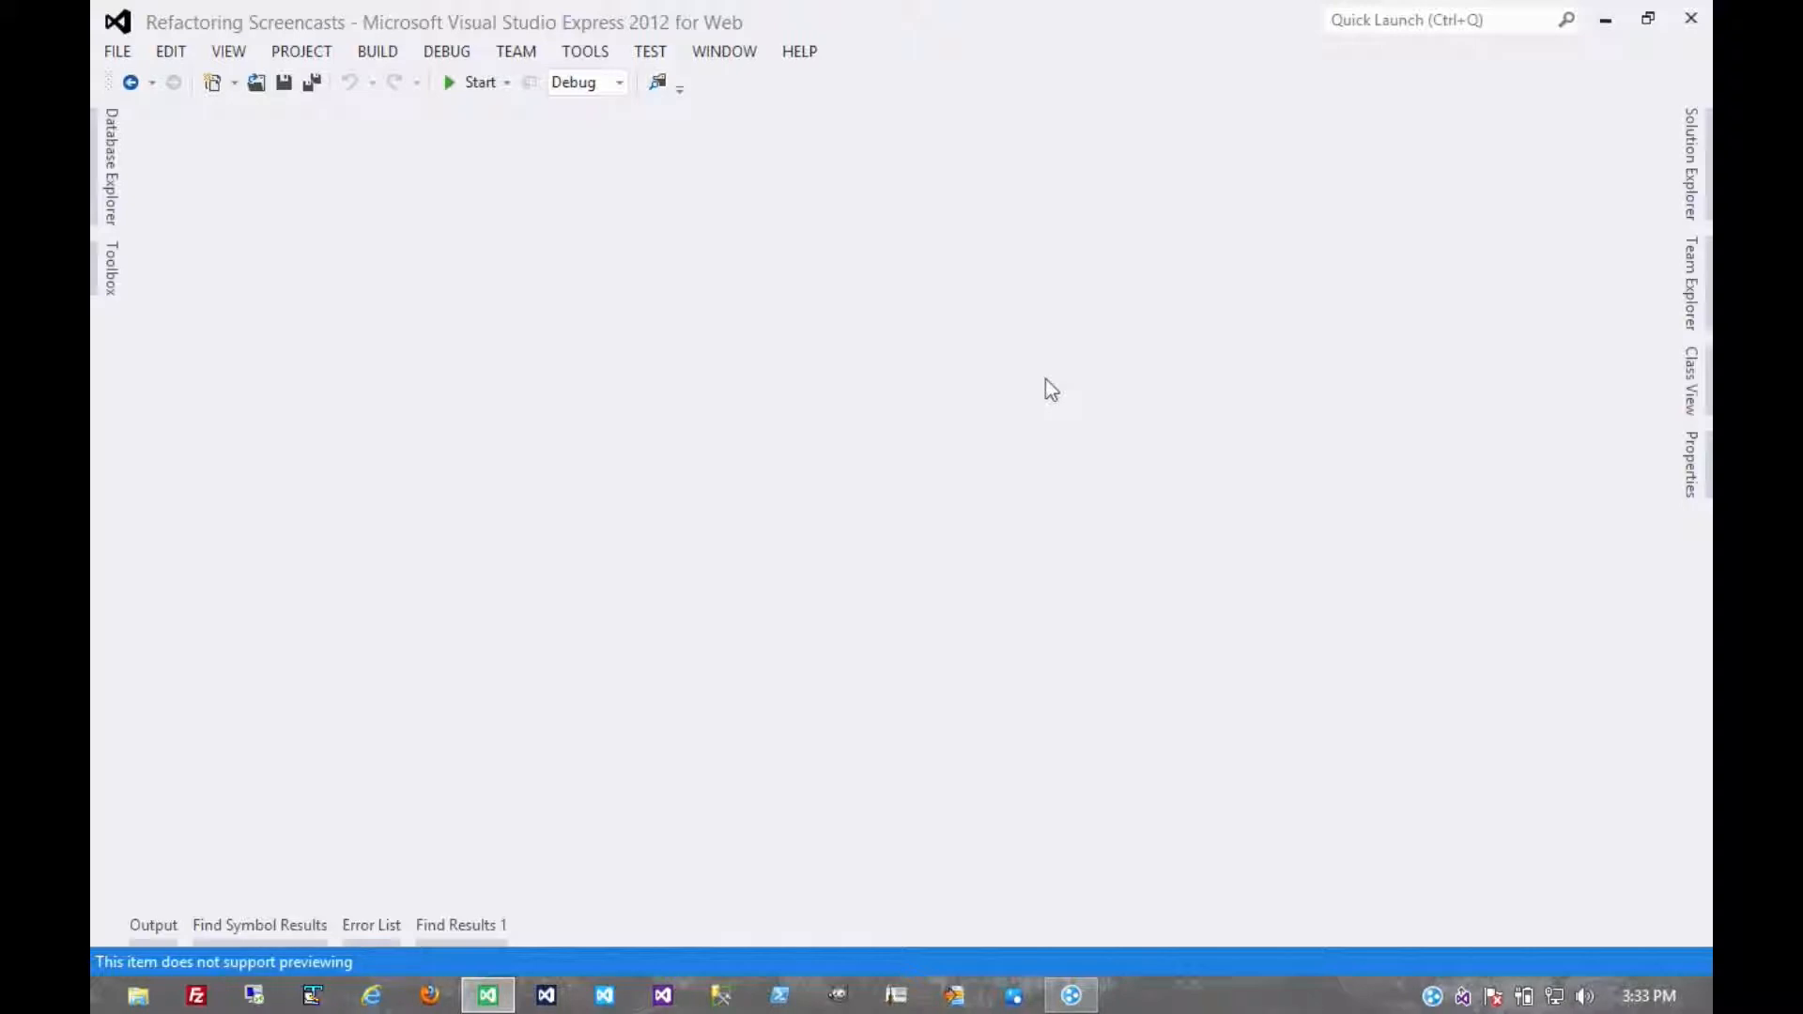
- Expand Moving Features Between Objects > Introduce Local Extension in Solution Explorer
{"action": "left_click", "coordinate": [1691, 173]}
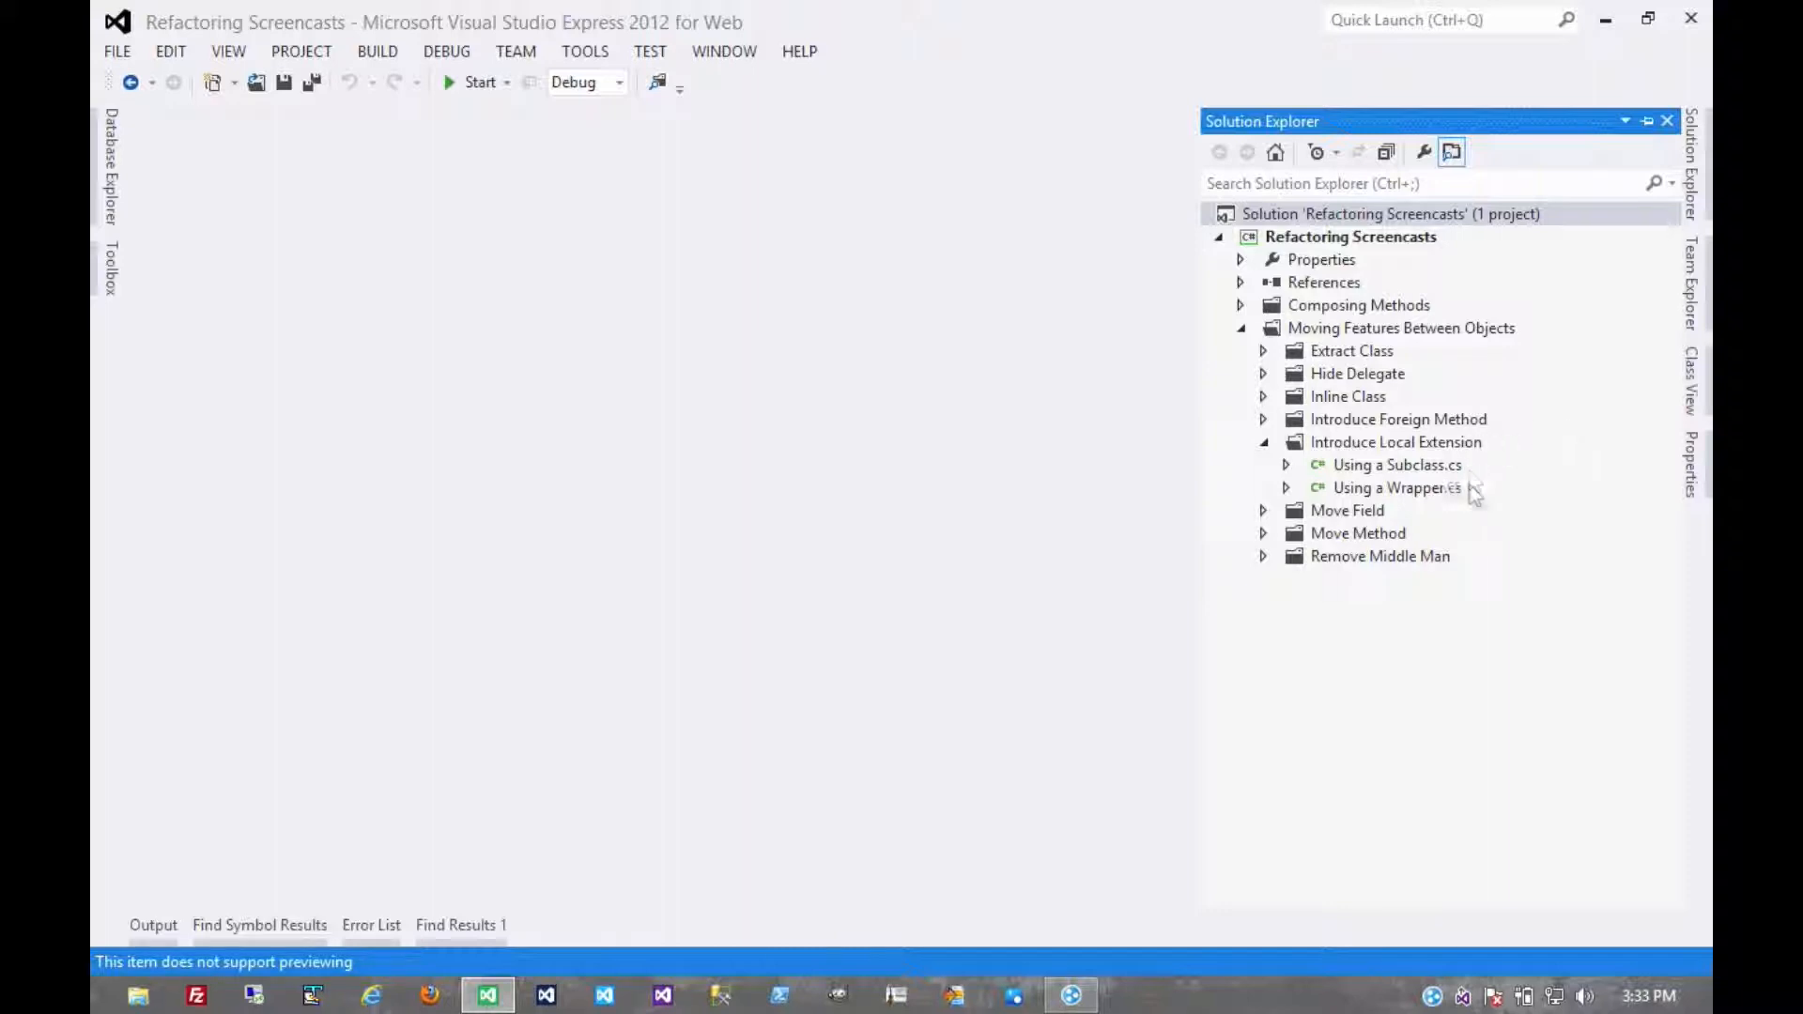
{"action": "mouse_move", "coordinate": [1478, 476]}
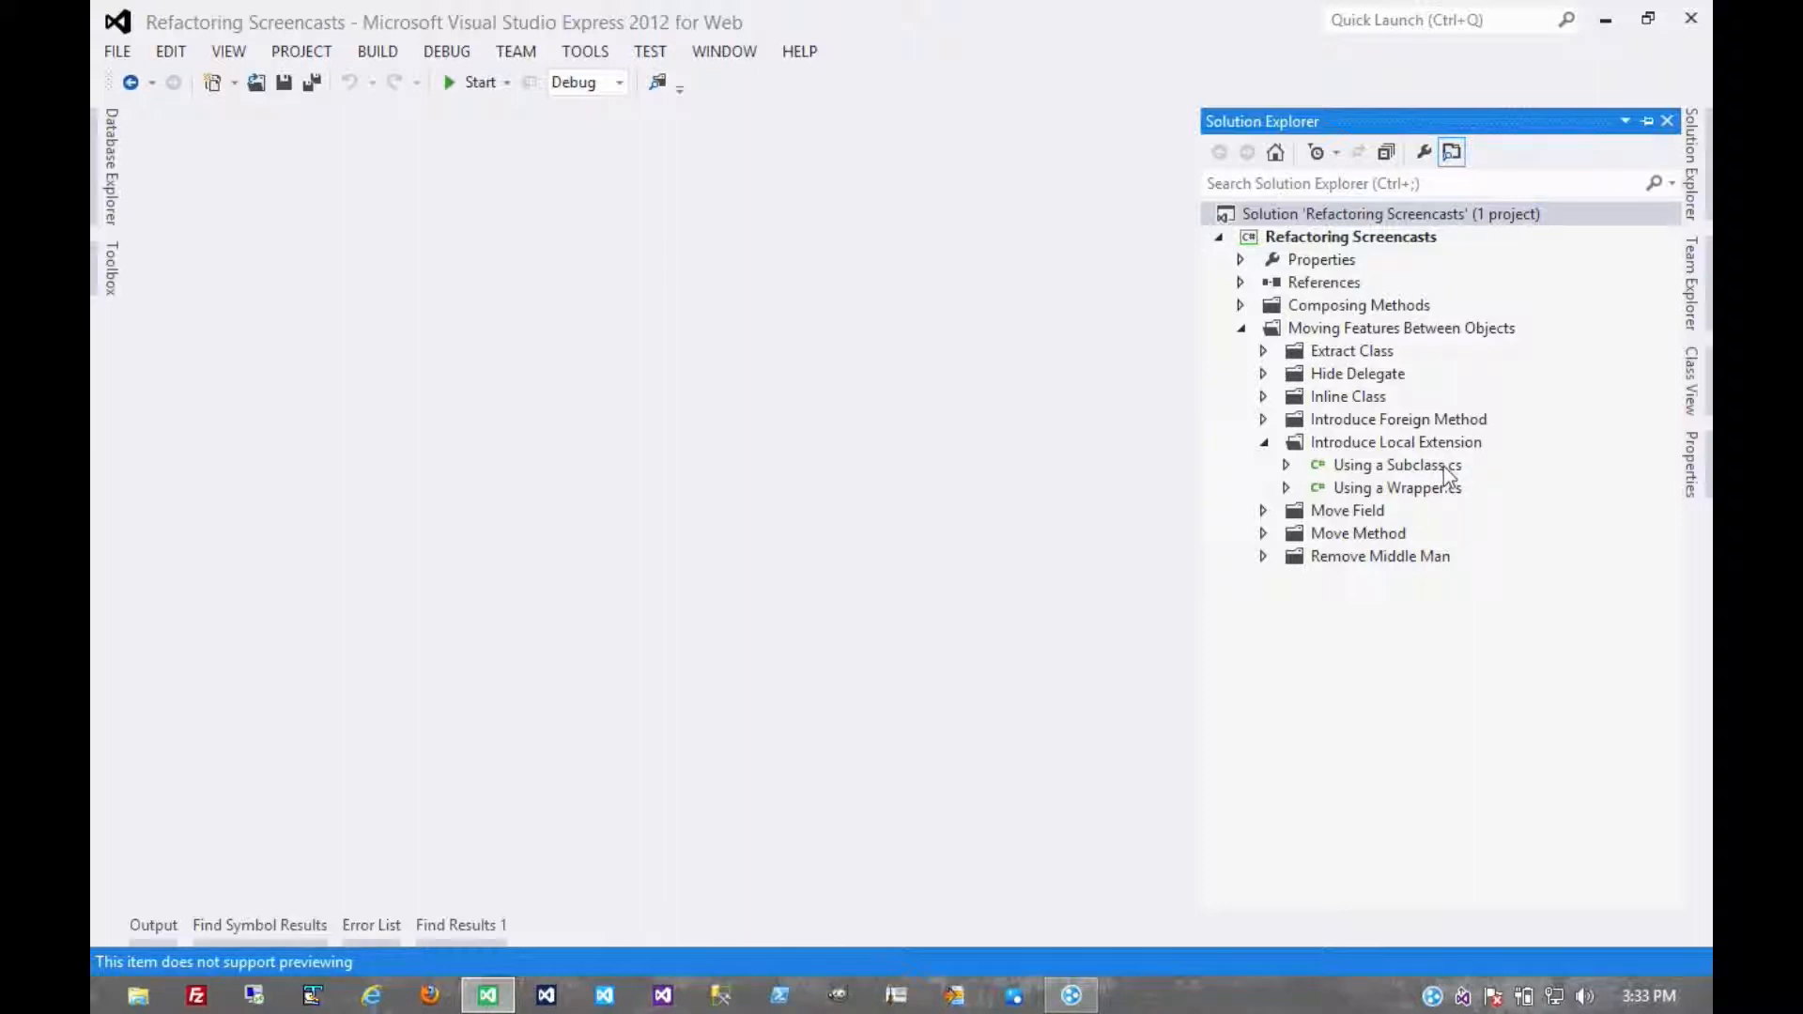
- Open Using a Subclass.cs from Solution Explorer
{"action": "double_click", "coordinate": [1398, 465]}
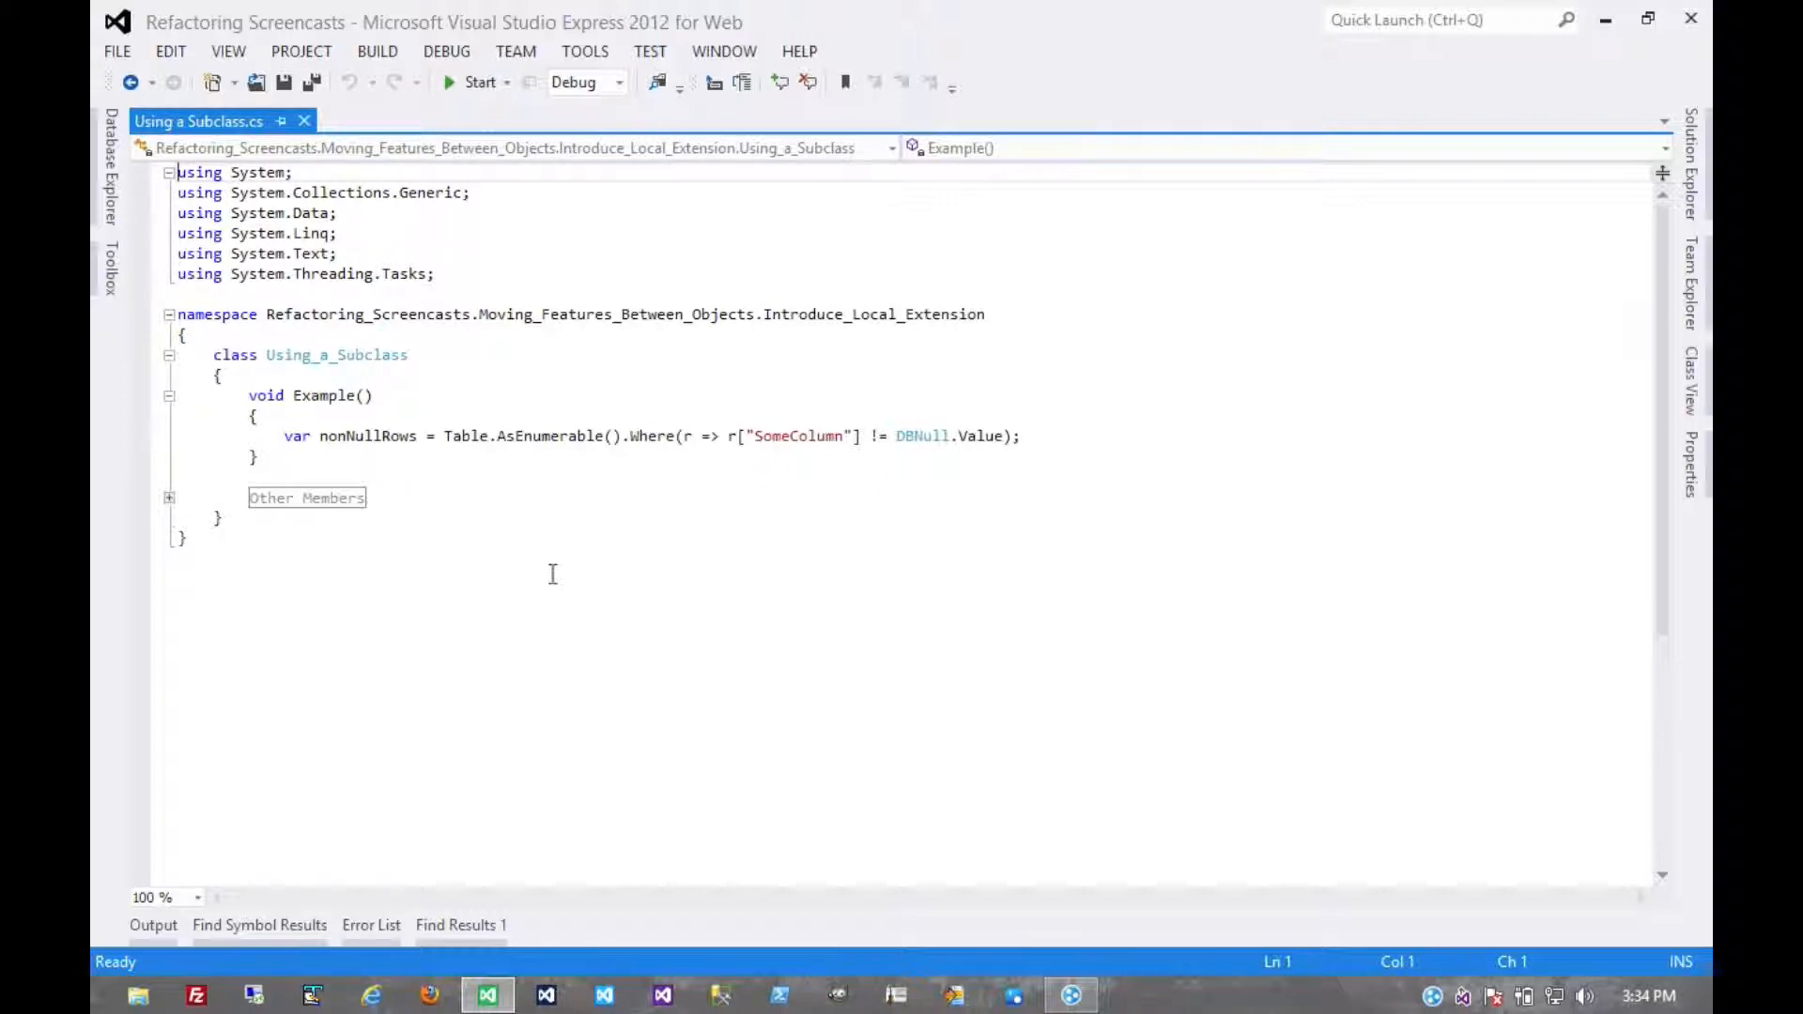
{"action": "mouse_move", "coordinate": [517, 543]}
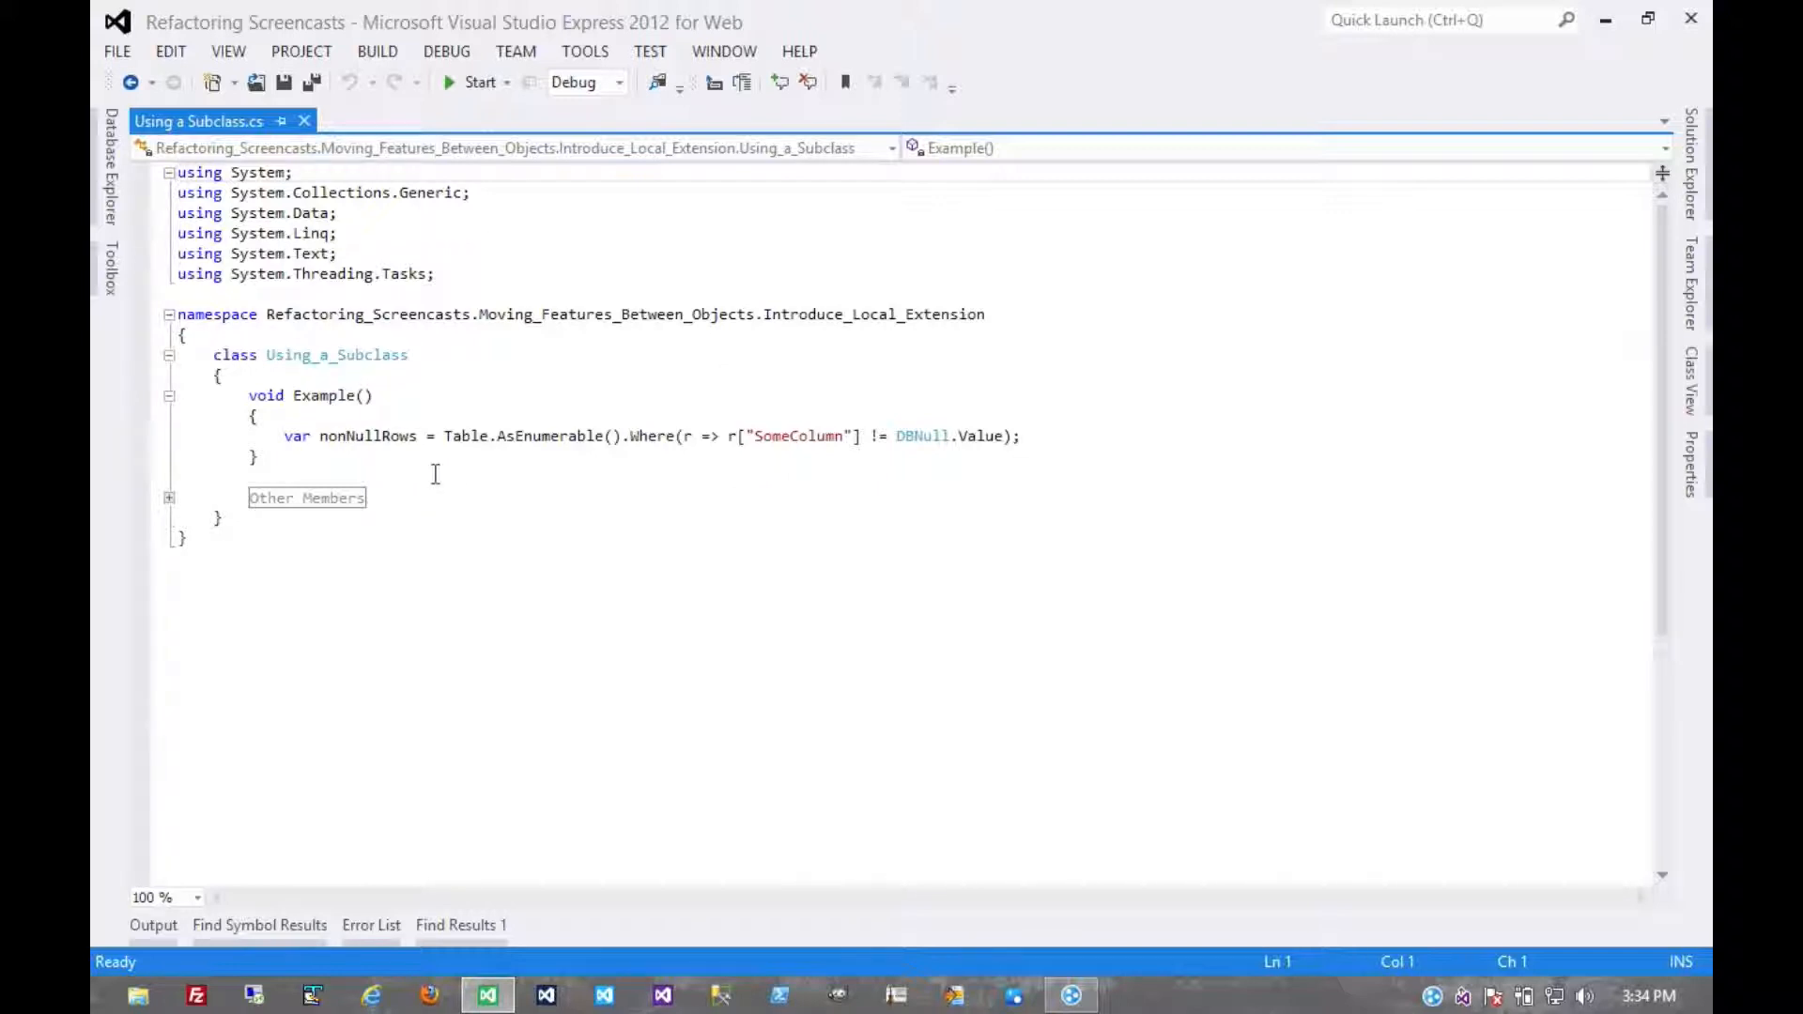
{"action": "mouse_move", "coordinate": [455, 456]}
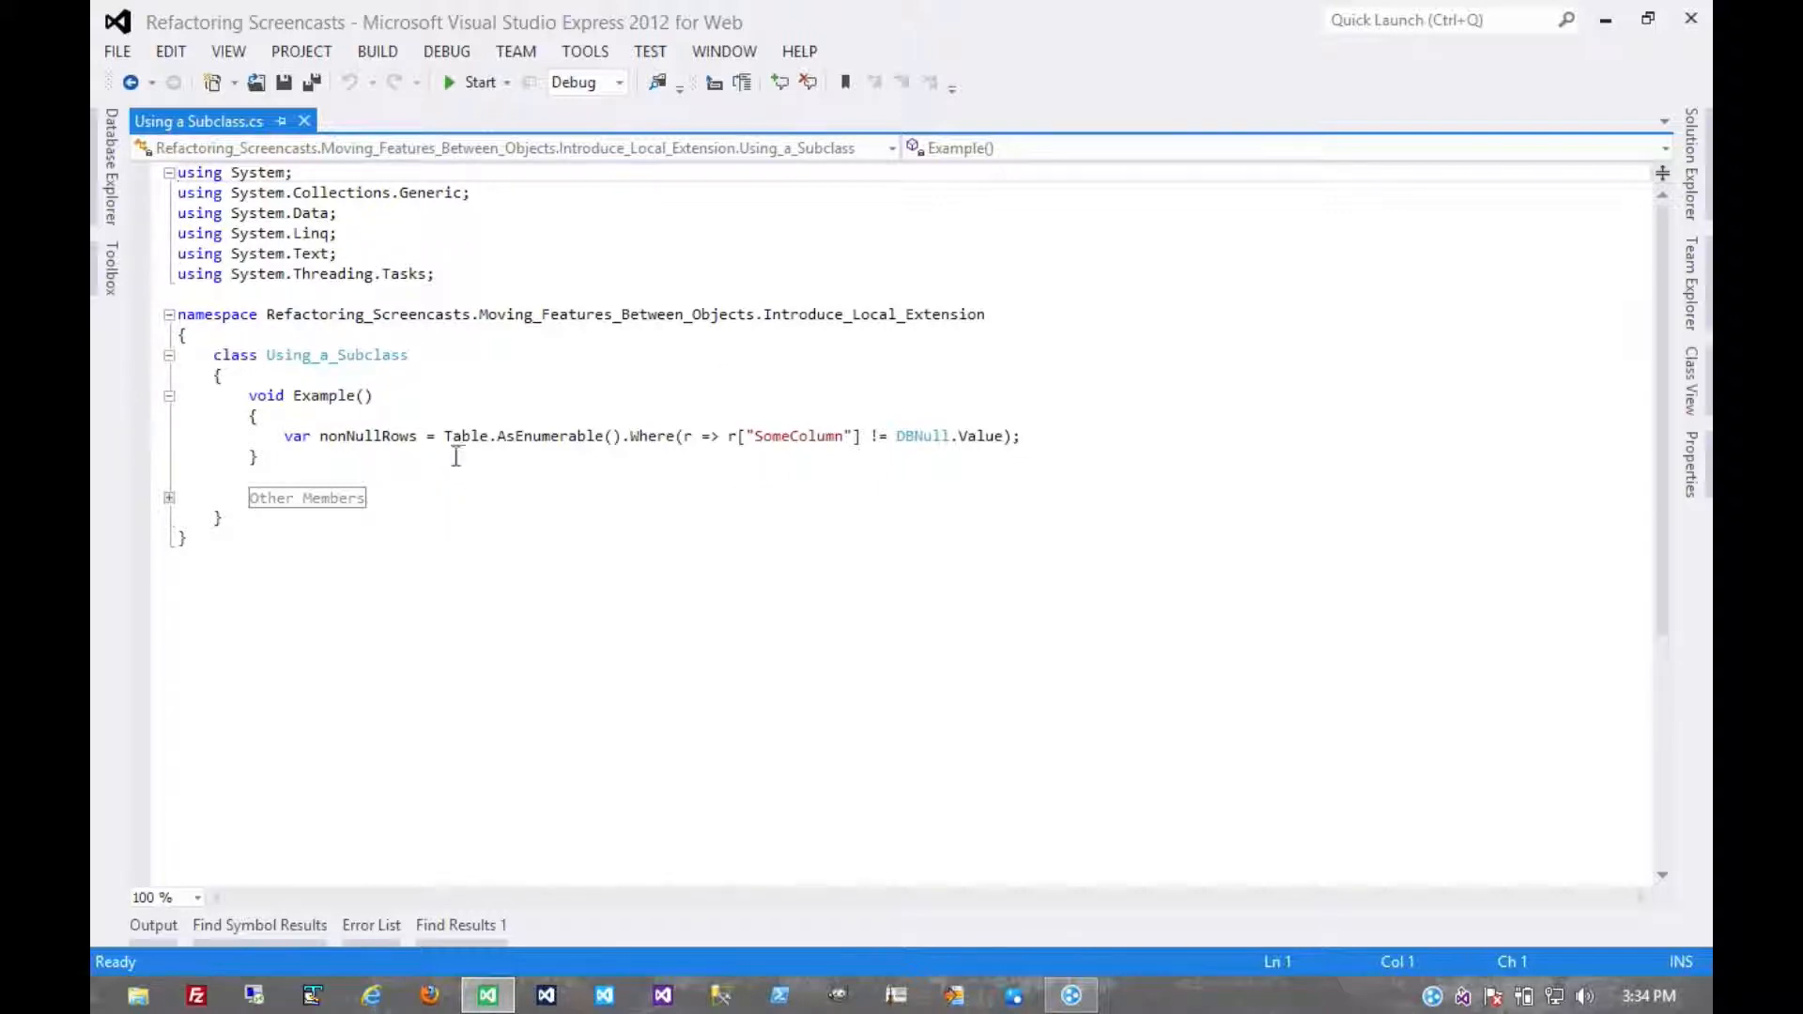
{"action": "mouse_move", "coordinate": [477, 522]}
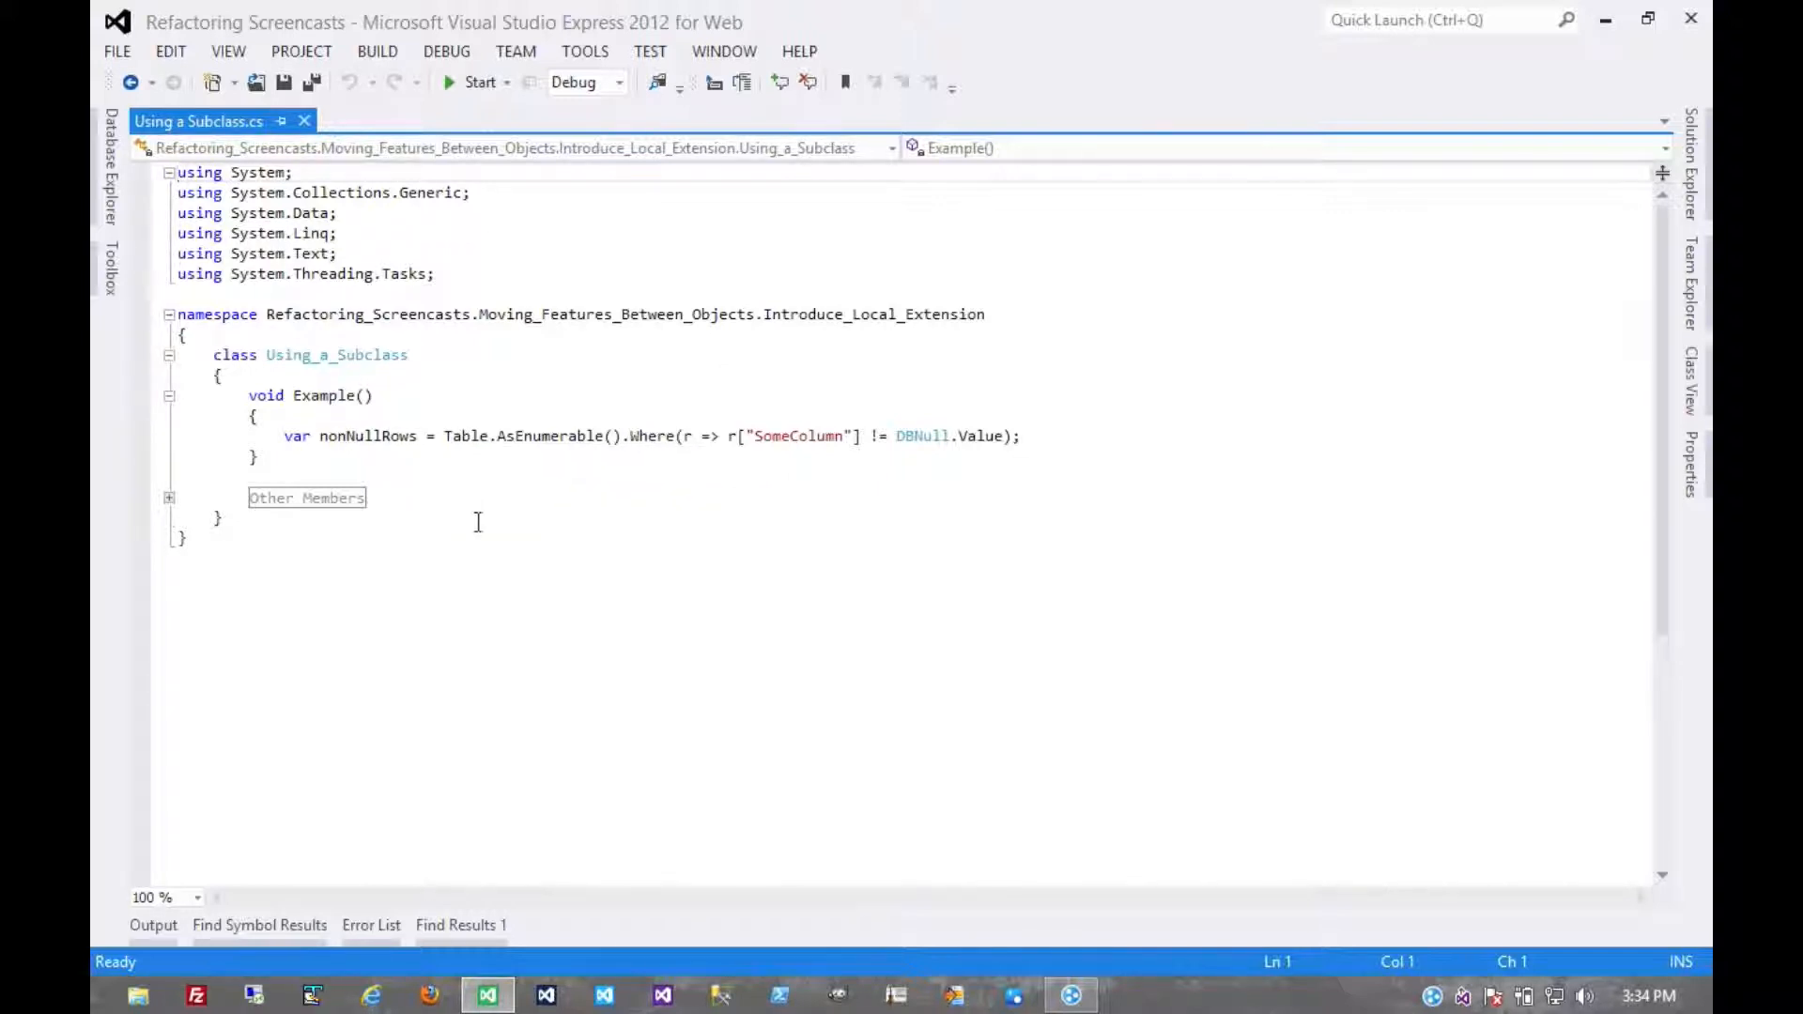
{"action": "mouse_move", "coordinate": [466, 466]}
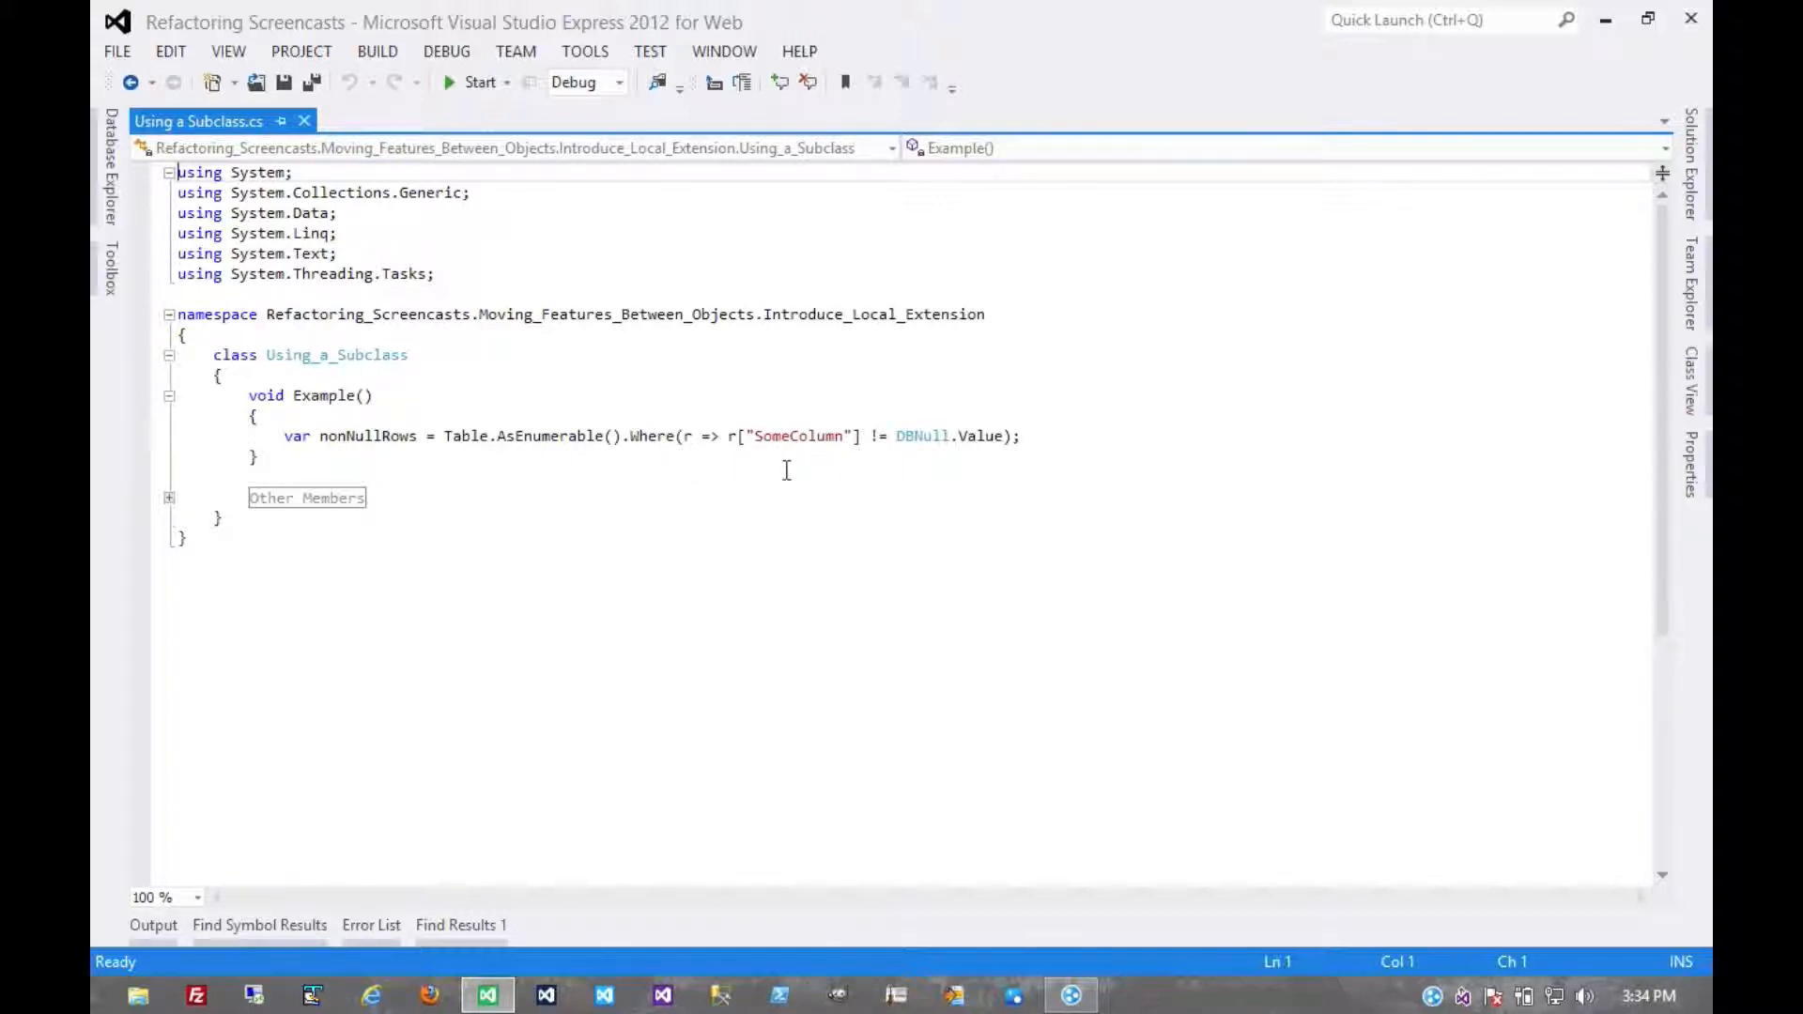
{"action": "mouse_move", "coordinate": [963, 464]}
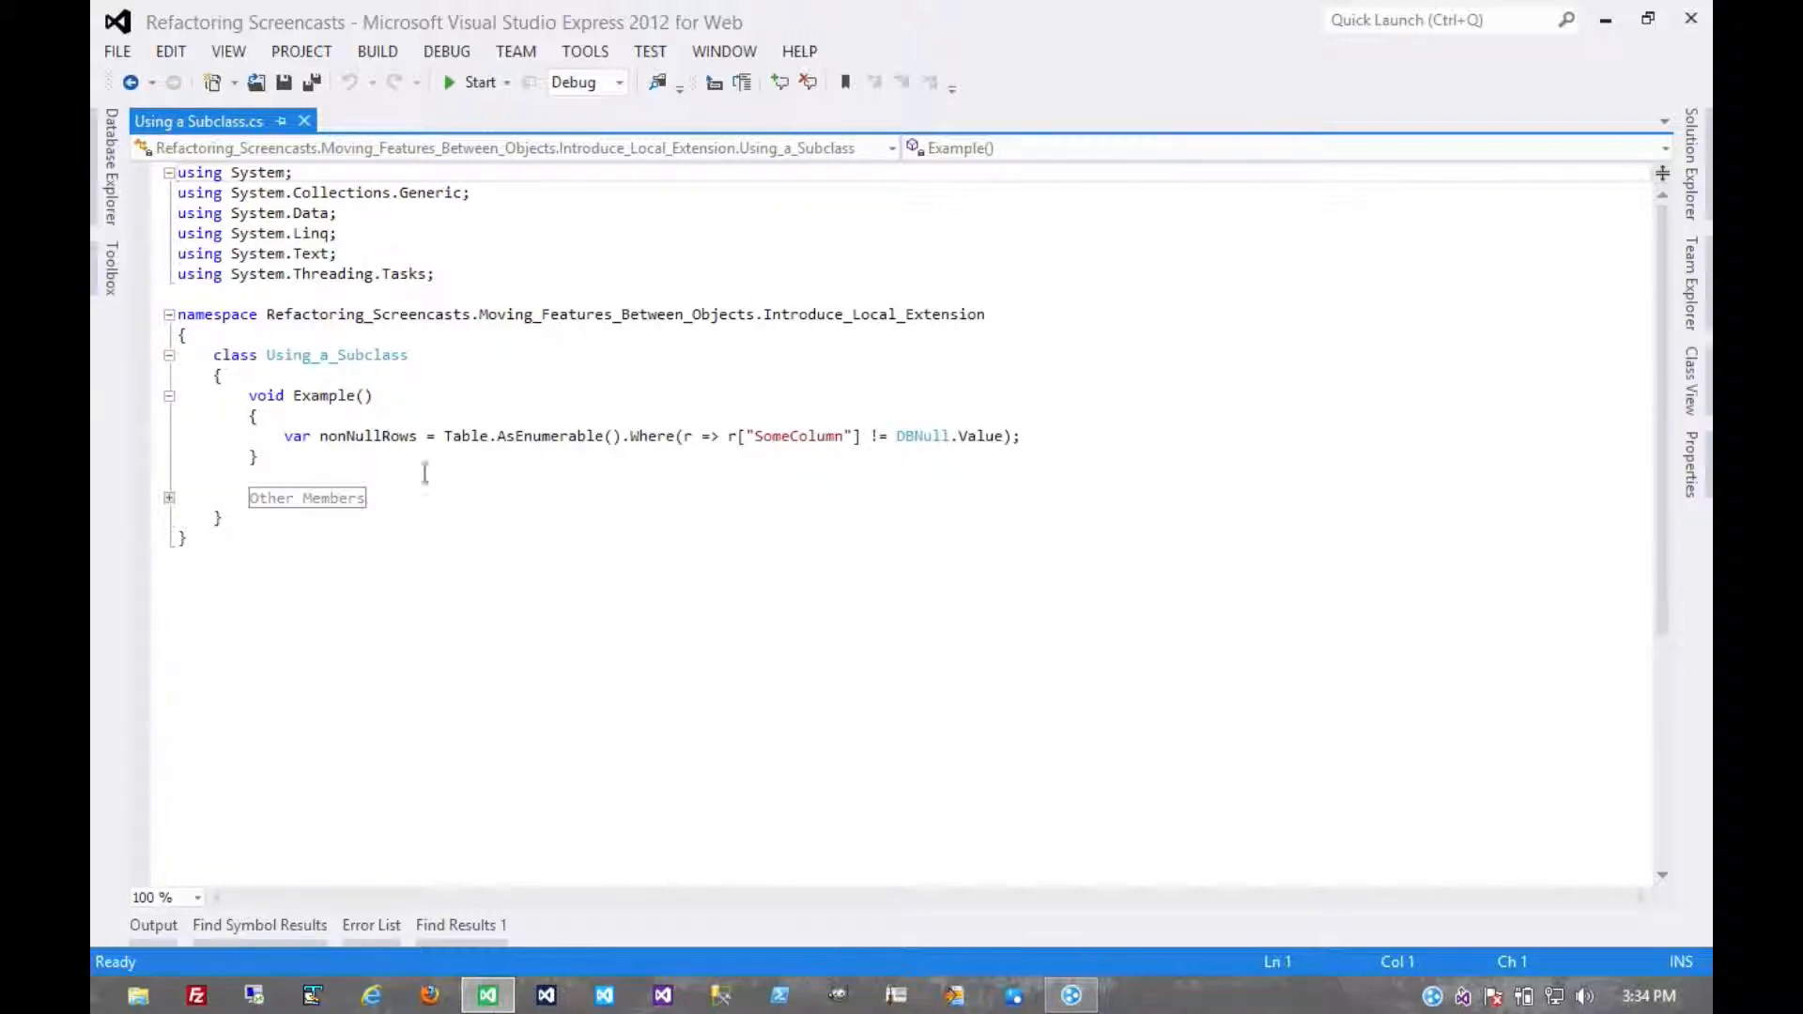
{"action": "mouse_move", "coordinate": [1040, 436]}
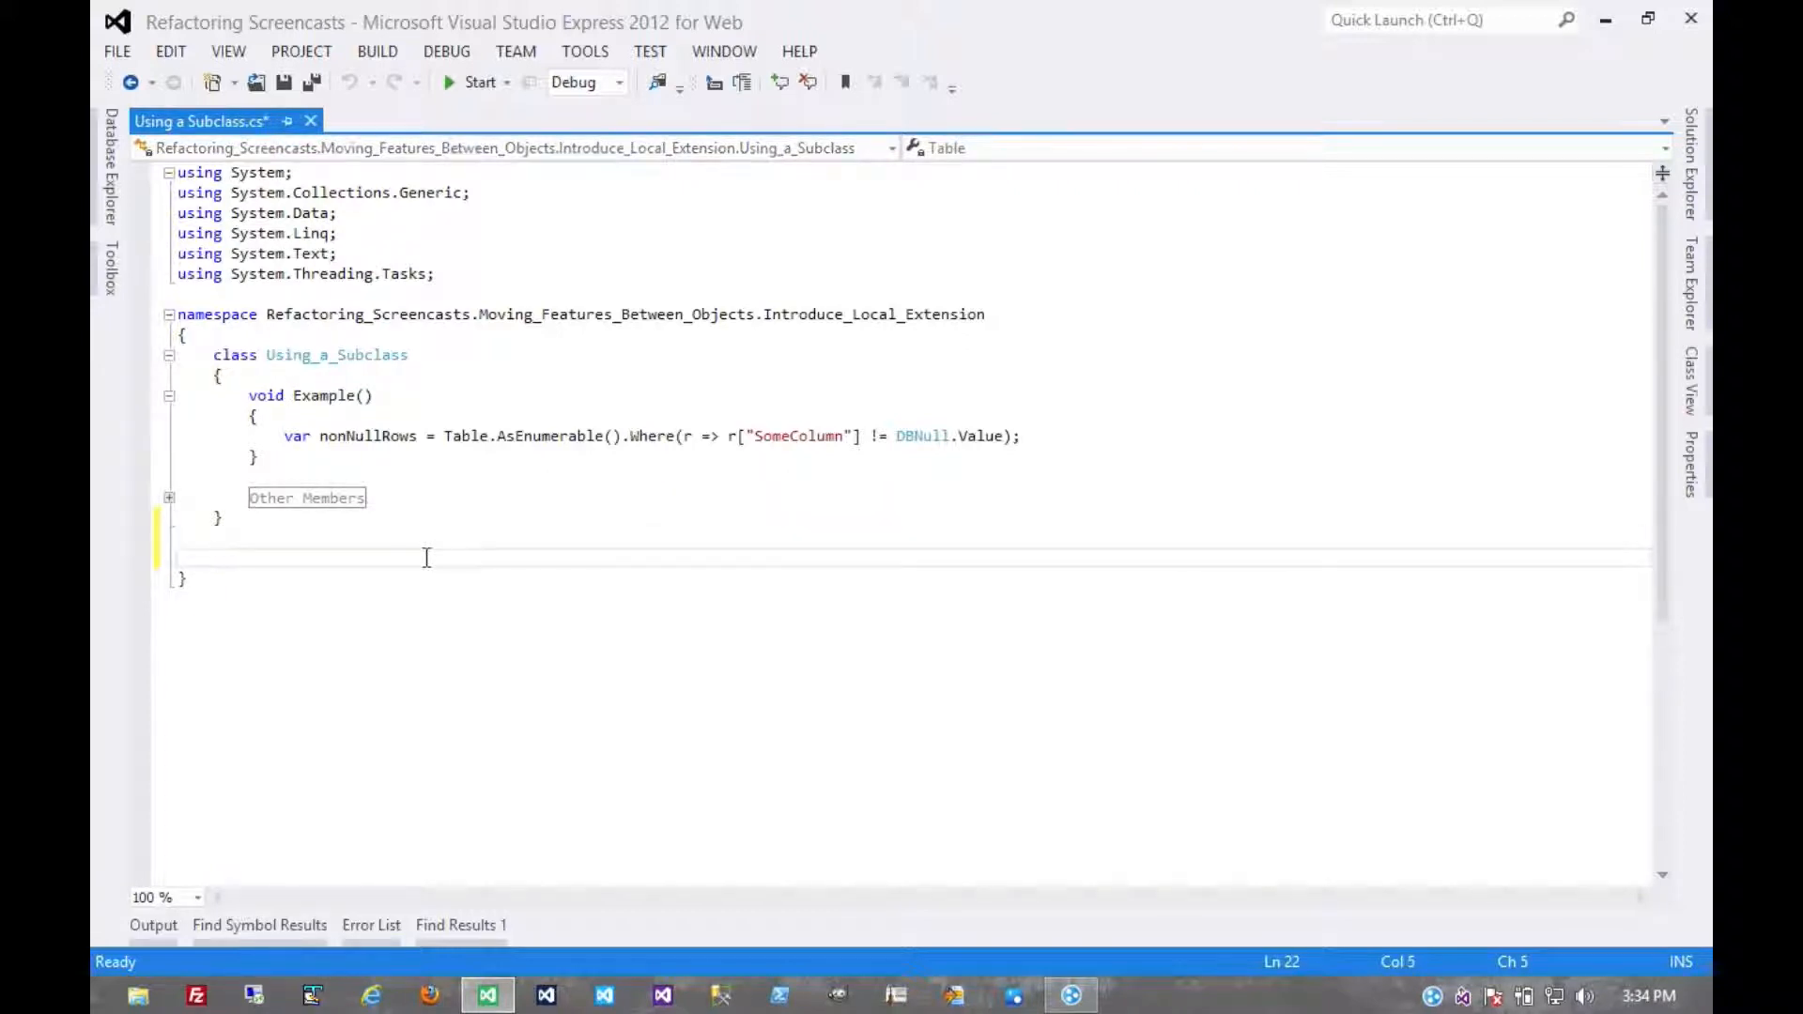
- Declare class SpecialDataTable : DataTable with a public IEnumerable<DataRow> NonNullRows getter
{"action": "type", "text": "class"}
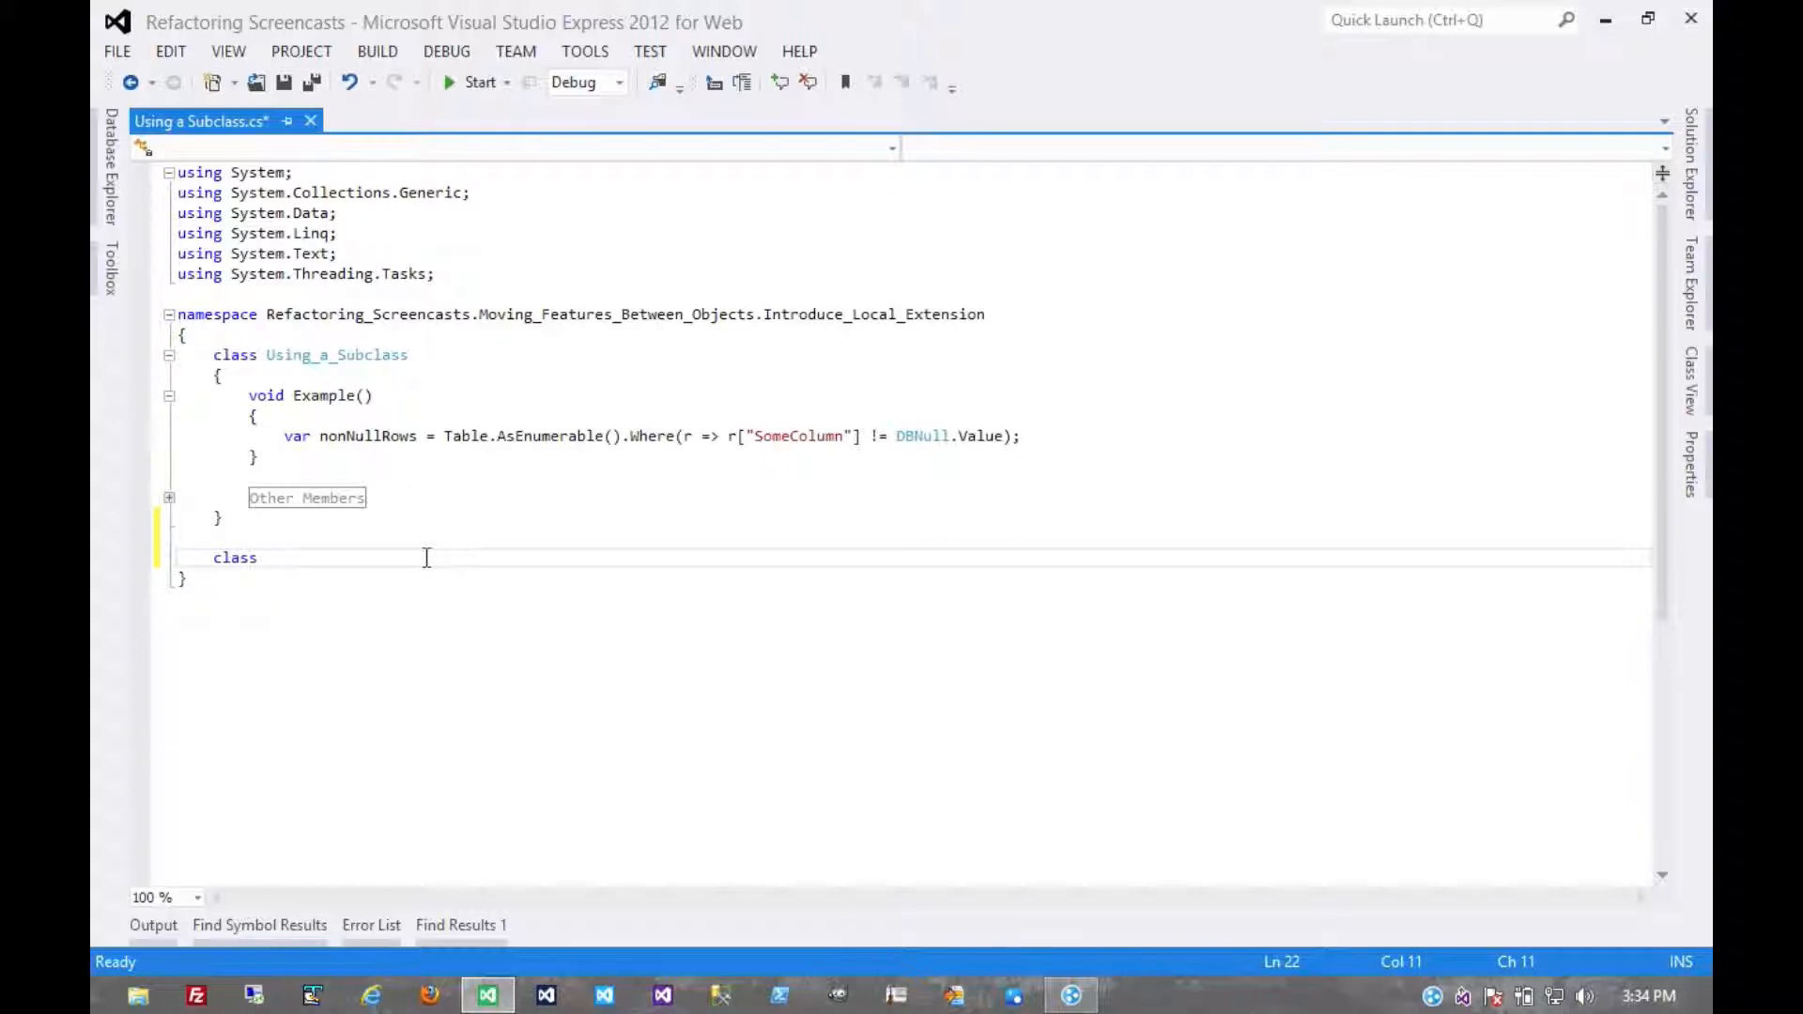
{"action": "type", "text": "SpecialD"}
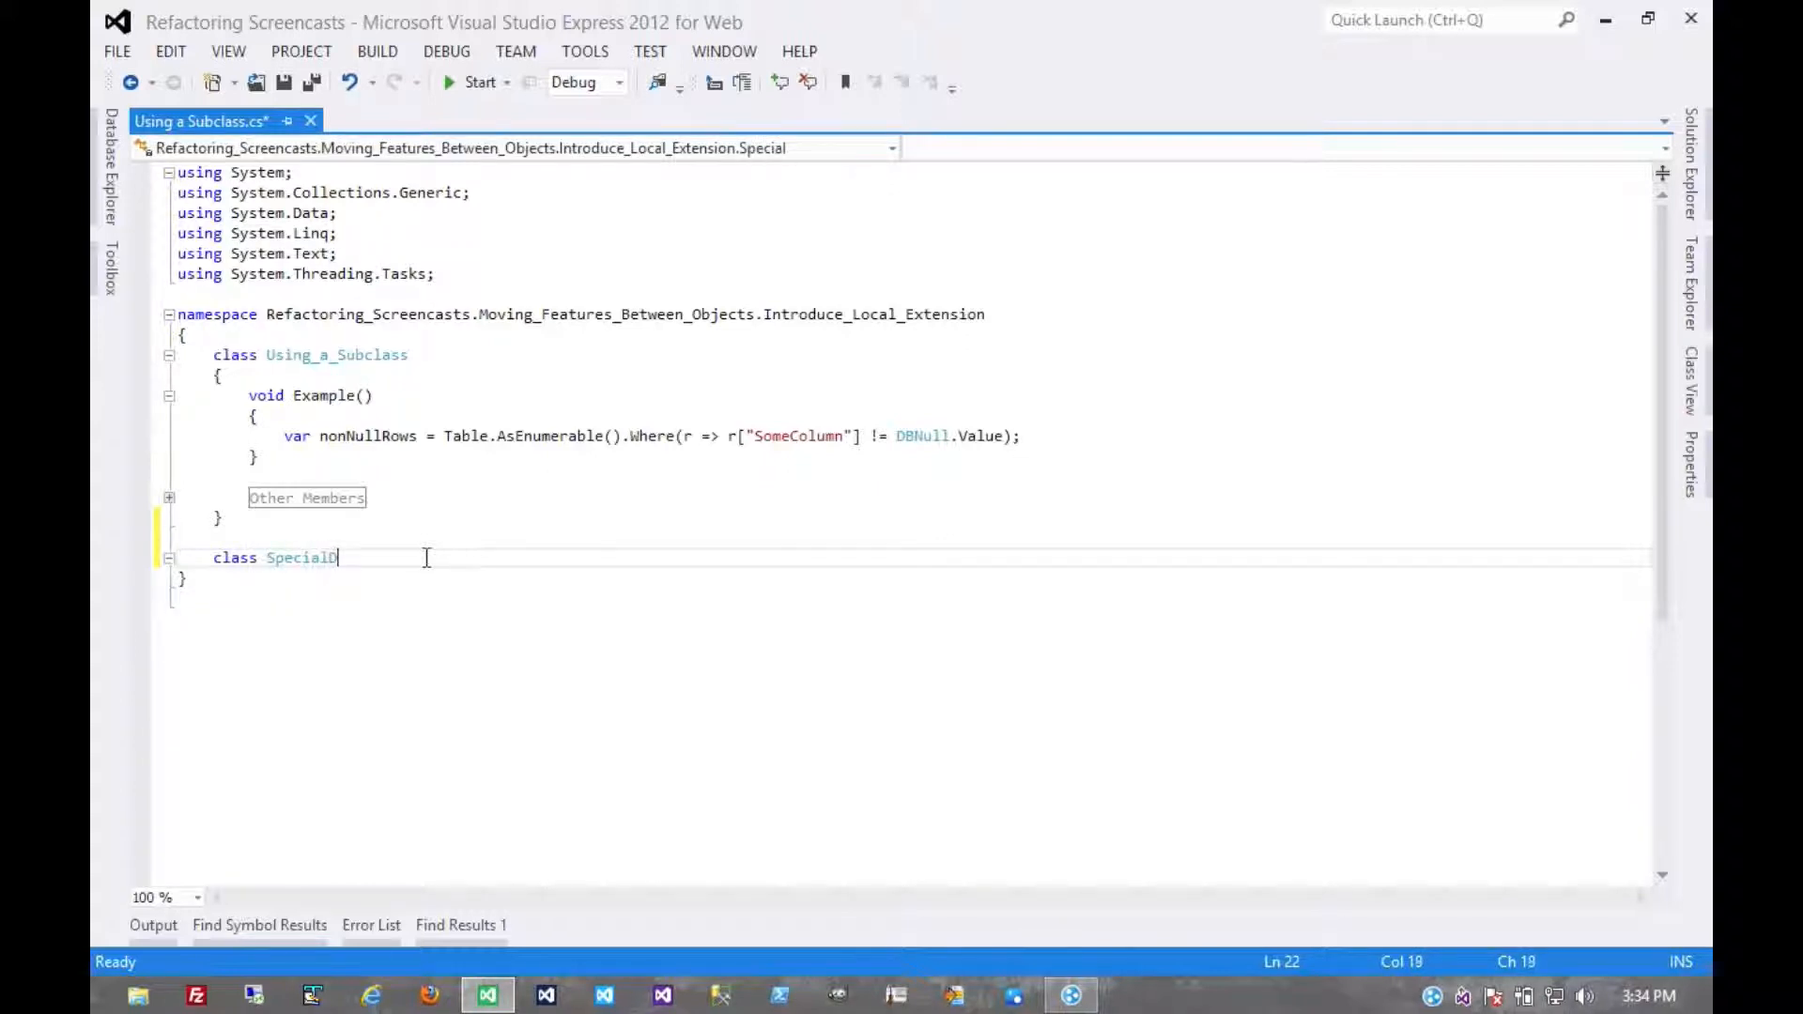
{"action": "type", "text": "ataTable :"}
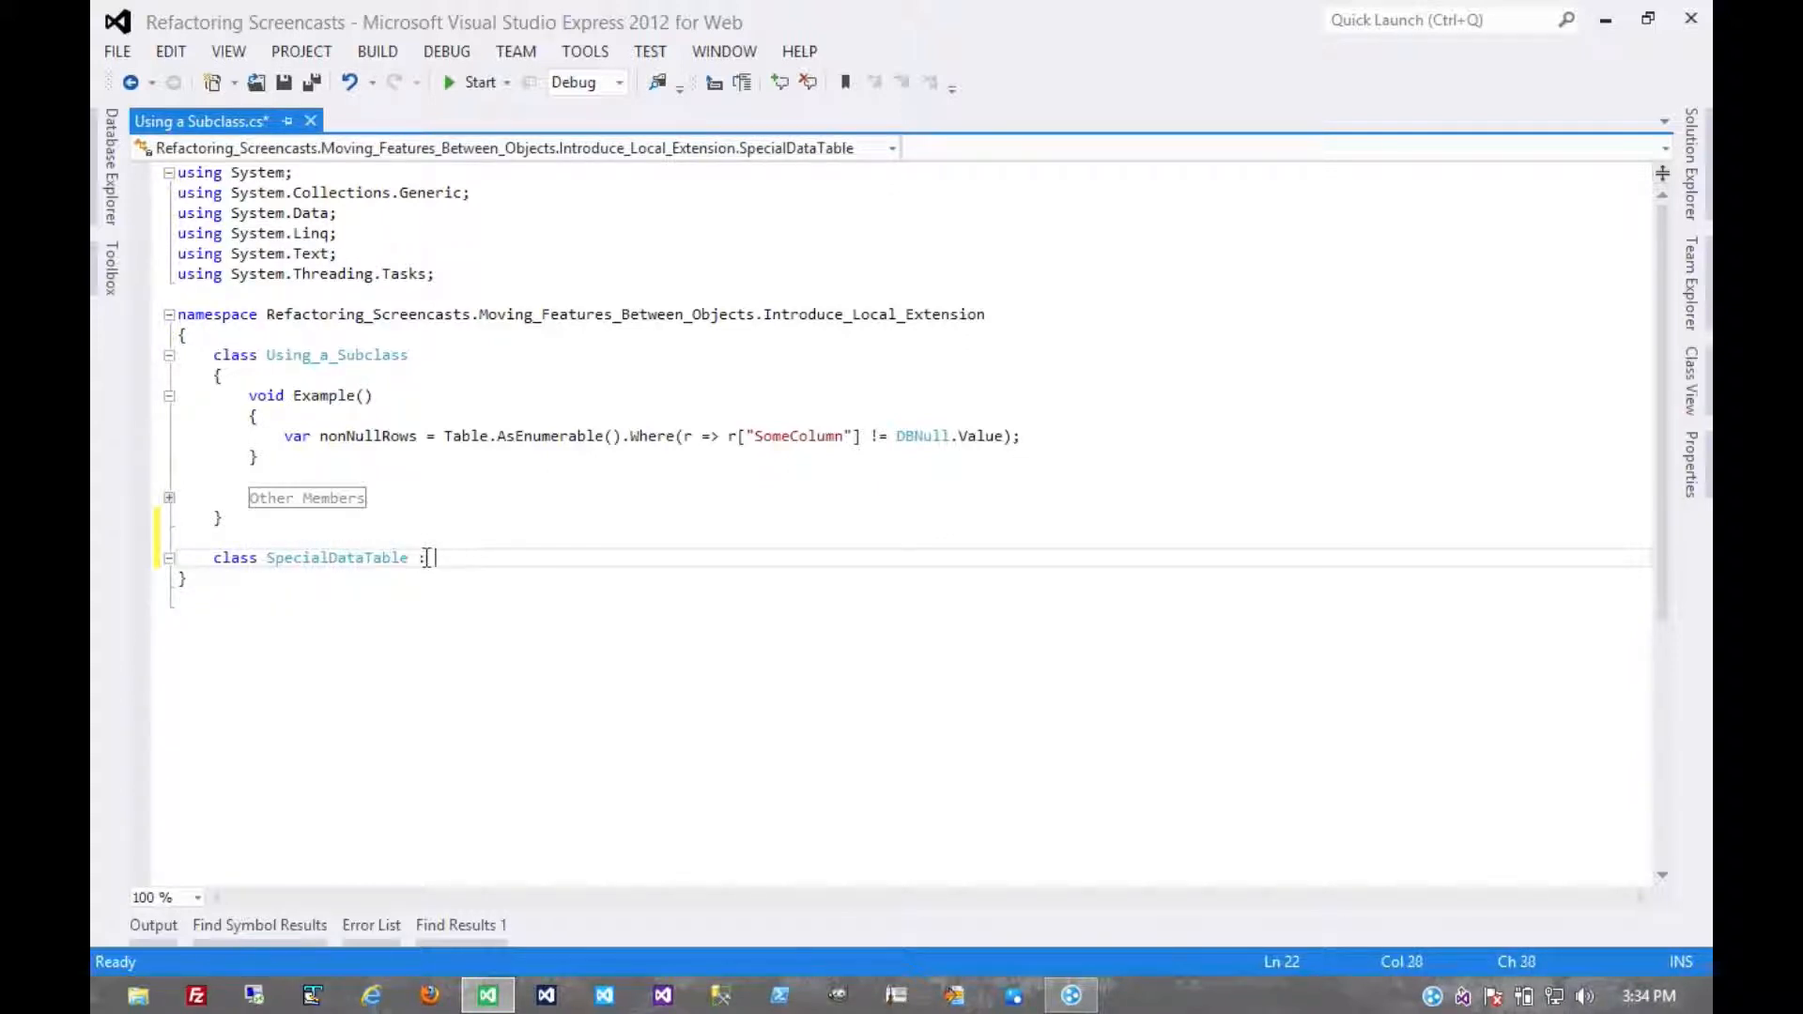
{"action": "type", "text": "DataTable"}
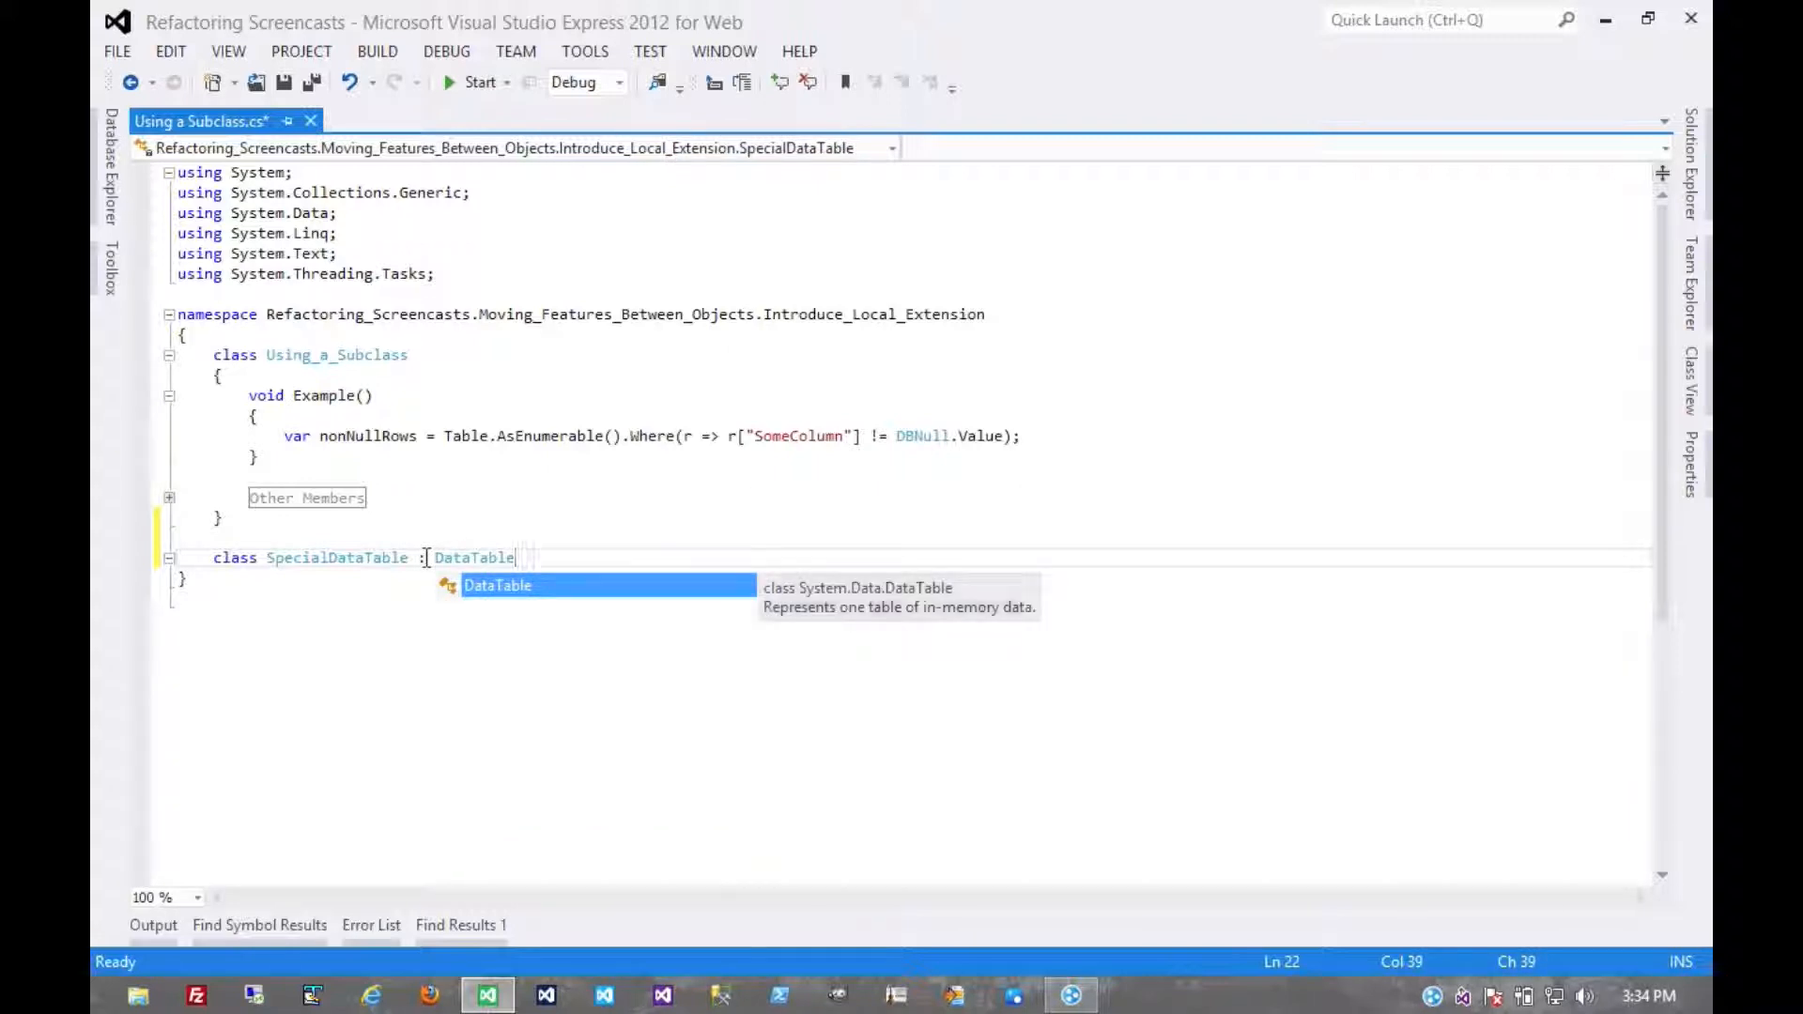
{"action": "key", "text": "Return"}
{"action": "type", "text": "{"}
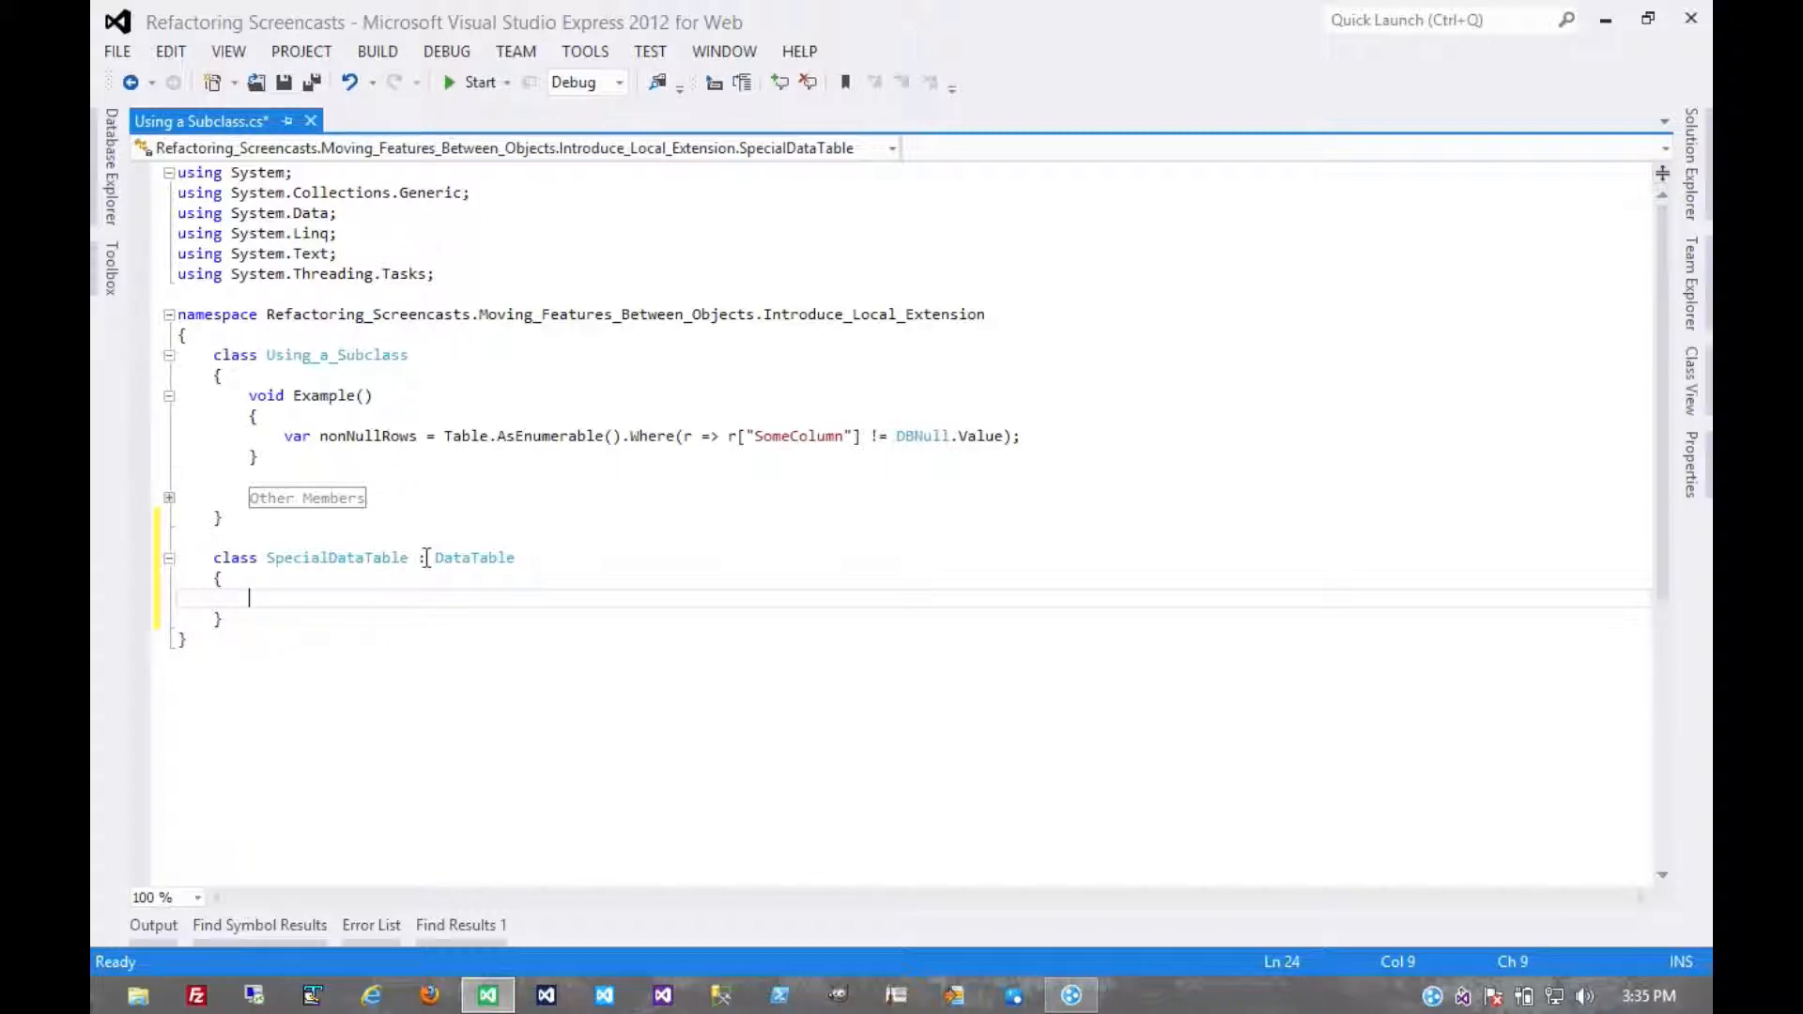
{"action": "type", "text": "public"}
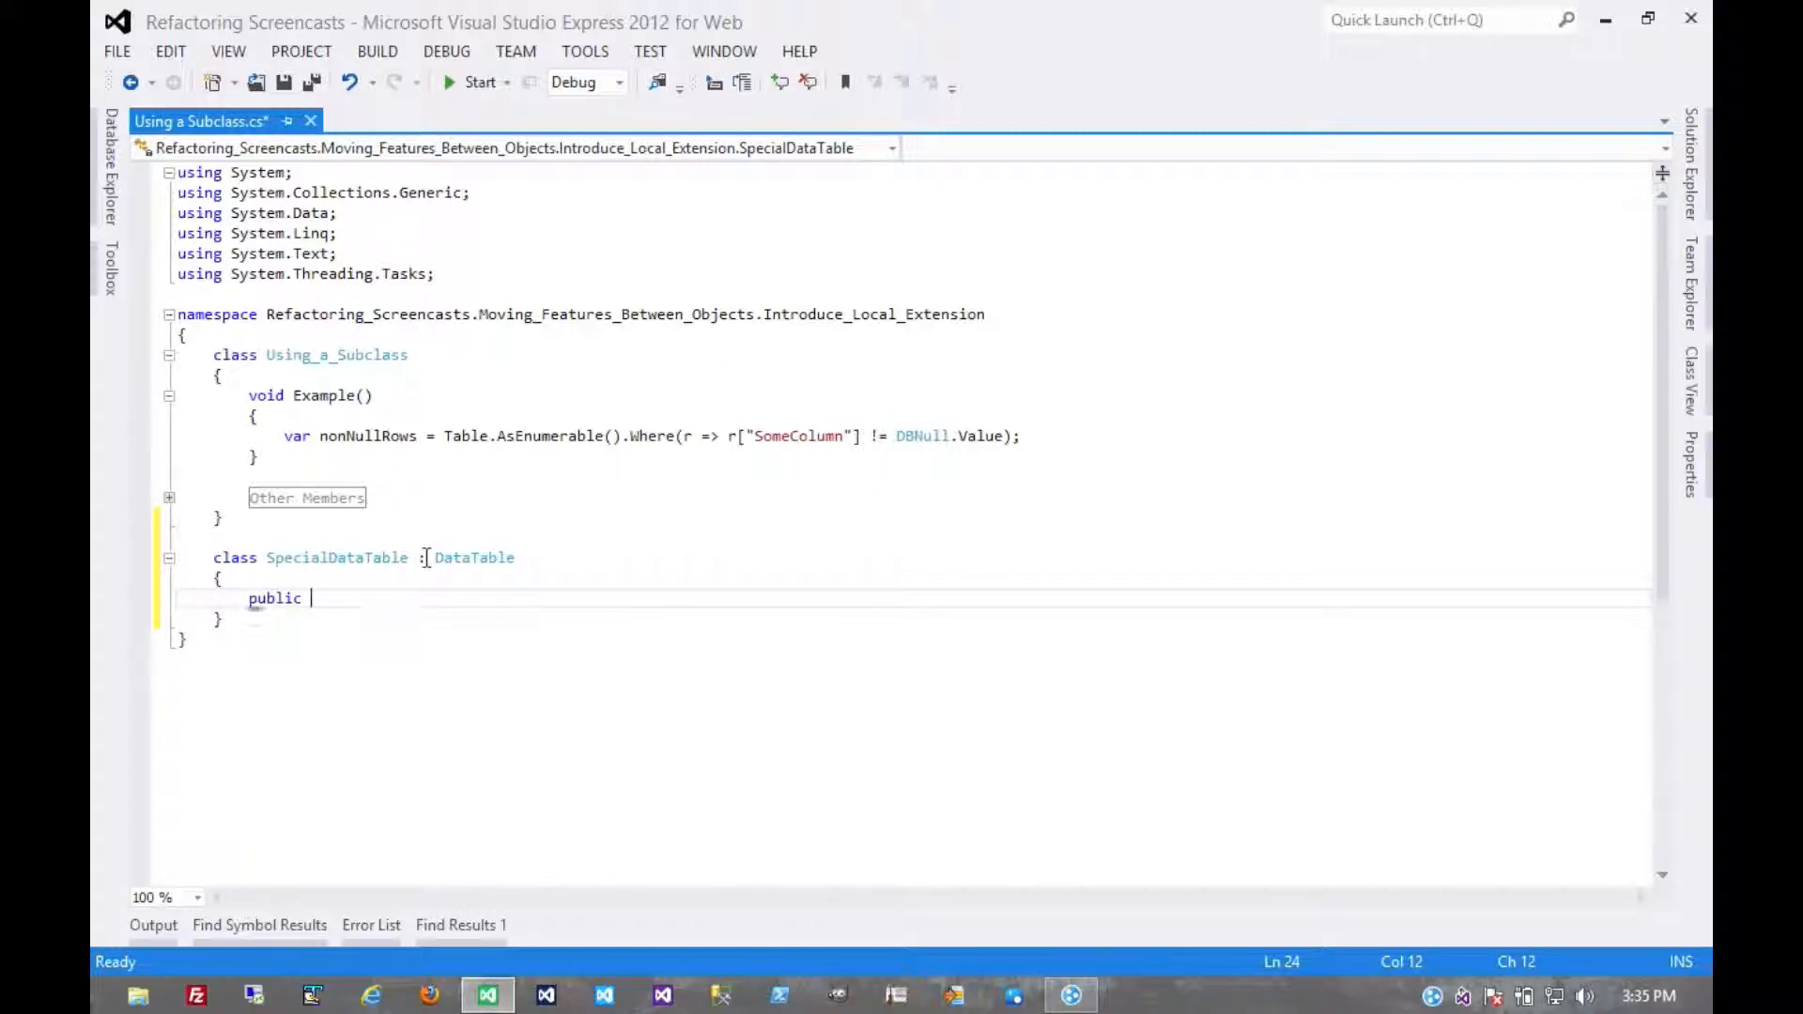
{"action": "mouse_move", "coordinate": [656, 435]}
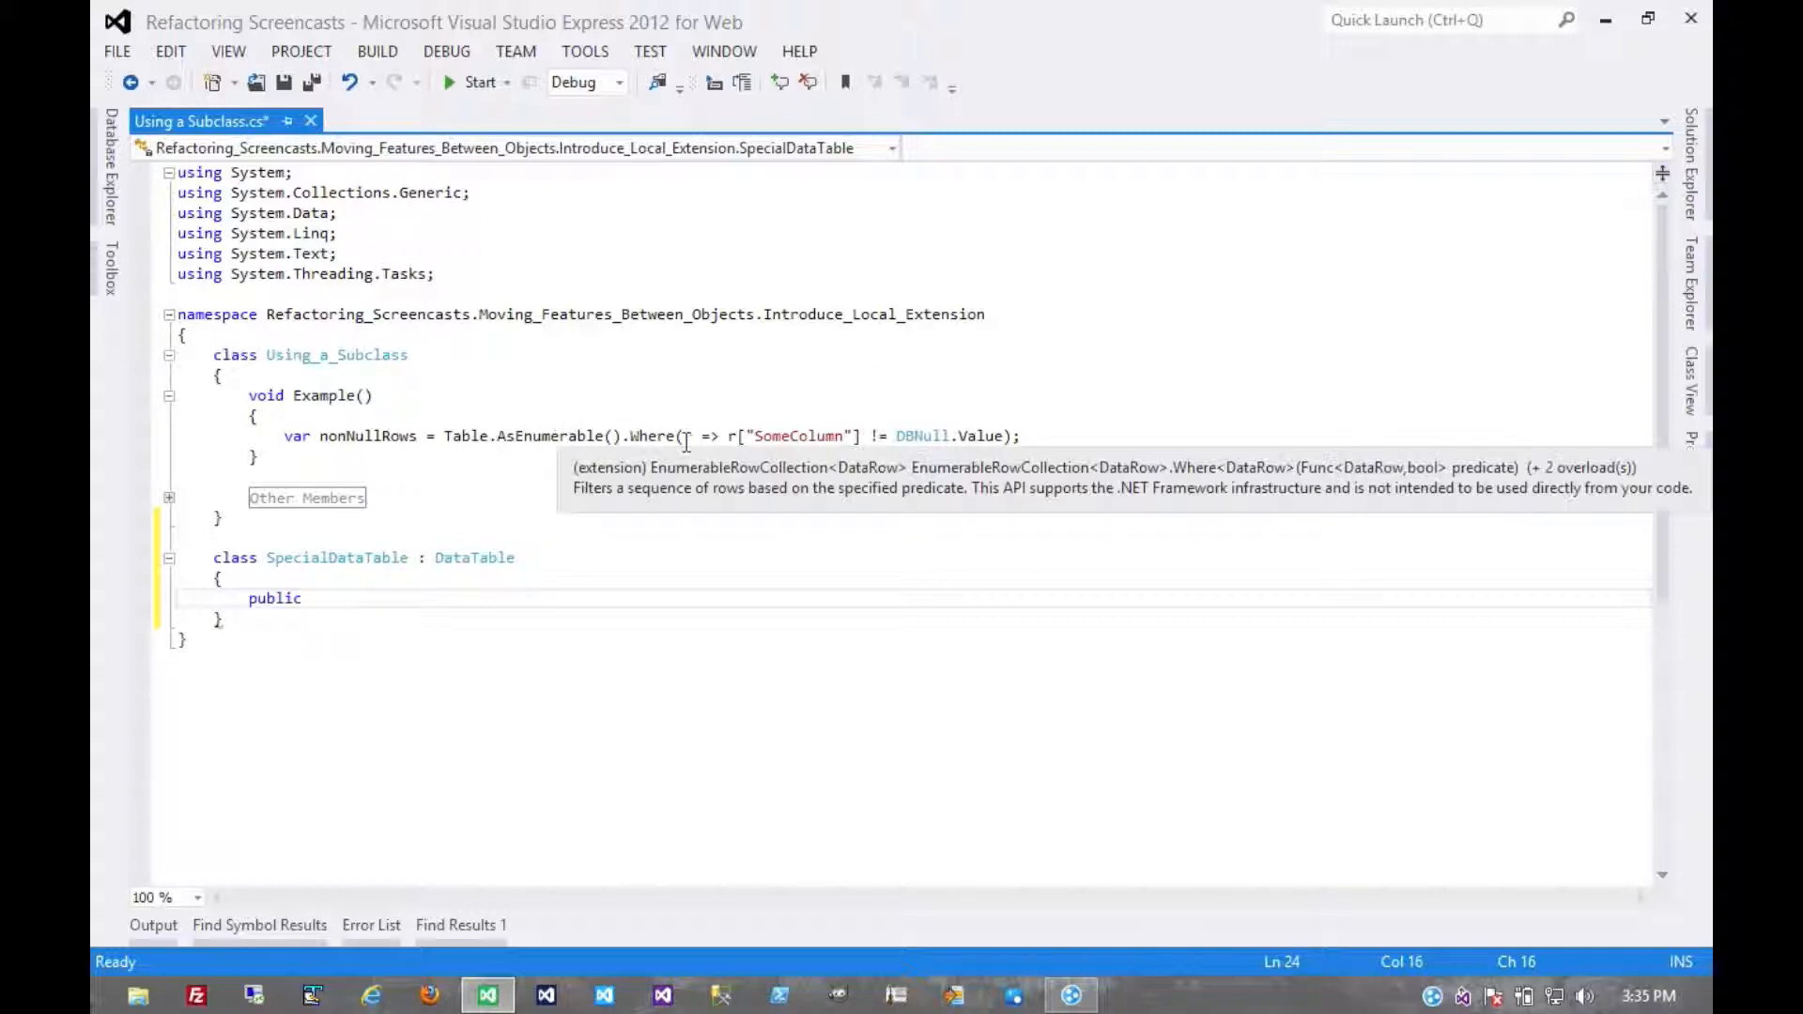
{"action": "type", "text": "IEnumerable<DataRow>"}
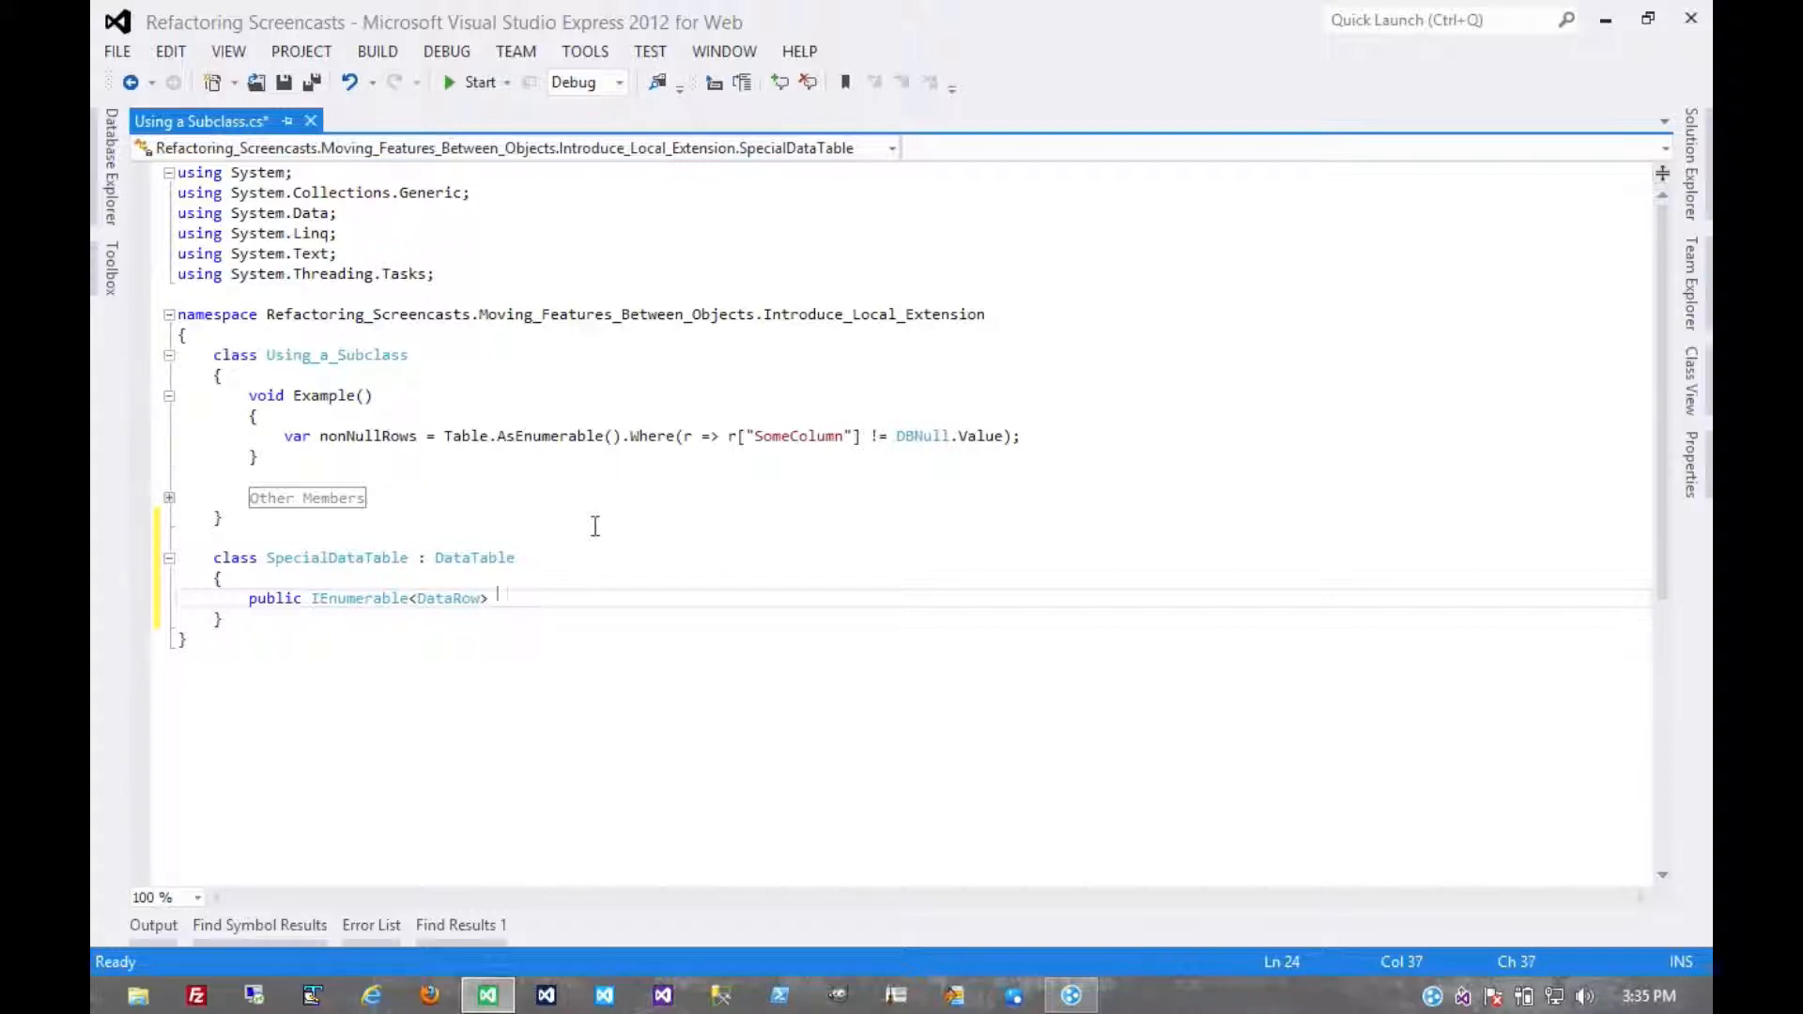
{"action": "type", "text": "NonNullRows"}
{"action": "type", "text": "{"}
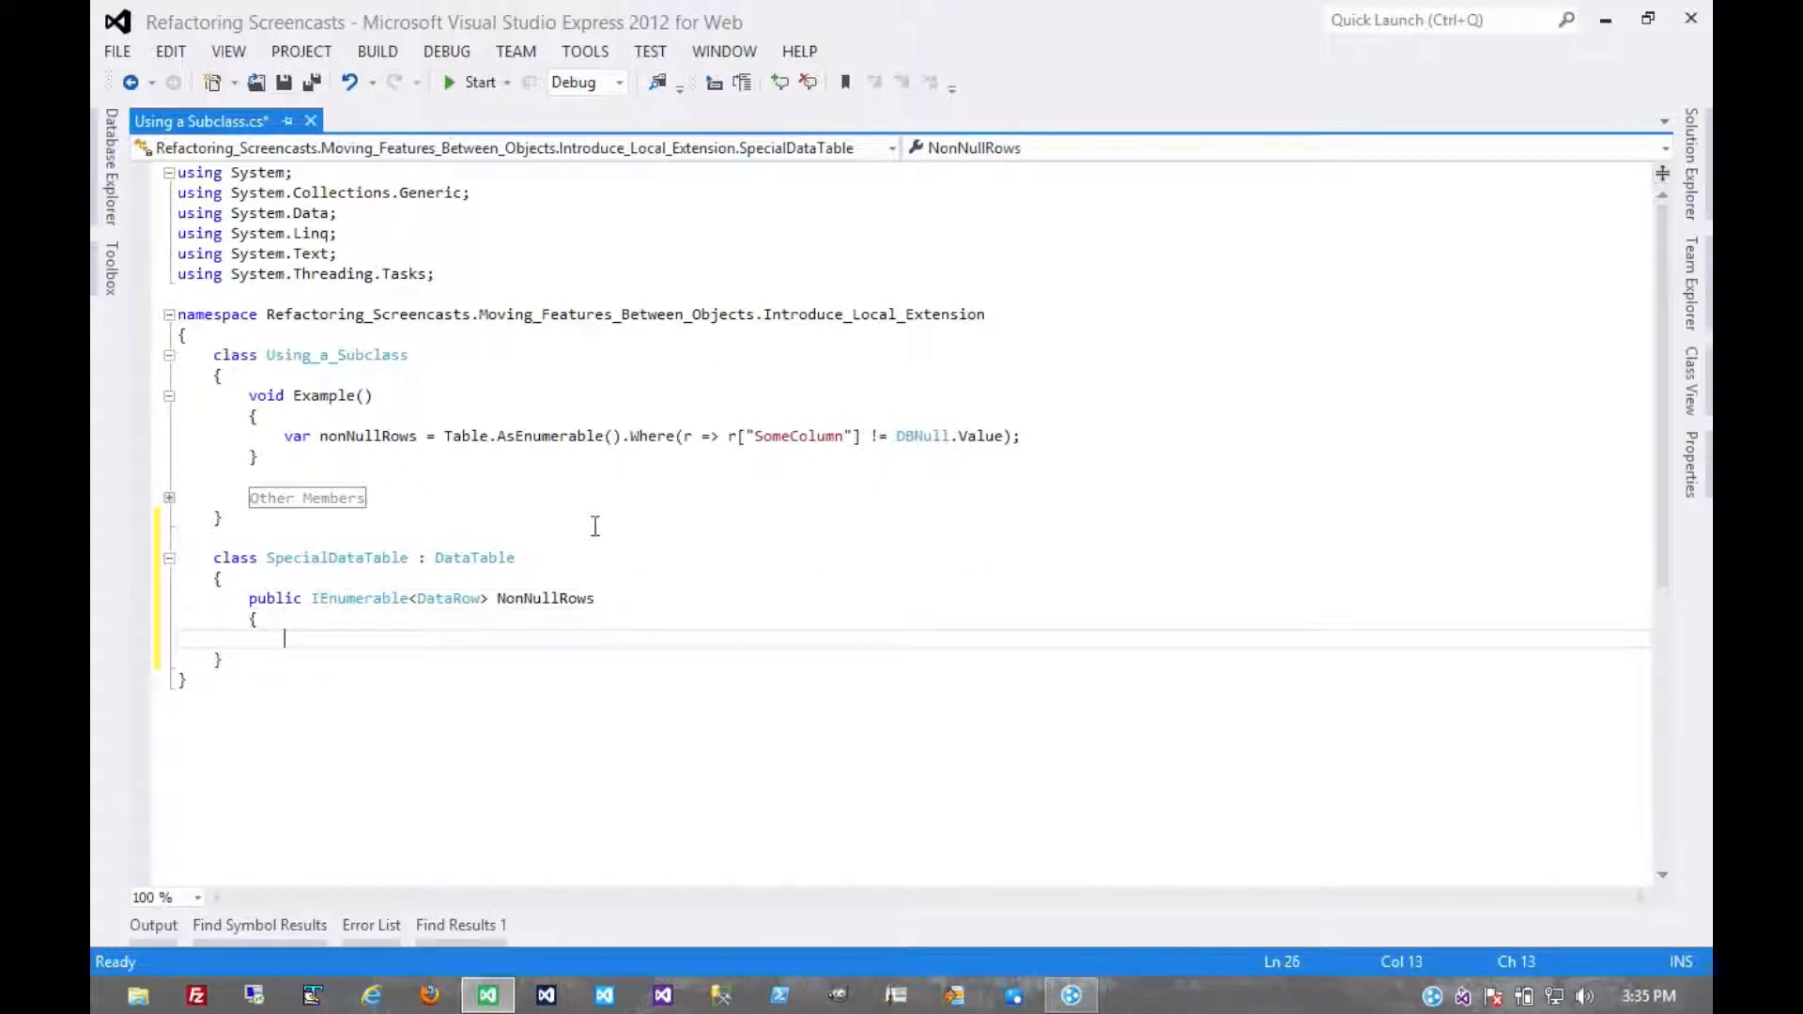
{"action": "type", "text": "get"}
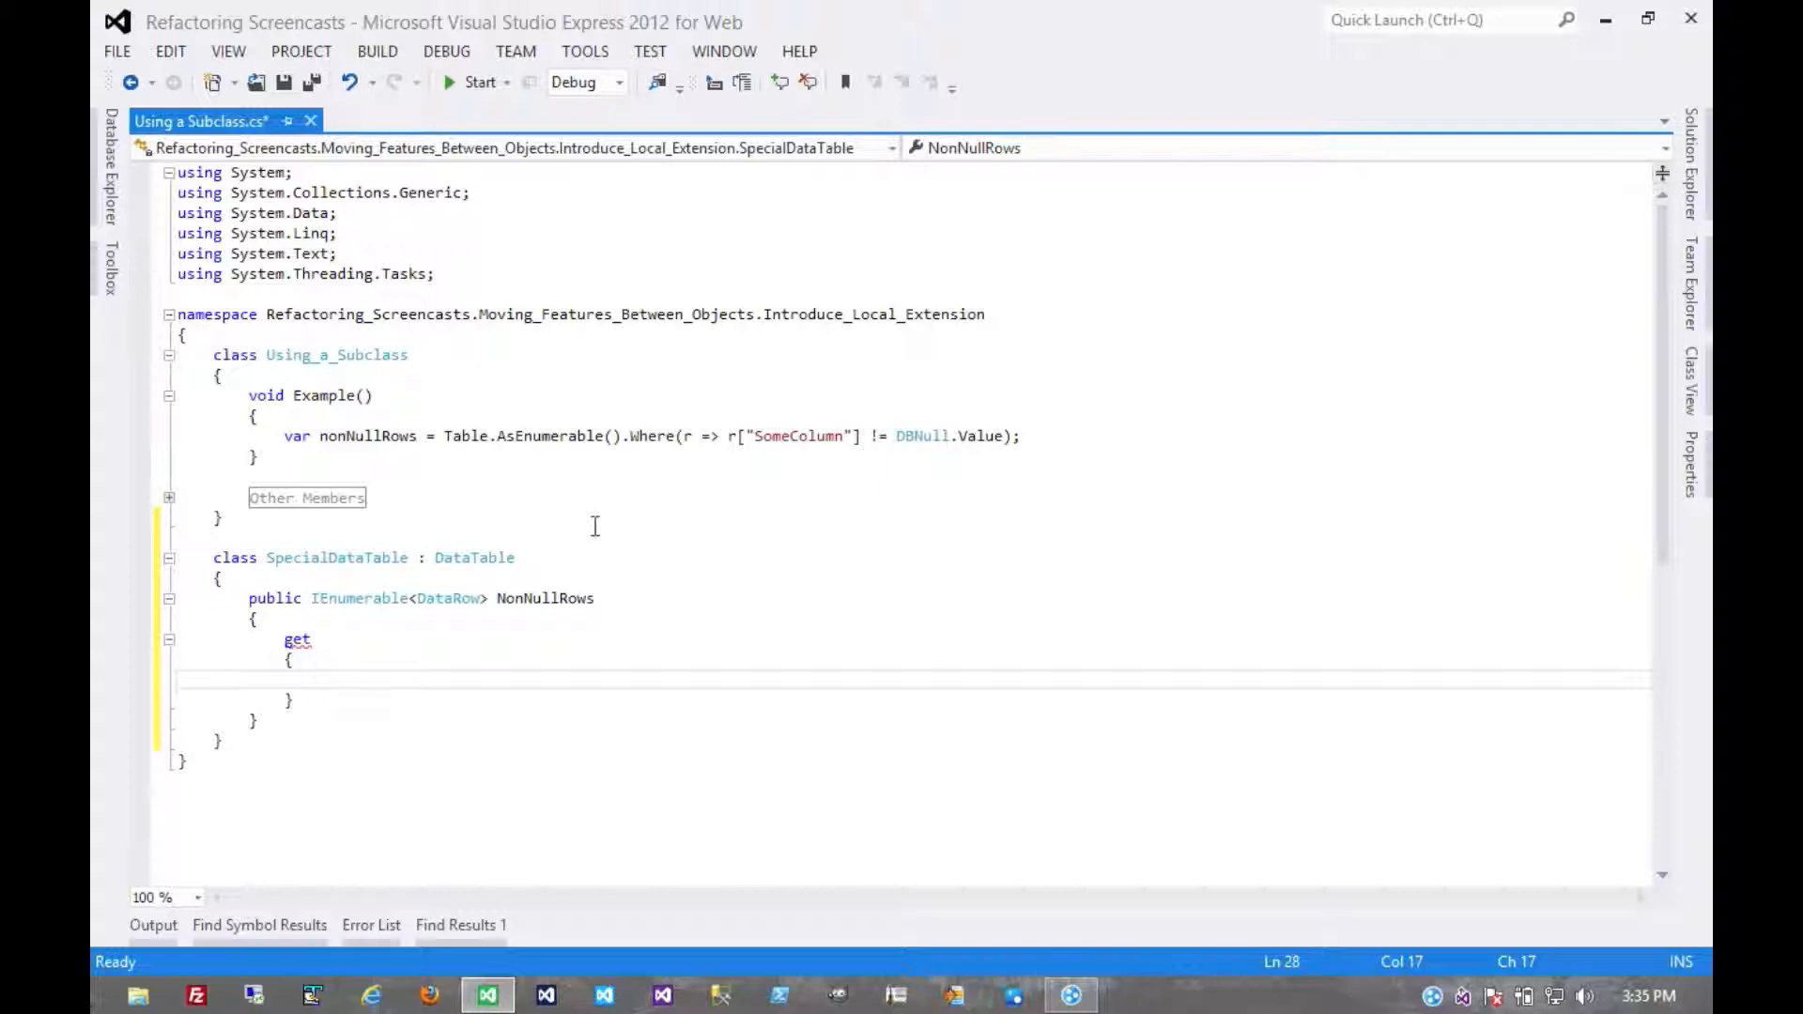
- Make the getter return this.AsEnumerable().Where(r => r["SomeColumn"] != DBNull.Value)
{"action": "type", "text": "return th"}
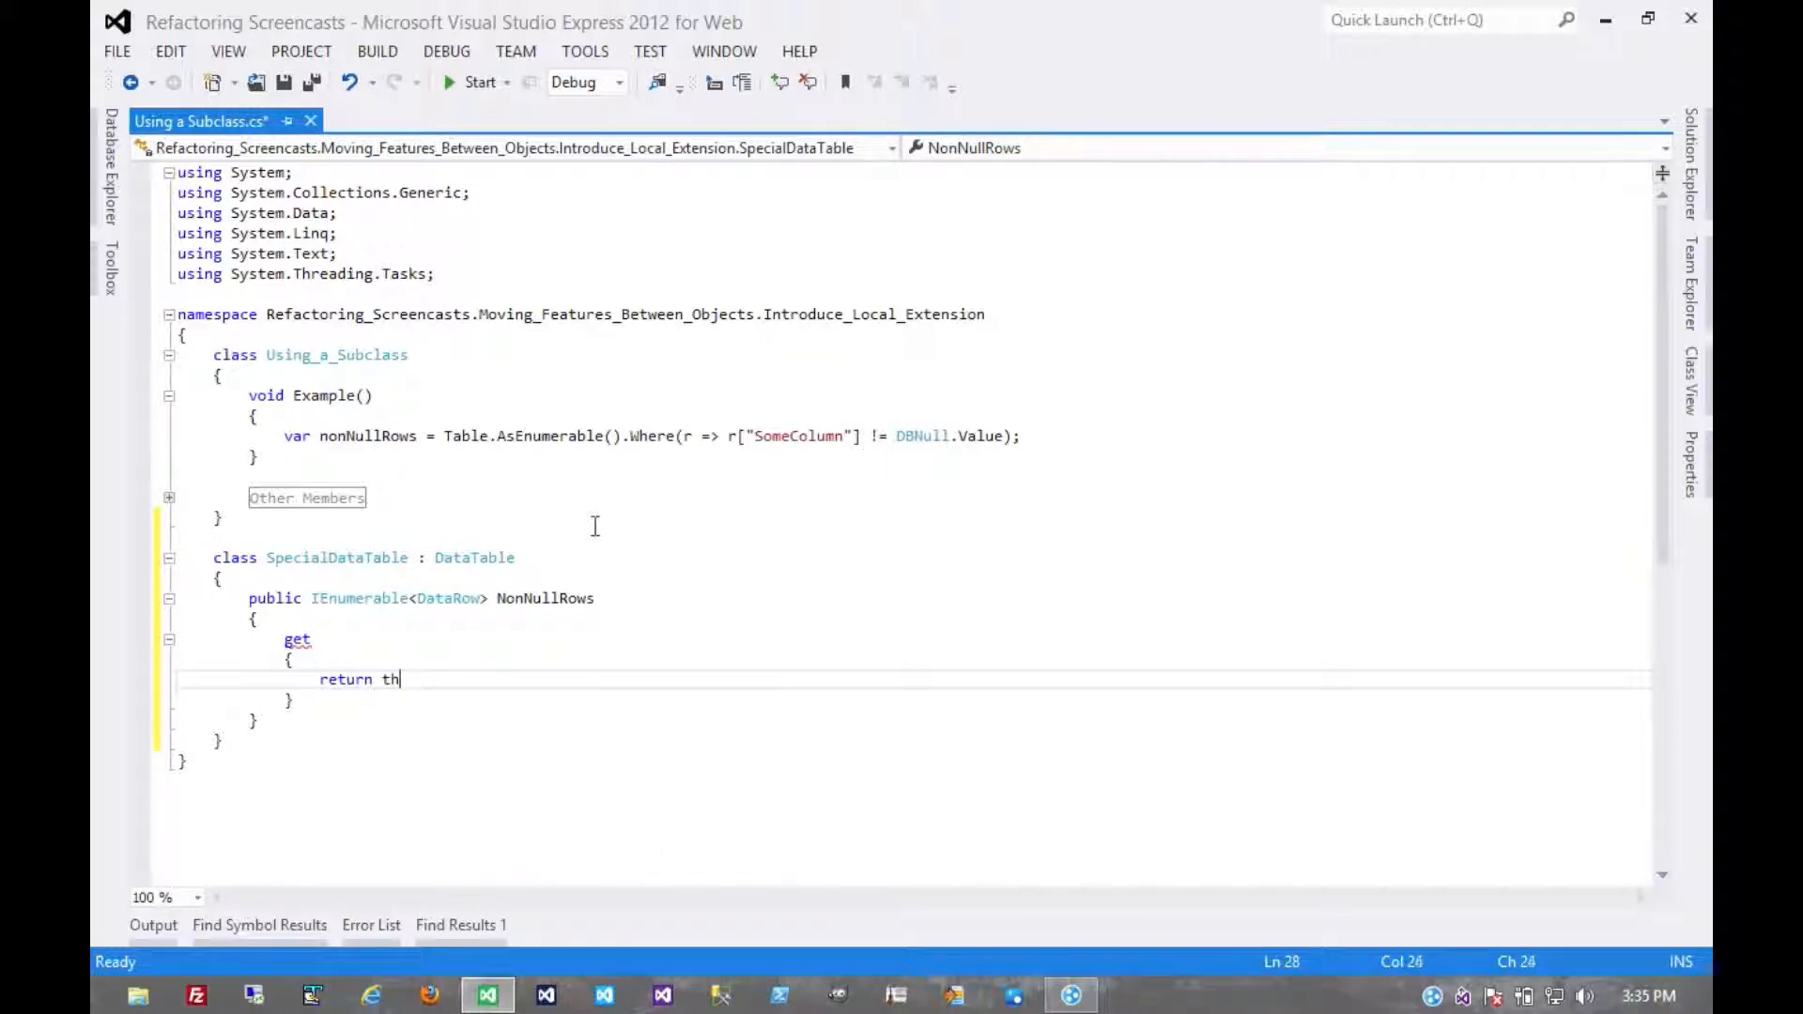
{"action": "type", "text": "is"}
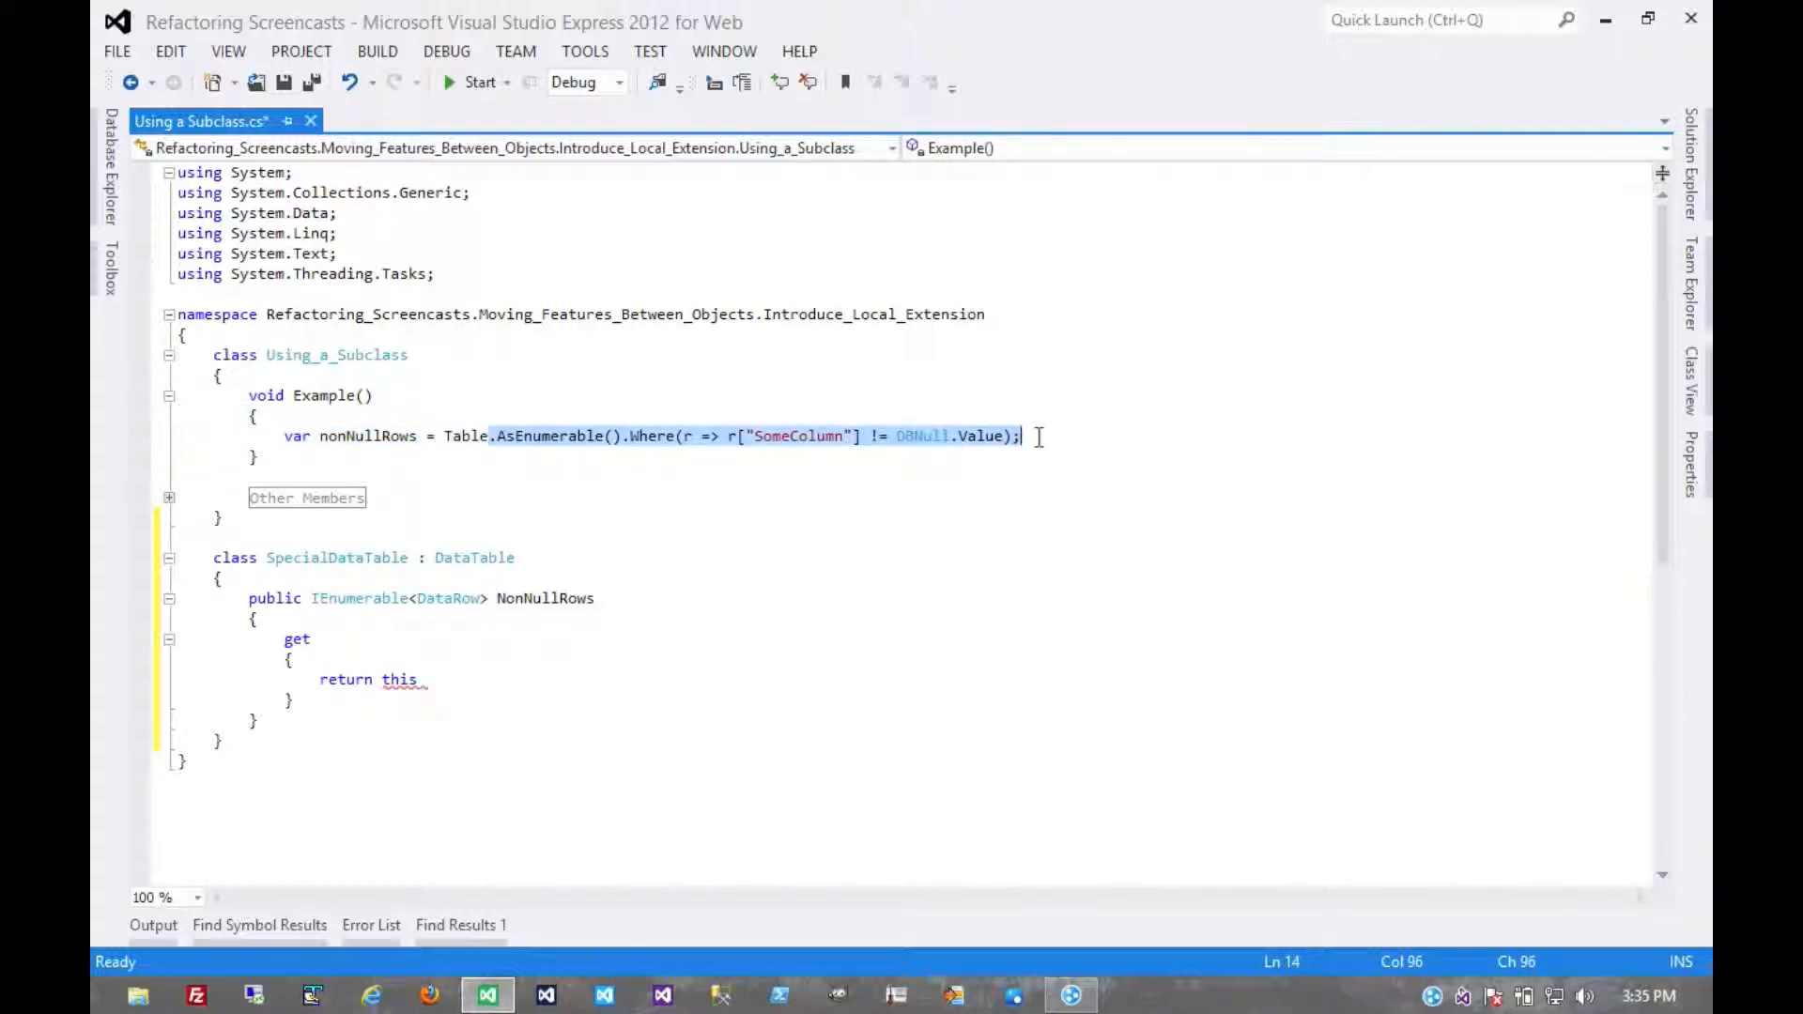
{"action": "left_click", "coordinate": [421, 678]}
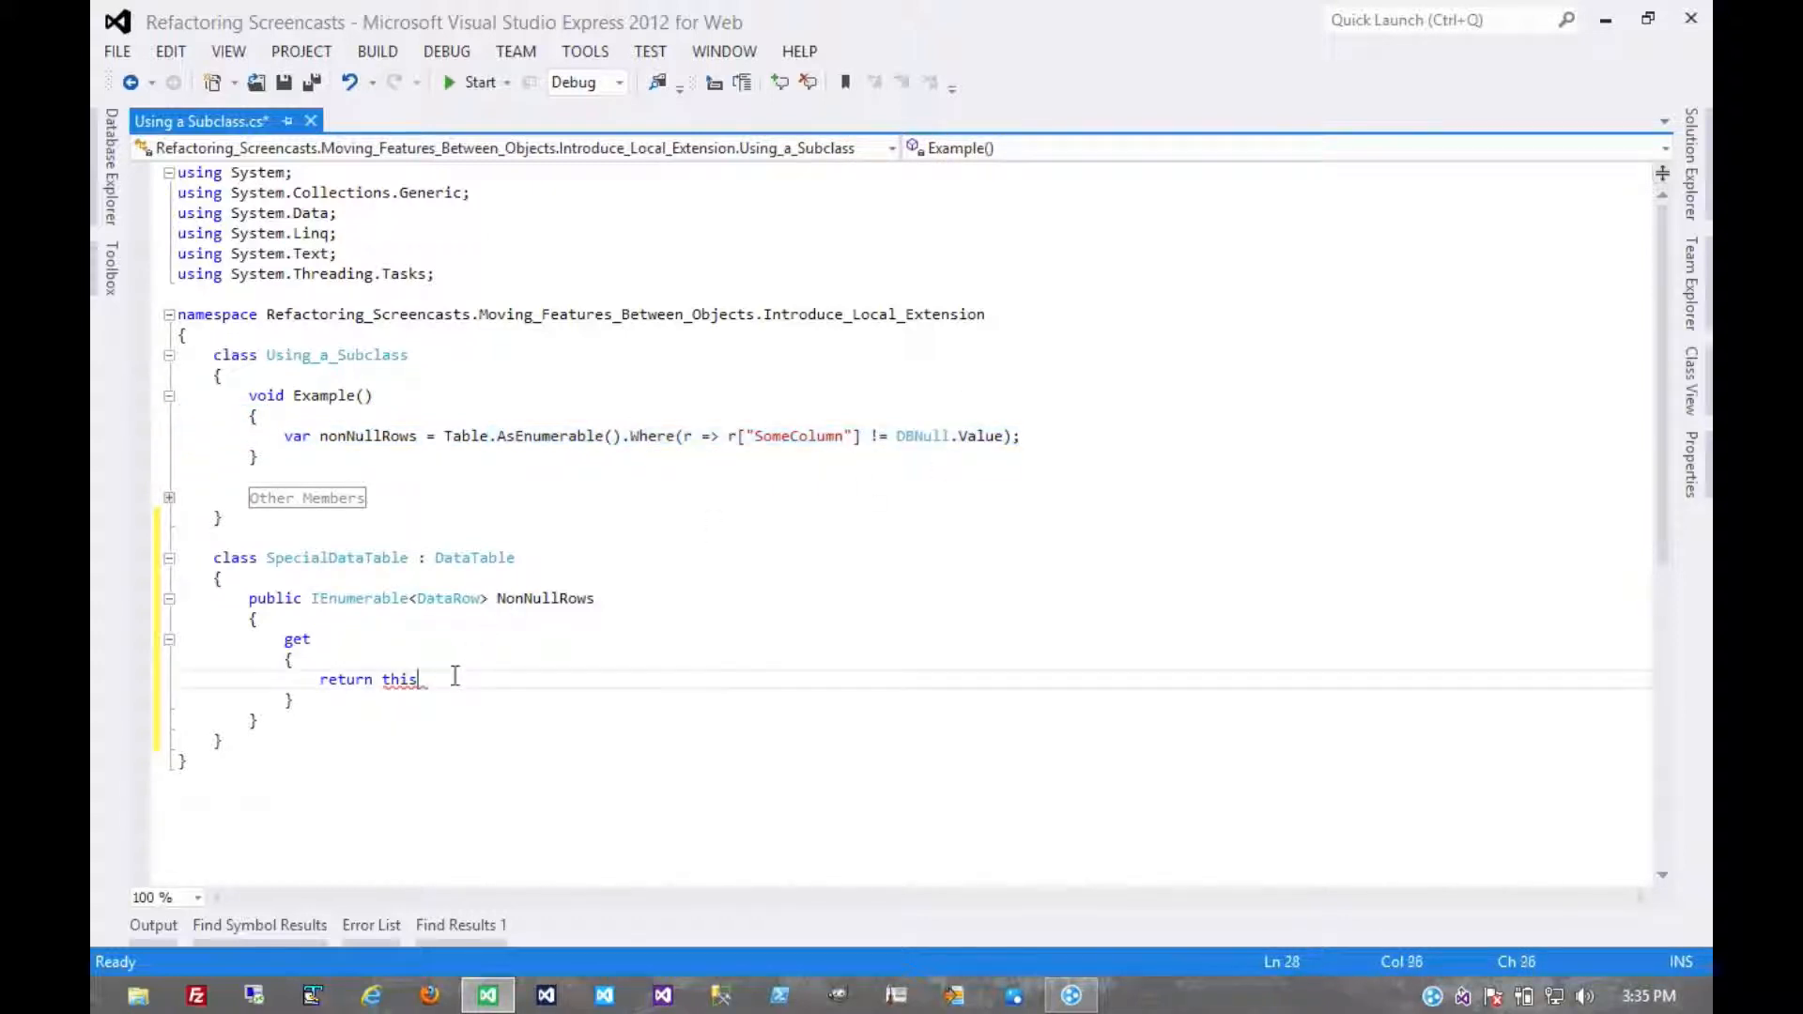
{"action": "type", "text": ".AsEnumerable().Where(r => r[\"SomeColumn\"] != DBNull.Value);"}
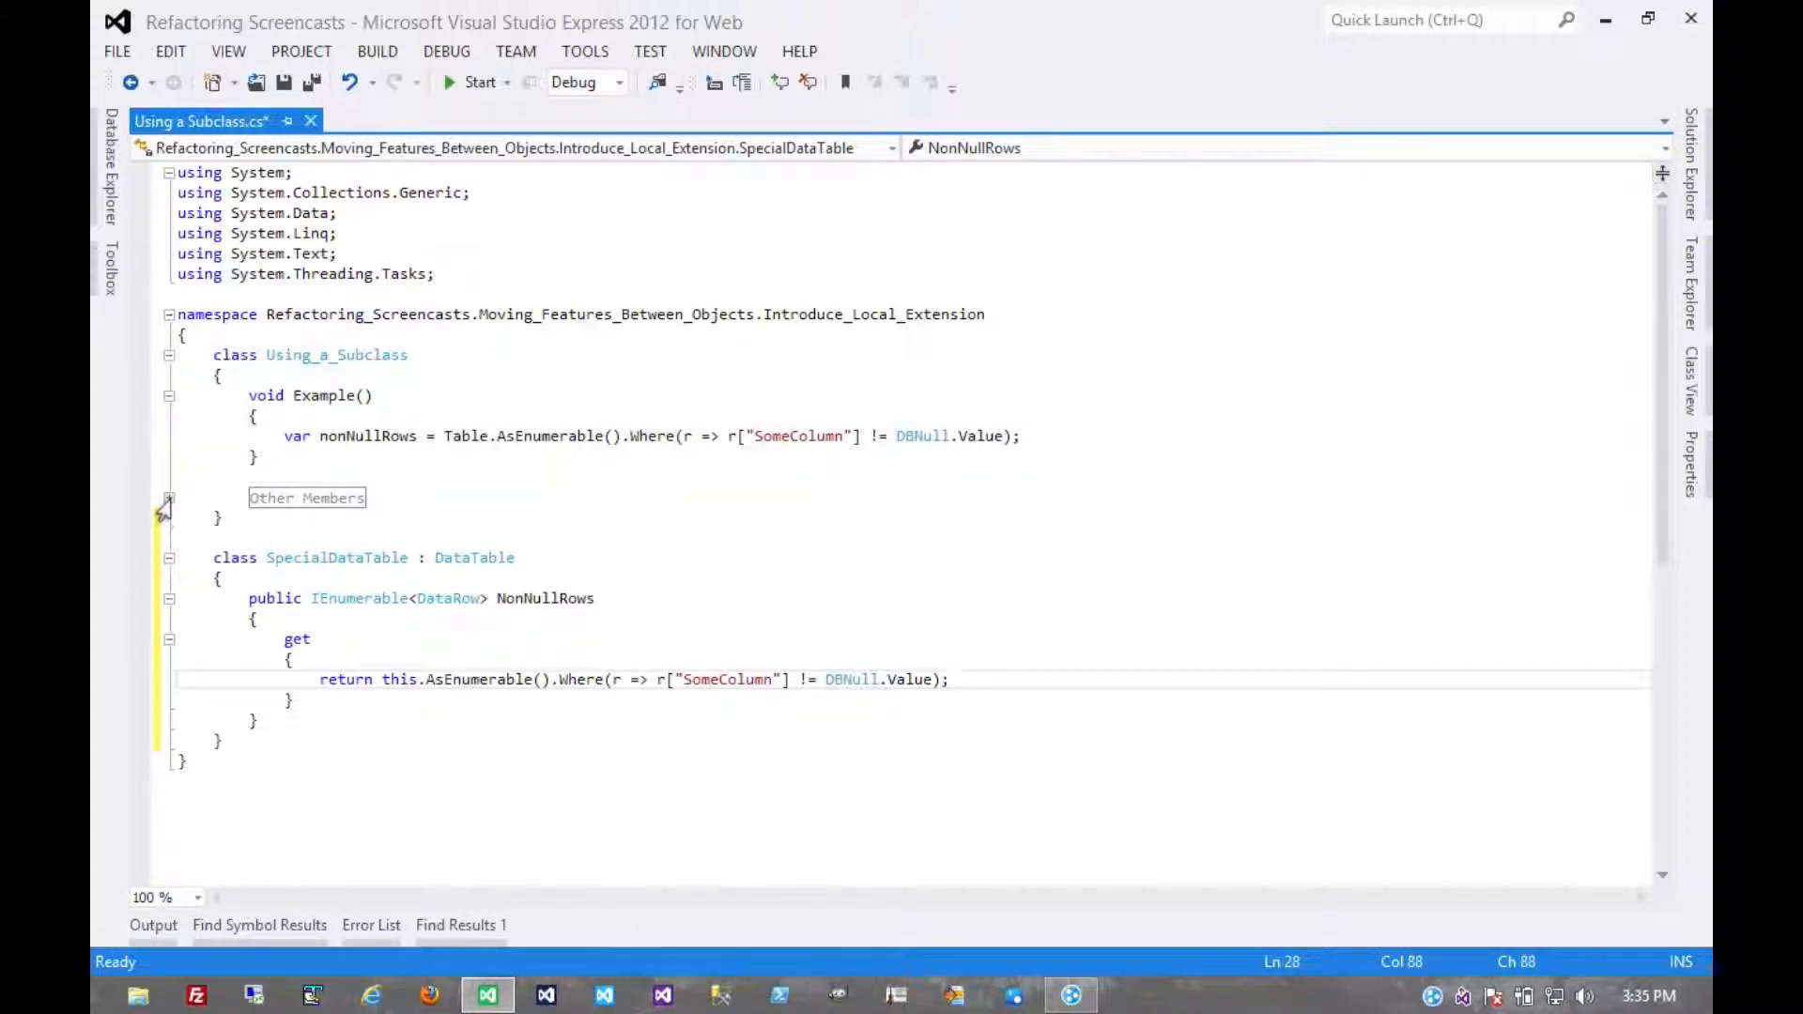
- Expand the Other Members region and select the row-filtering expression in Example()
{"action": "left_click", "coordinate": [169, 497]}
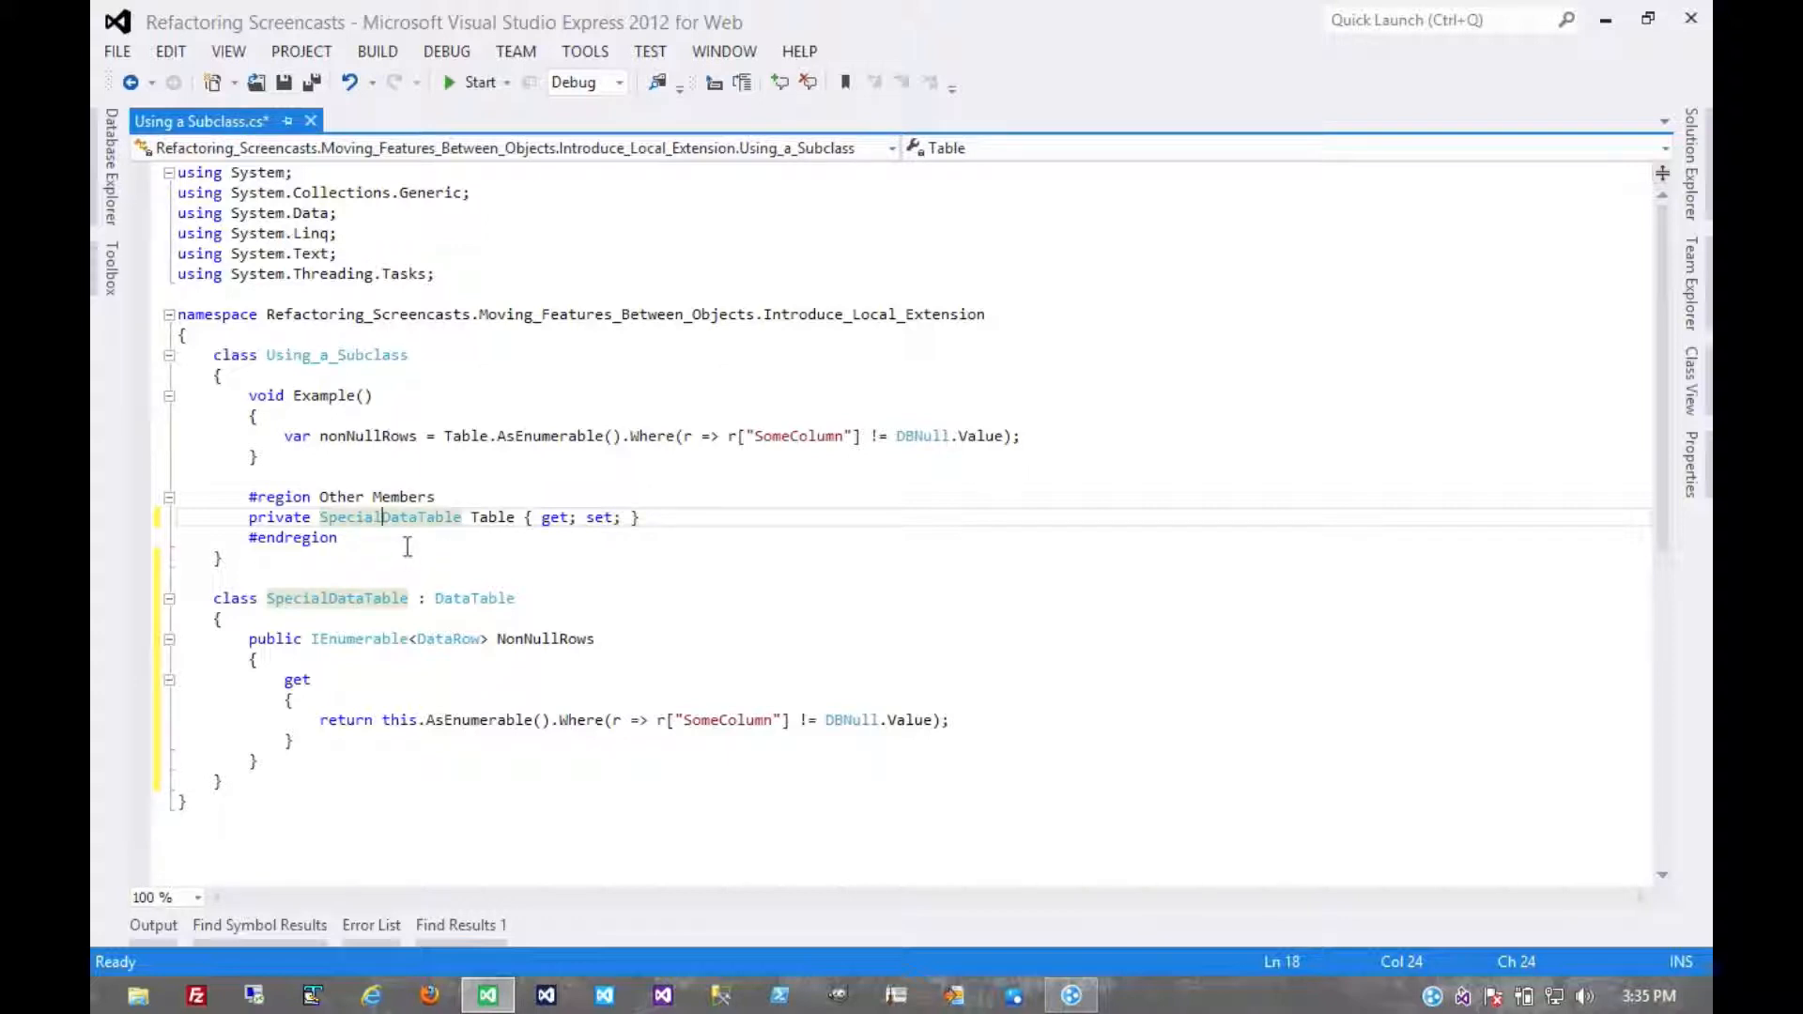
{"action": "mouse_move", "coordinate": [388, 516]}
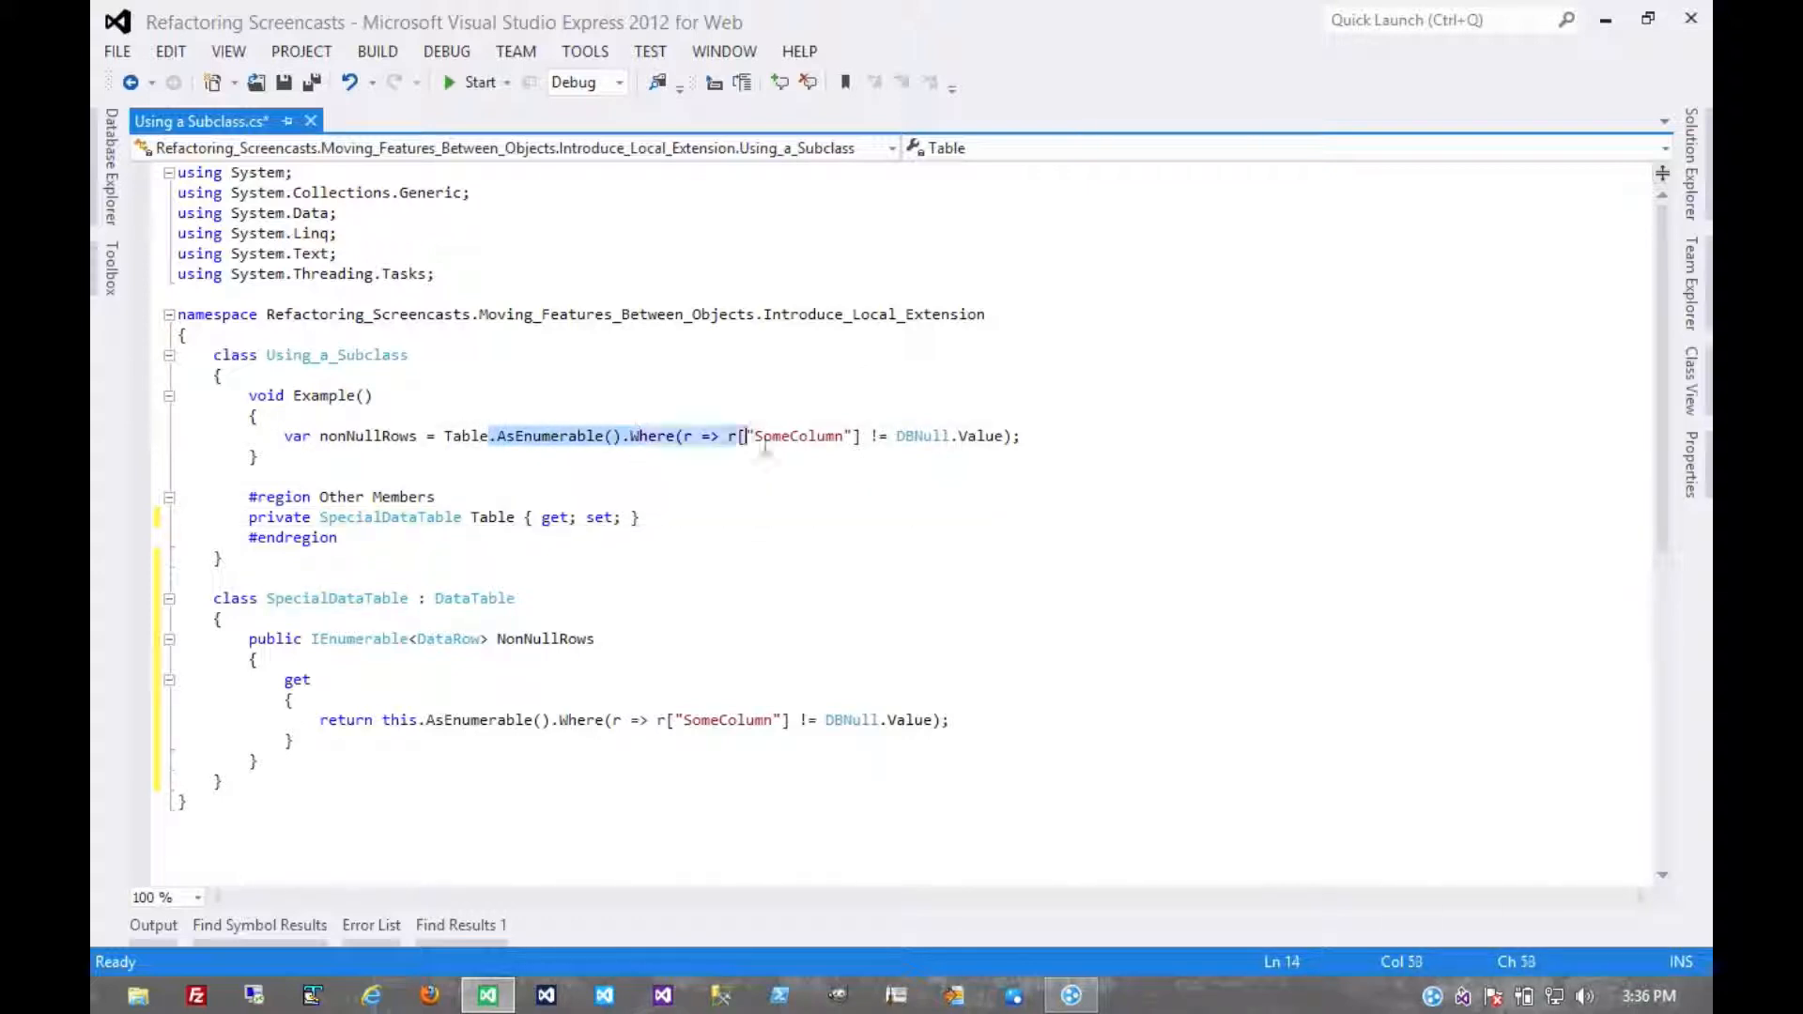
{"action": "left_click", "coordinate": [1022, 436]}
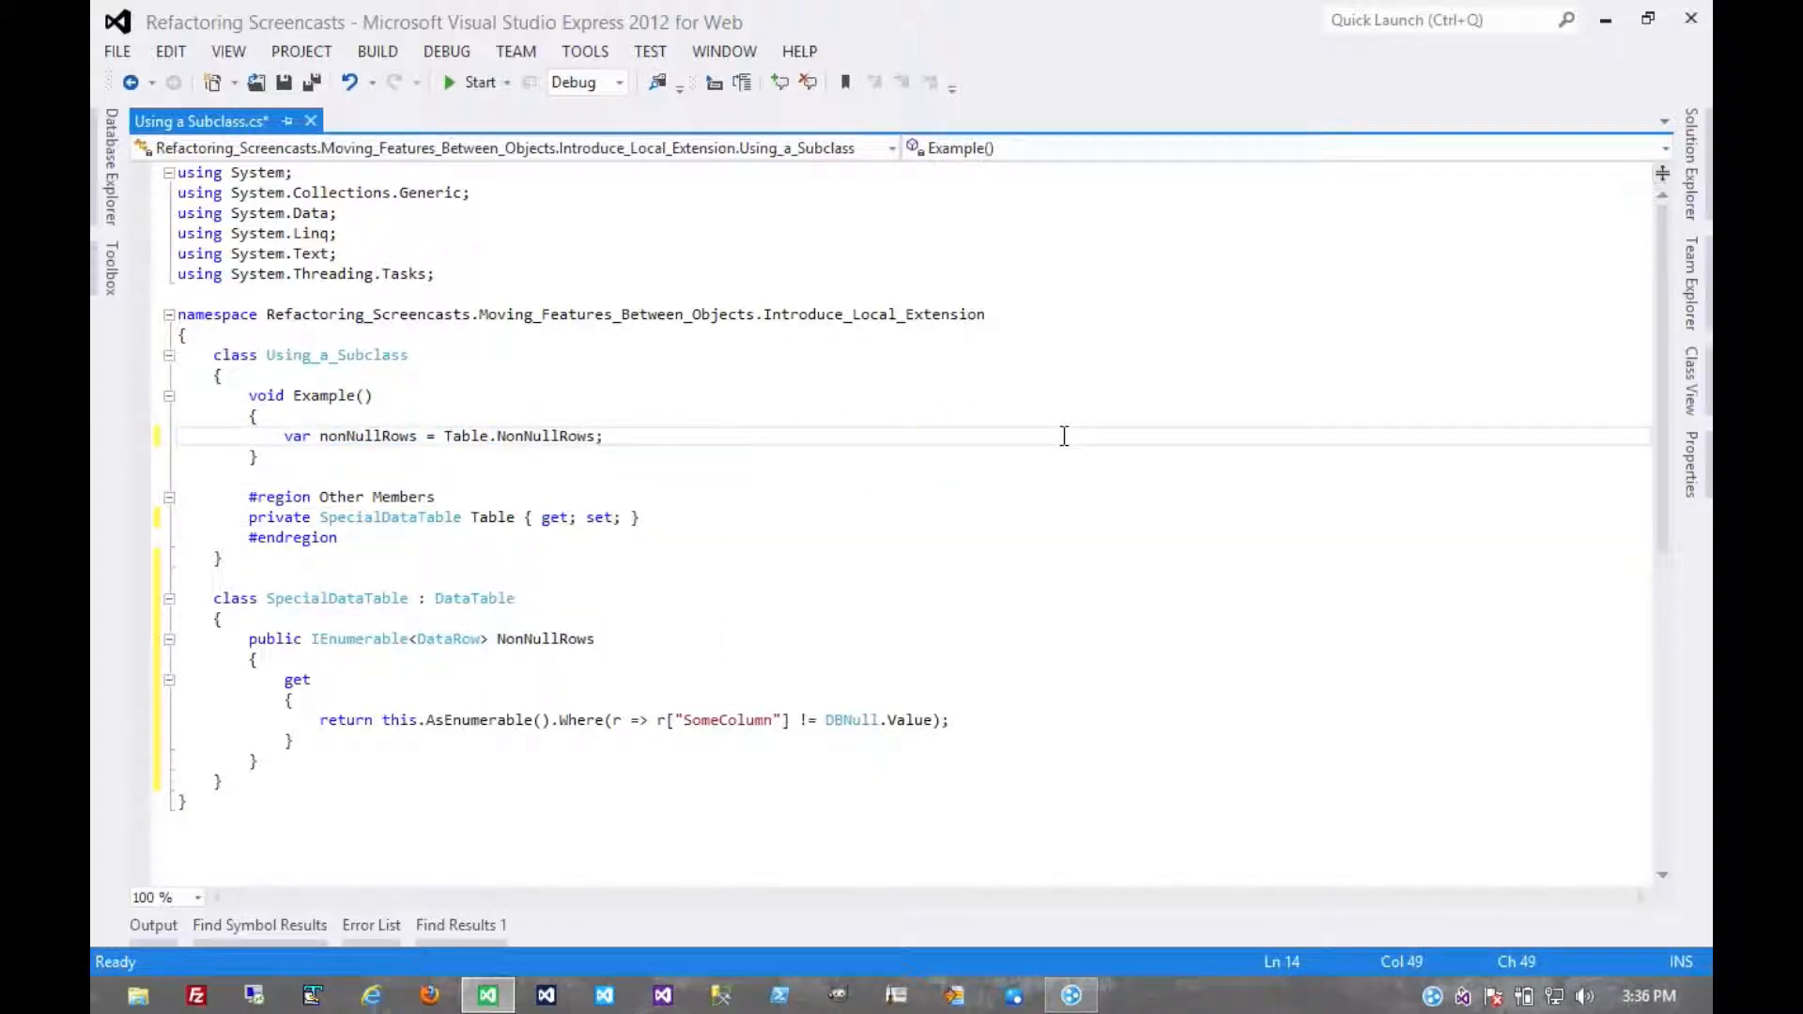
{"action": "mouse_move", "coordinate": [801, 406]}
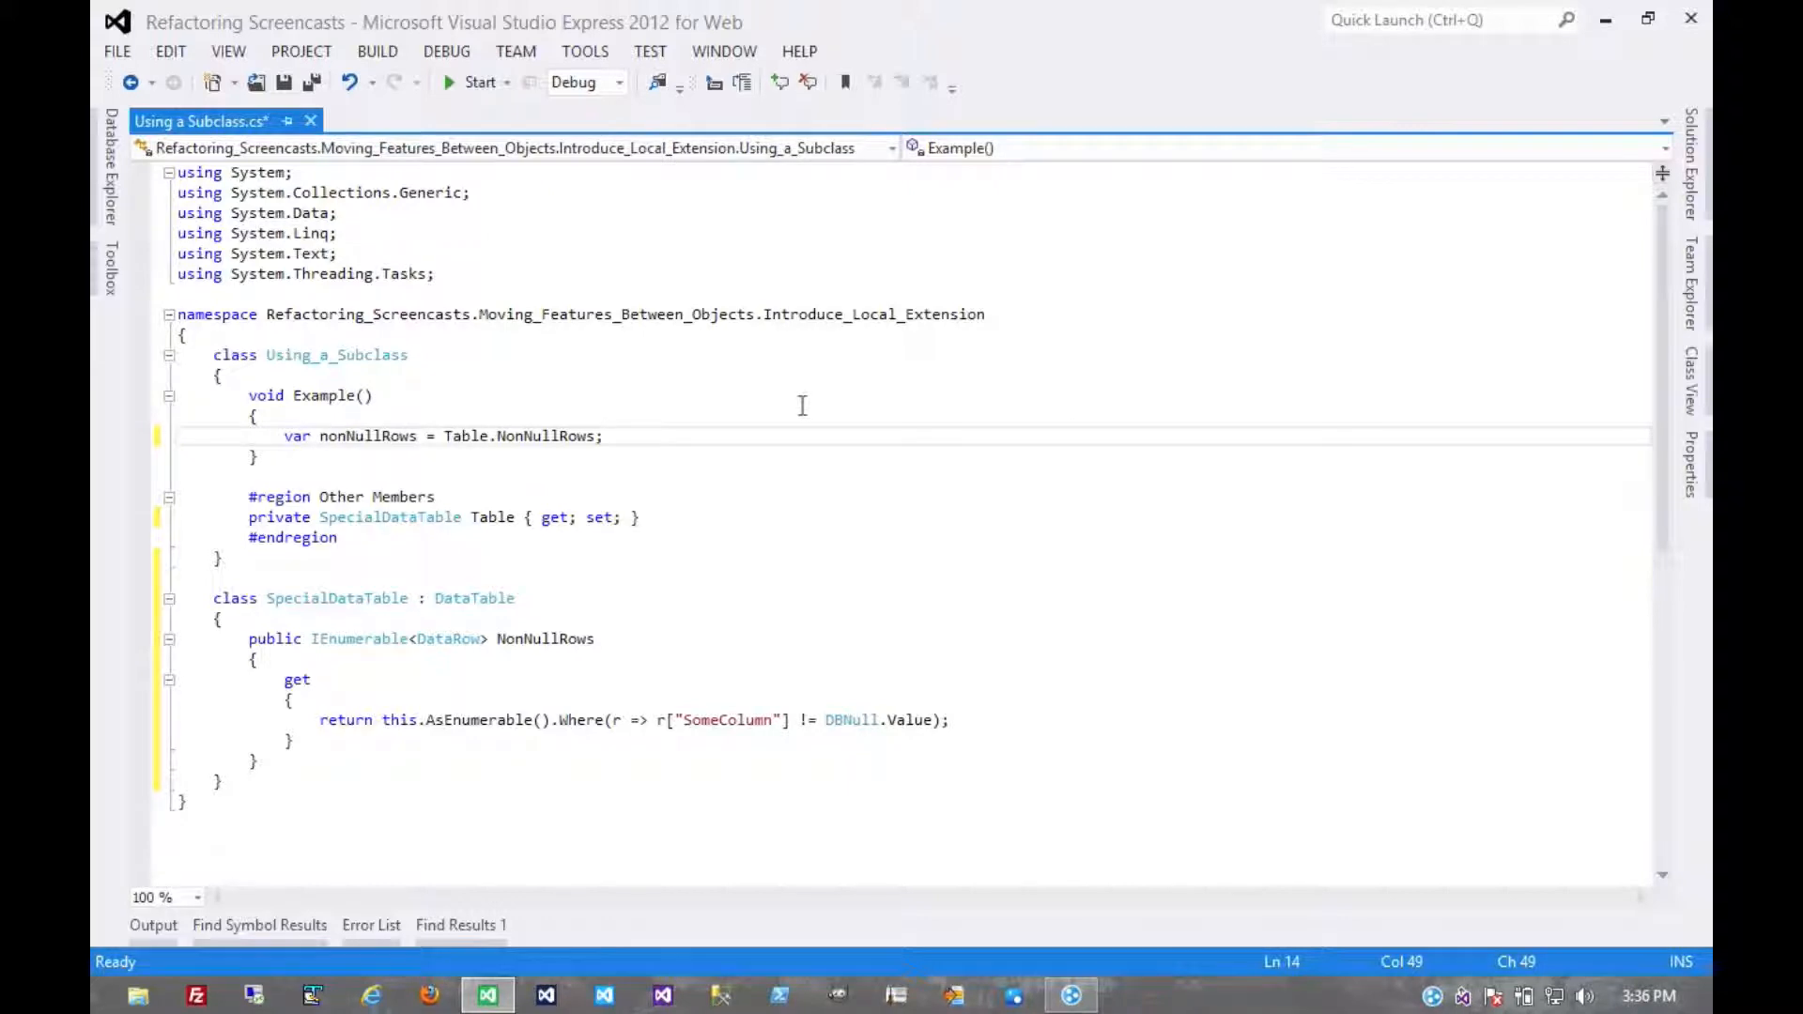
{"action": "mouse_move", "coordinate": [456, 627]}
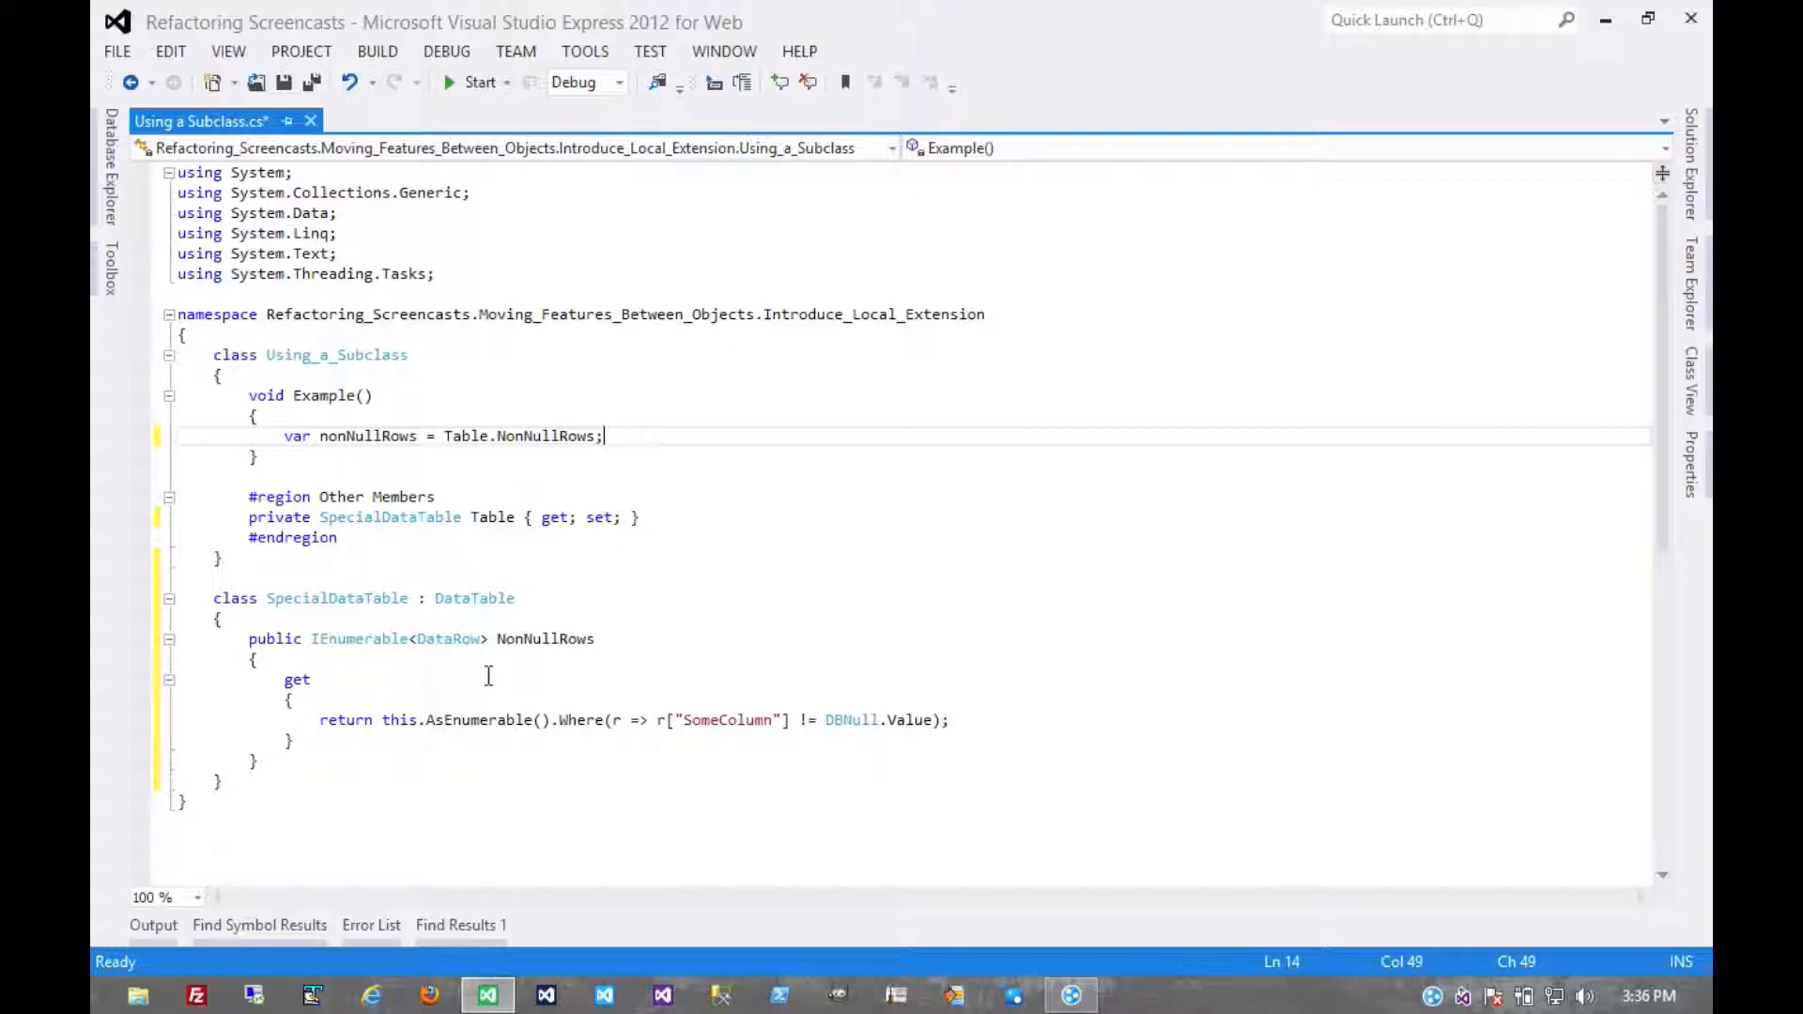
{"action": "mouse_move", "coordinate": [588, 770]}
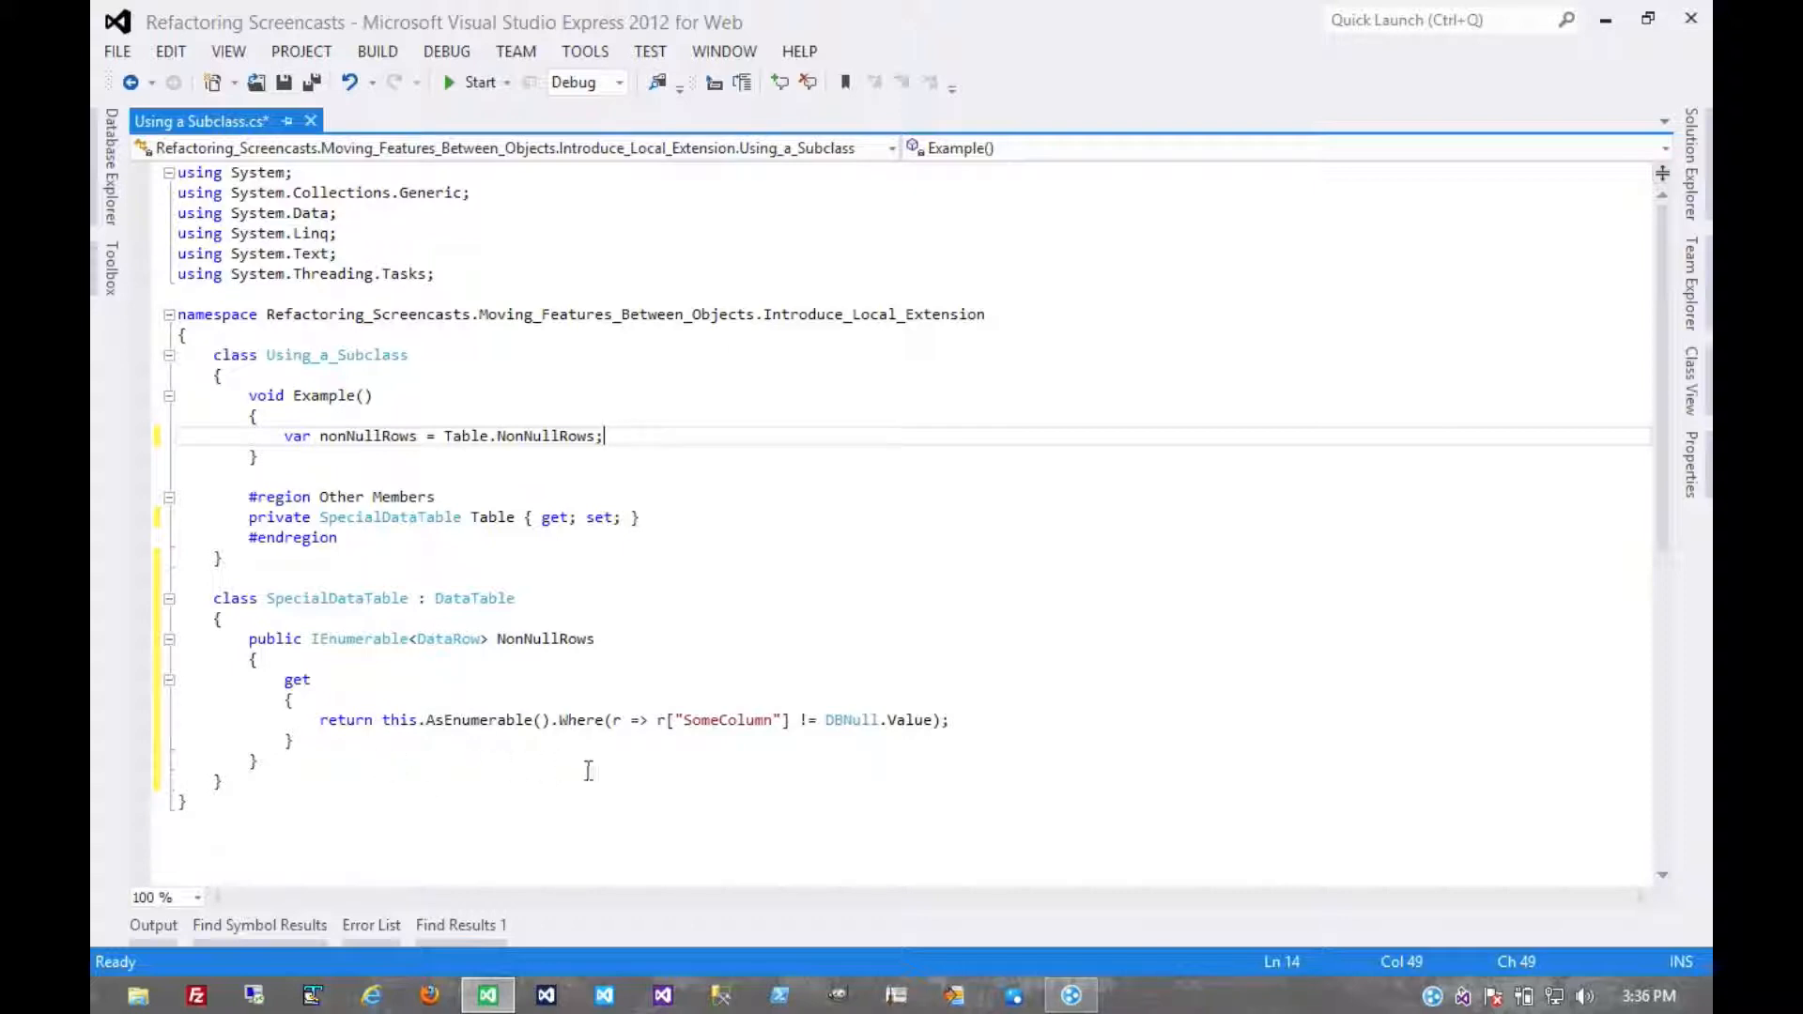
{"action": "mouse_move", "coordinate": [734, 610]}
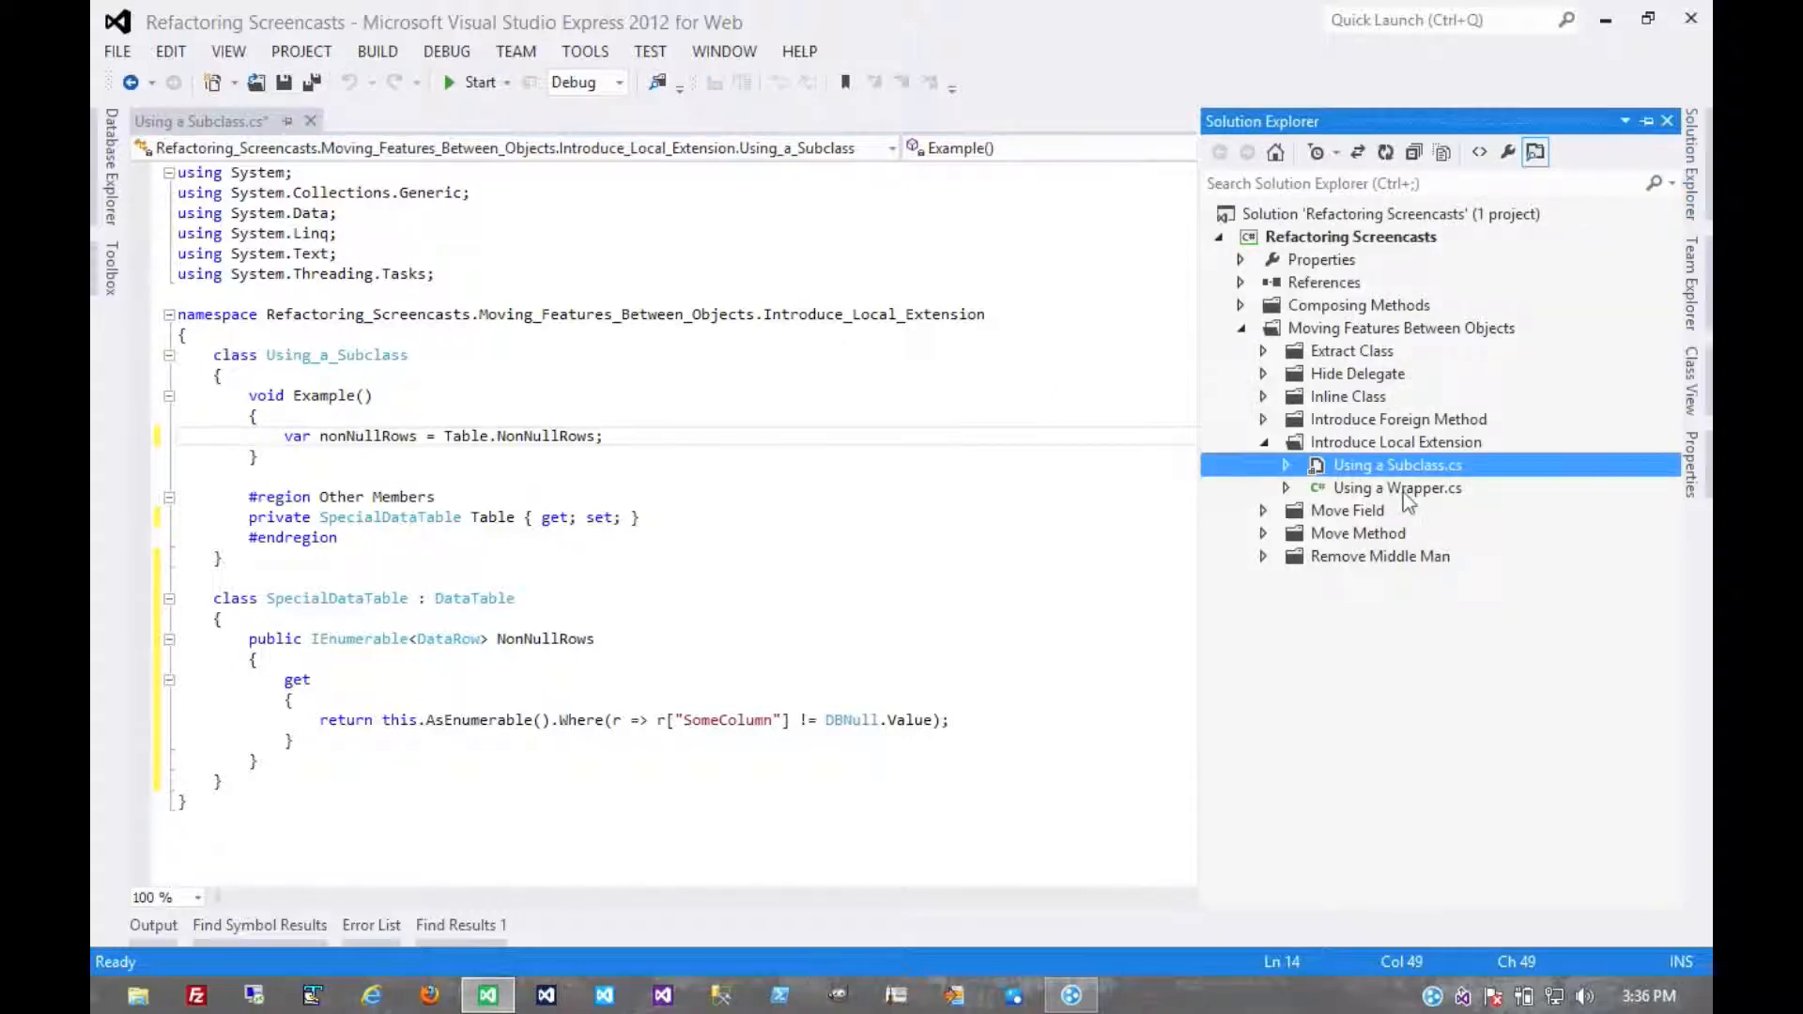
- Open Using a Wrapper.cs and add an empty class SpecialDateTime : DateTime
{"action": "double_click", "coordinate": [1398, 488]}
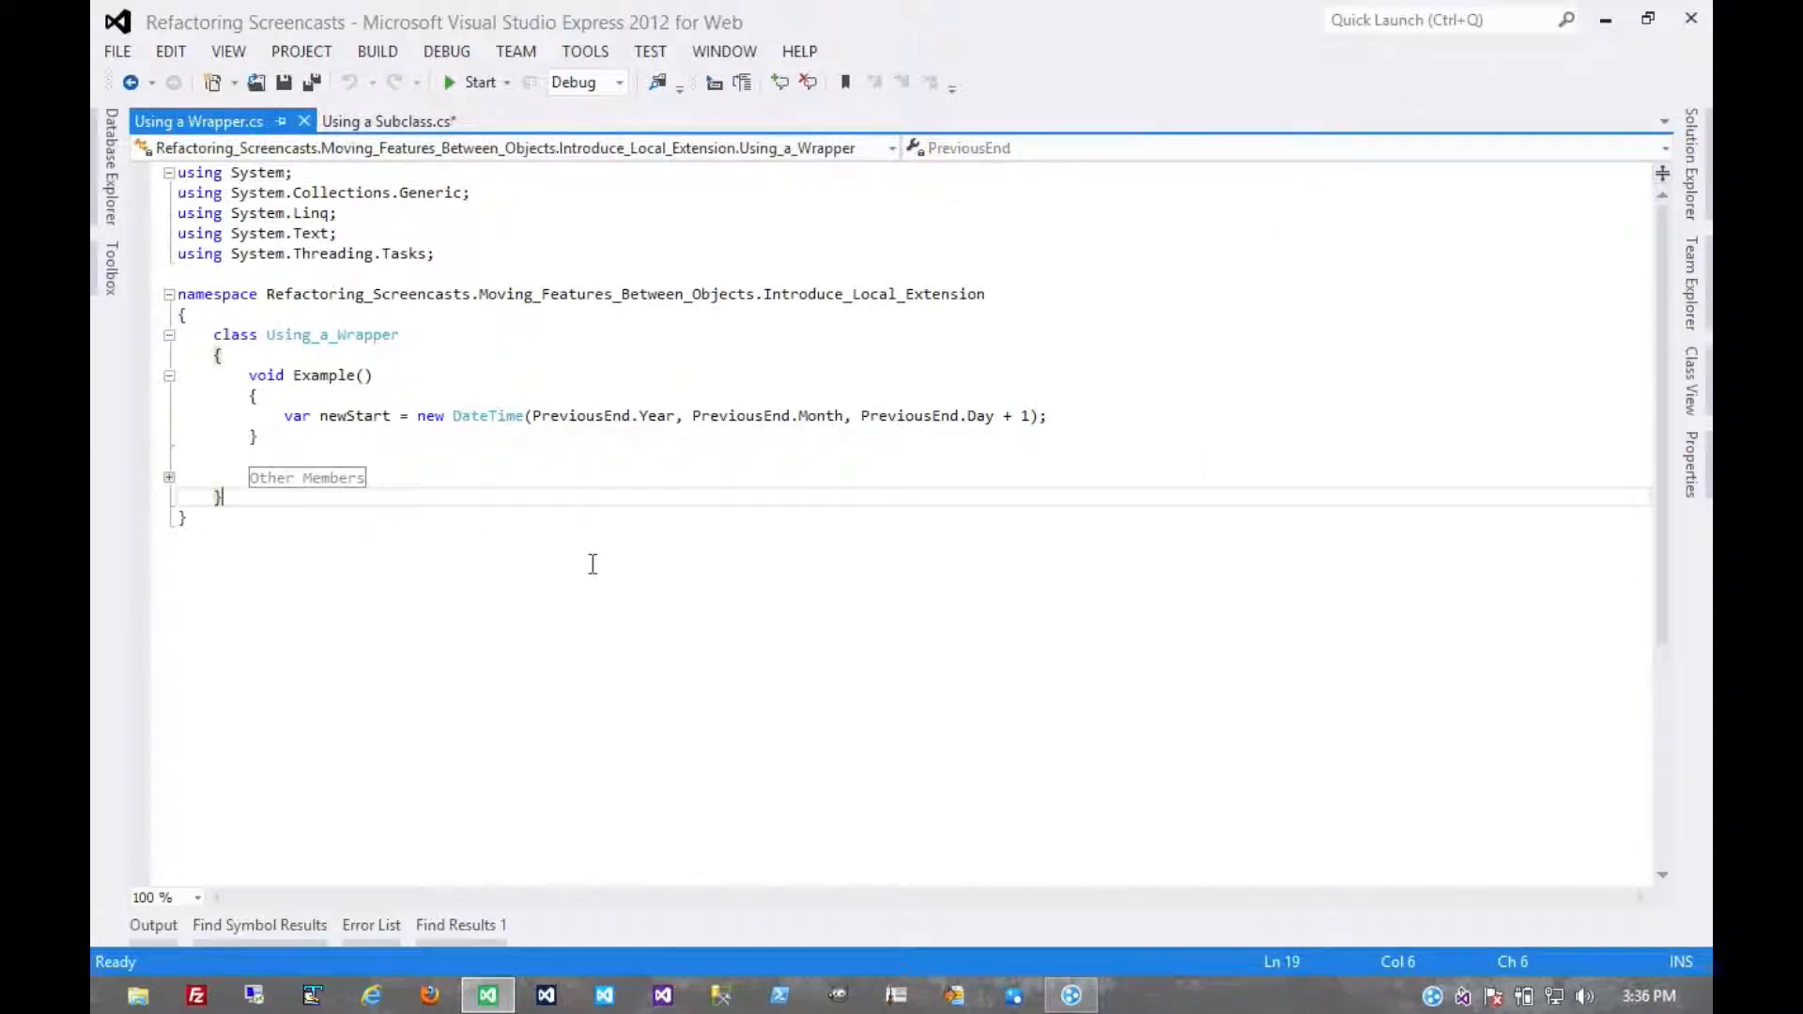
{"action": "type", "text": "class SpecialDat"}
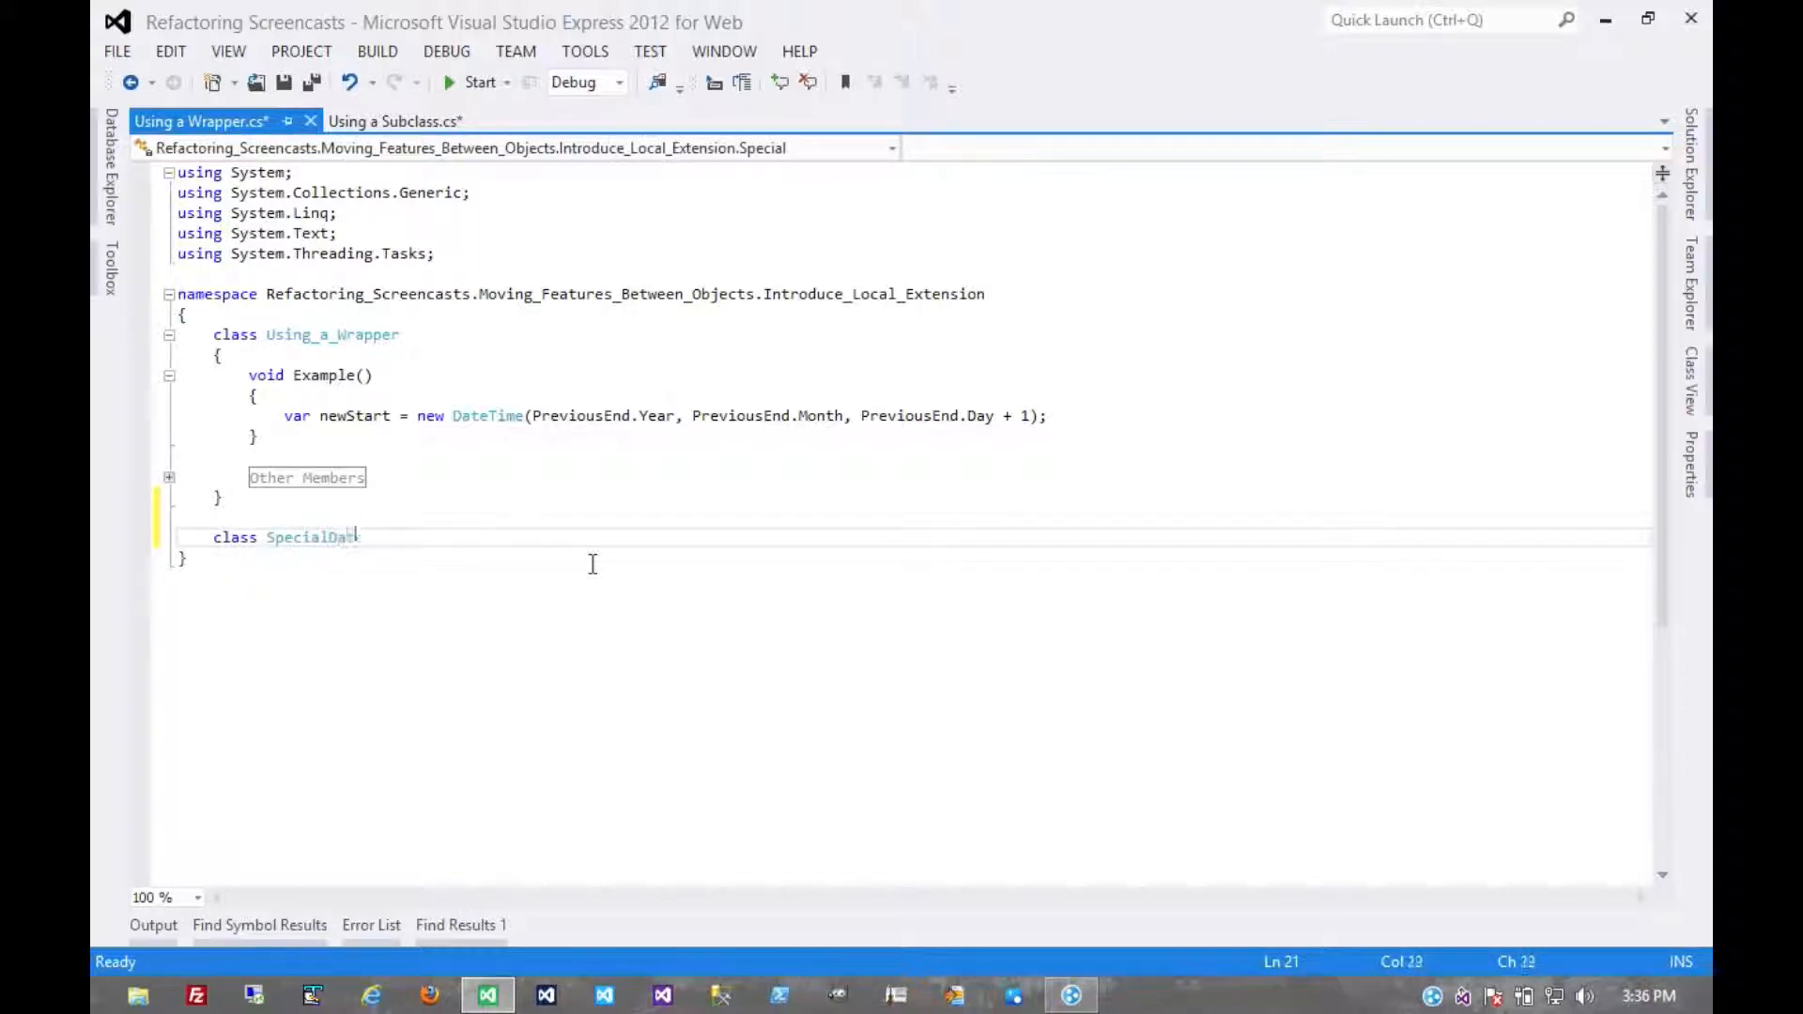
{"action": "type", "text": "Time : Date"}
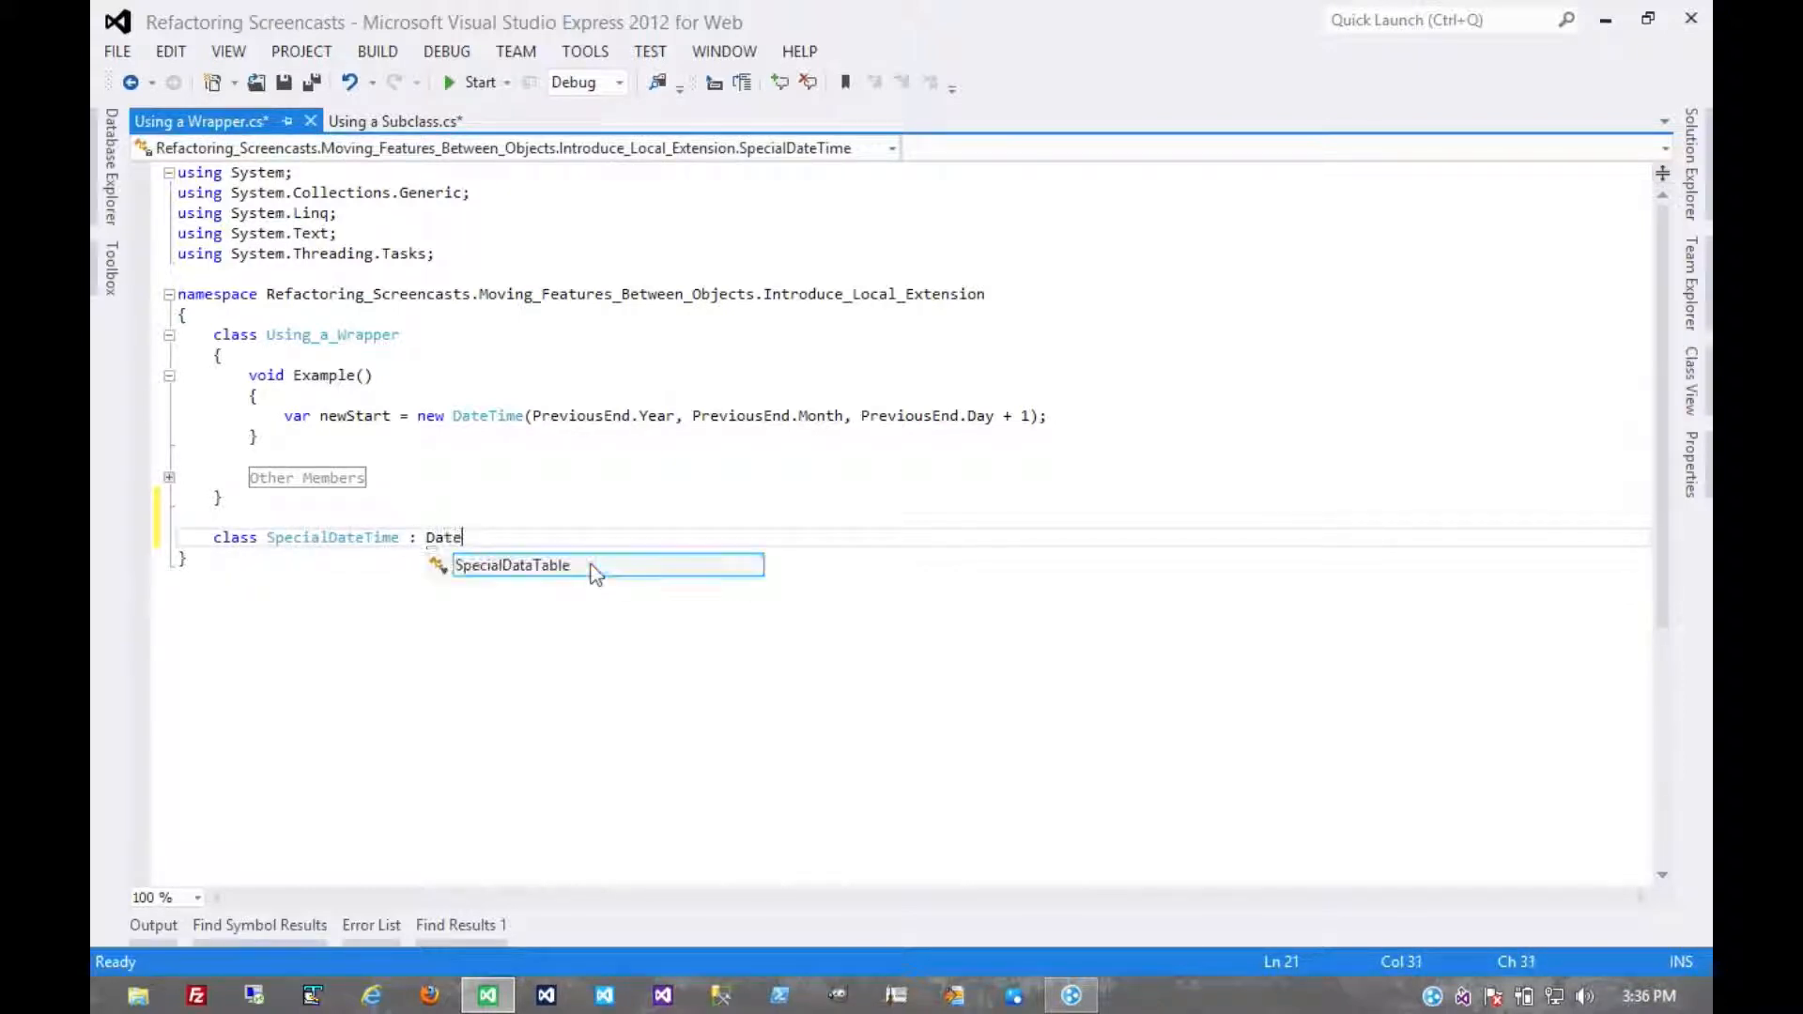
{"action": "type", "text": "Time"}
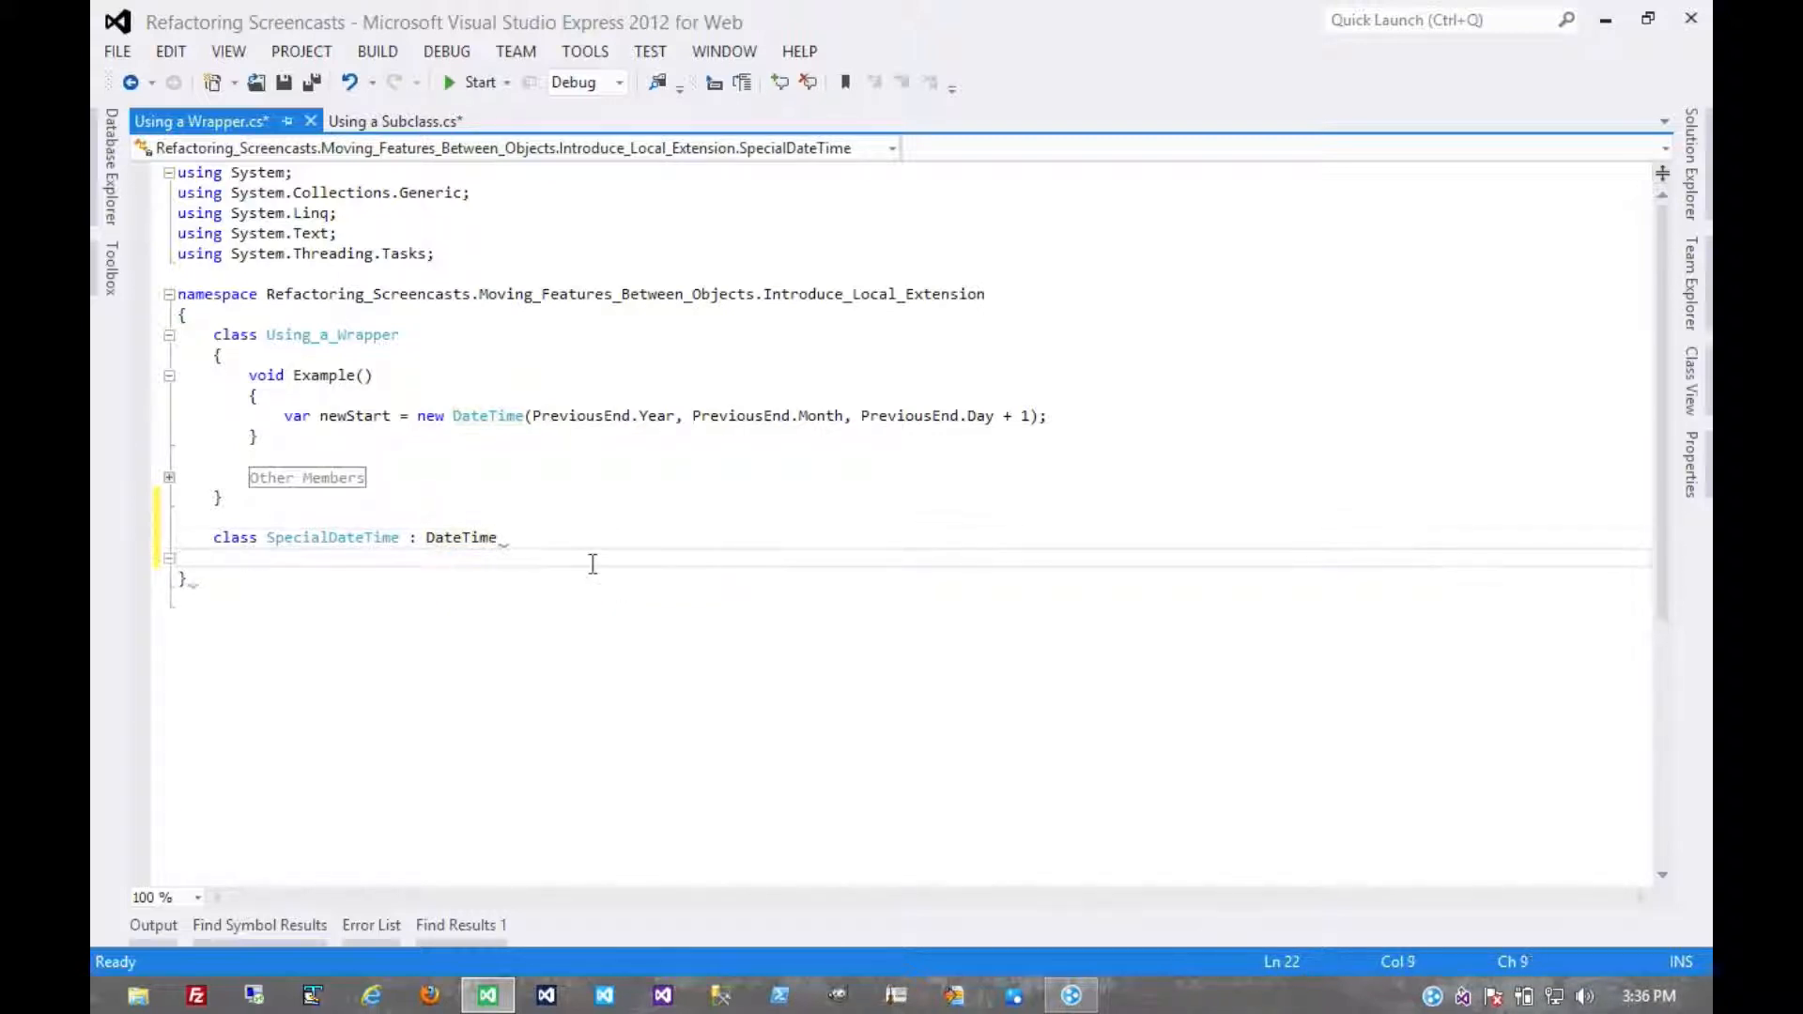
{"action": "type", "text": "{"}
{"action": "type", "text": "}"}
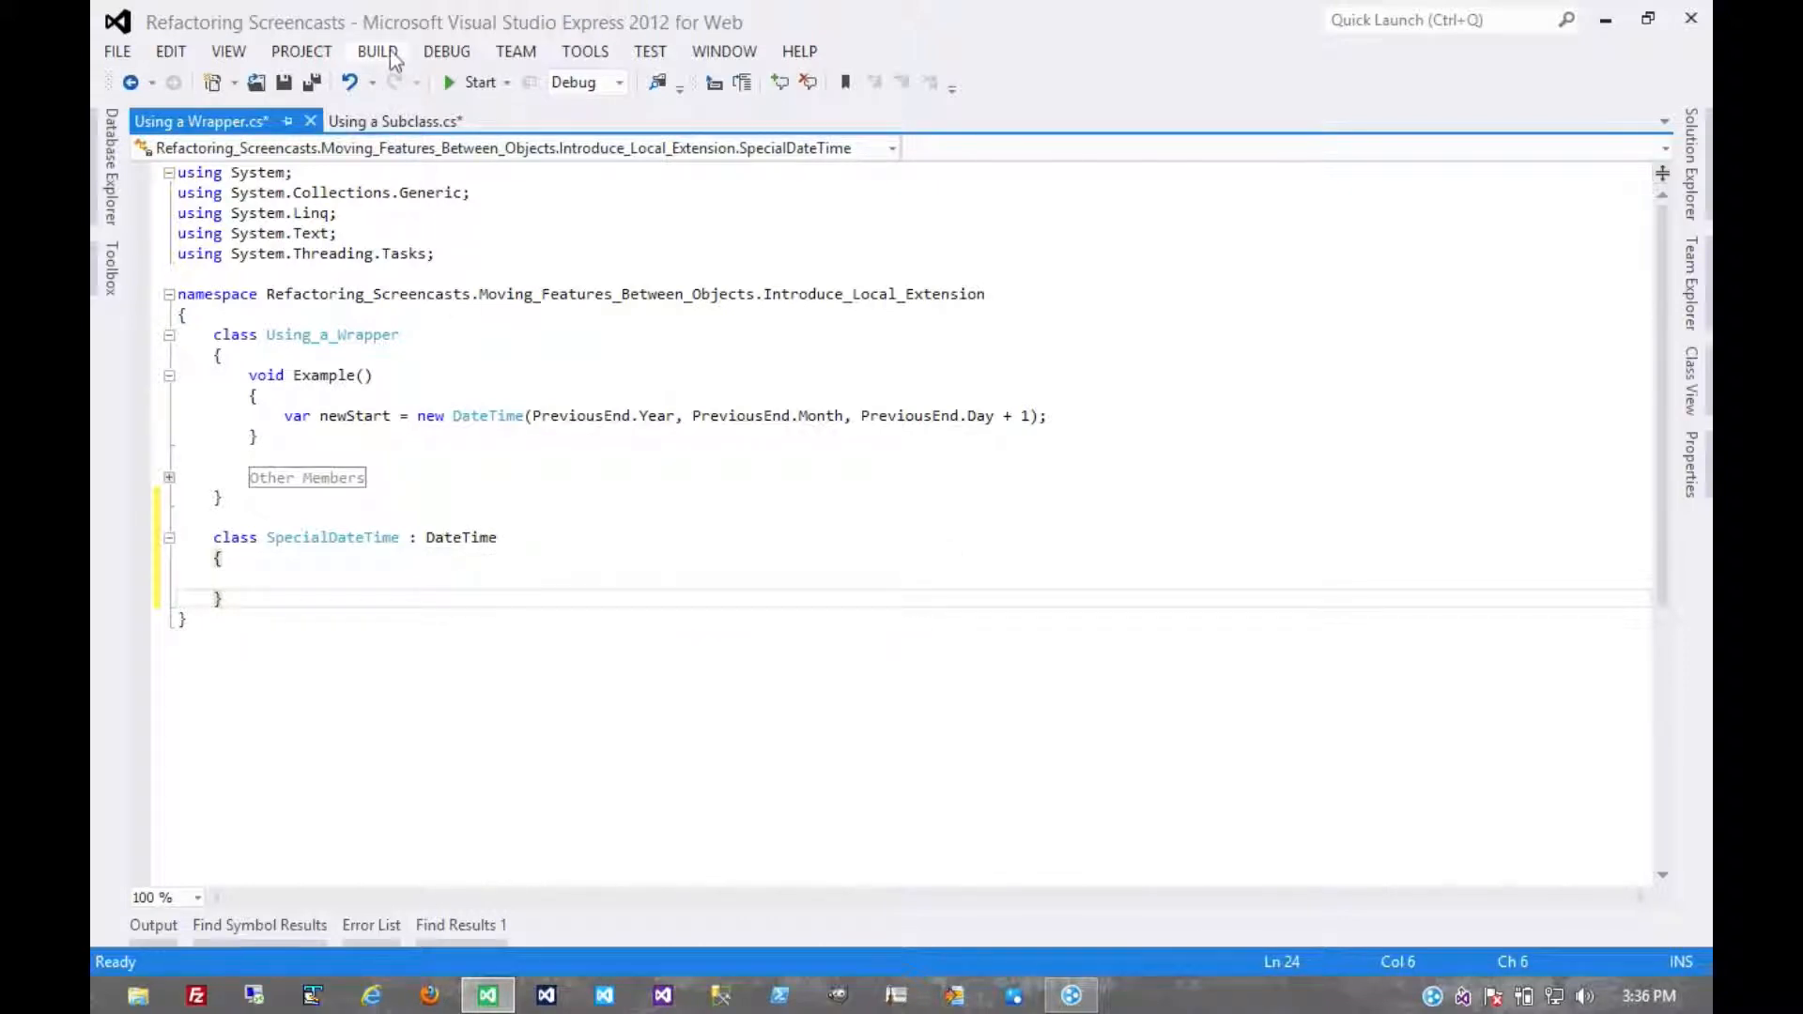
{"action": "left_click", "coordinate": [376, 51]}
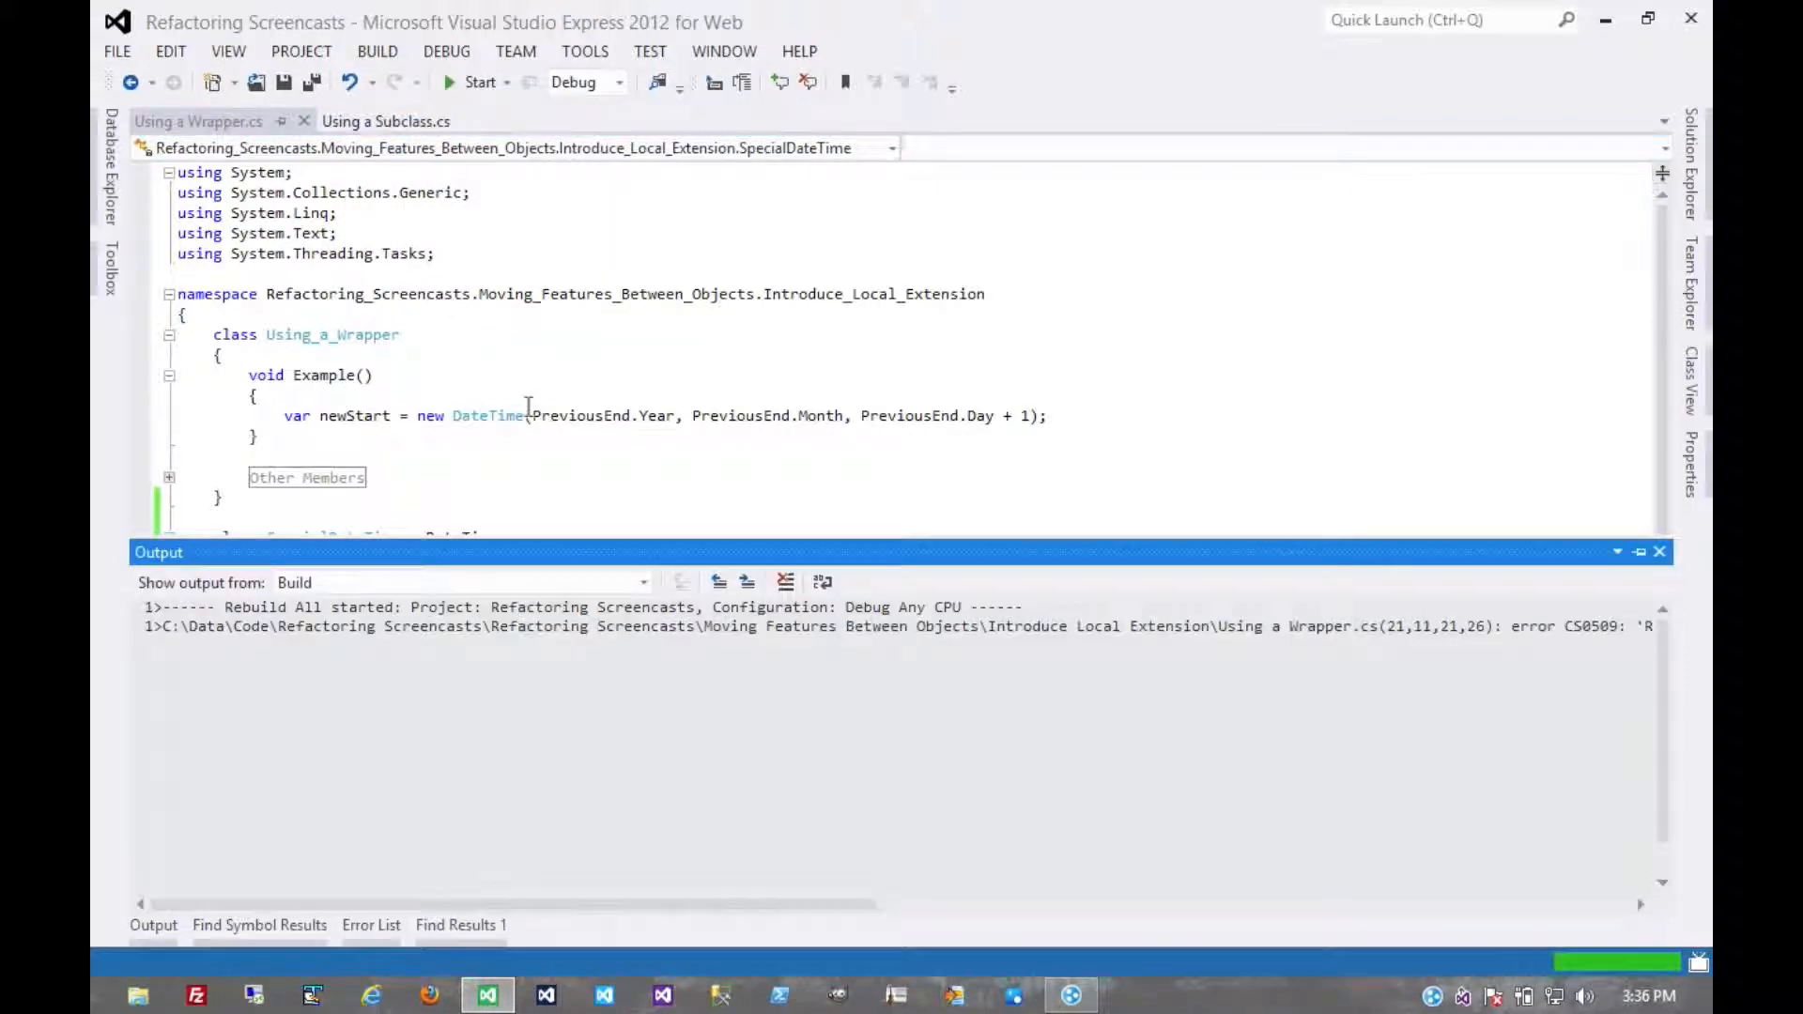
{"action": "left_click", "coordinate": [370, 925]}
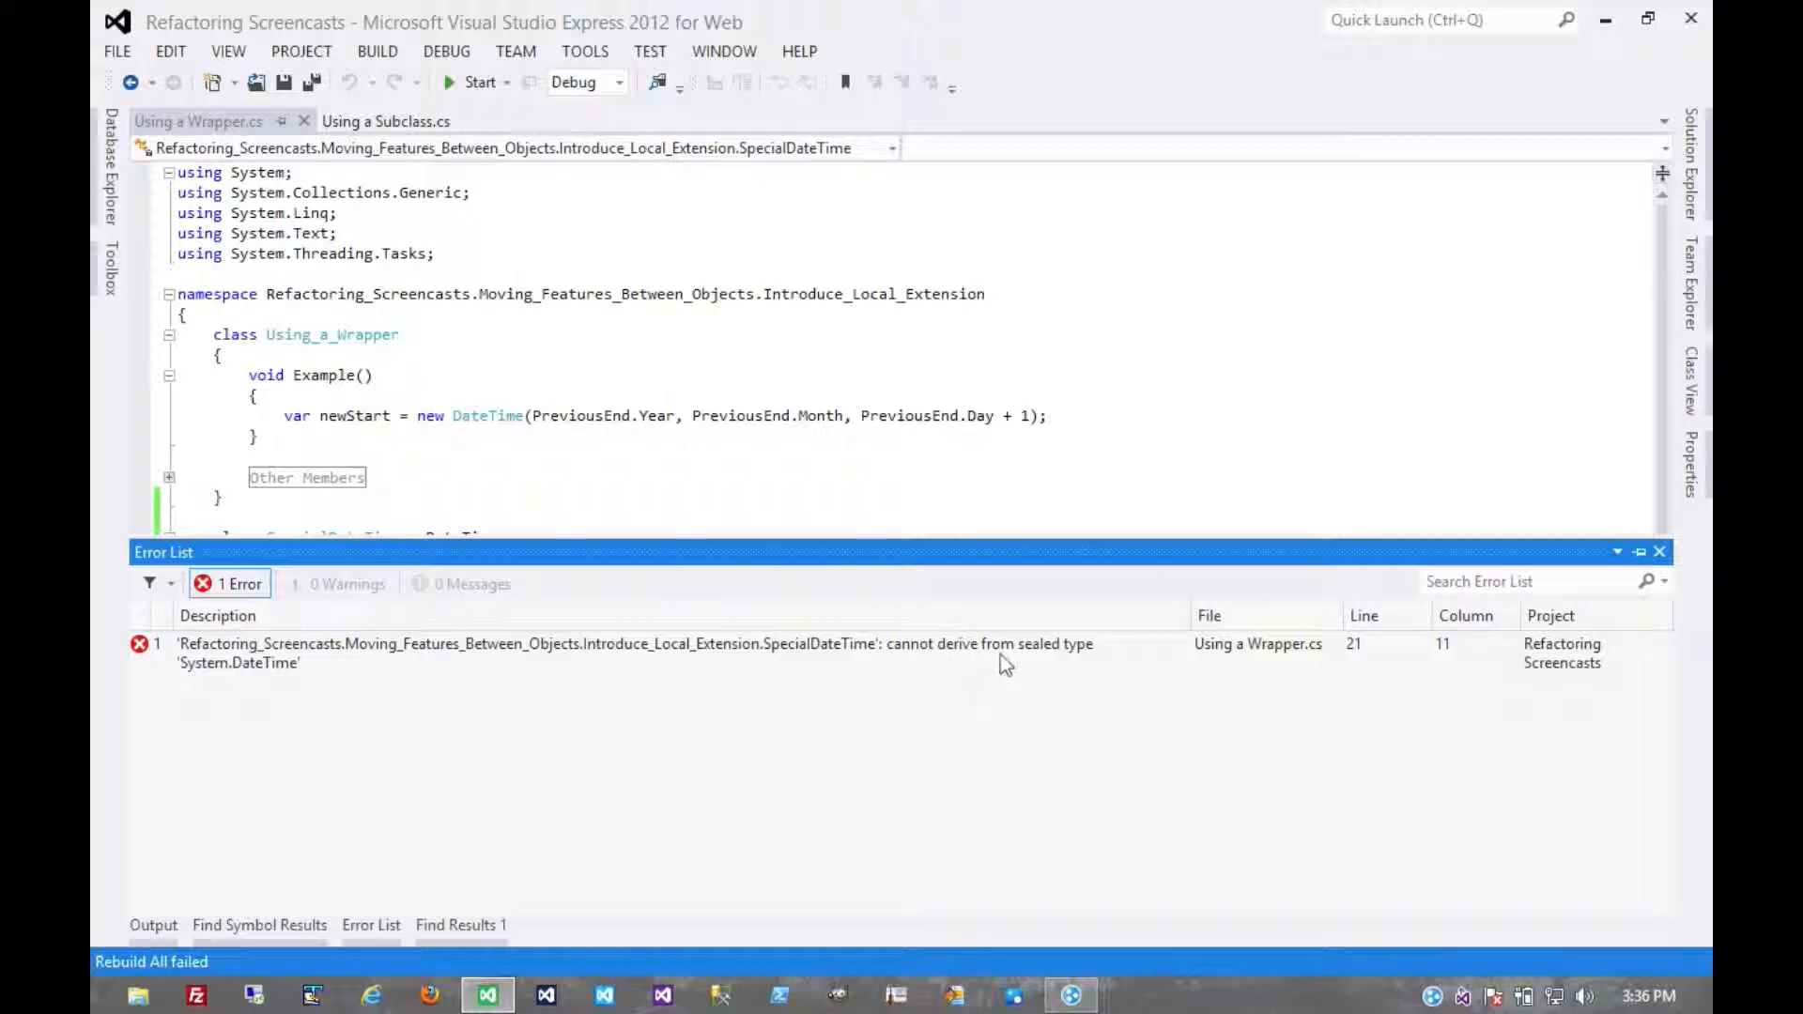
{"action": "left_click", "coordinate": [1660, 553]}
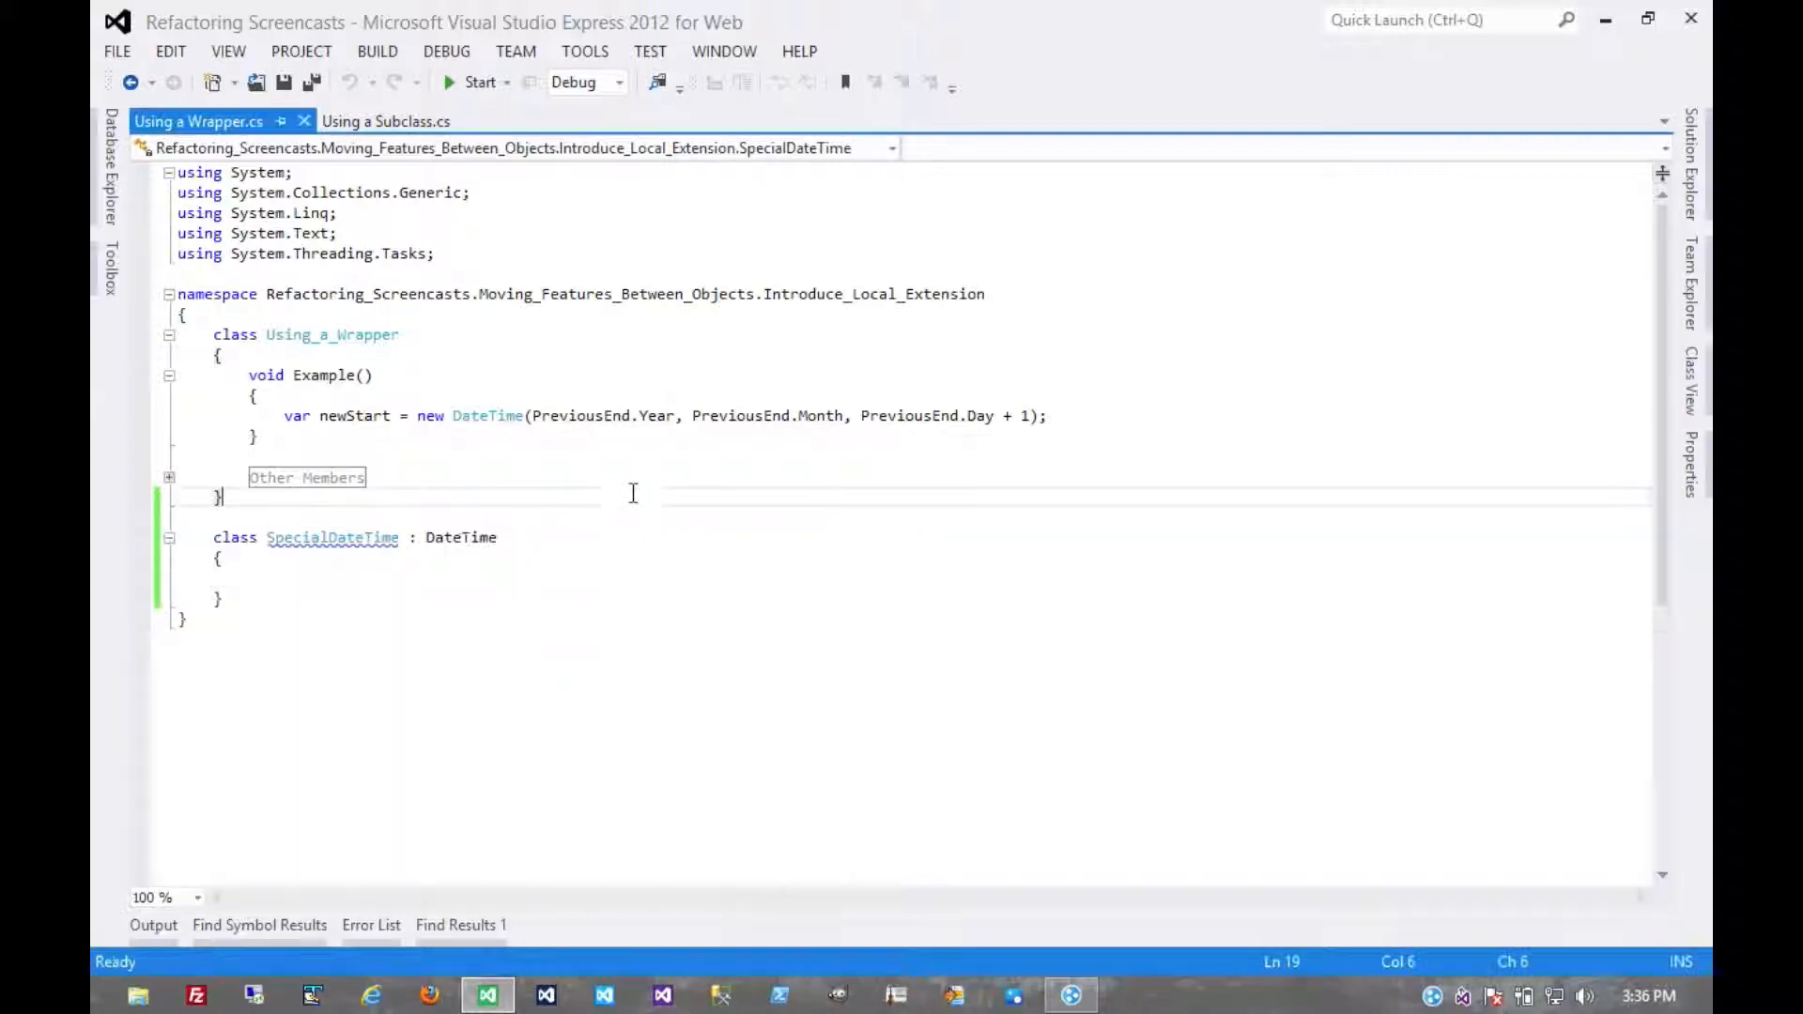
{"action": "mouse_move", "coordinate": [333, 537]}
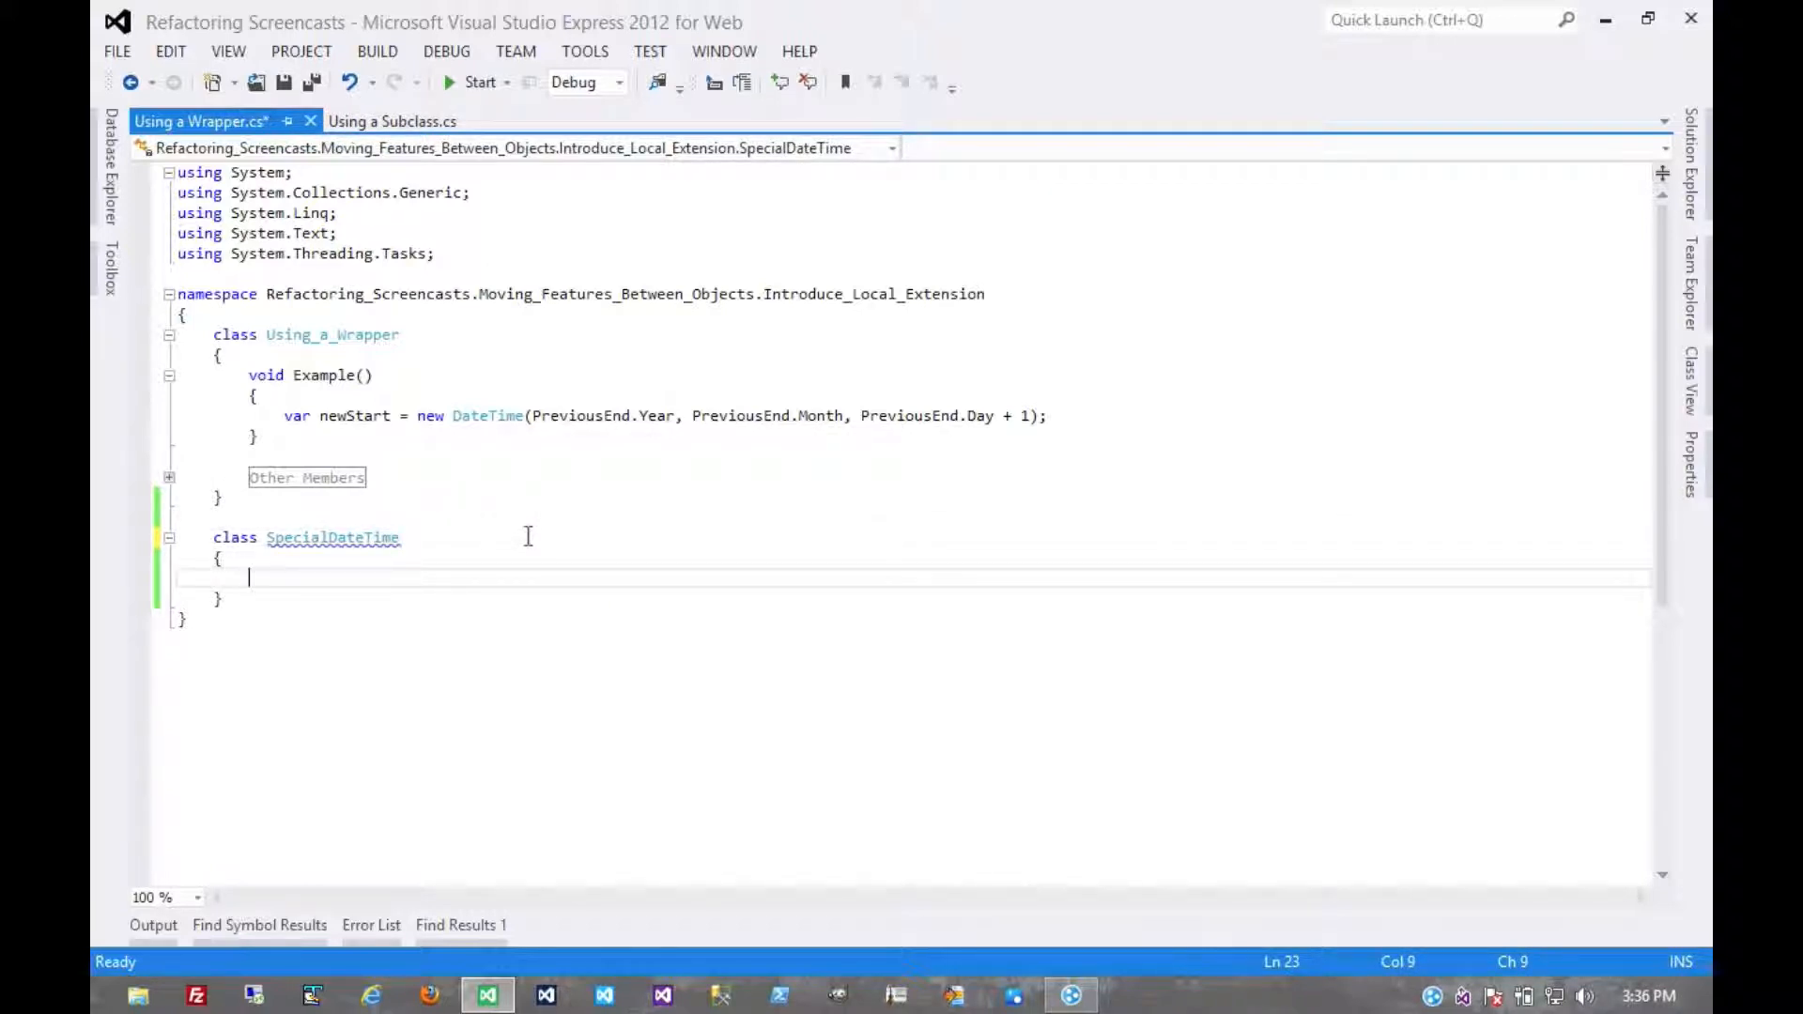
- Add a public DateTime Date property with a private setter to SpecialDateTime
{"action": "type", "text": "public DateTime"}
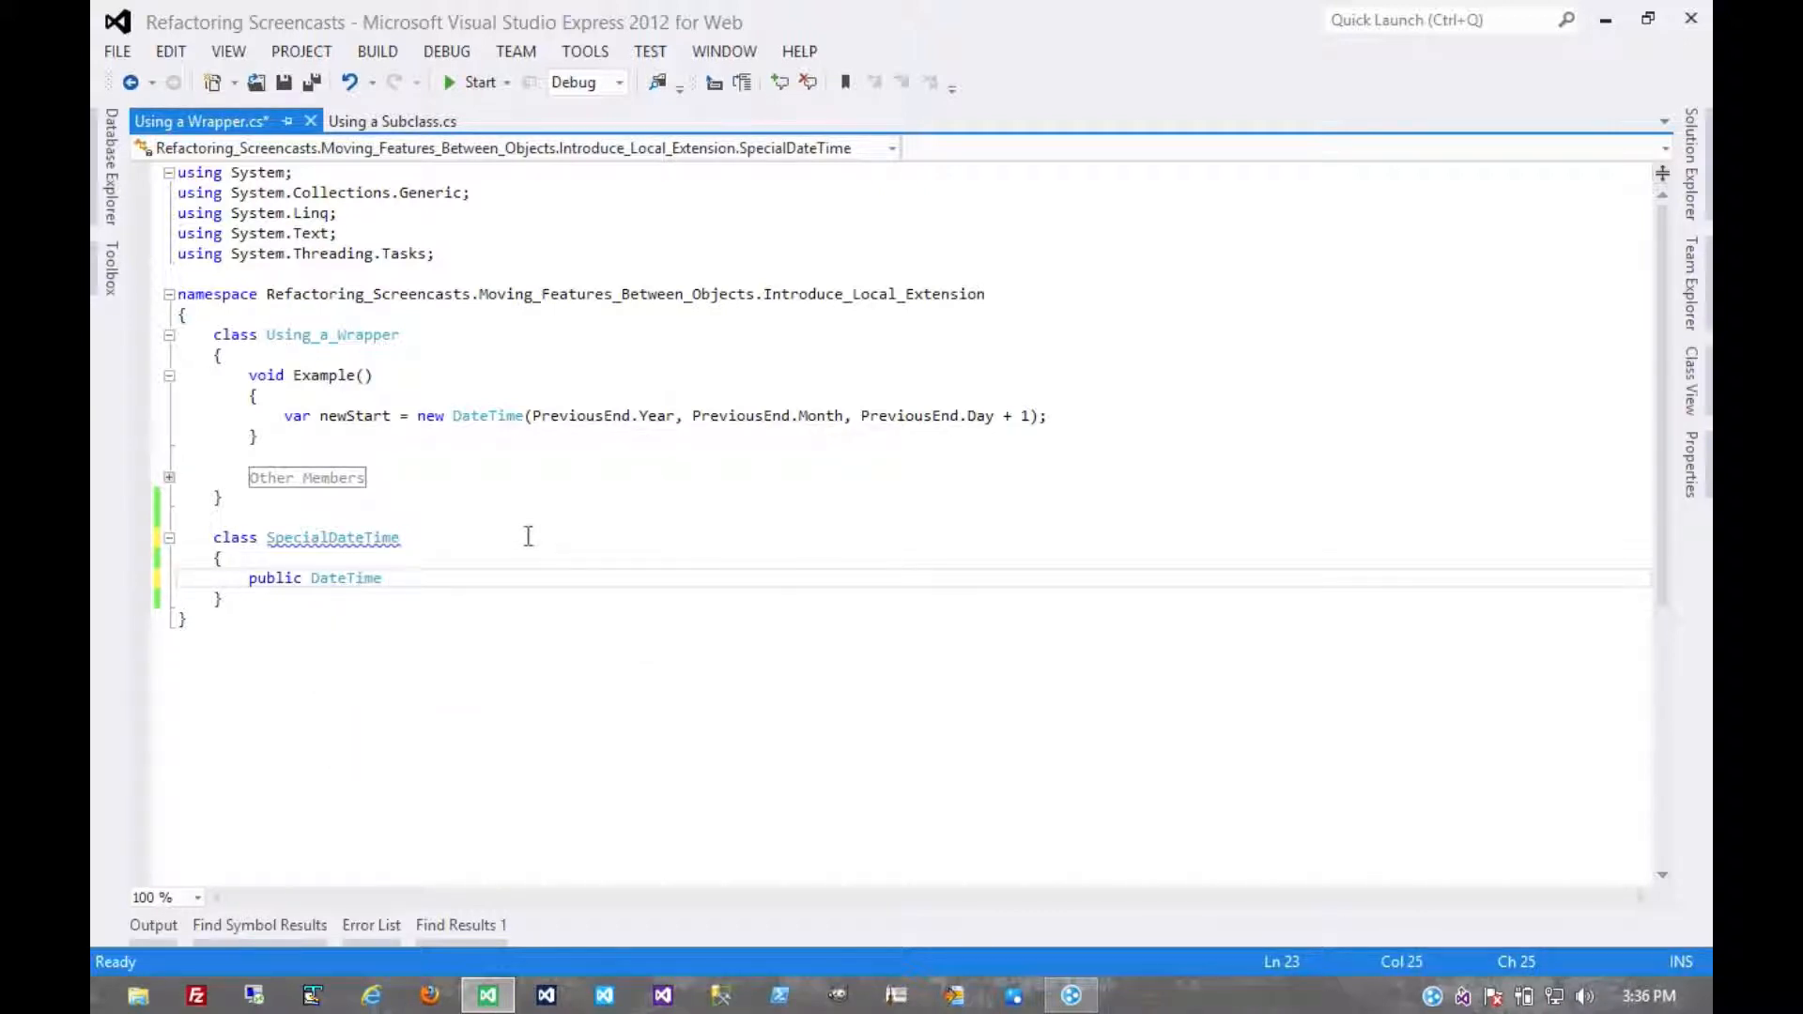
{"action": "type", "text": "Date"}
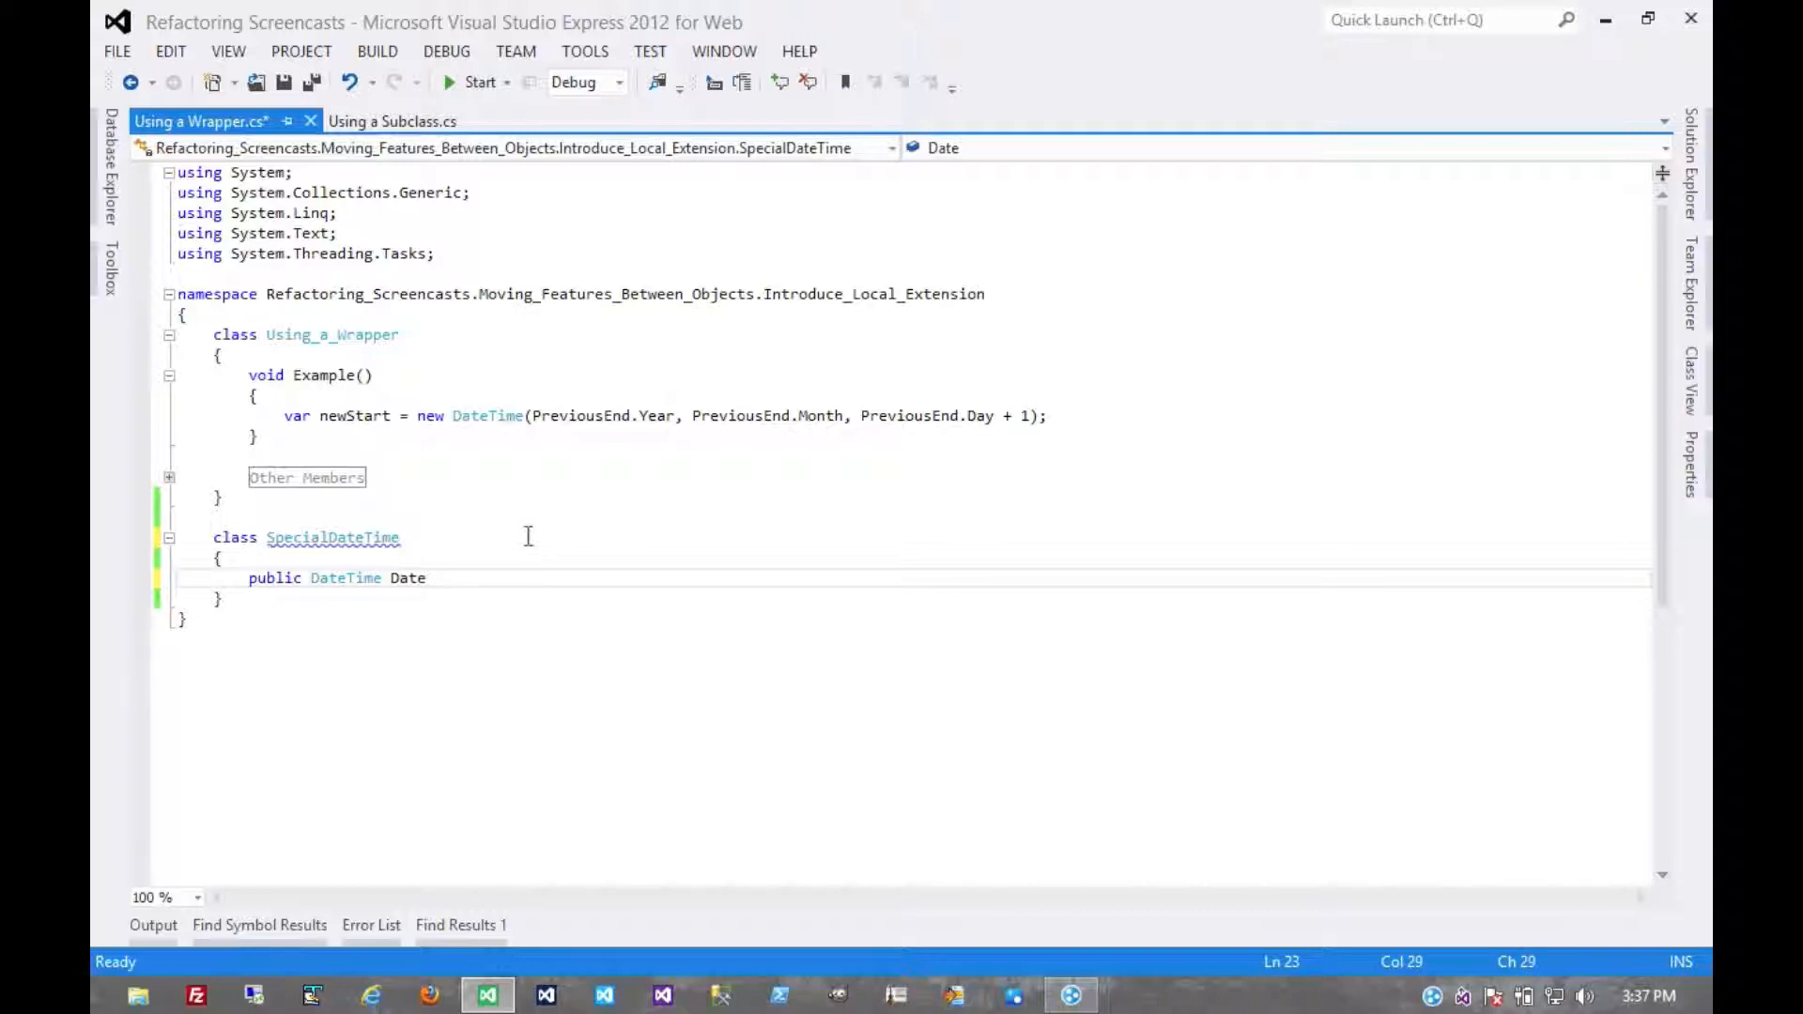
{"action": "type", "text": "{get; private set;"}
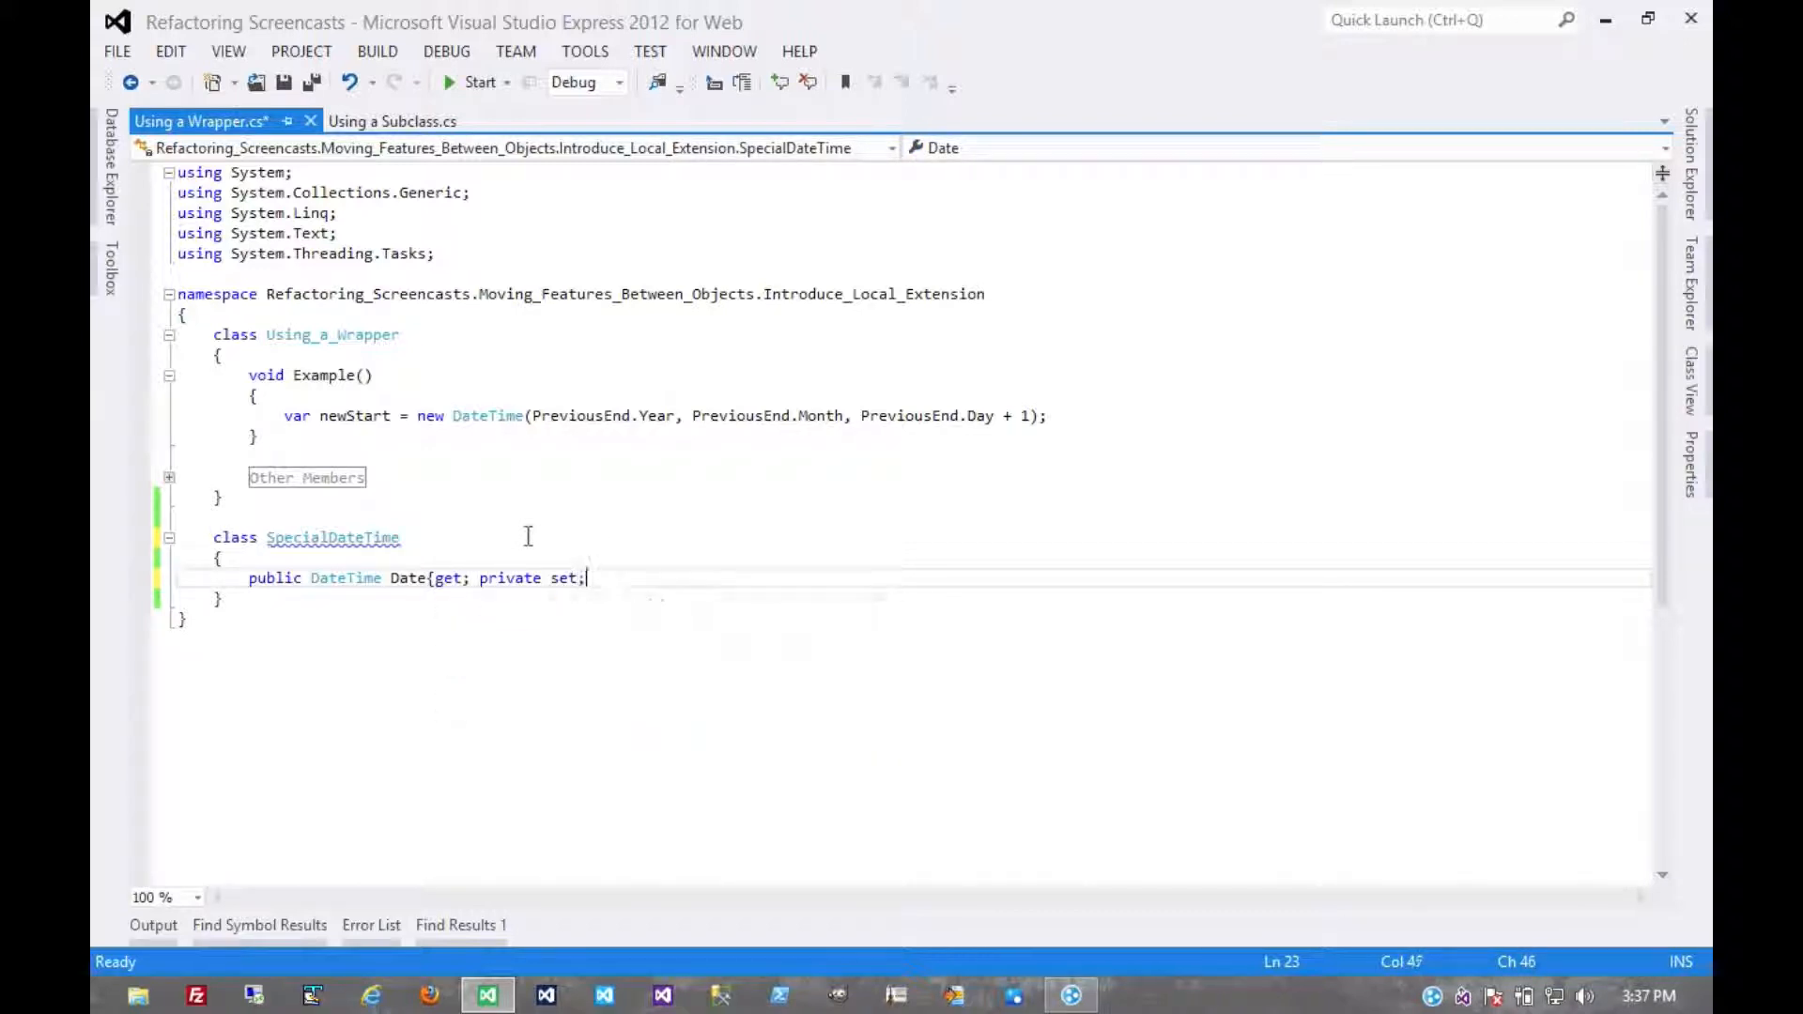
{"action": "key", "text": "enter"}
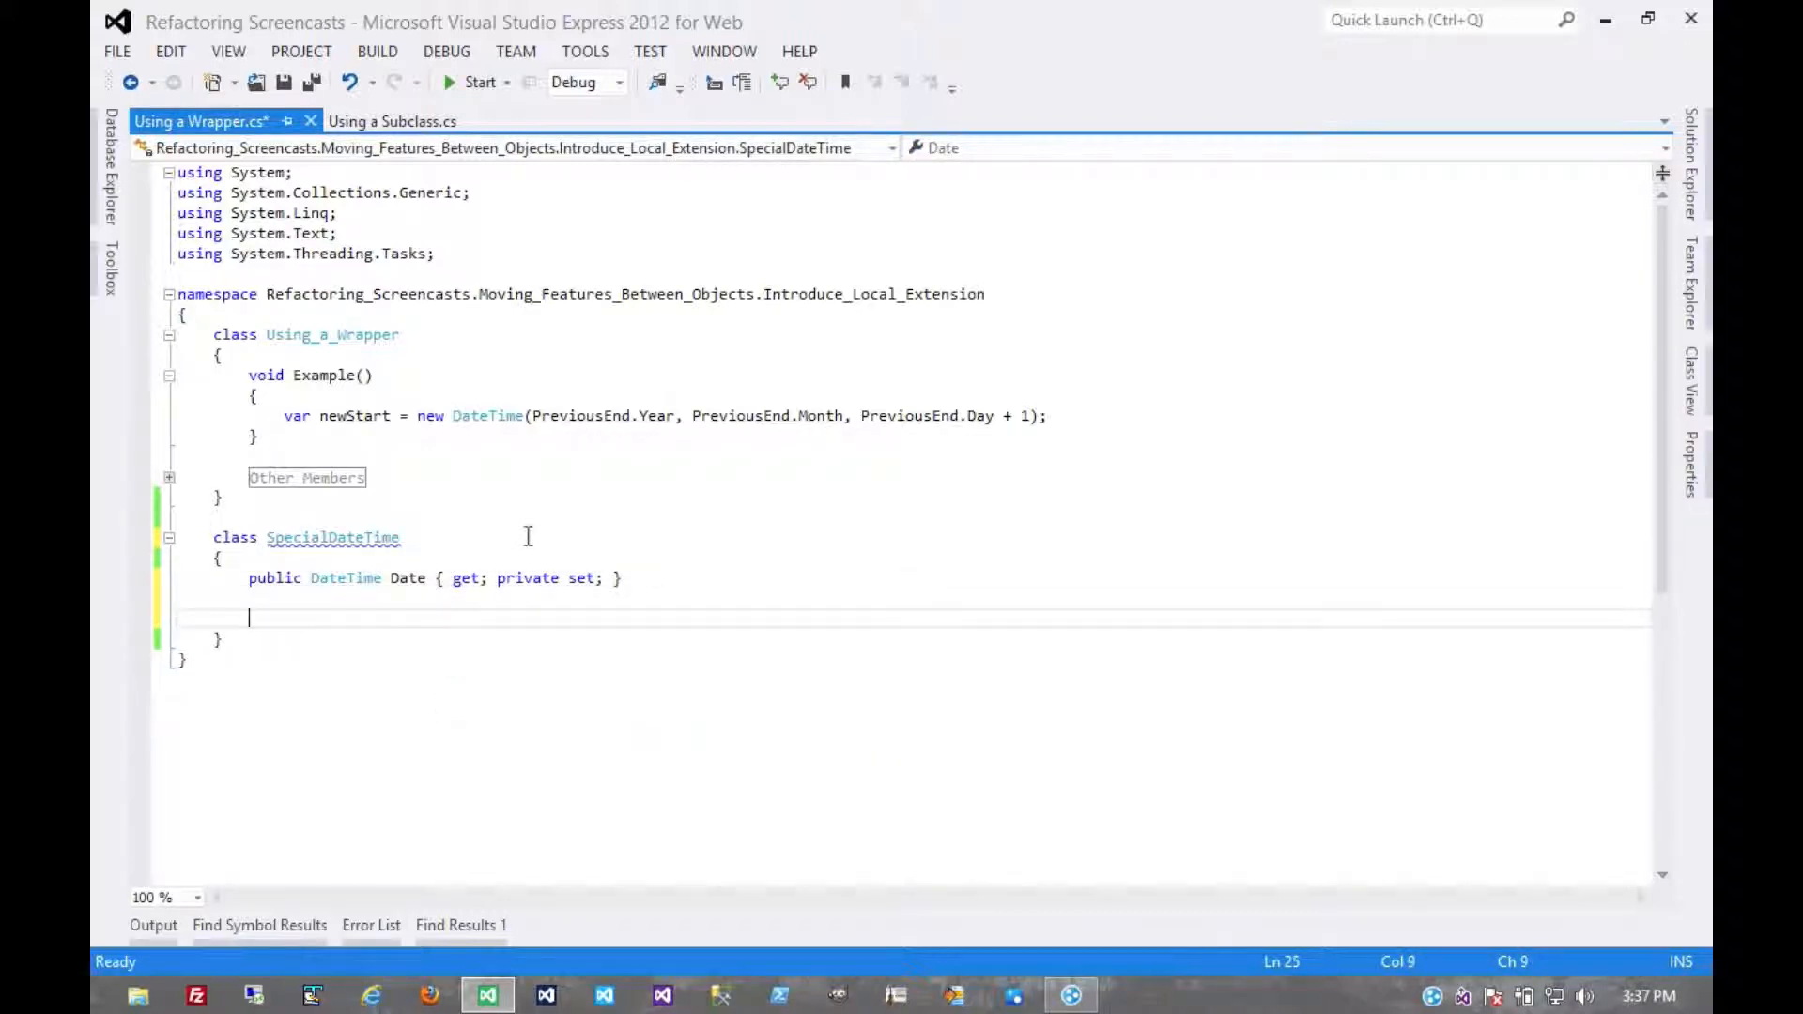
- Add a SpecialDateTime(DateTime date) constructor that sets Date = date
{"action": "type", "text": "public"}
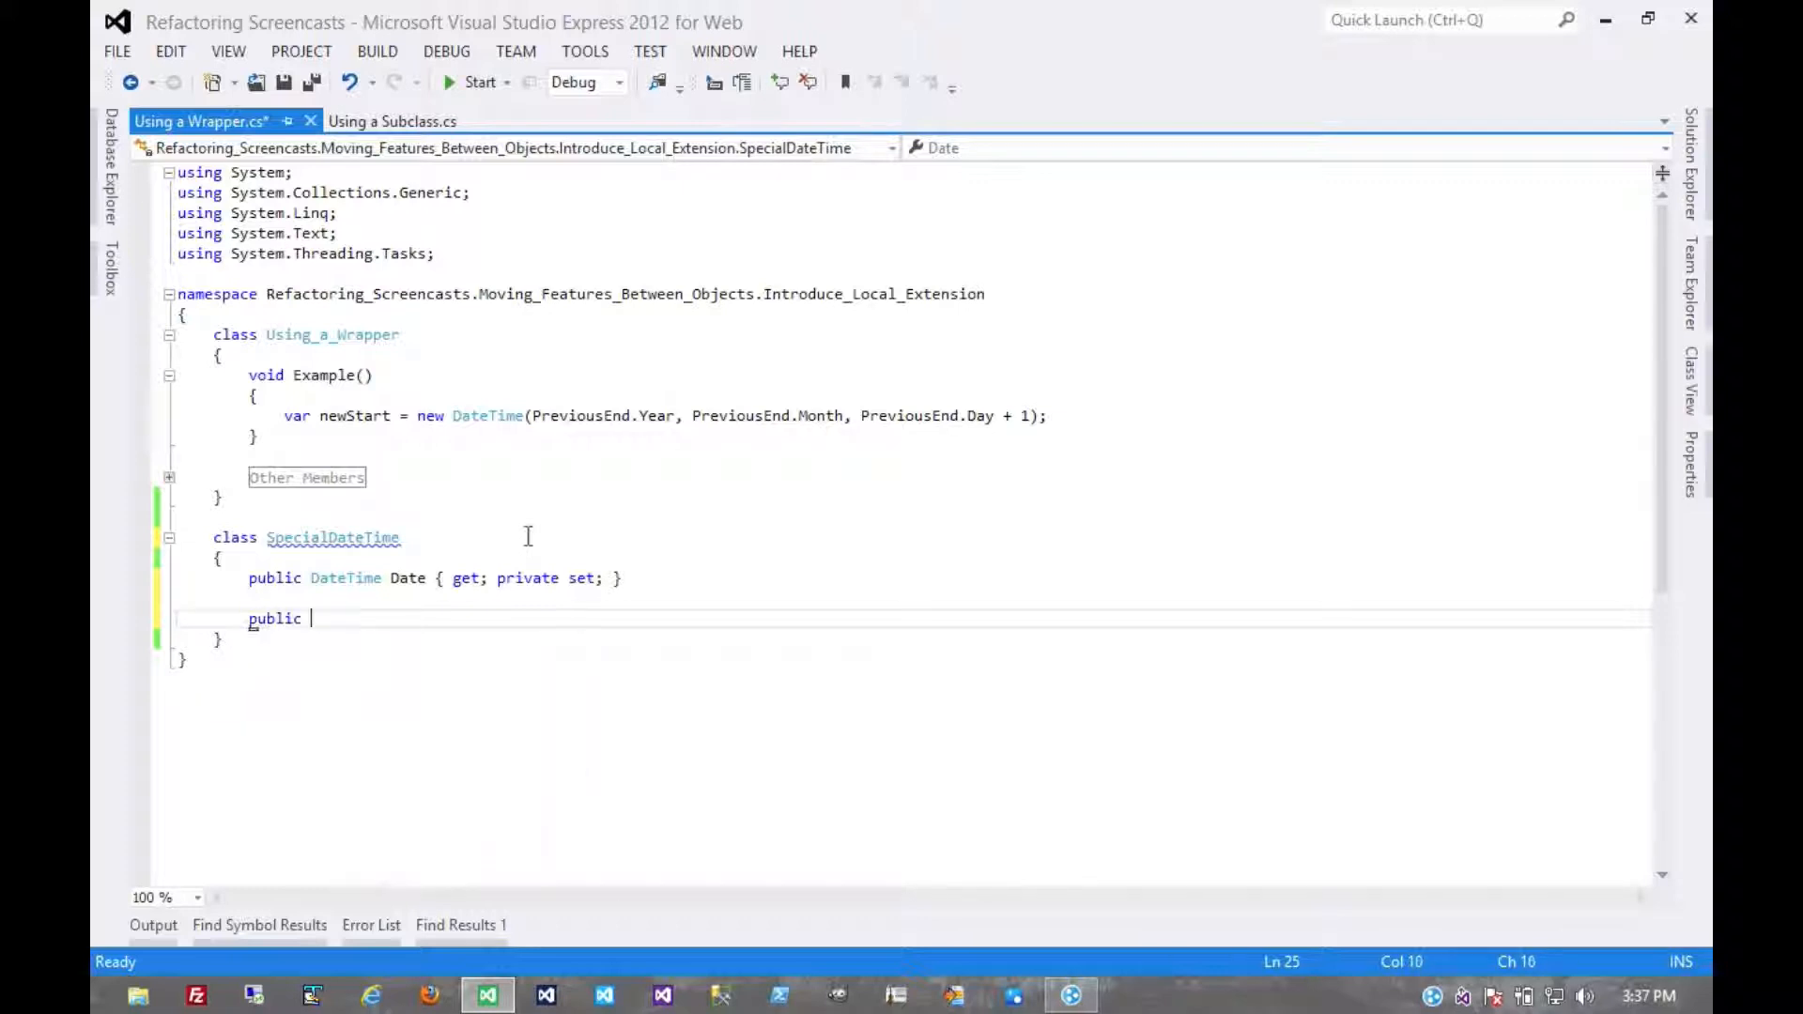
{"action": "type", "text": "SpecialDateTime("}
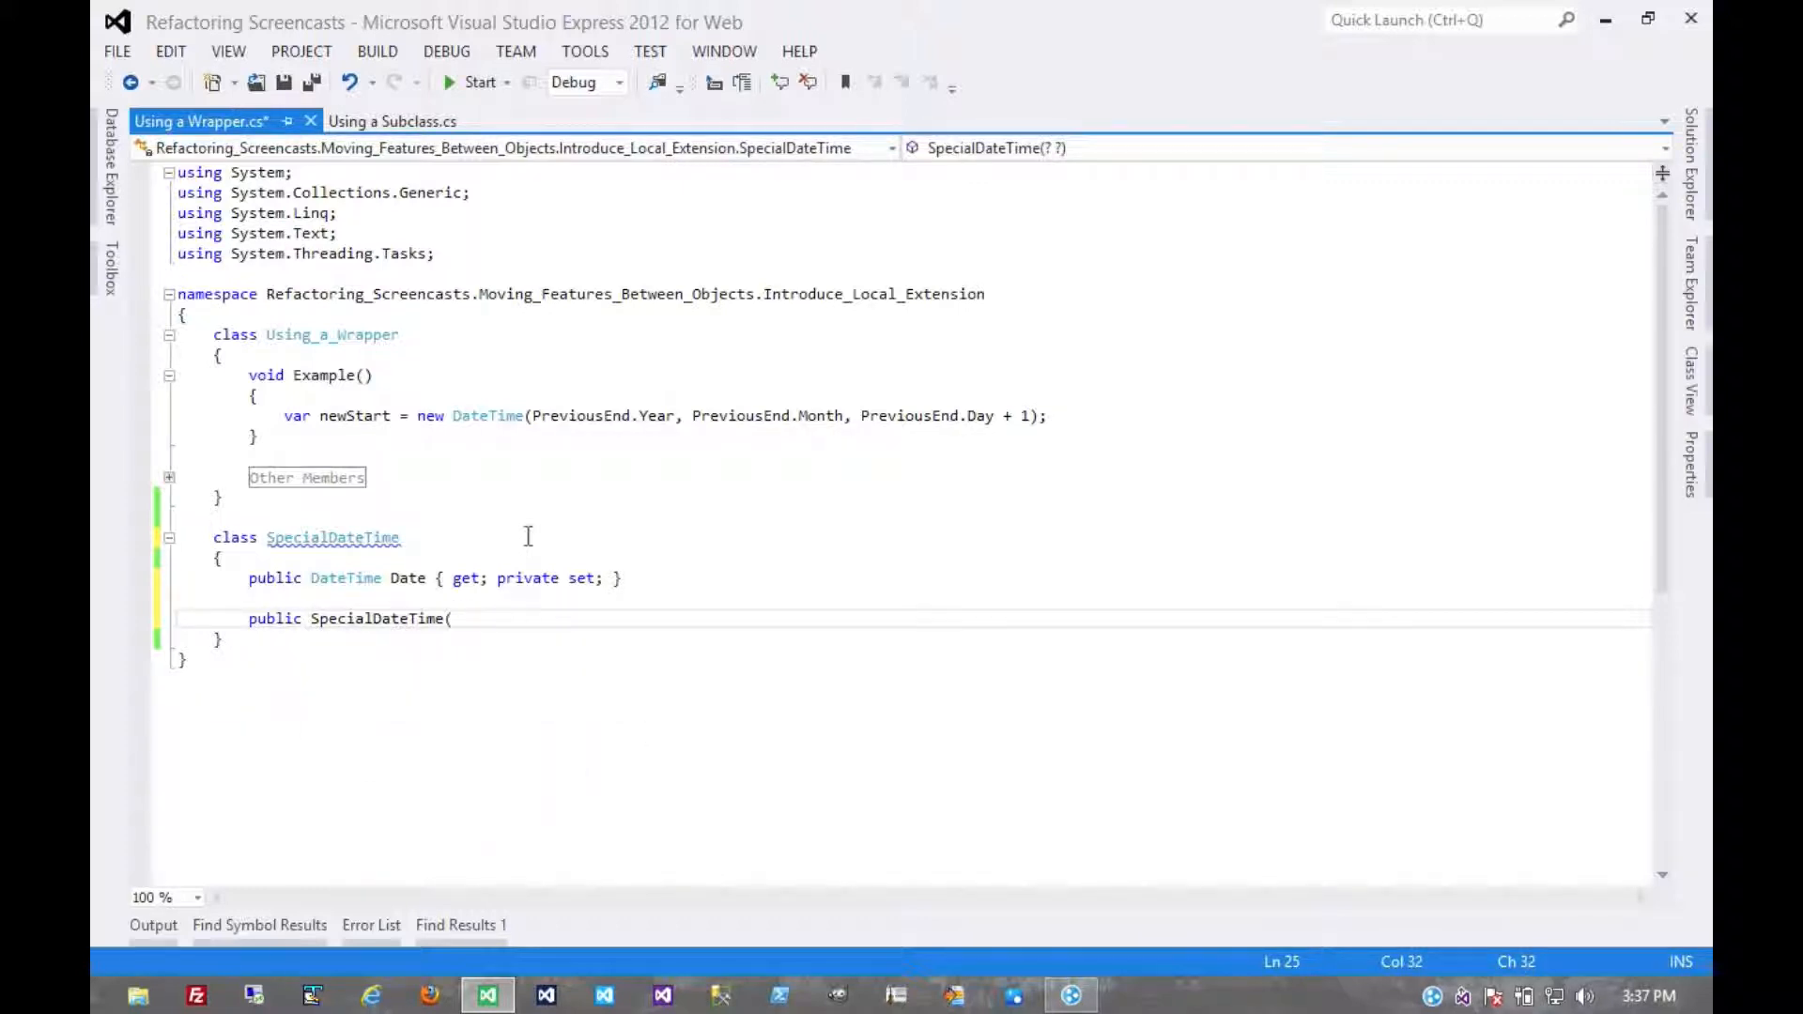
{"action": "type", "text": "DateTime date"}
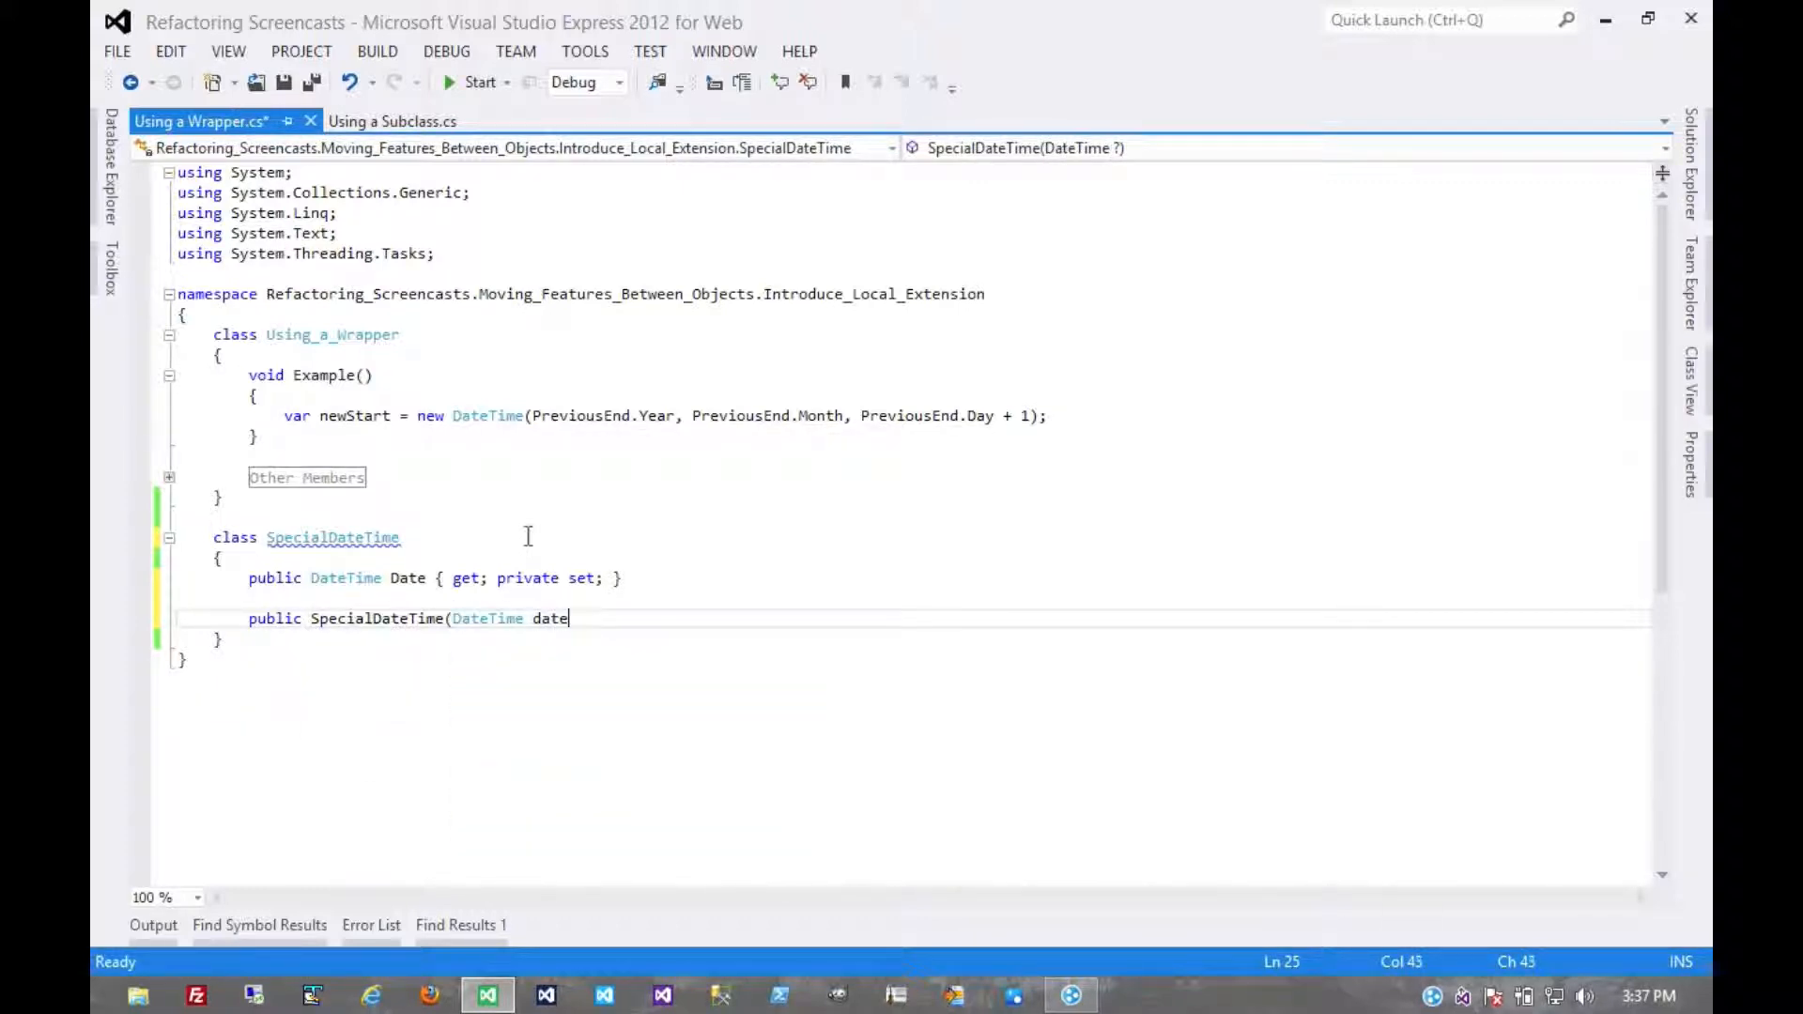
{"action": "type", "text": ")"}
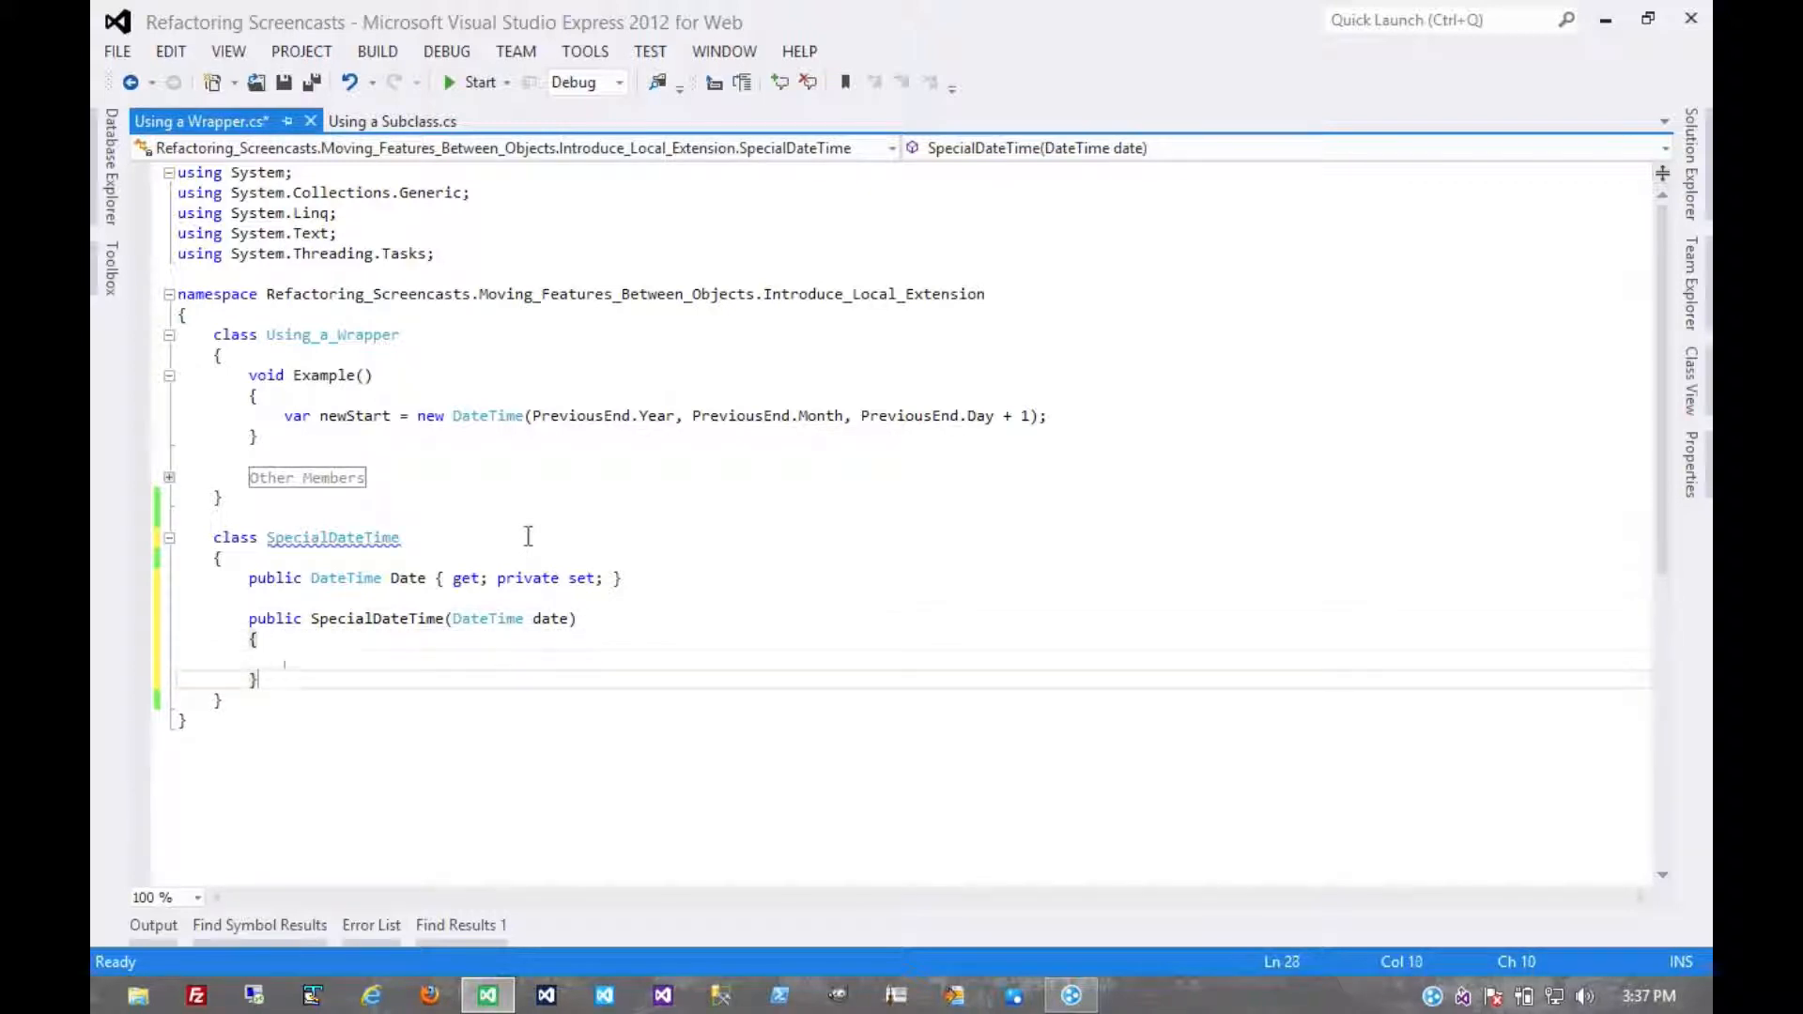
{"action": "type", "text": "Date = date;"}
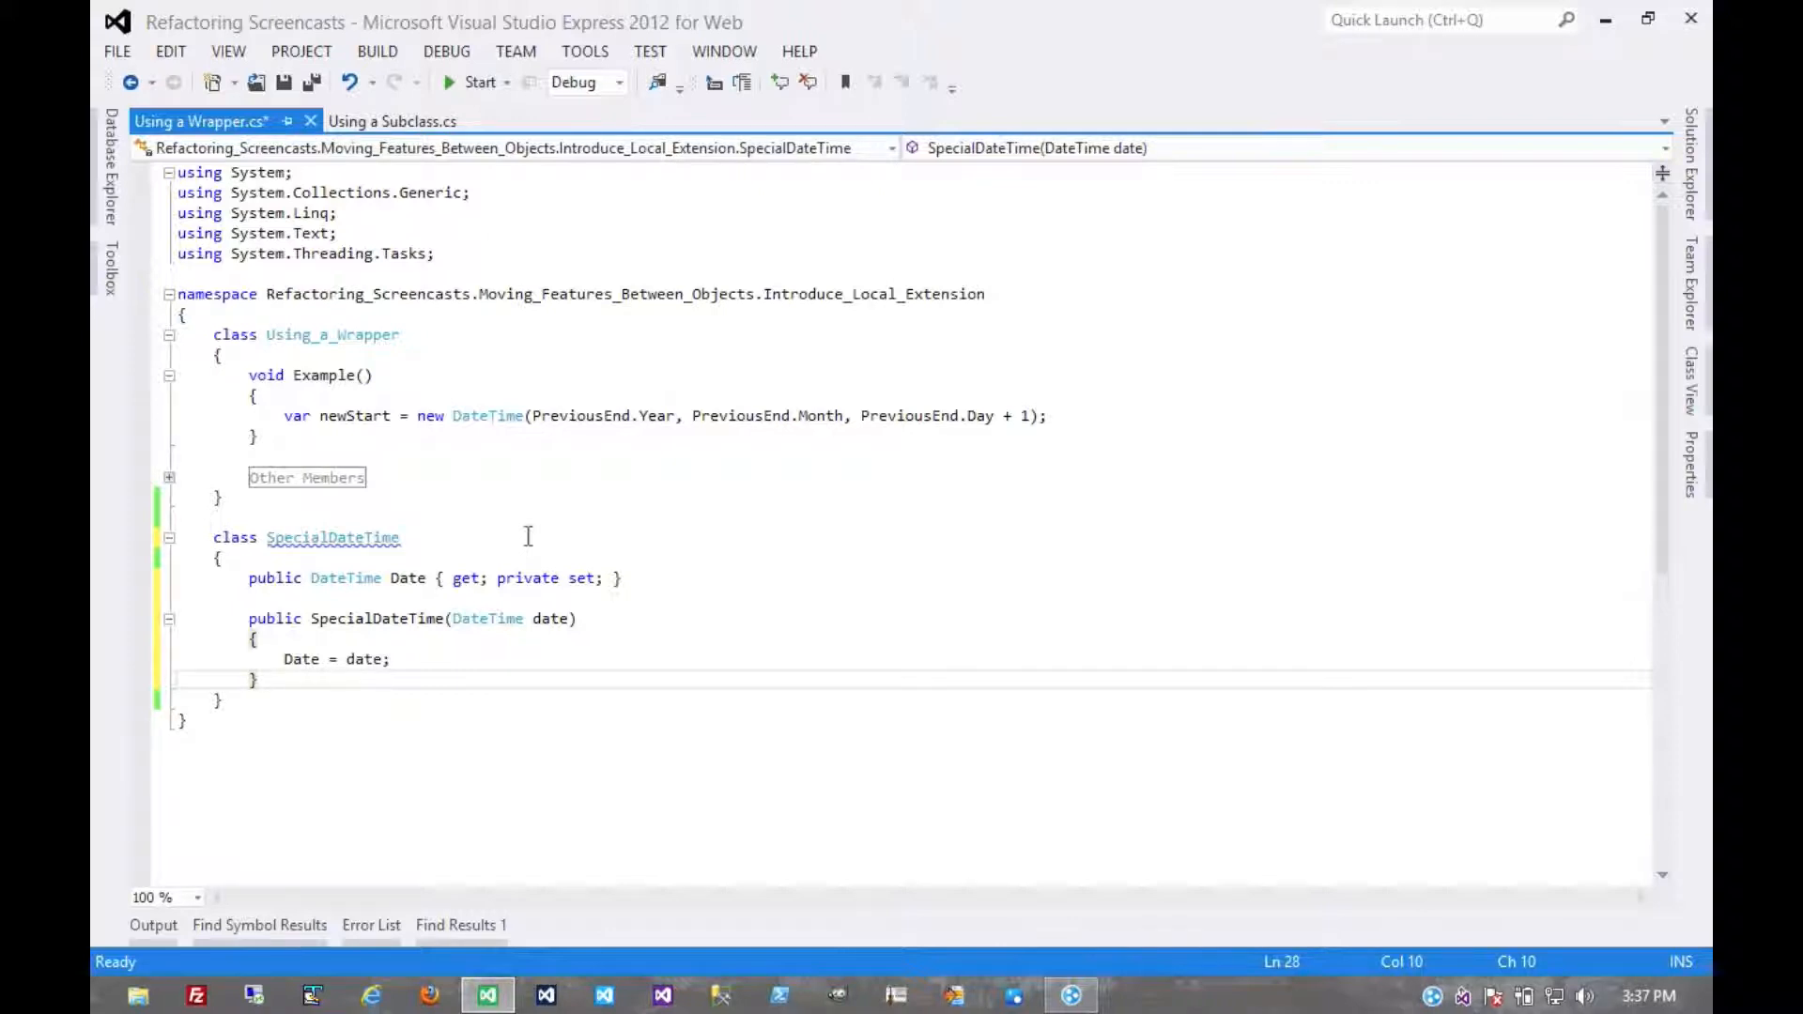
{"action": "left_click", "coordinate": [394, 659]}
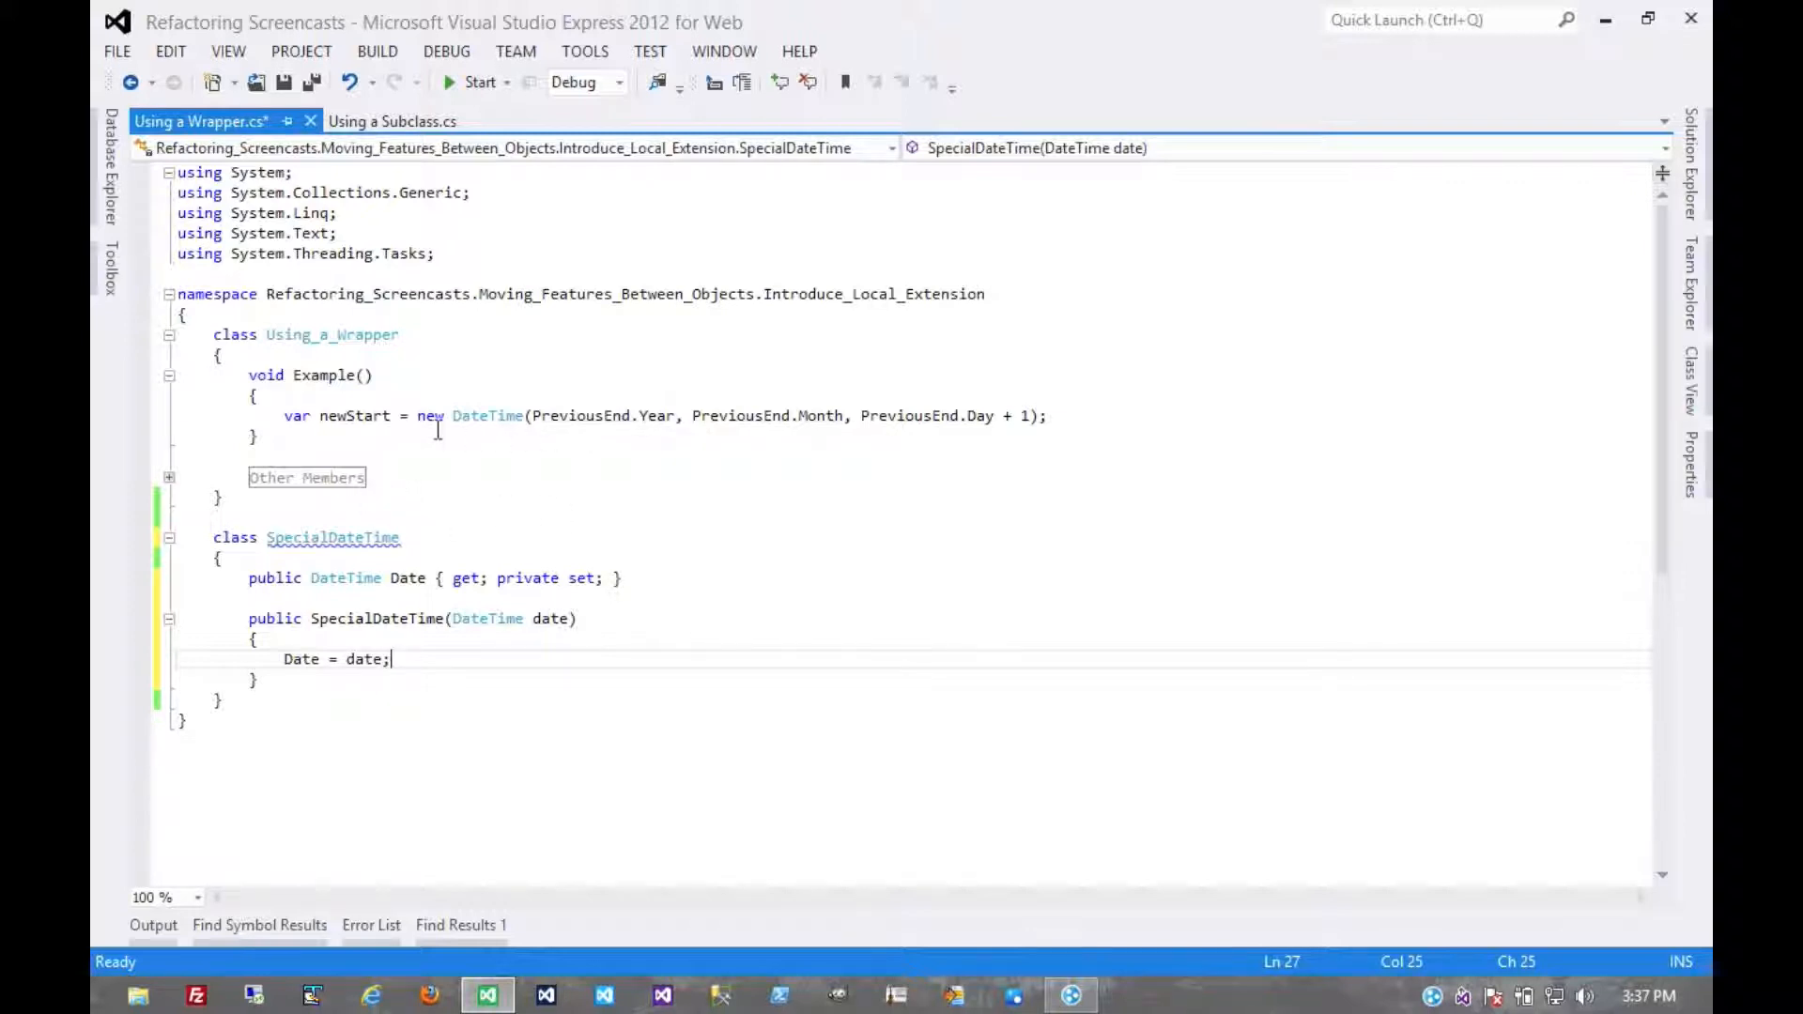
{"action": "mouse_move", "coordinate": [403, 415]}
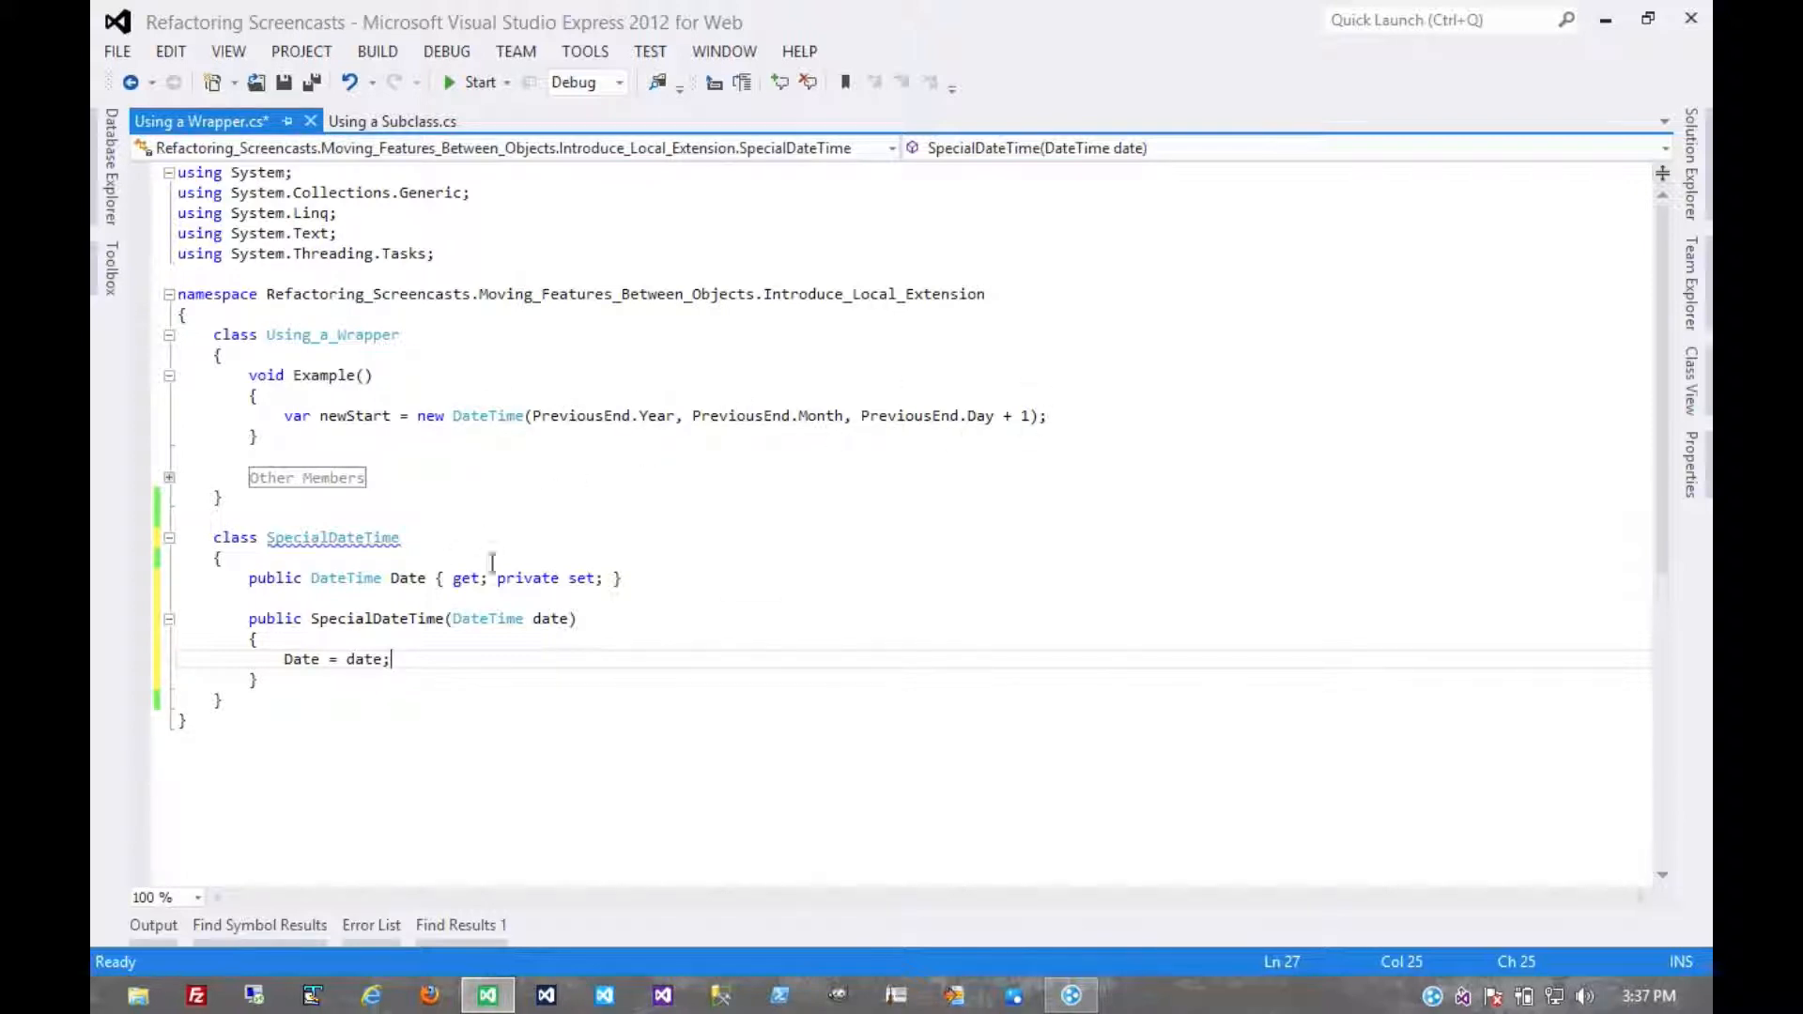
{"action": "mouse_move", "coordinate": [713, 416]}
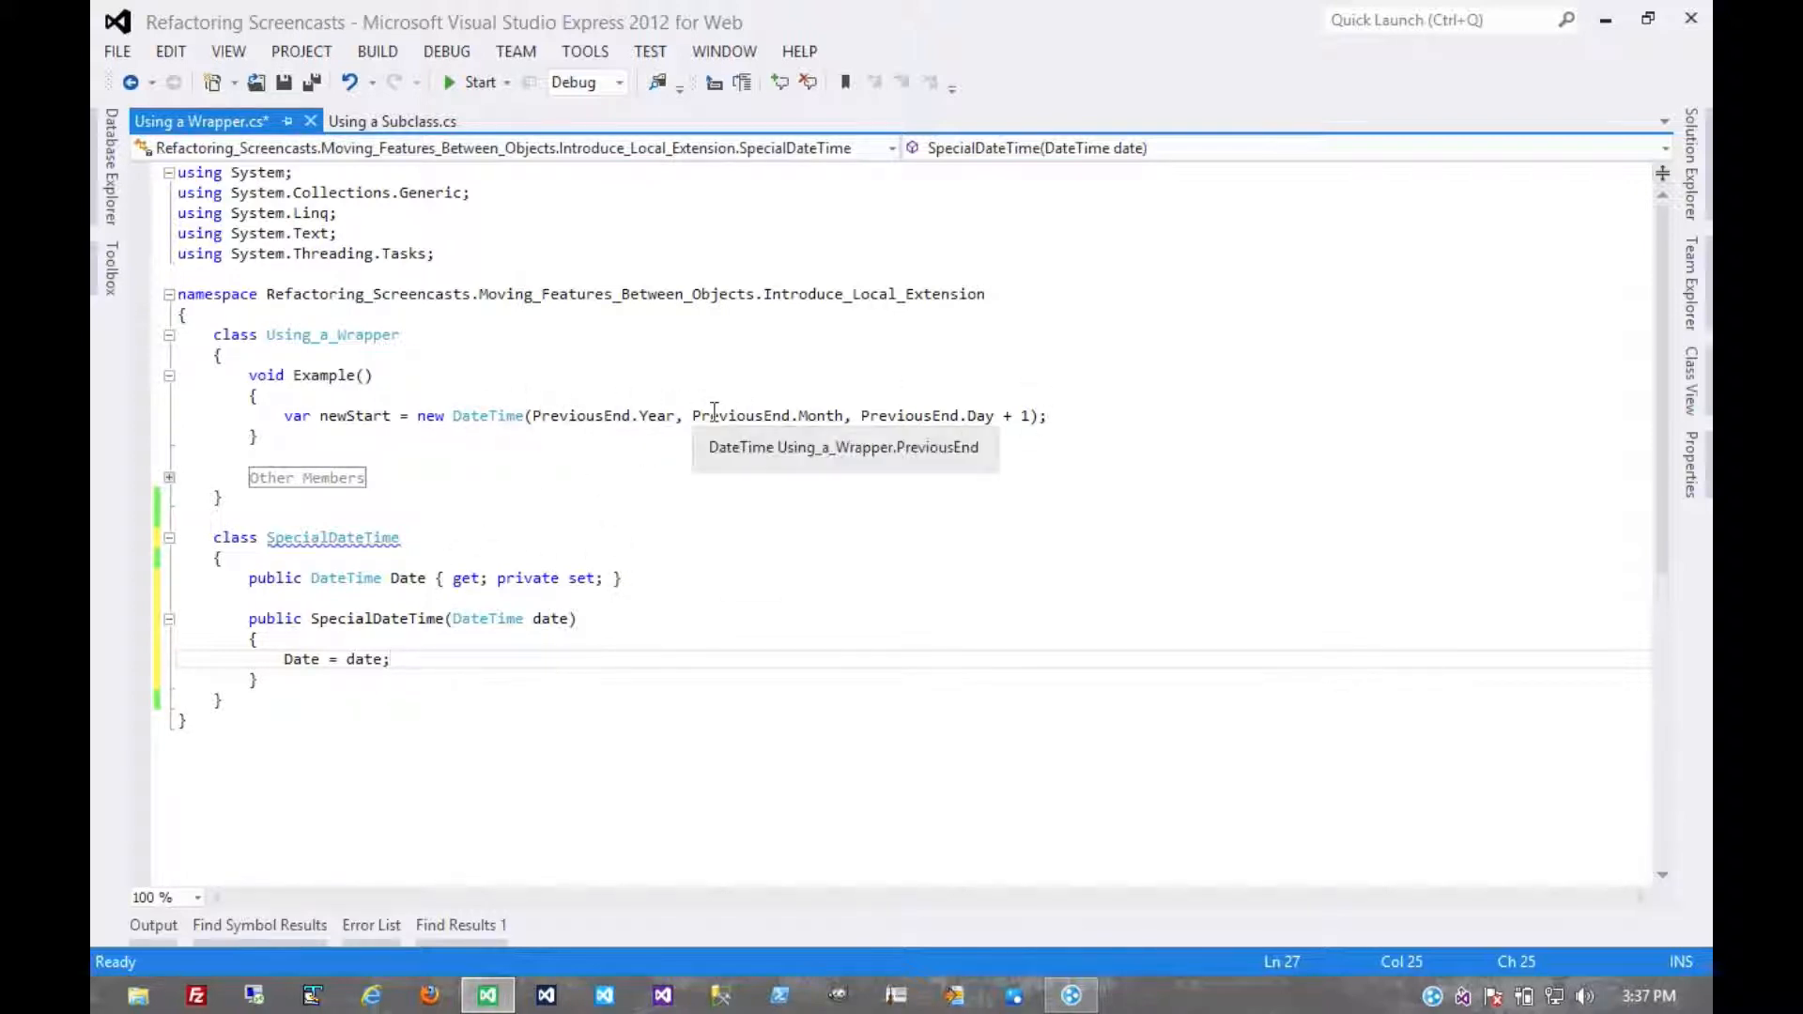
- Declare a public DateTime NextDay property below Date, fixing the mistaken NextStart name
{"action": "left_click", "coordinate": [624, 578]}
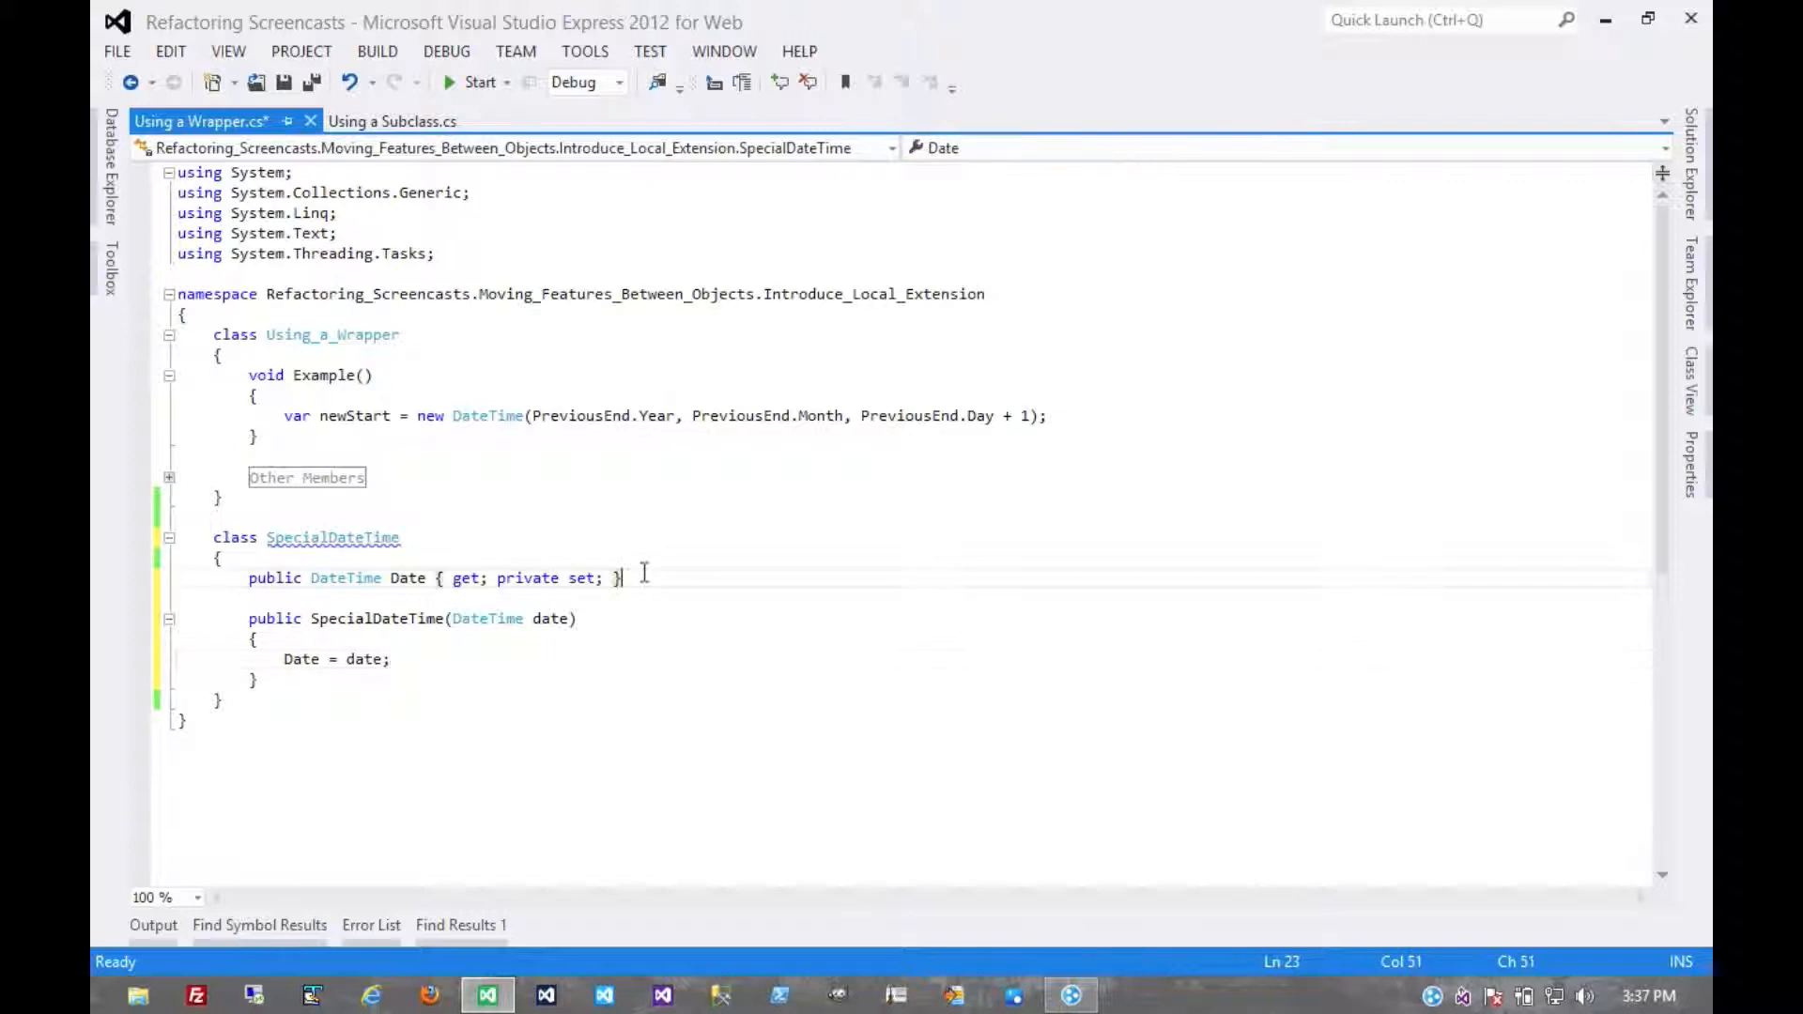
{"action": "key", "text": "enter"}
{"action": "type", "text": "public "}
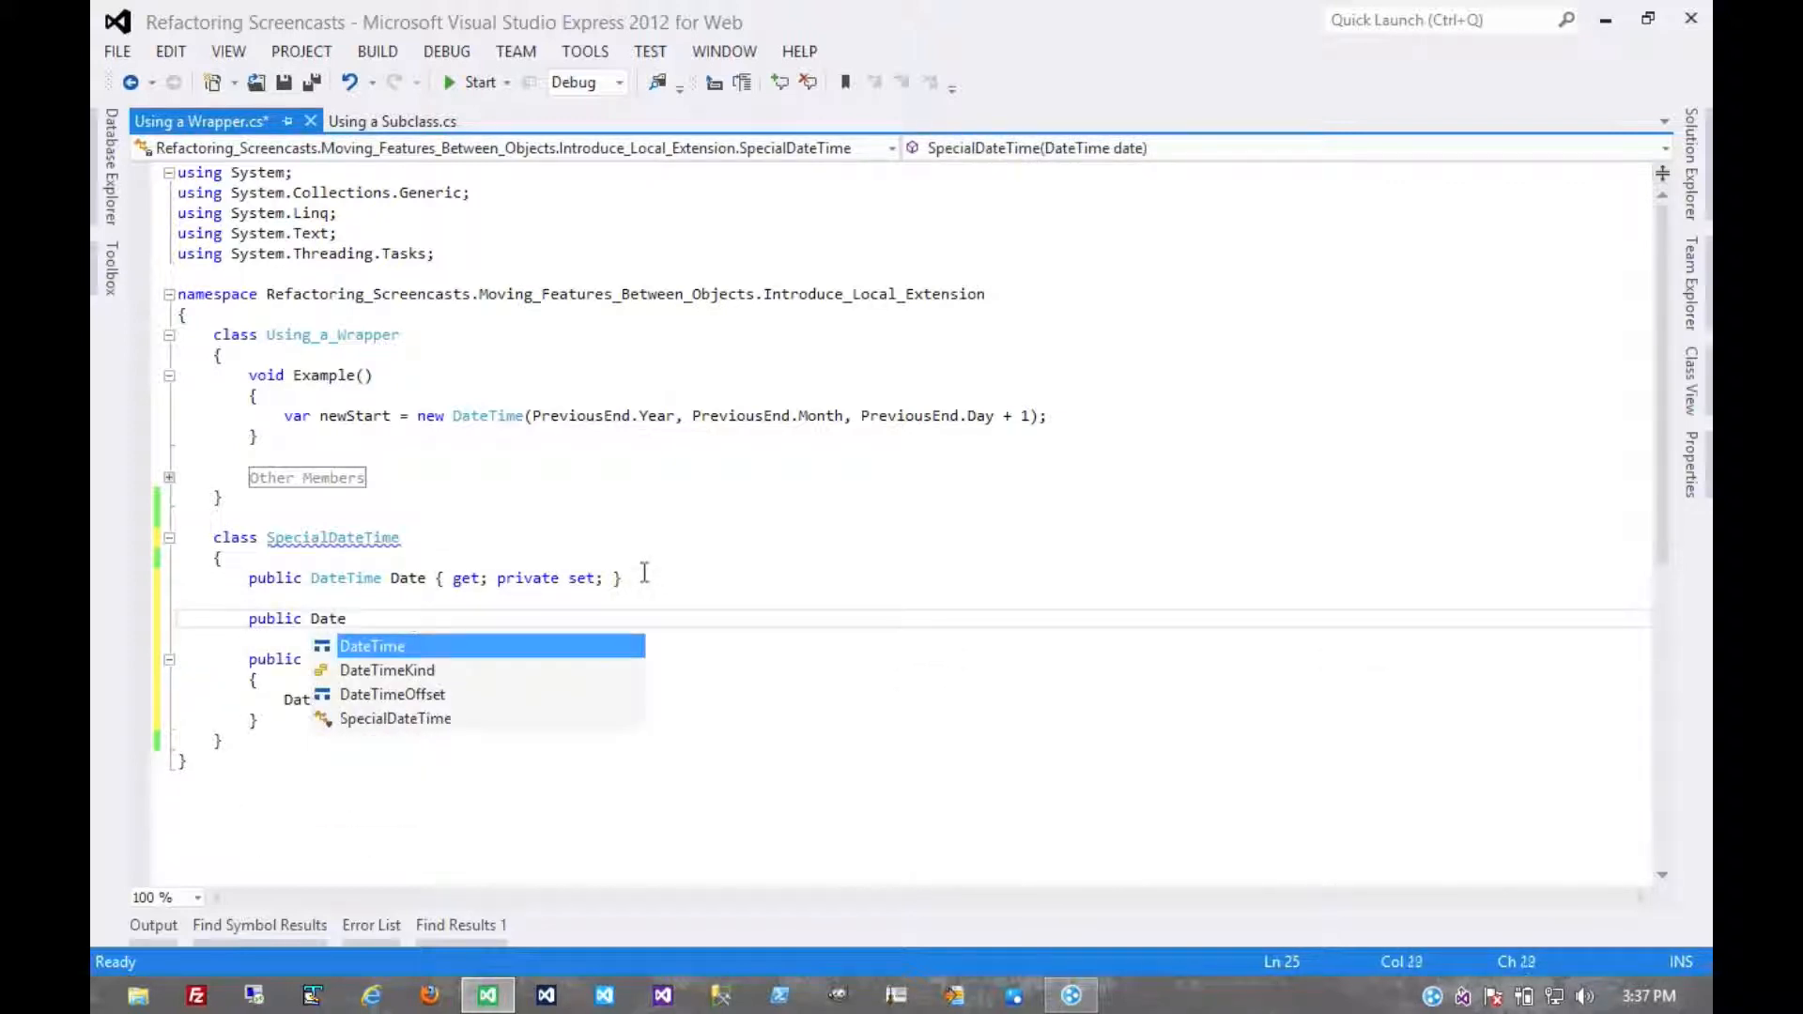
{"action": "type", "text": "DateTime Nex"}
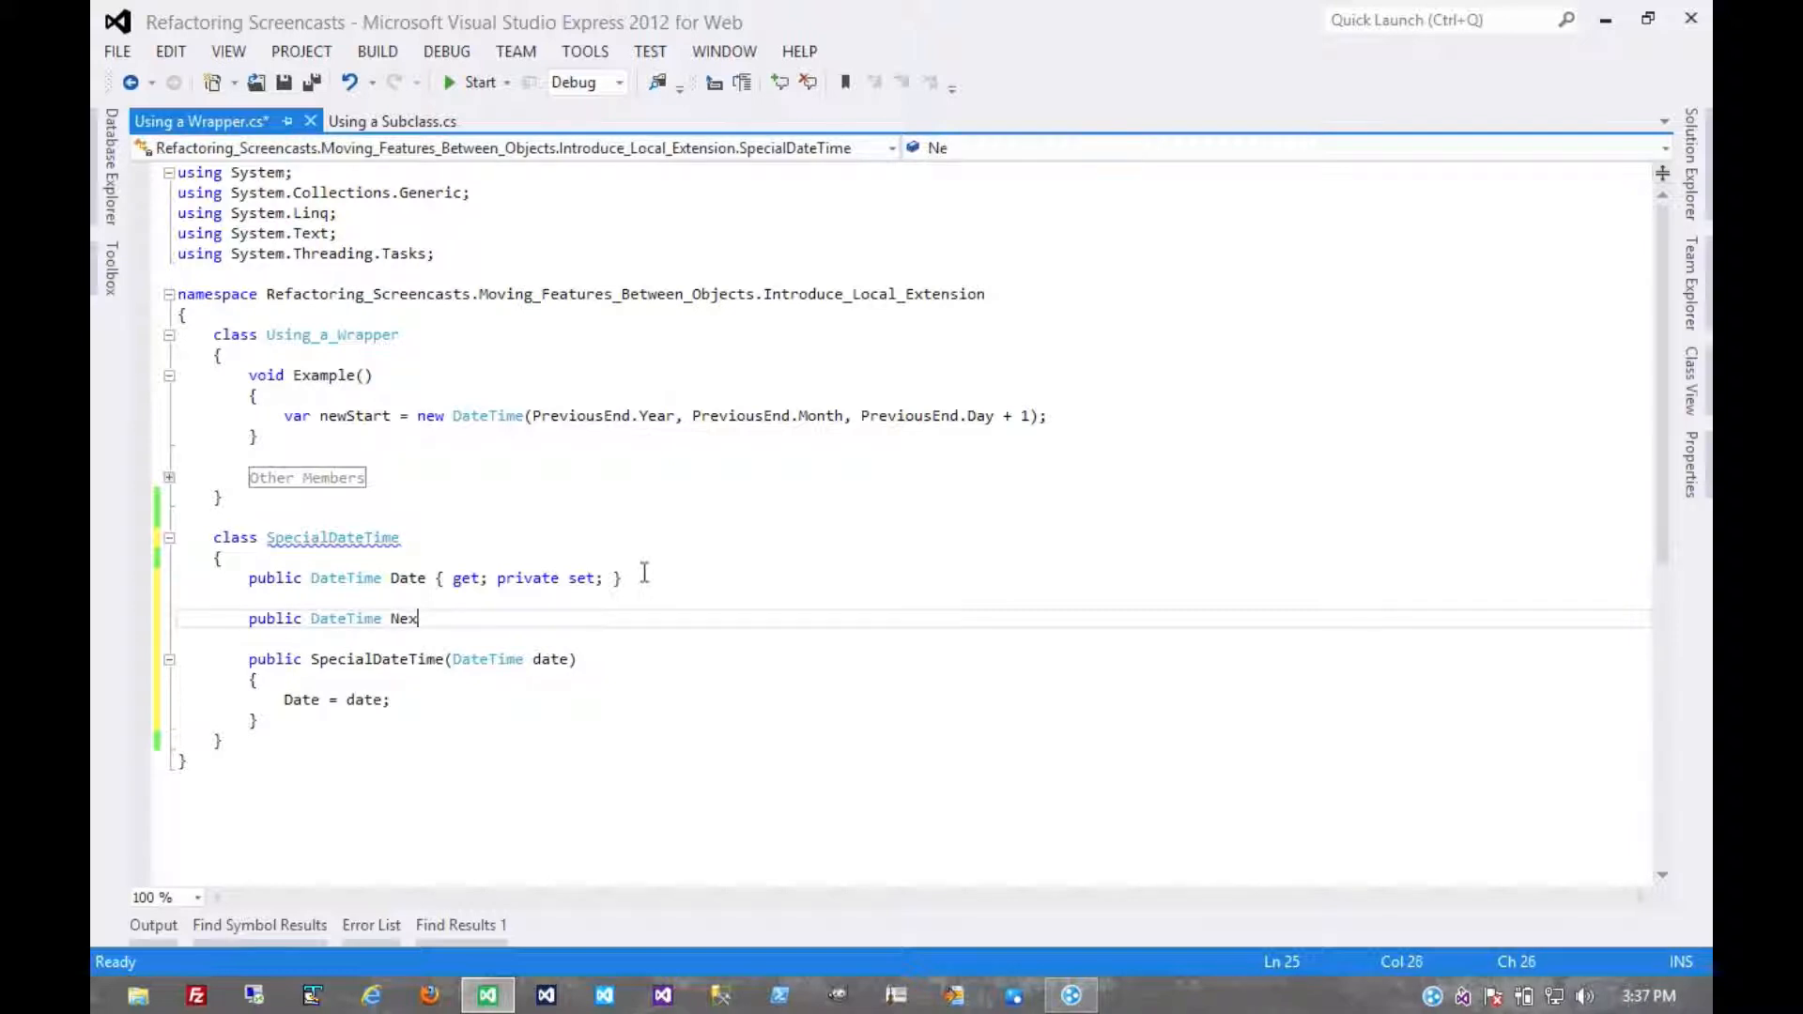
{"action": "type", "text": "tDay"}
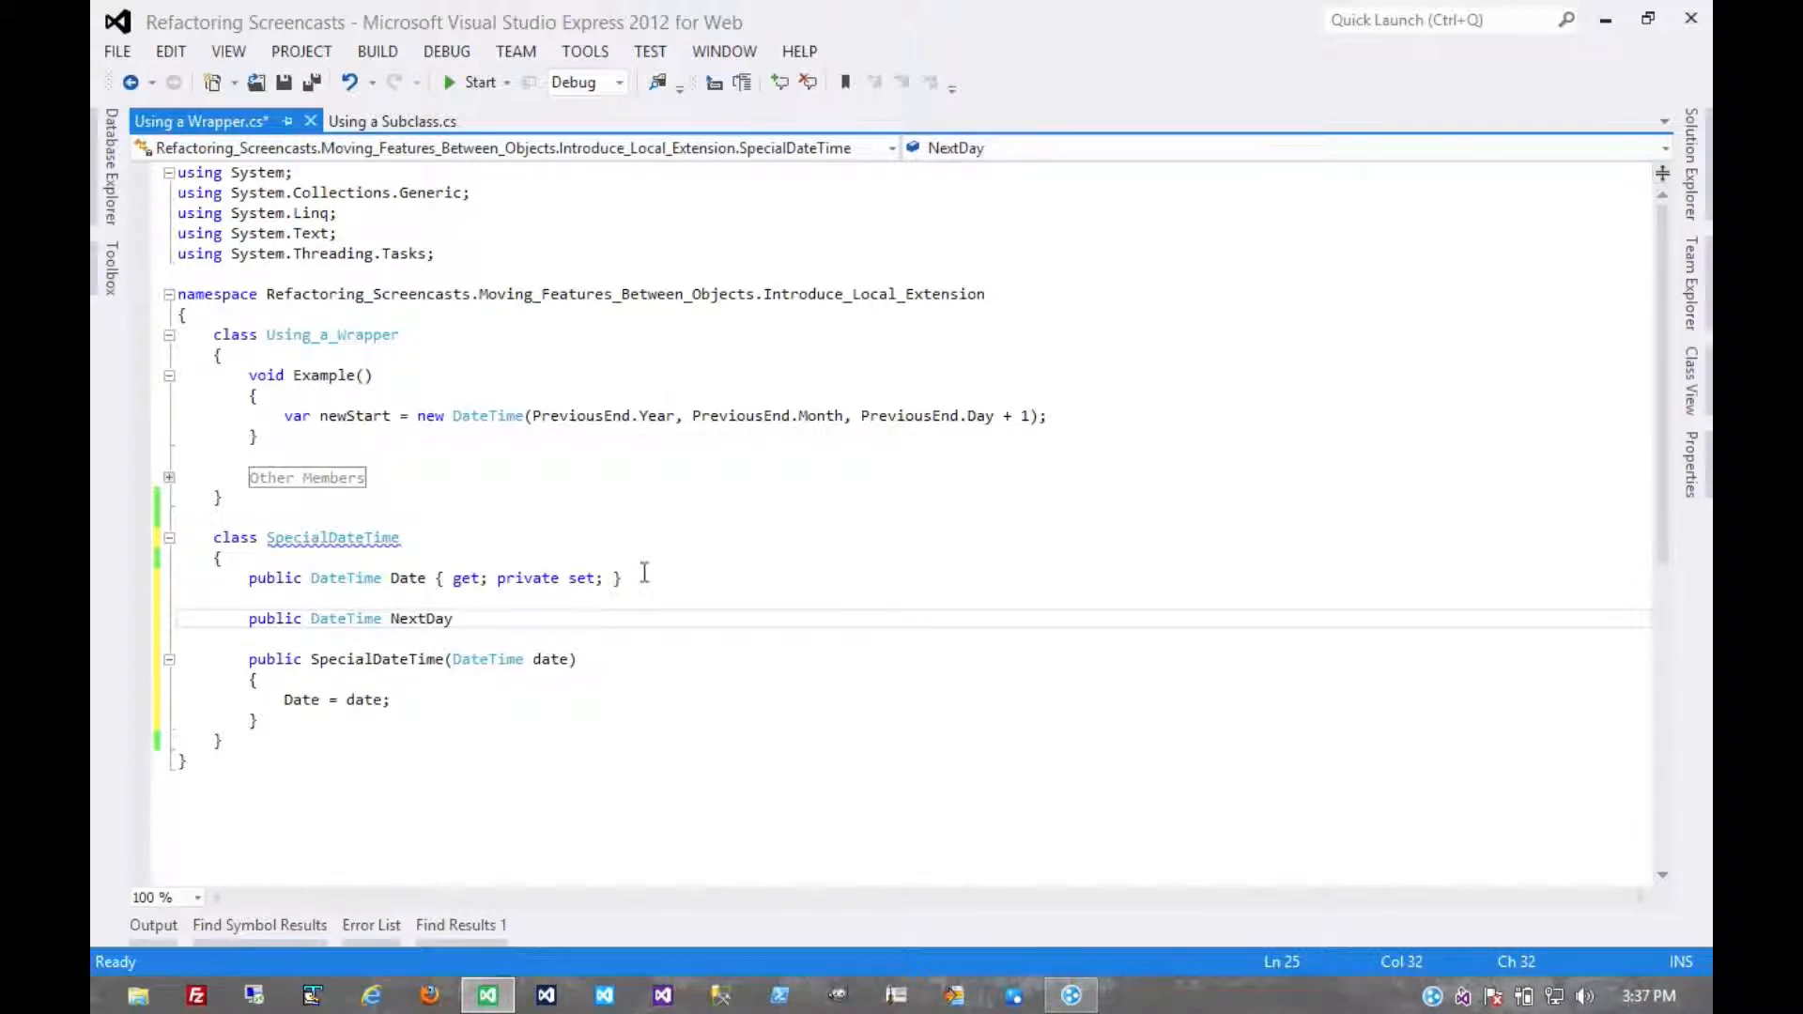
{"action": "type", "text": "NextStar"}
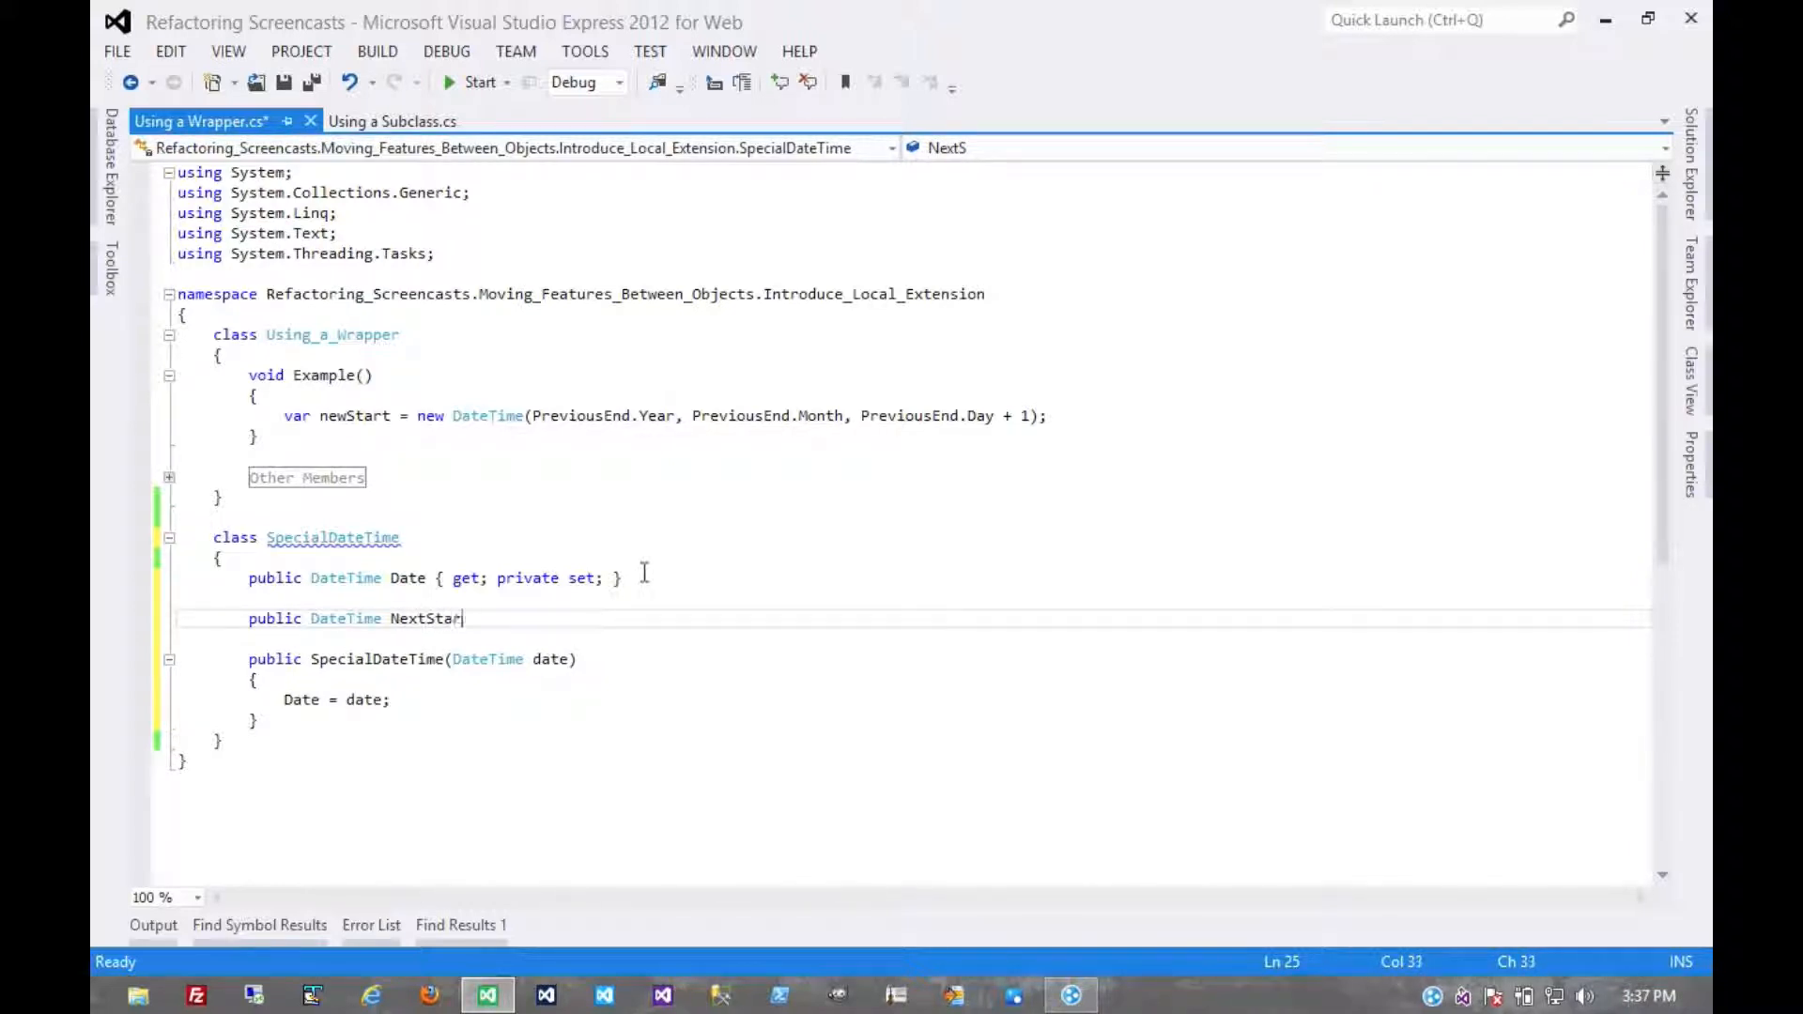
{"action": "type", "text": "t"}
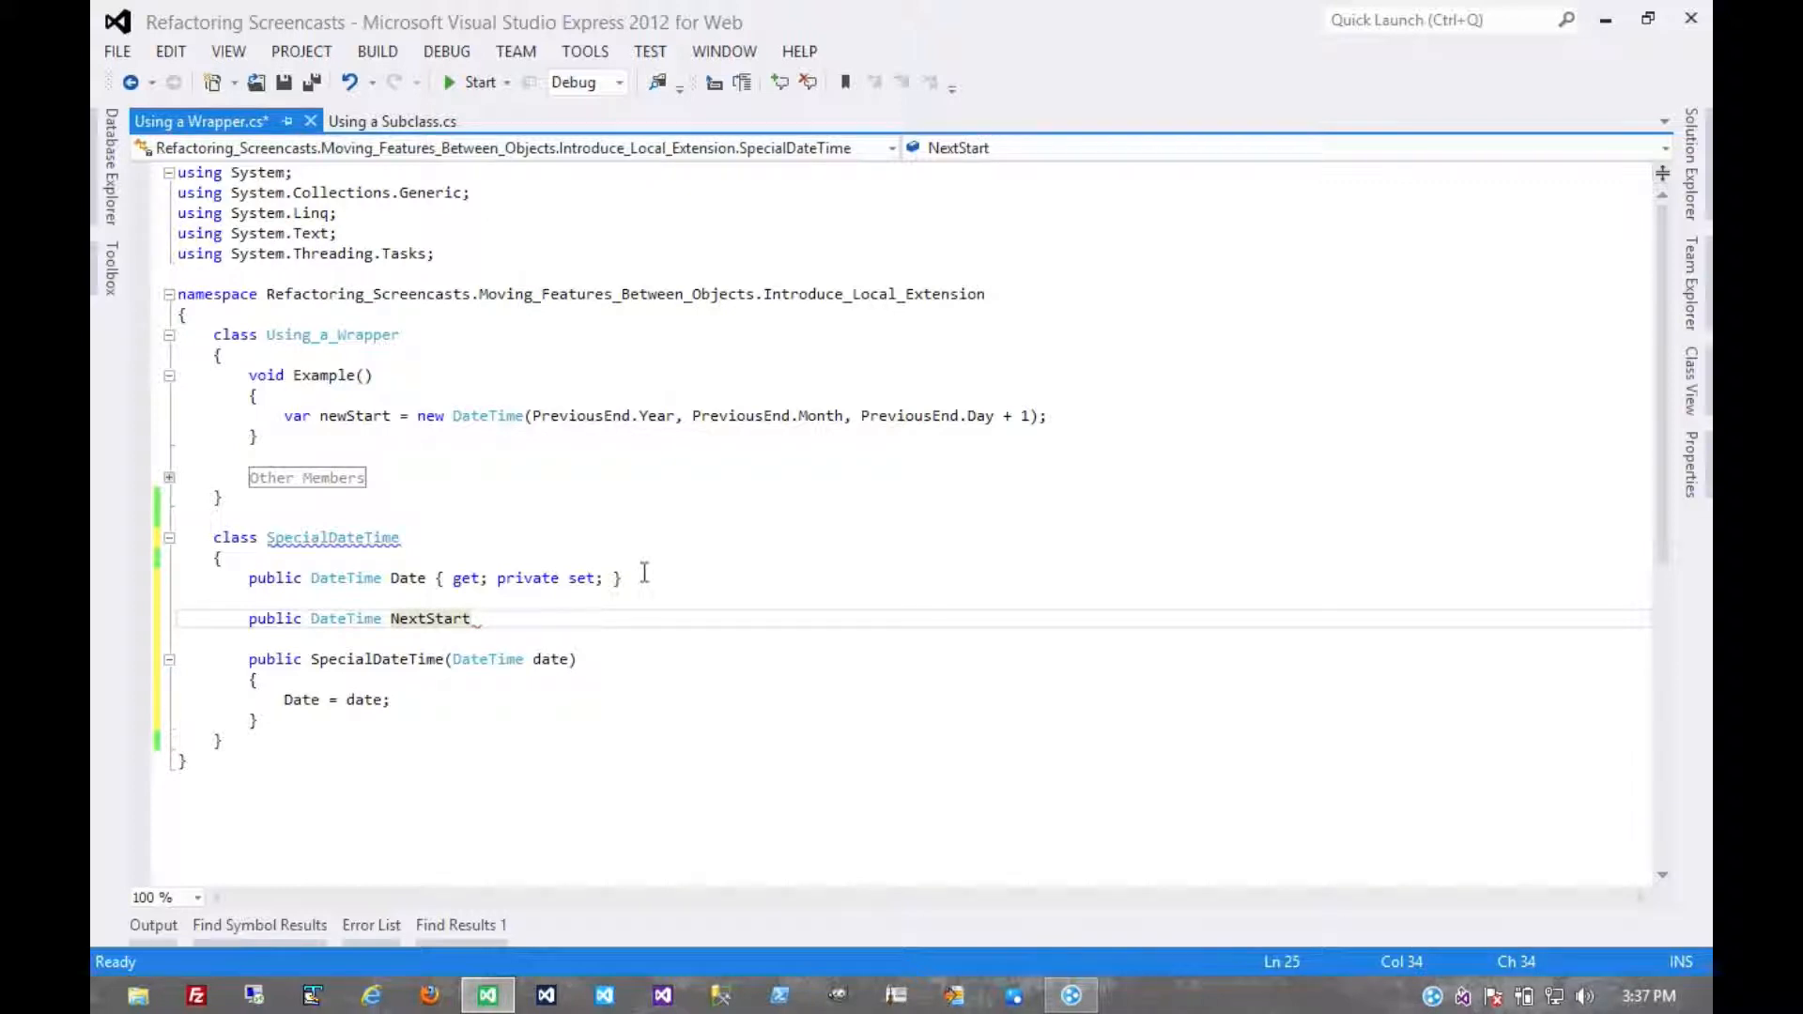
{"action": "key", "text": "enter"}
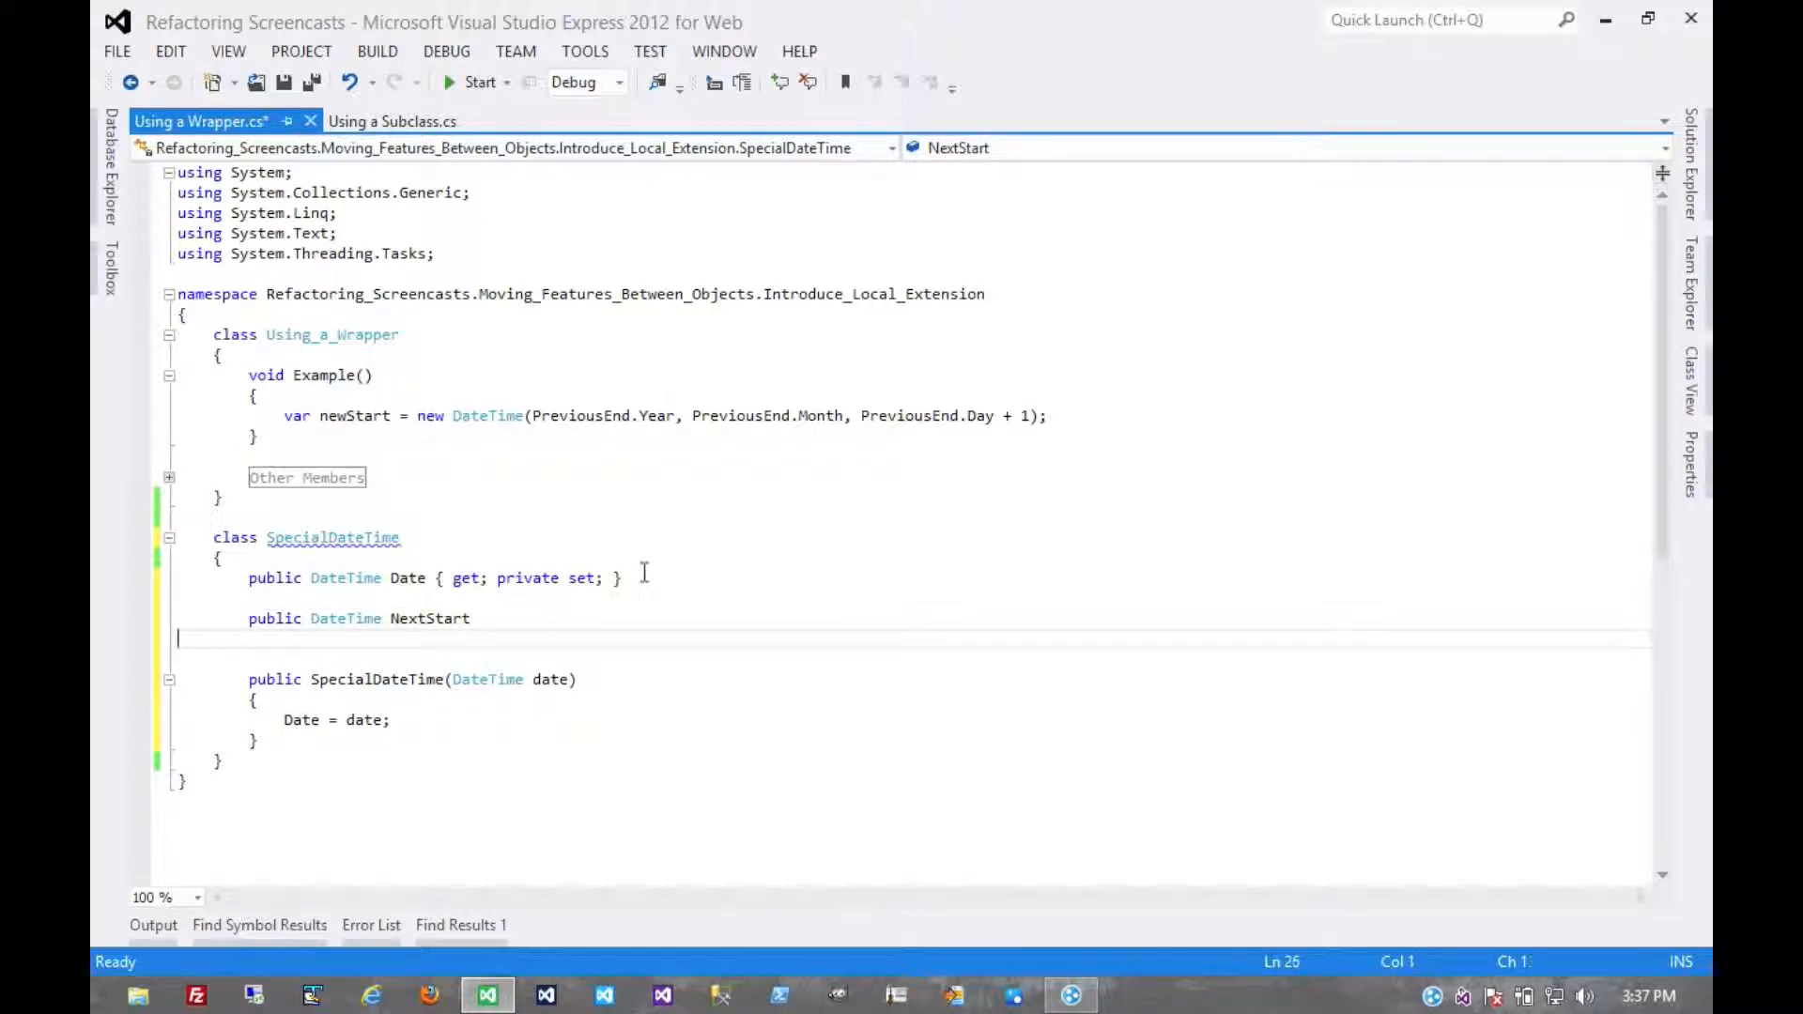
{"action": "key", "text": "Backspace"}
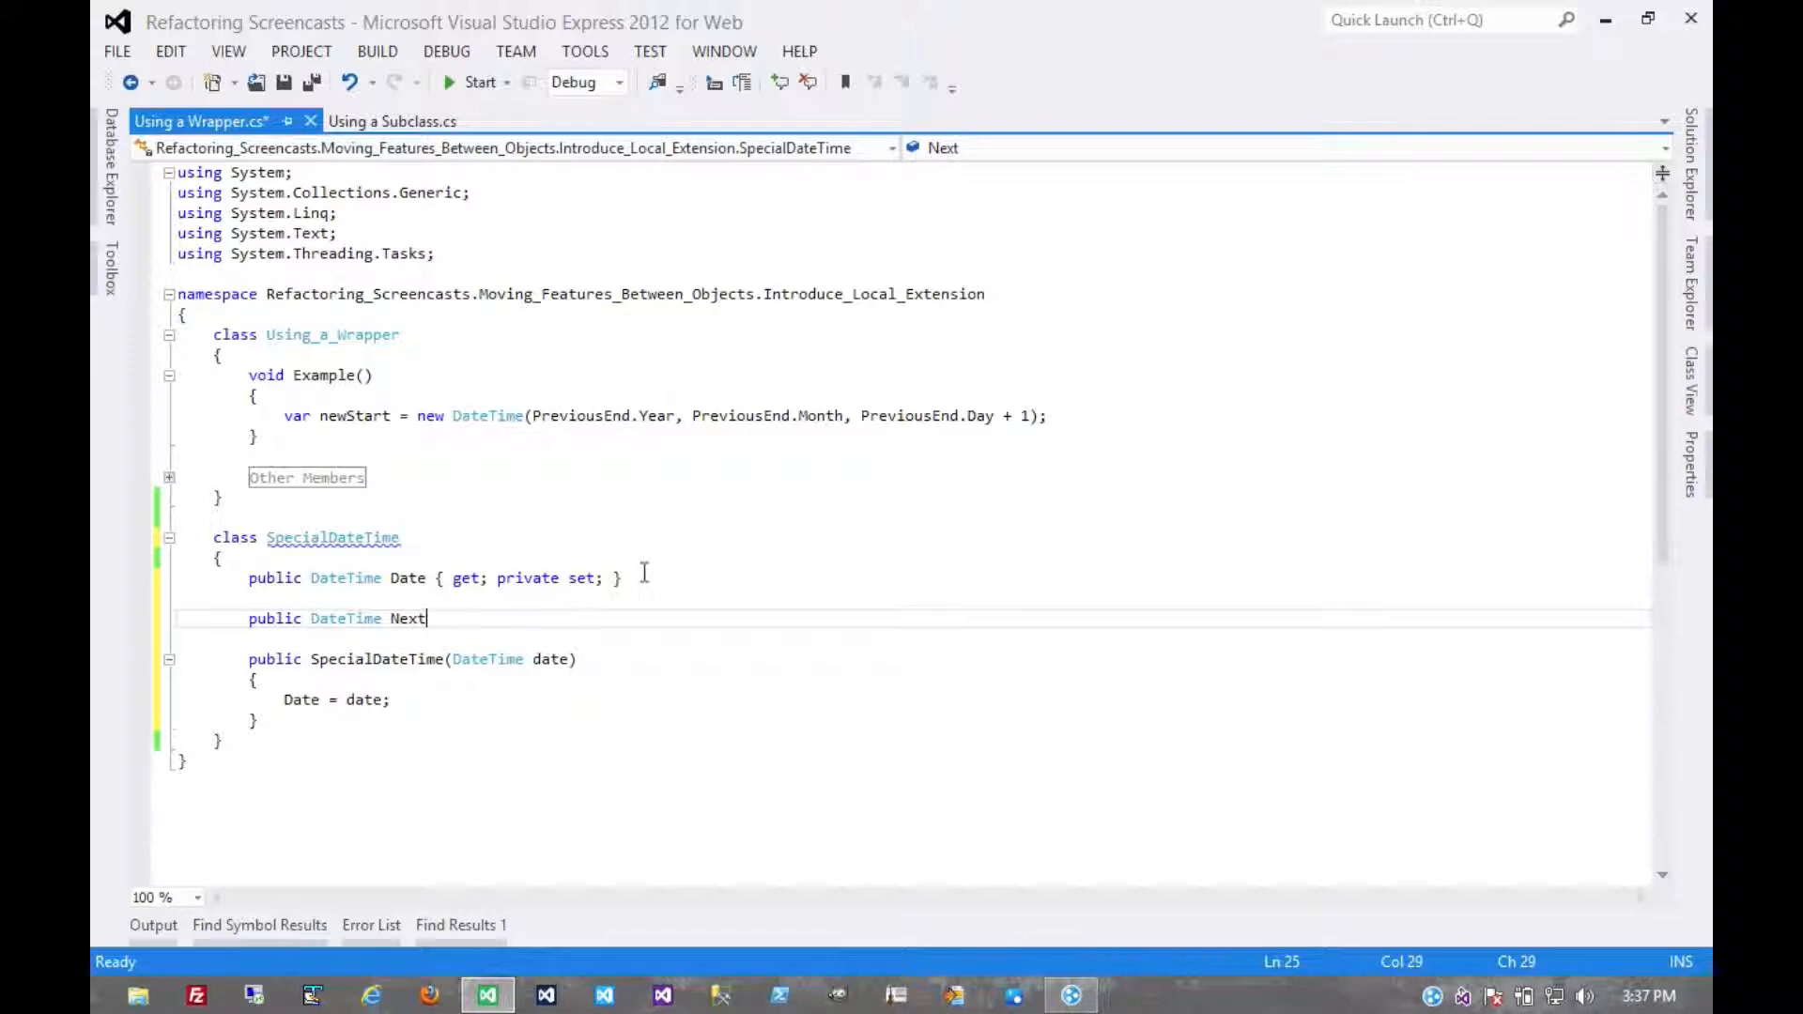
{"action": "type", "text": "Day"}
{"action": "type", "text": "get"}
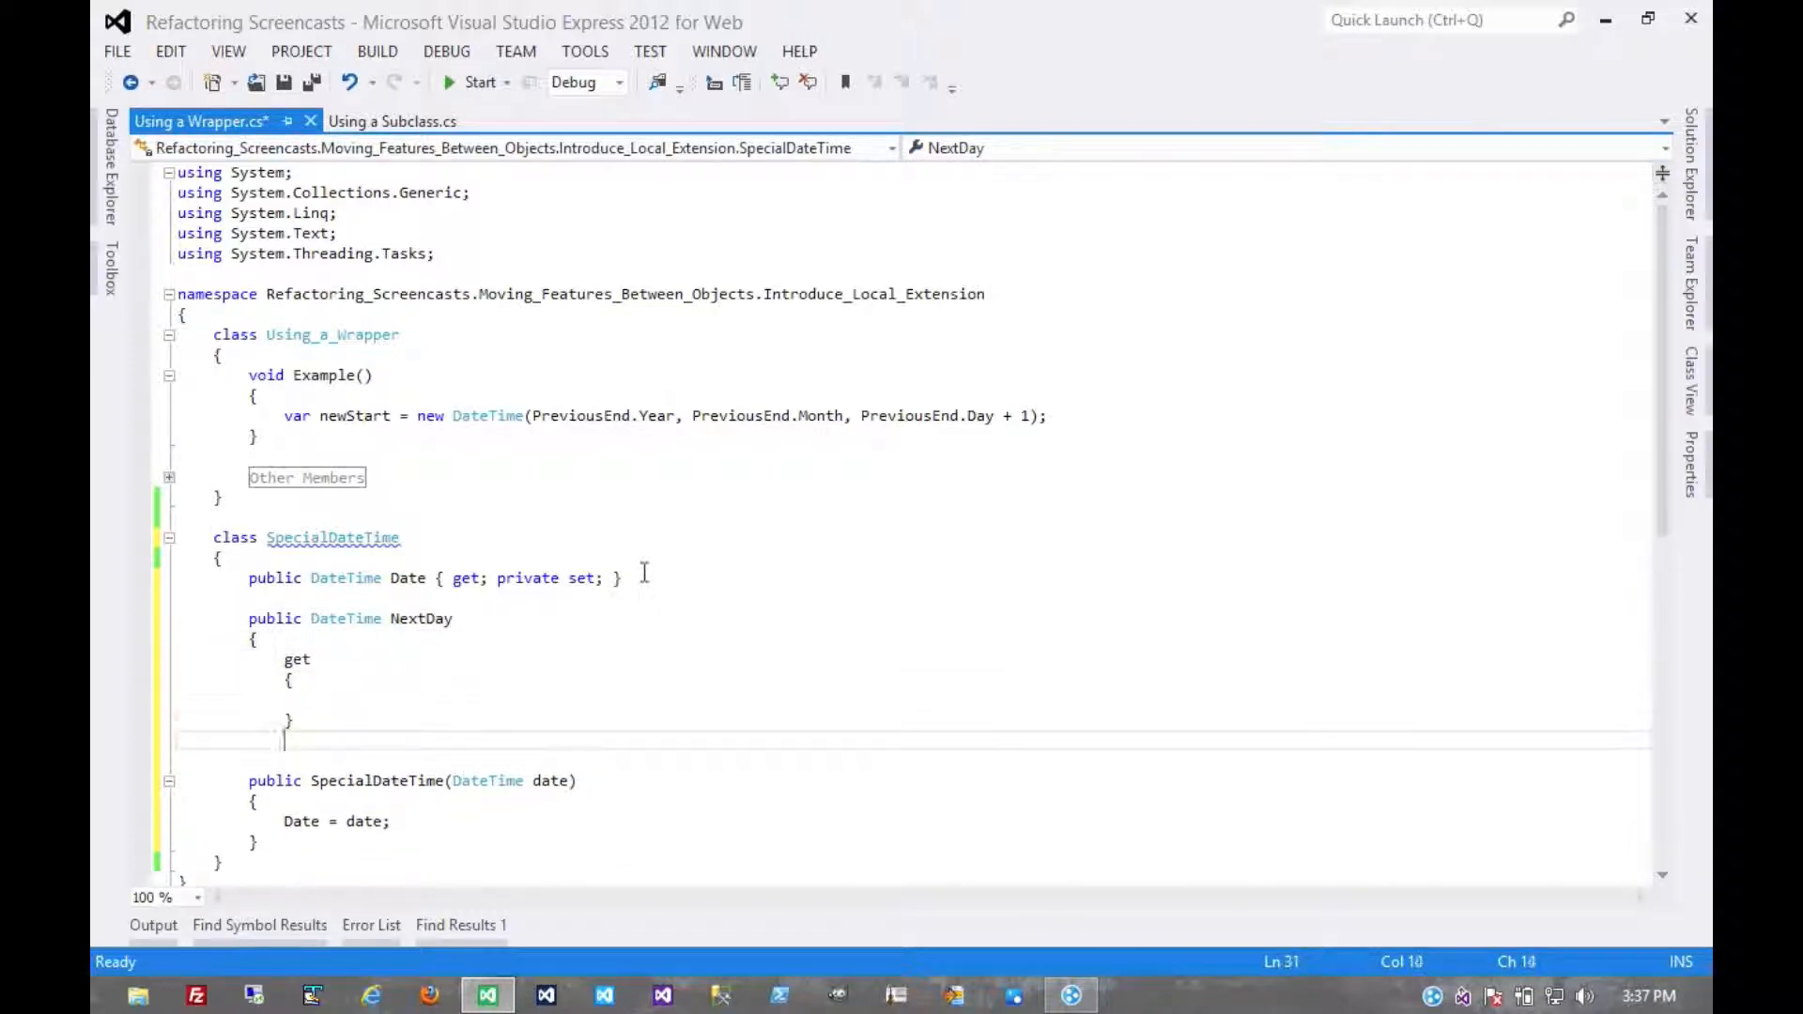
- Make NextDay's getter return new DateTime(Date.Year, Date.Month, Date.Day + 1)
{"action": "type", "text": "ret"}
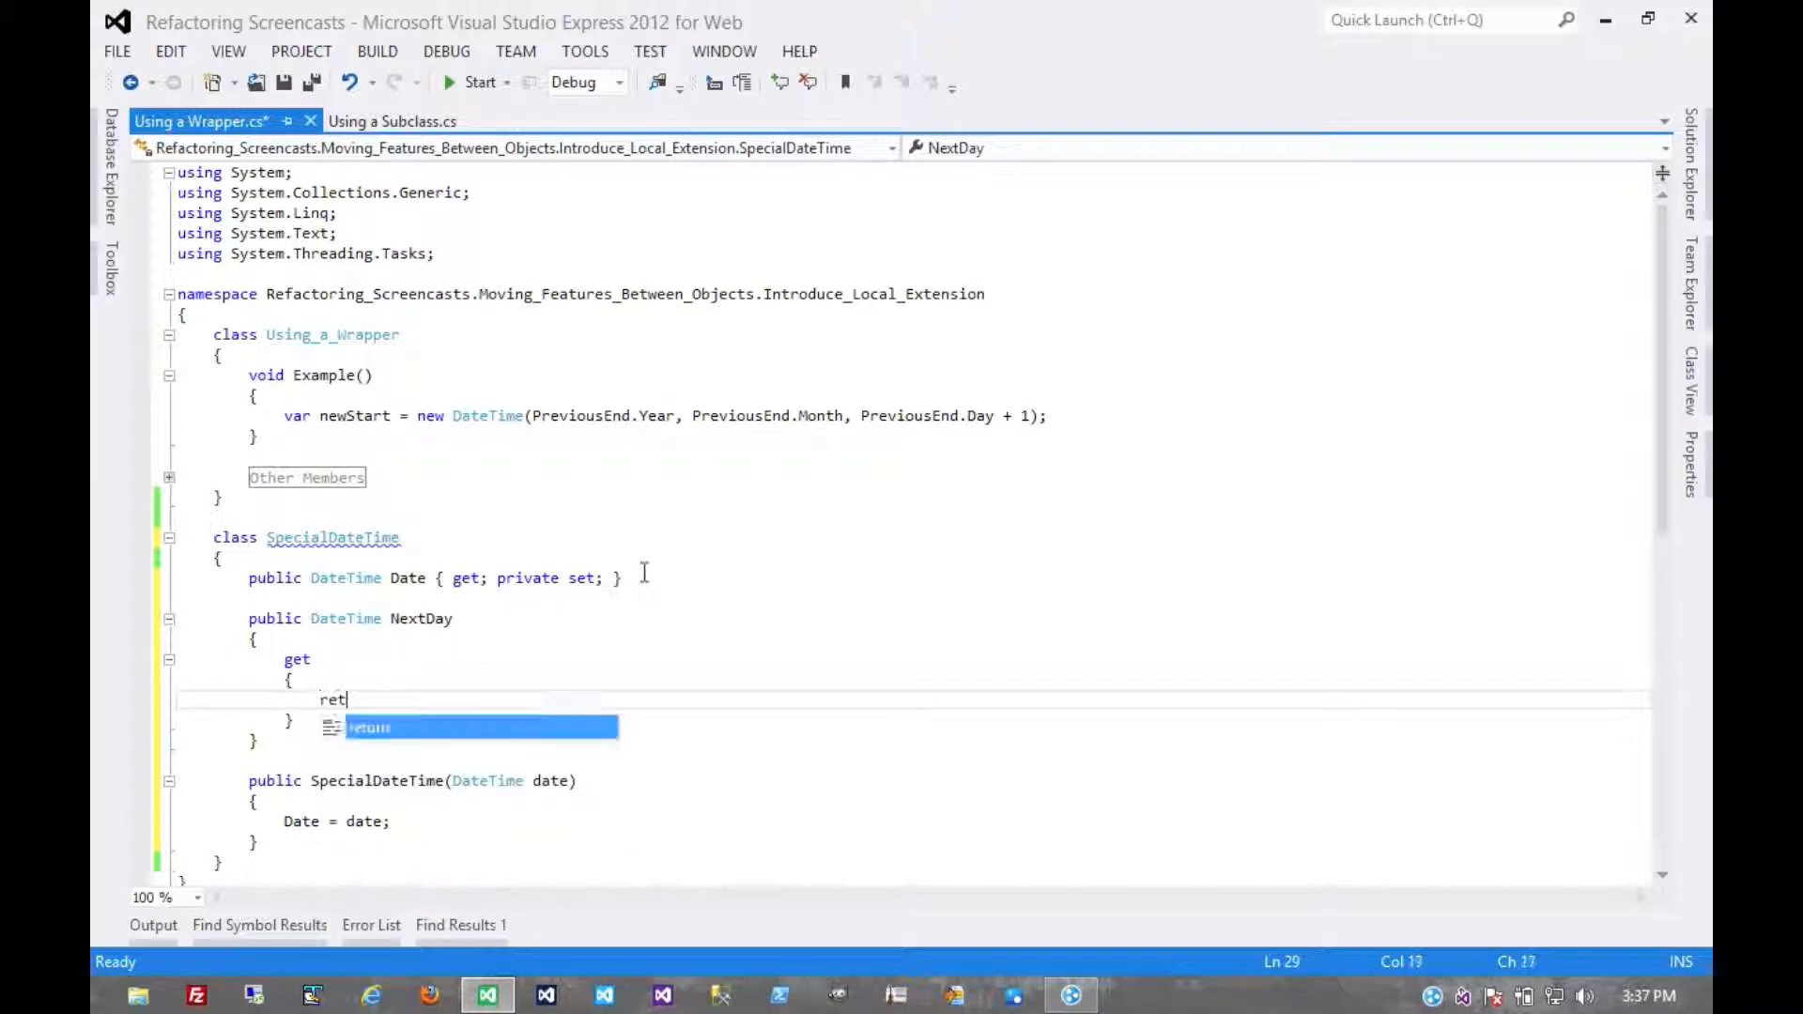
{"action": "type", "text": "urn new DateTime(Date.Year,"}
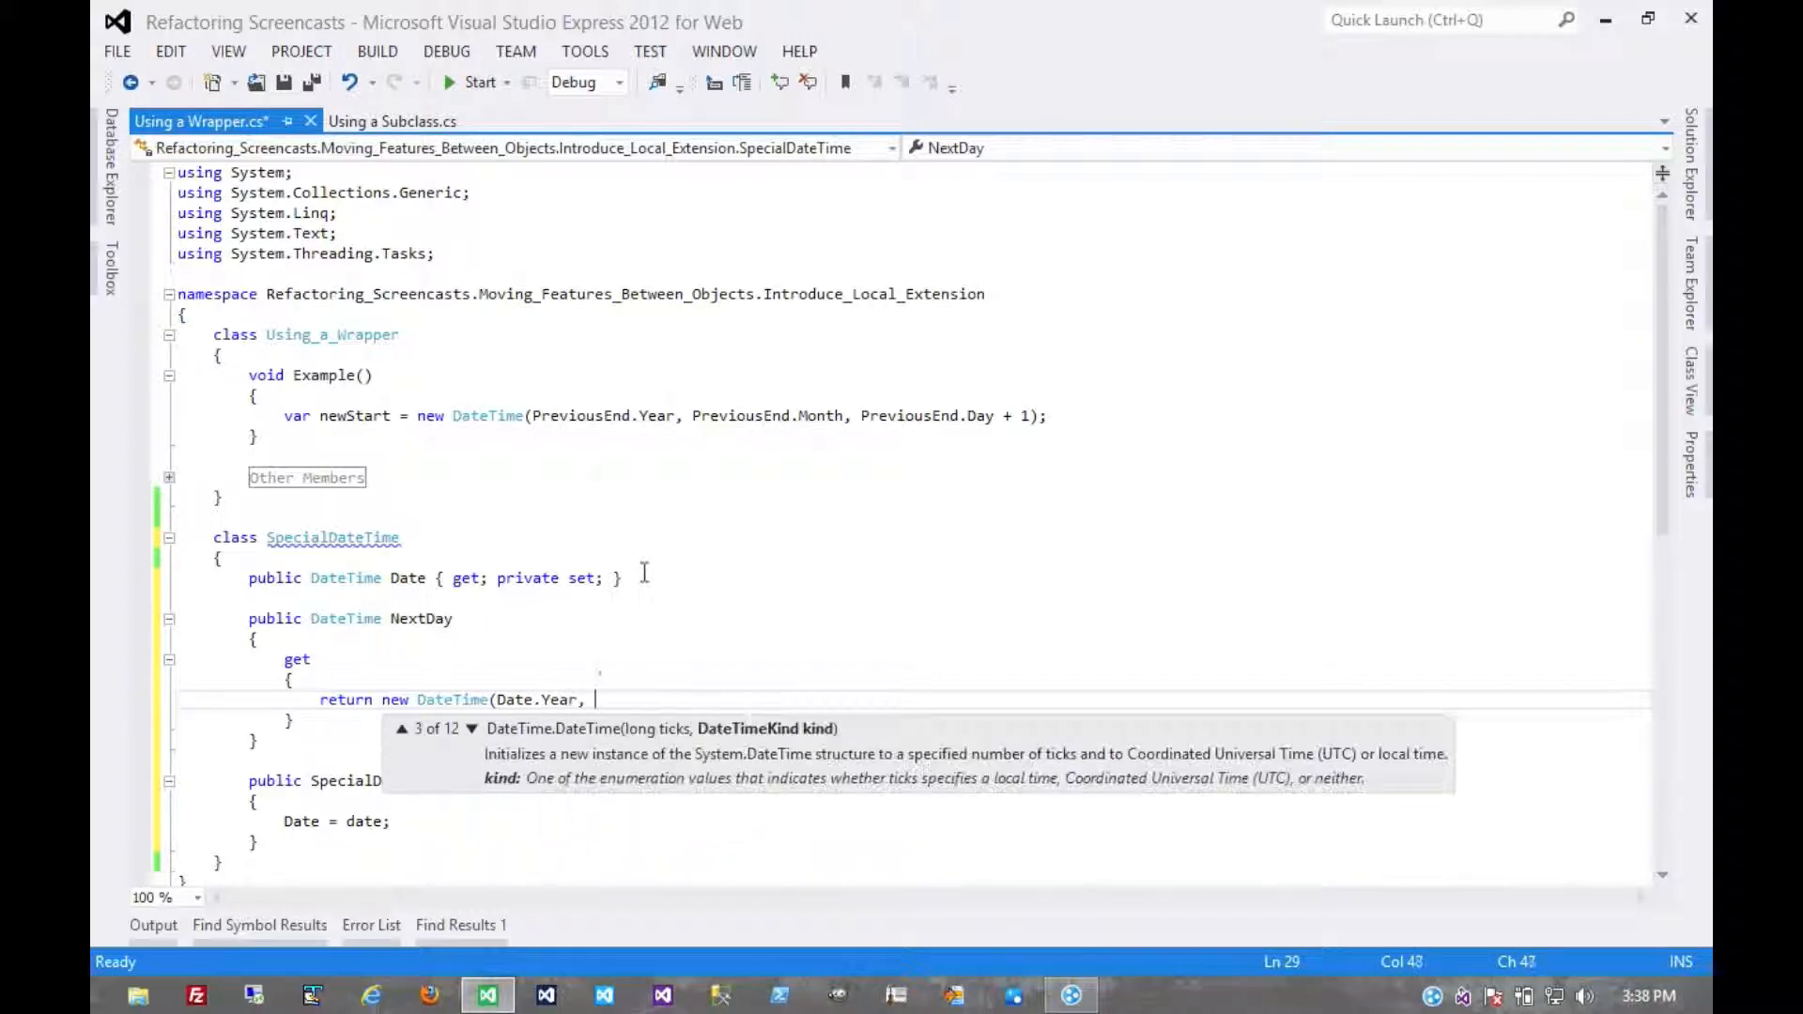
{"action": "type", "text": "Date.Month, Date.Day +"}
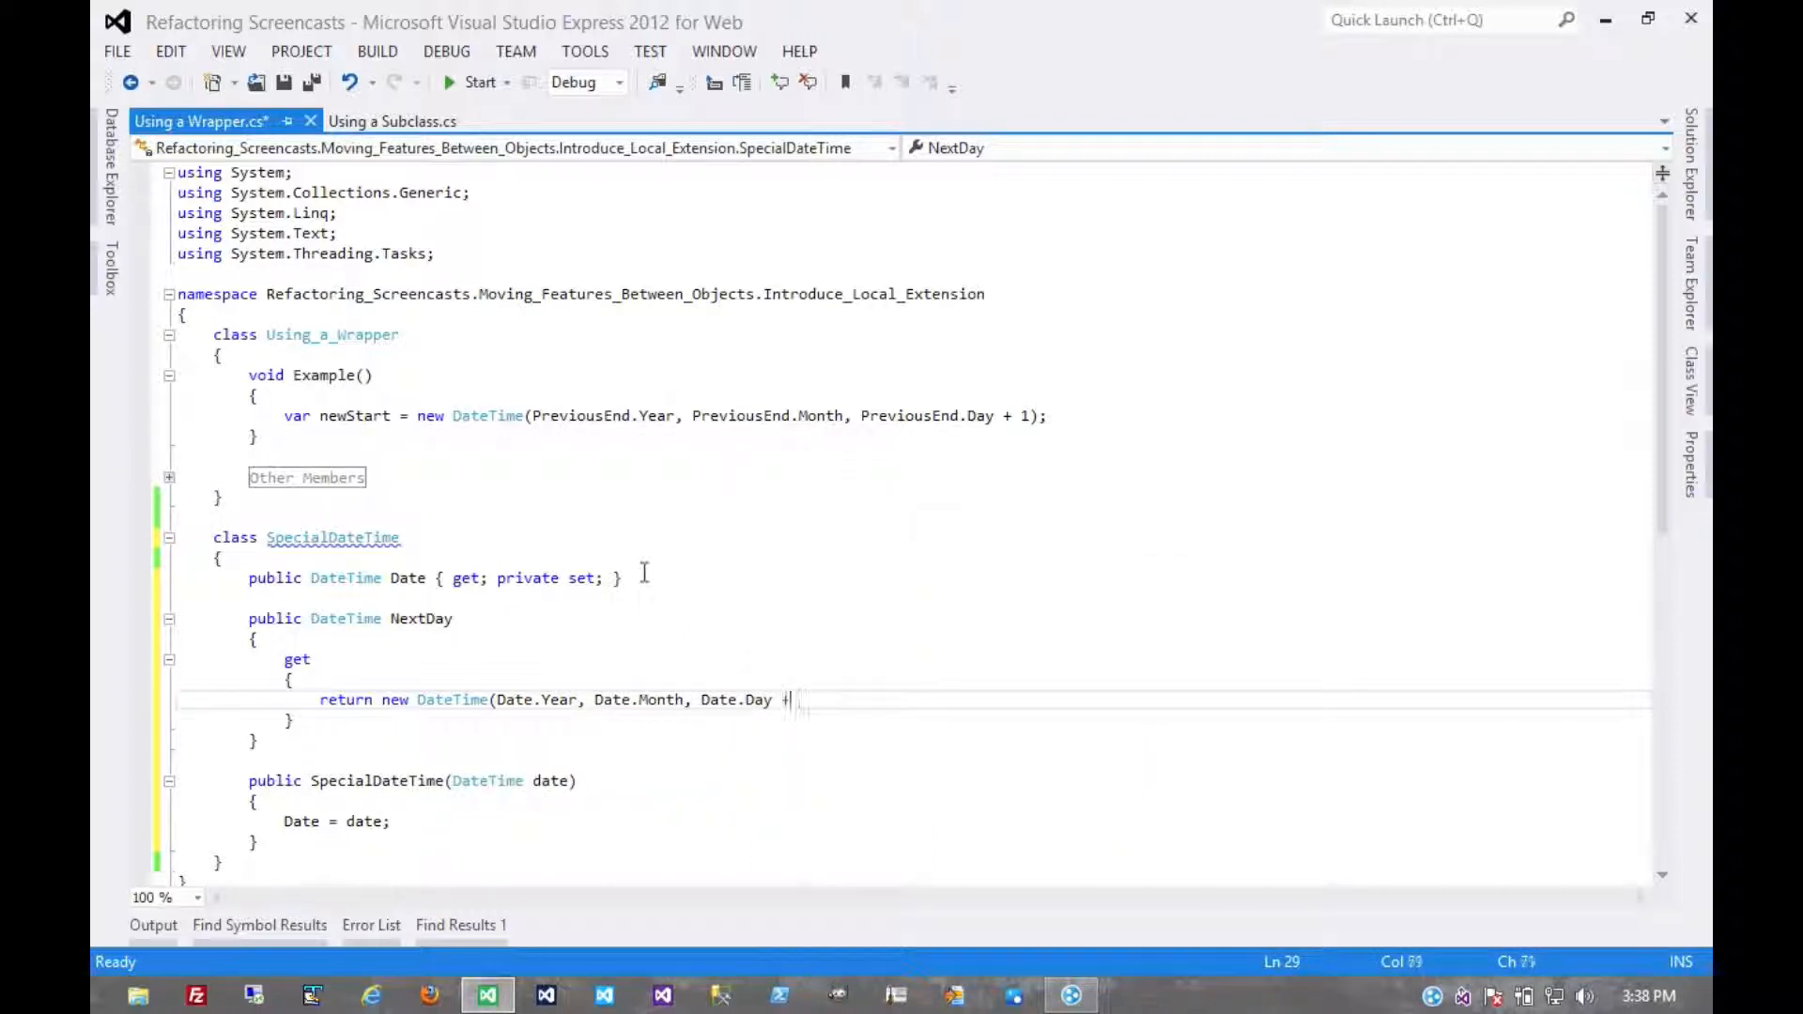
{"action": "type", "text": "1);"}
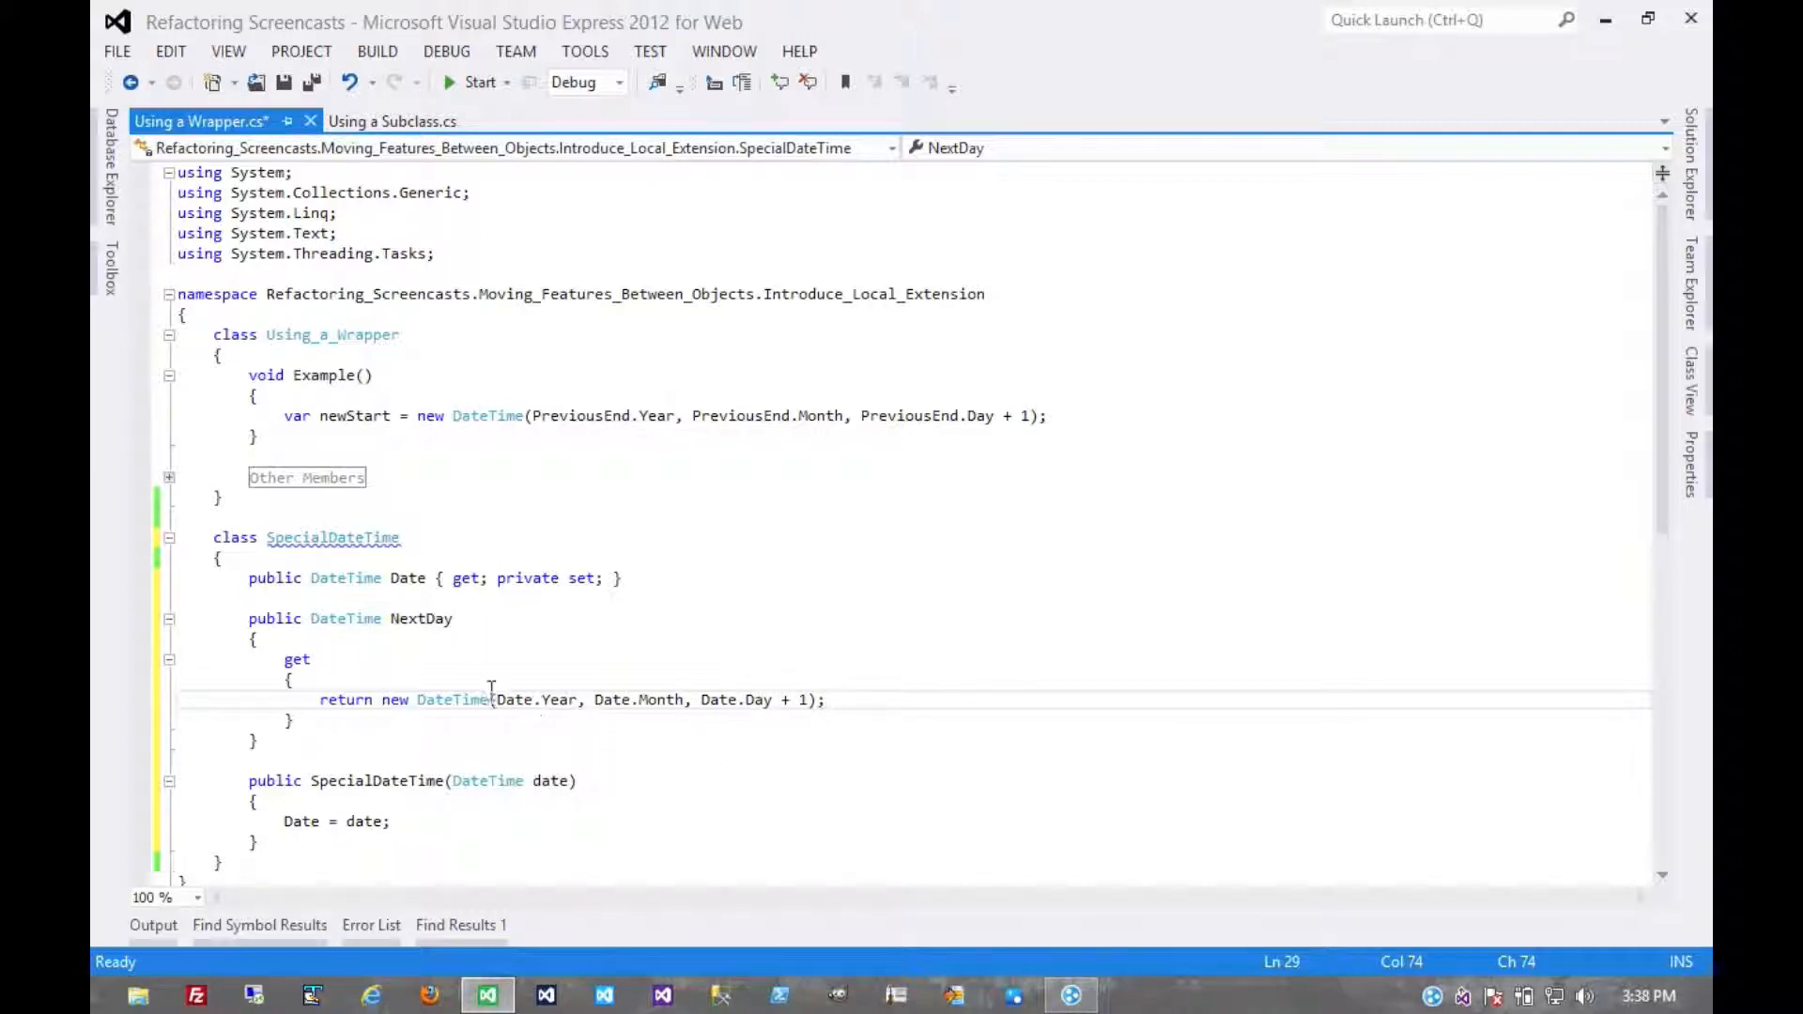
{"action": "mouse_move", "coordinate": [564, 676]}
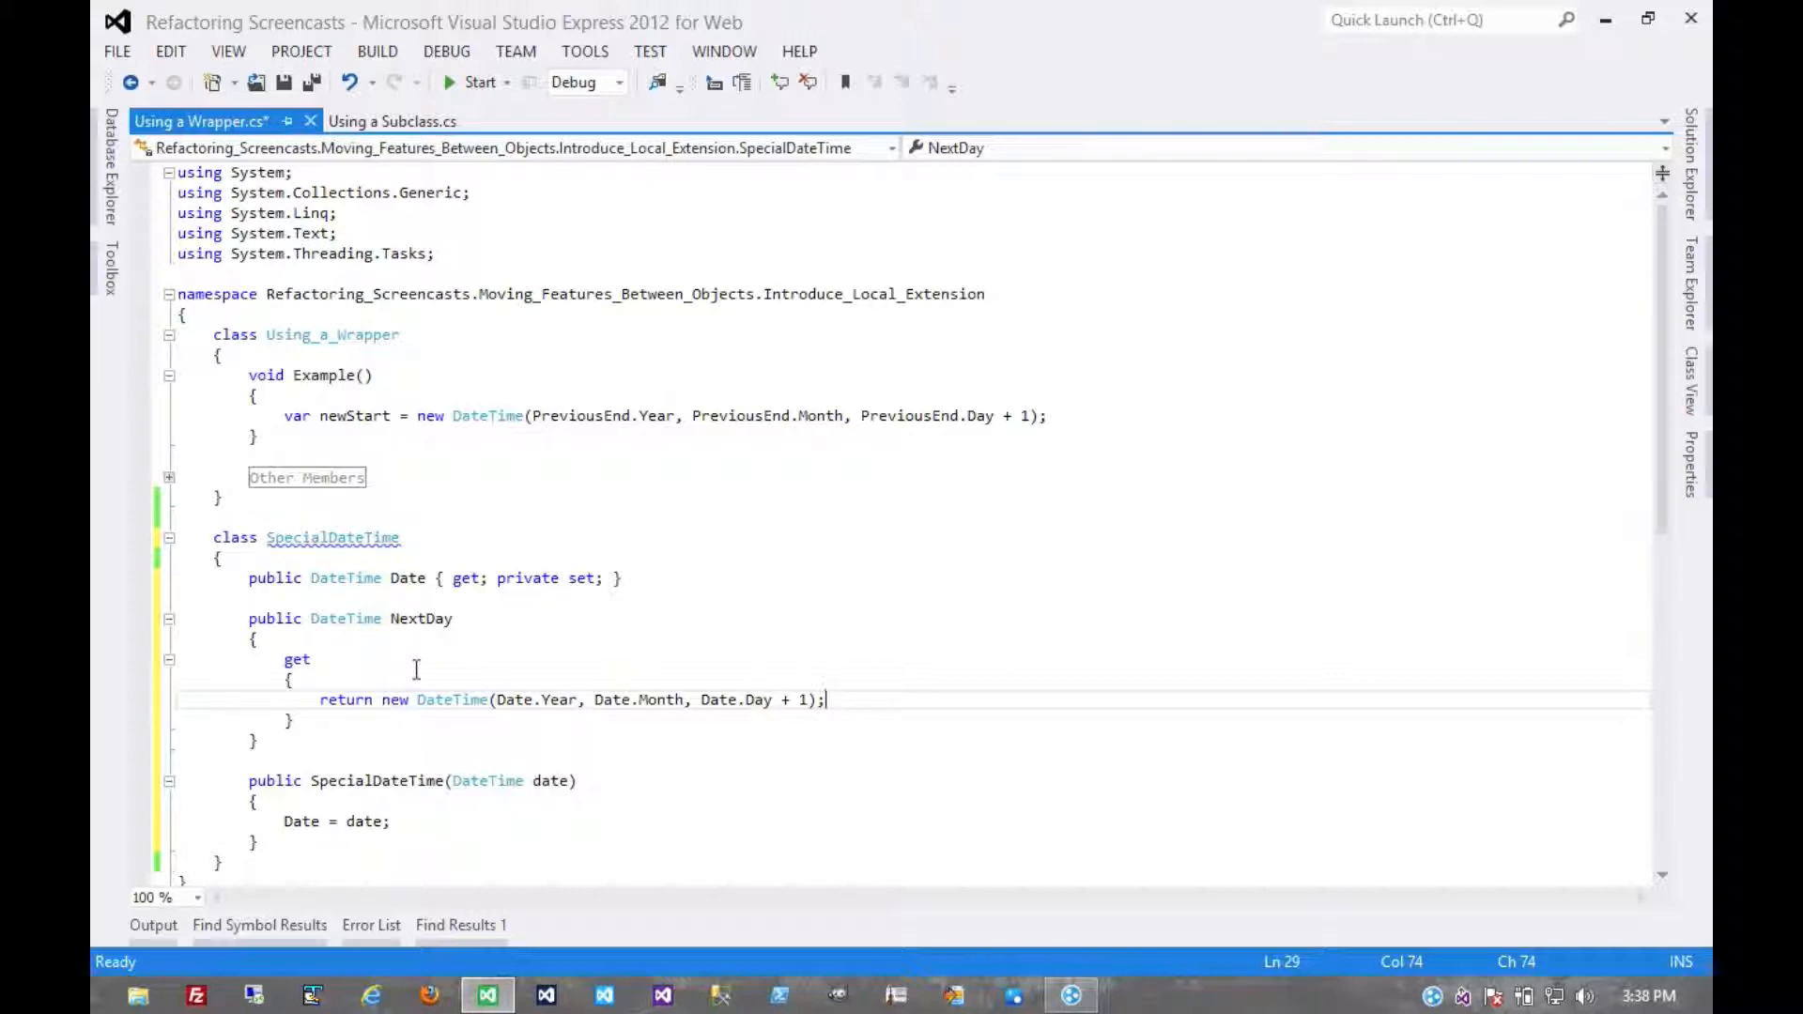
{"action": "mouse_move", "coordinate": [506, 457]}
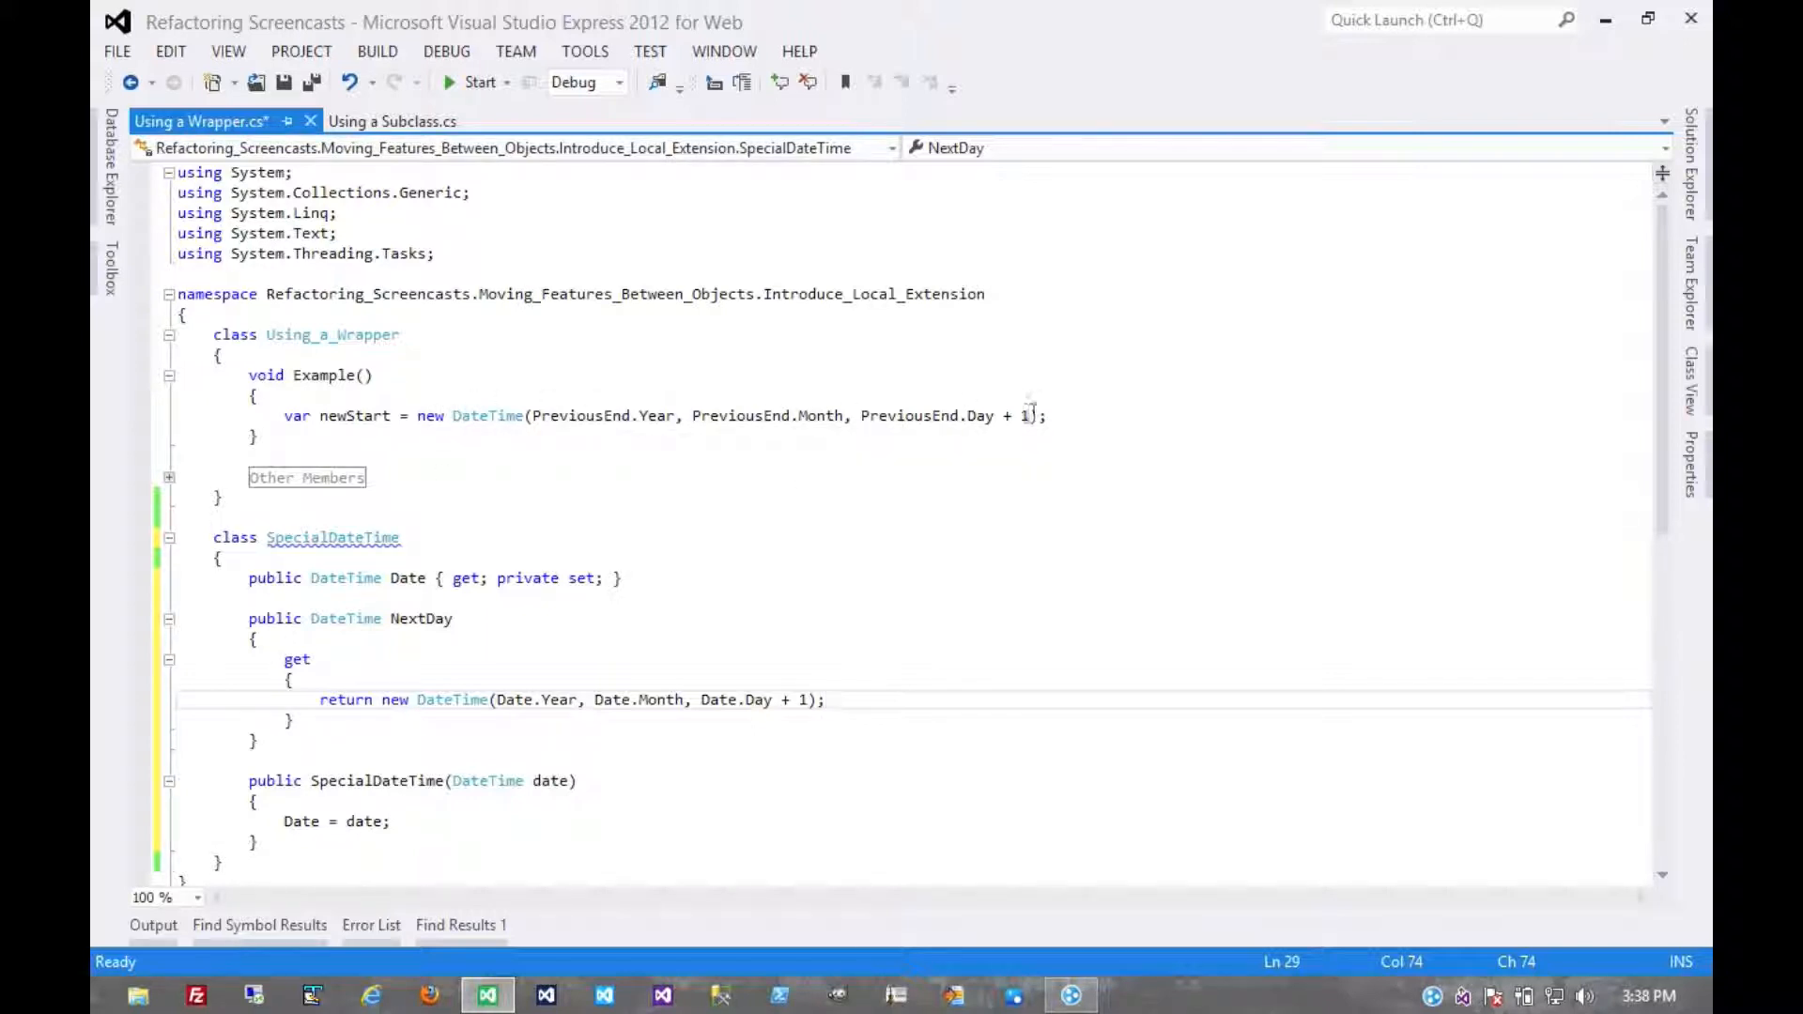
{"action": "mouse_move", "coordinate": [983, 415]}
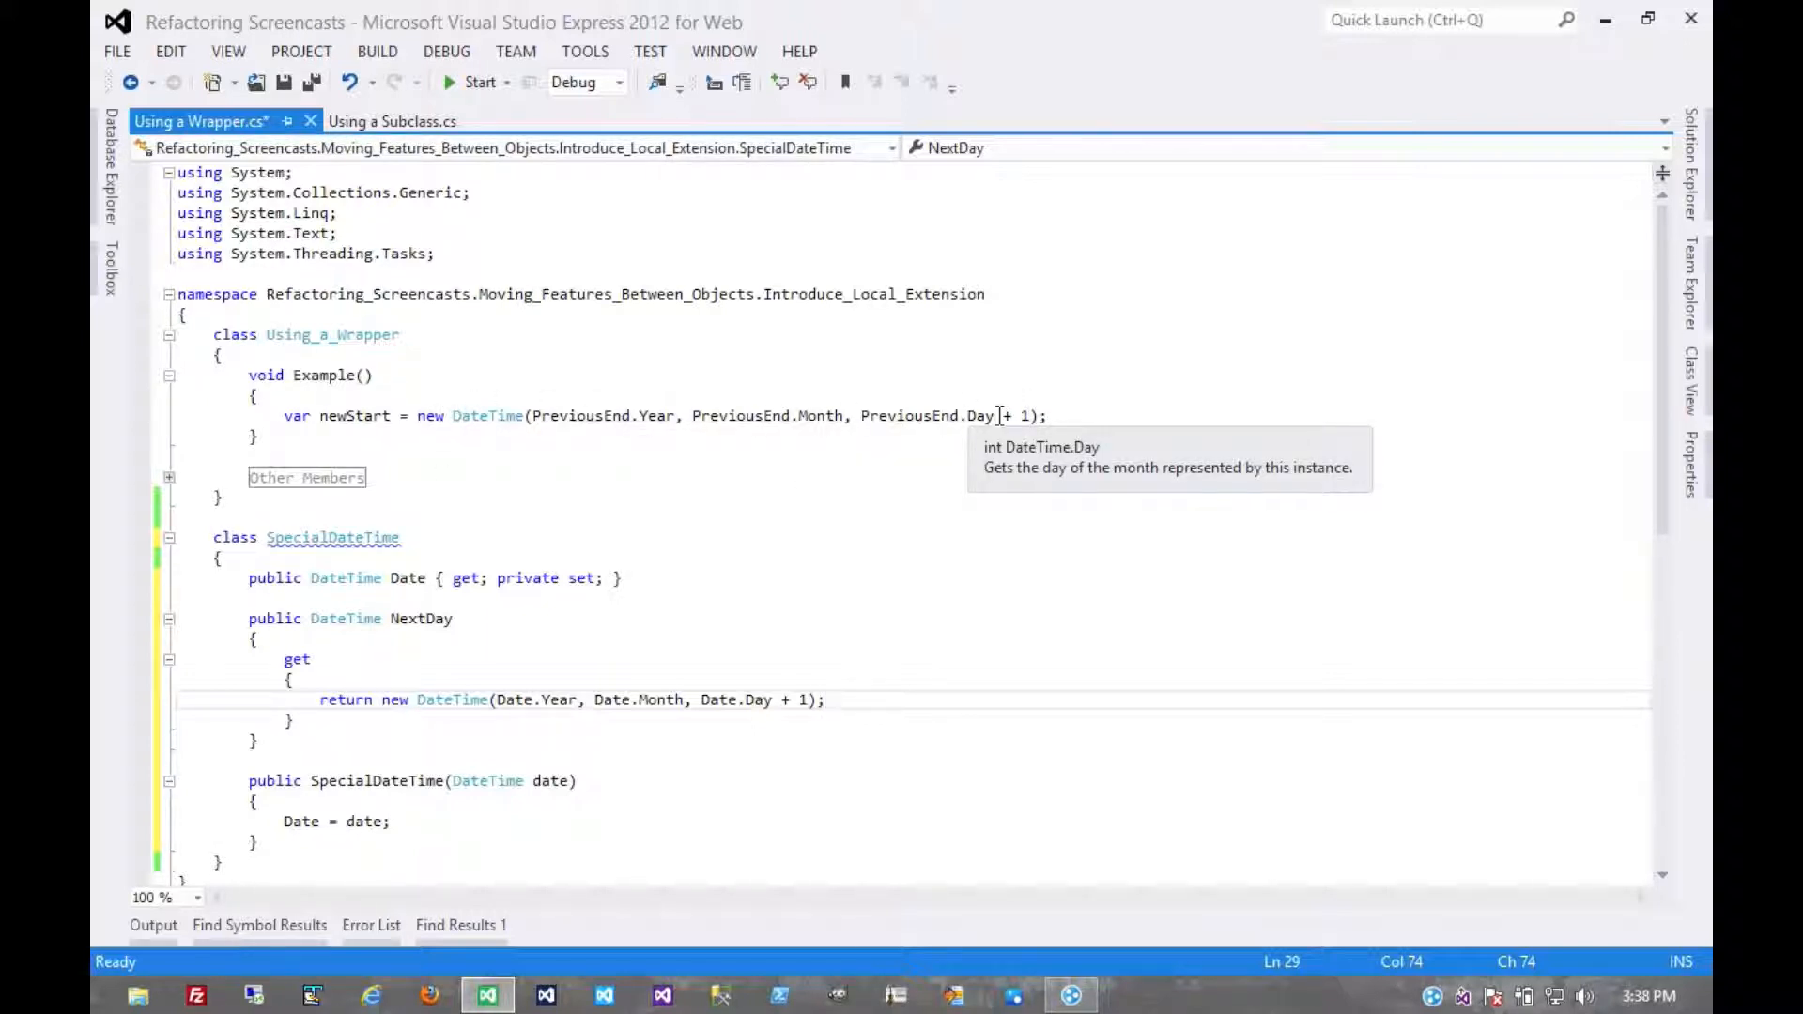
{"action": "mouse_move", "coordinate": [611, 699]}
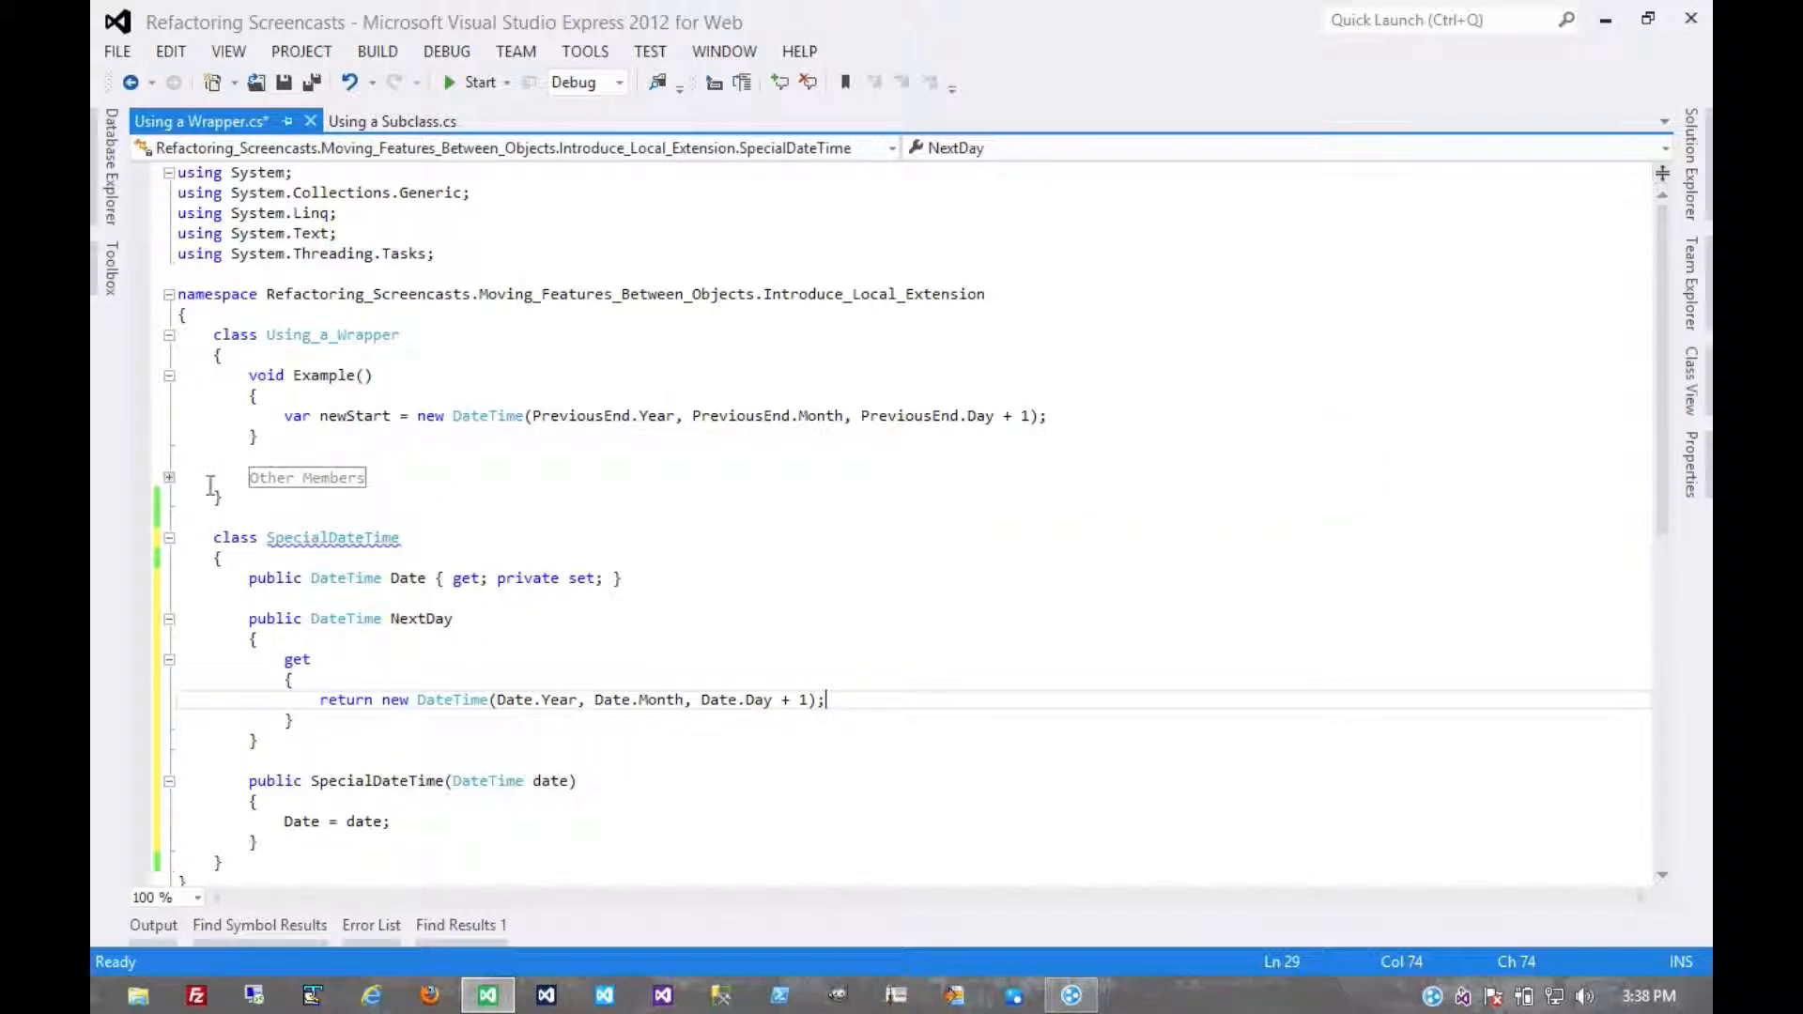
- Expand the Other Members region and place the cursor on PreviousEnd's DateTime type
{"action": "left_click", "coordinate": [169, 476]}
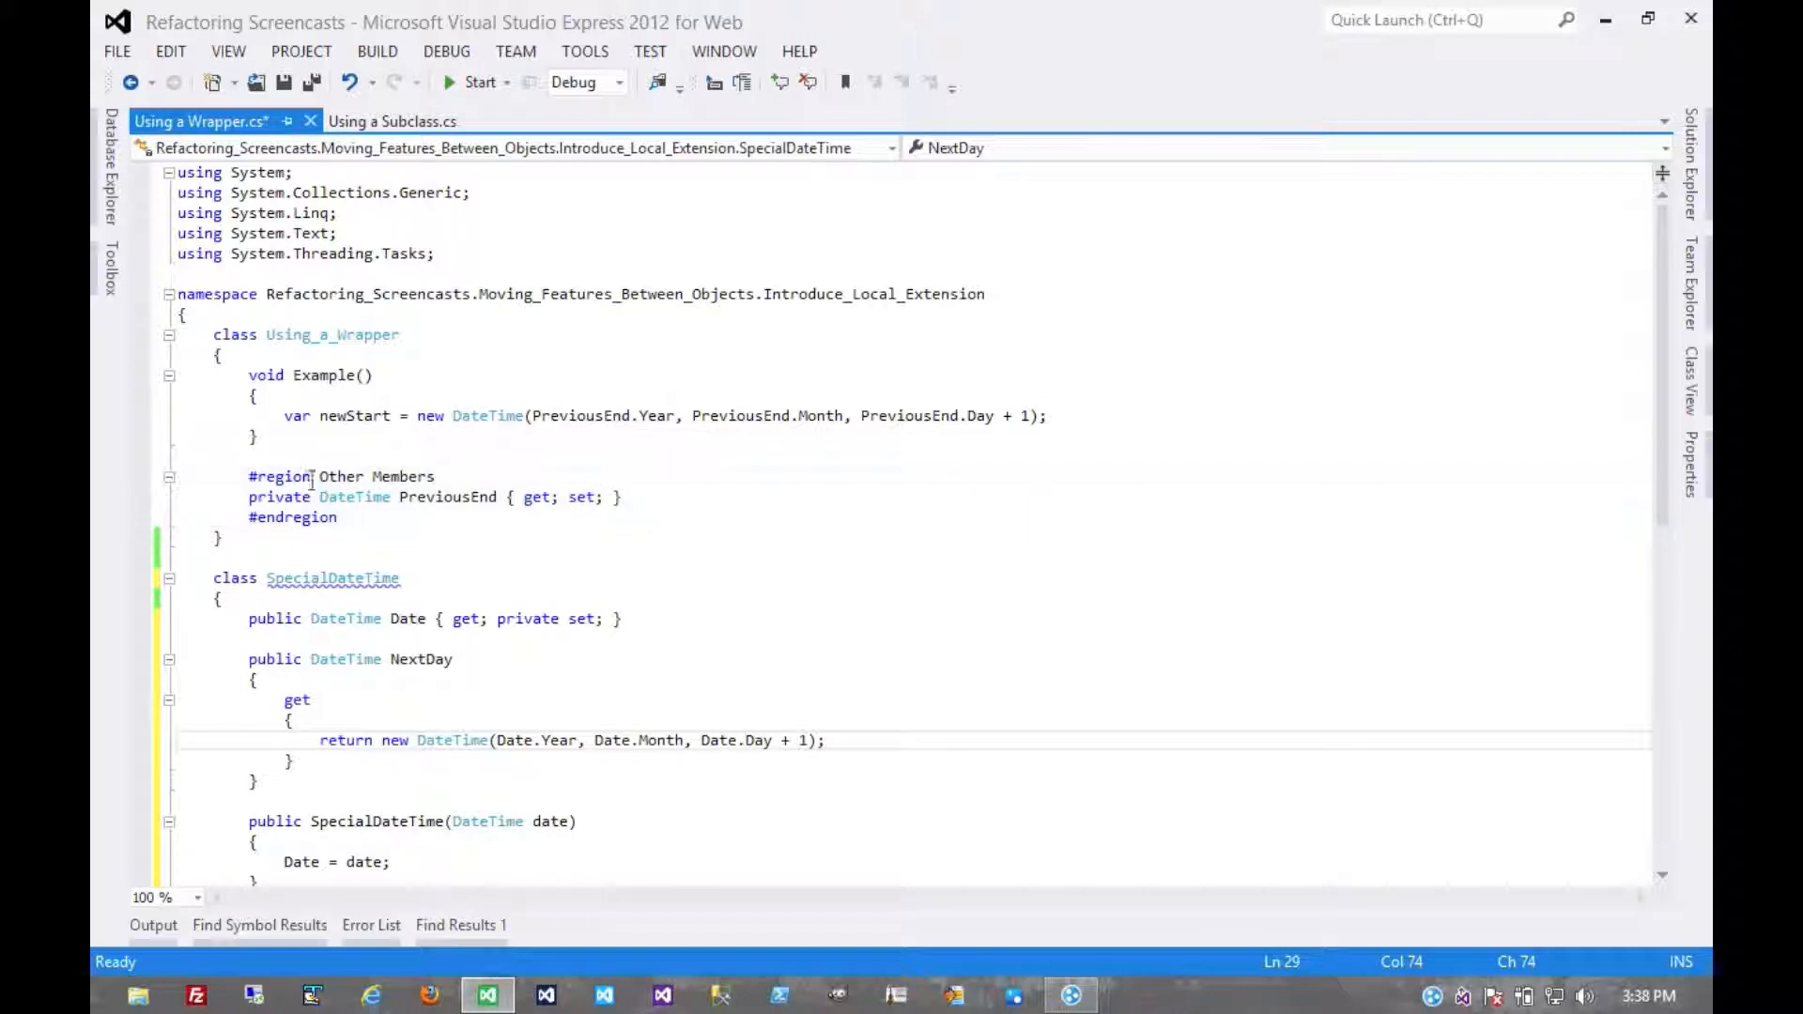
{"action": "left_click", "coordinate": [320, 497]}
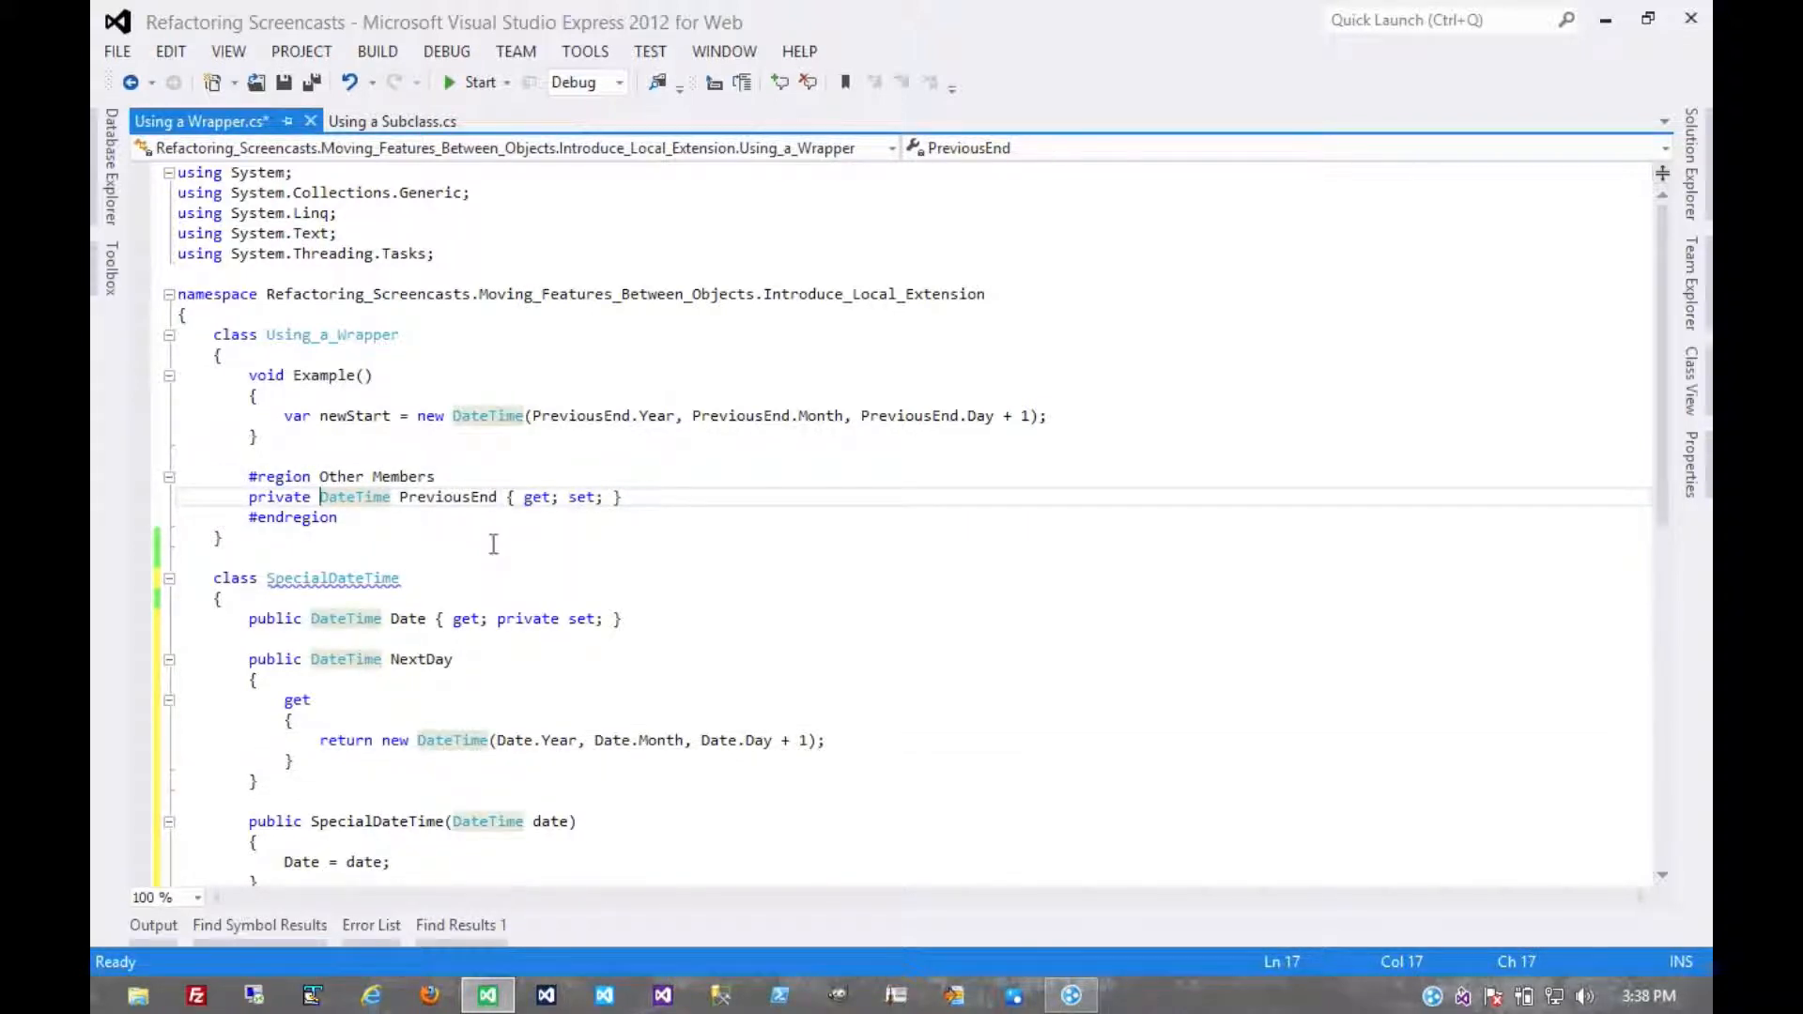
{"action": "mouse_move", "coordinate": [753, 653]}
{"action": "type", "text": "Special"}
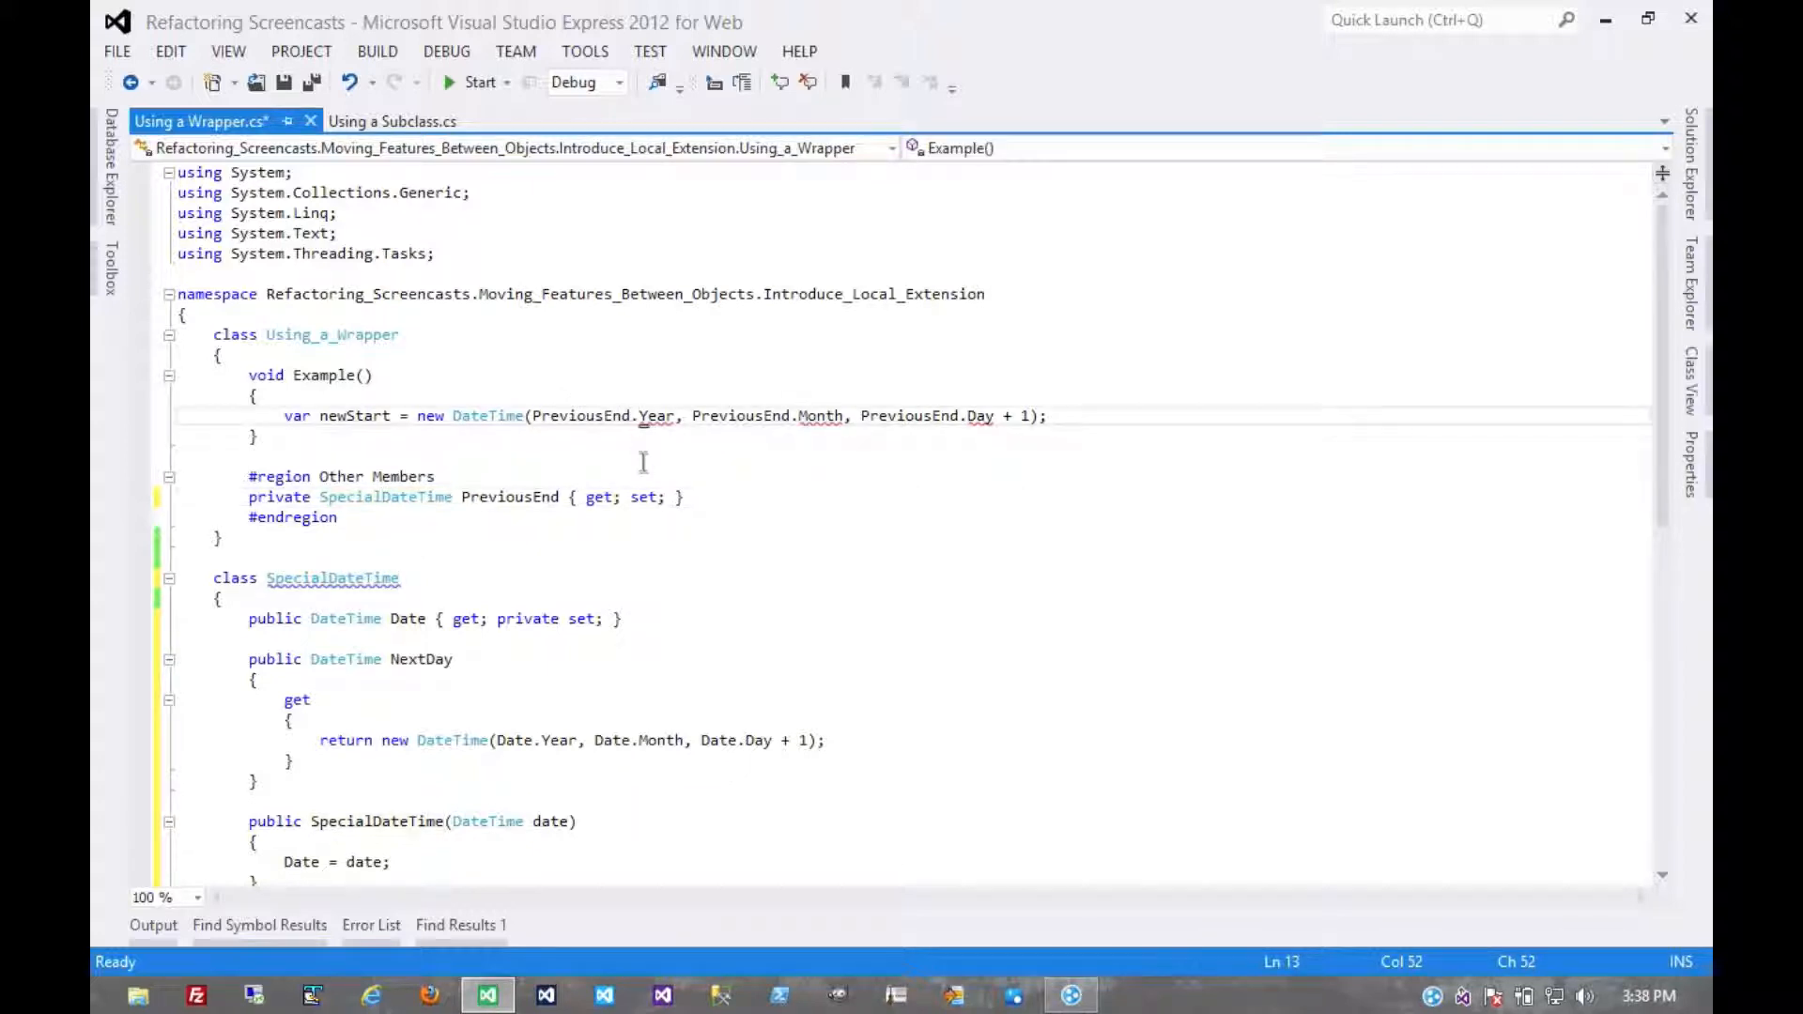
- Replace newStart's new DateTime(...) expression in Example() with PreviousEnd.NextDay
{"action": "type", "text": "."}
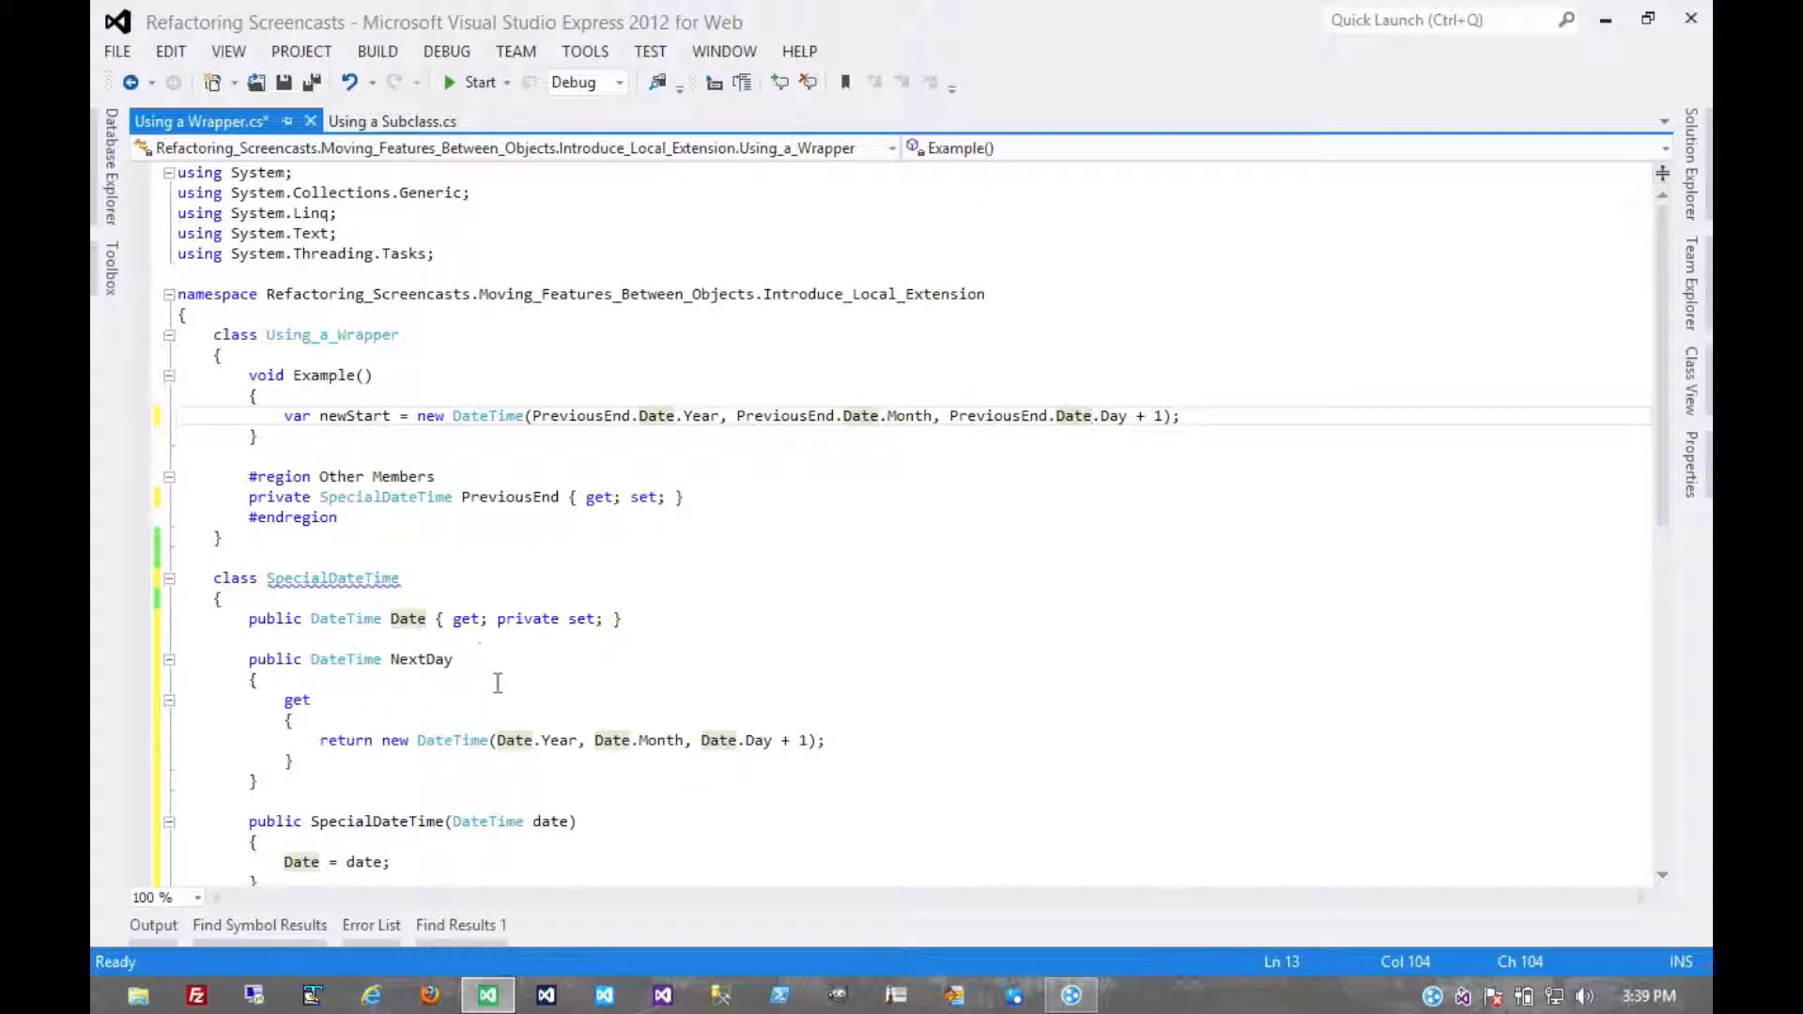
{"action": "mouse_move", "coordinate": [743, 488]}
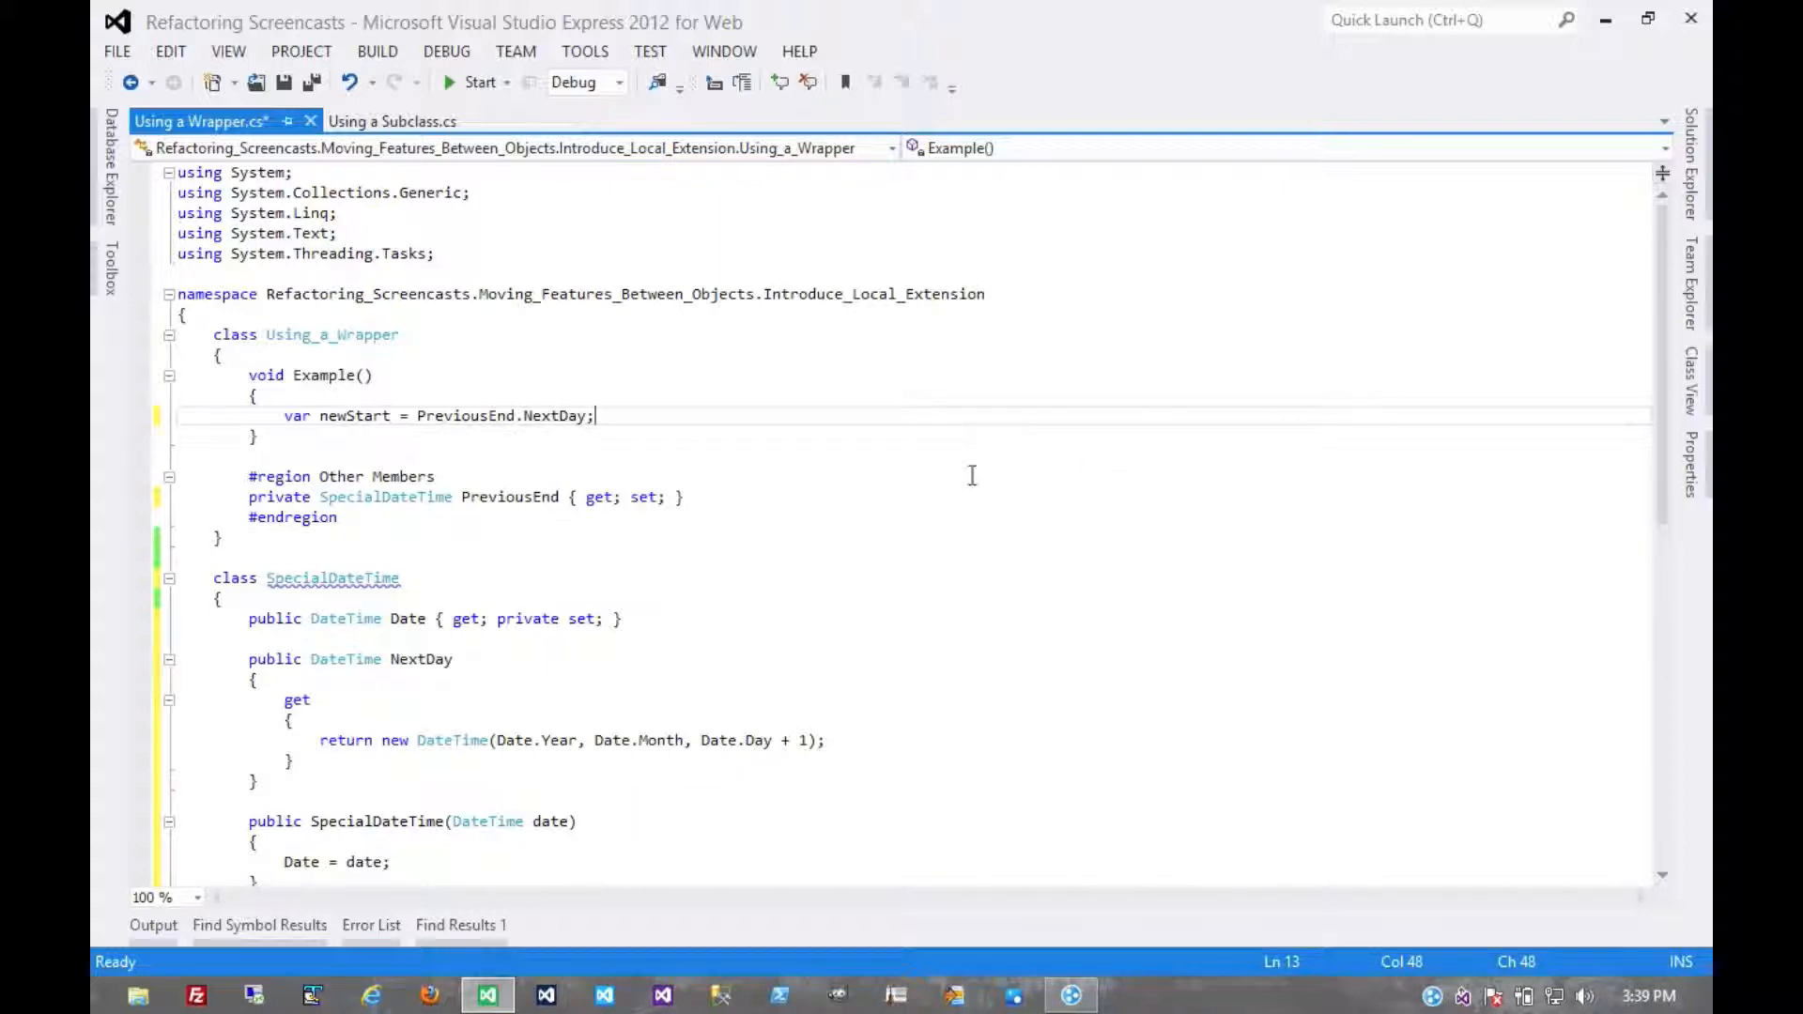
{"action": "mouse_move", "coordinate": [759, 558]}
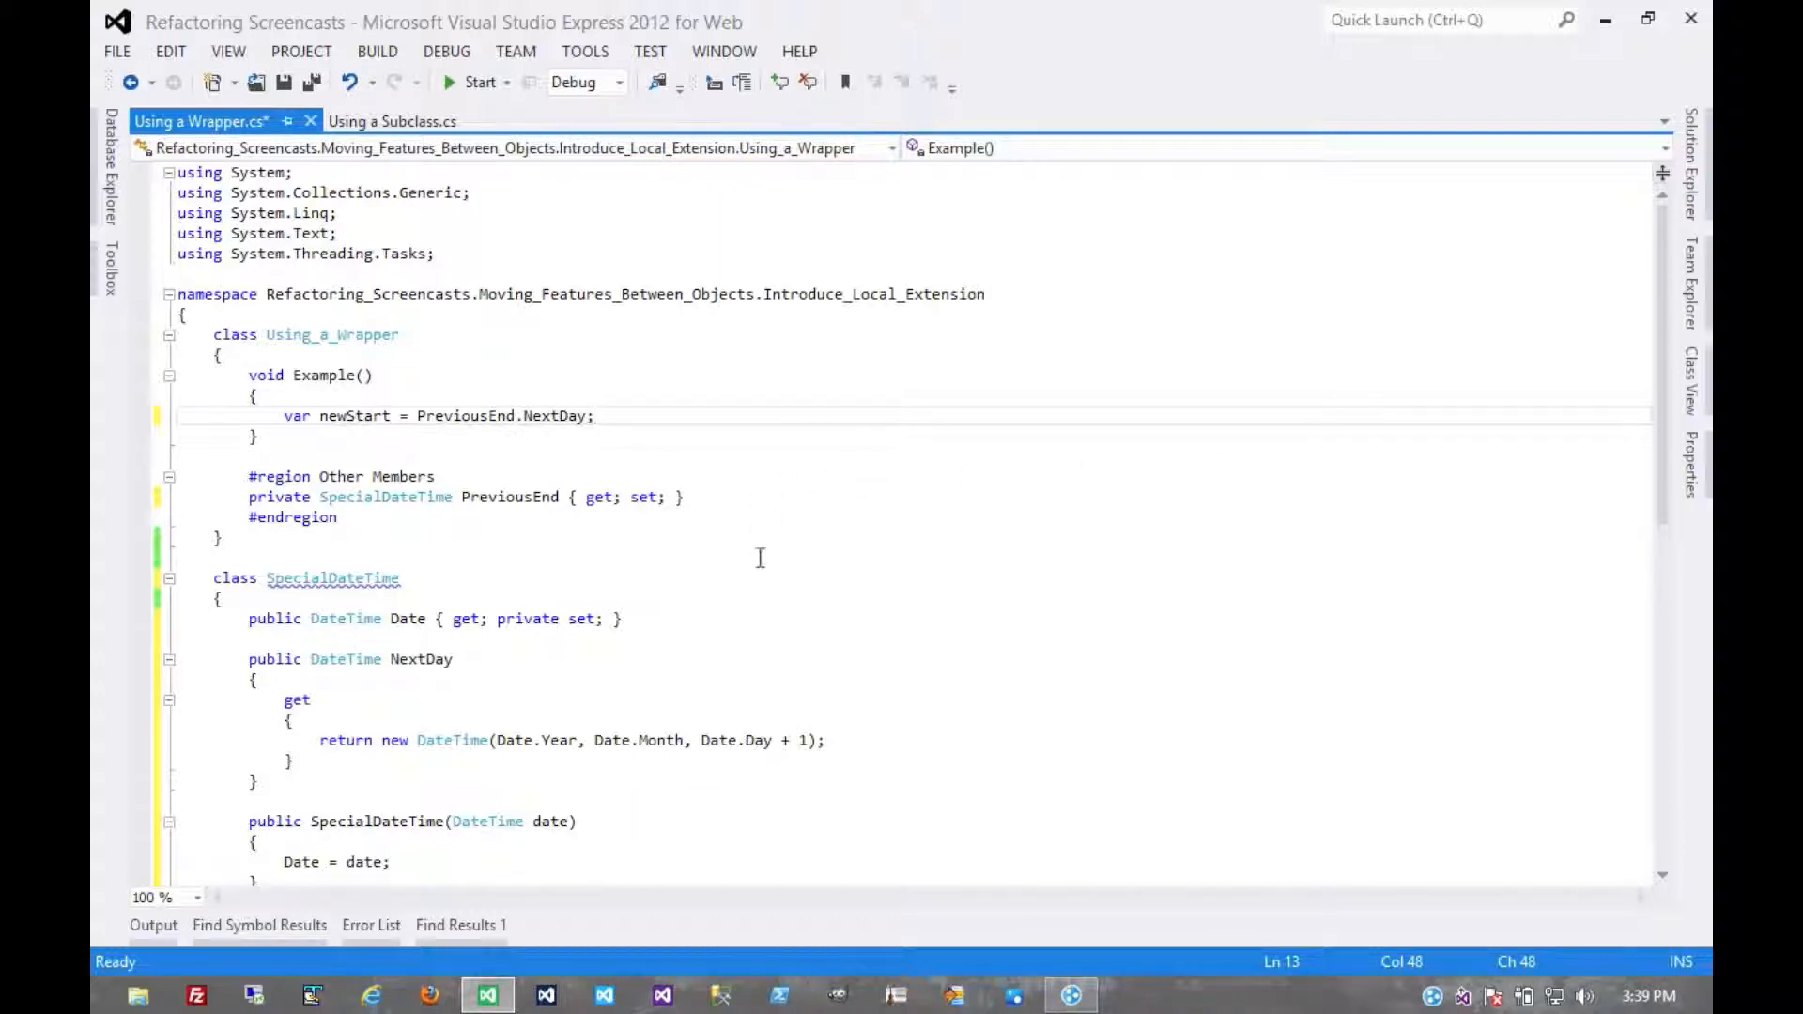
{"action": "mouse_move", "coordinate": [970, 673]}
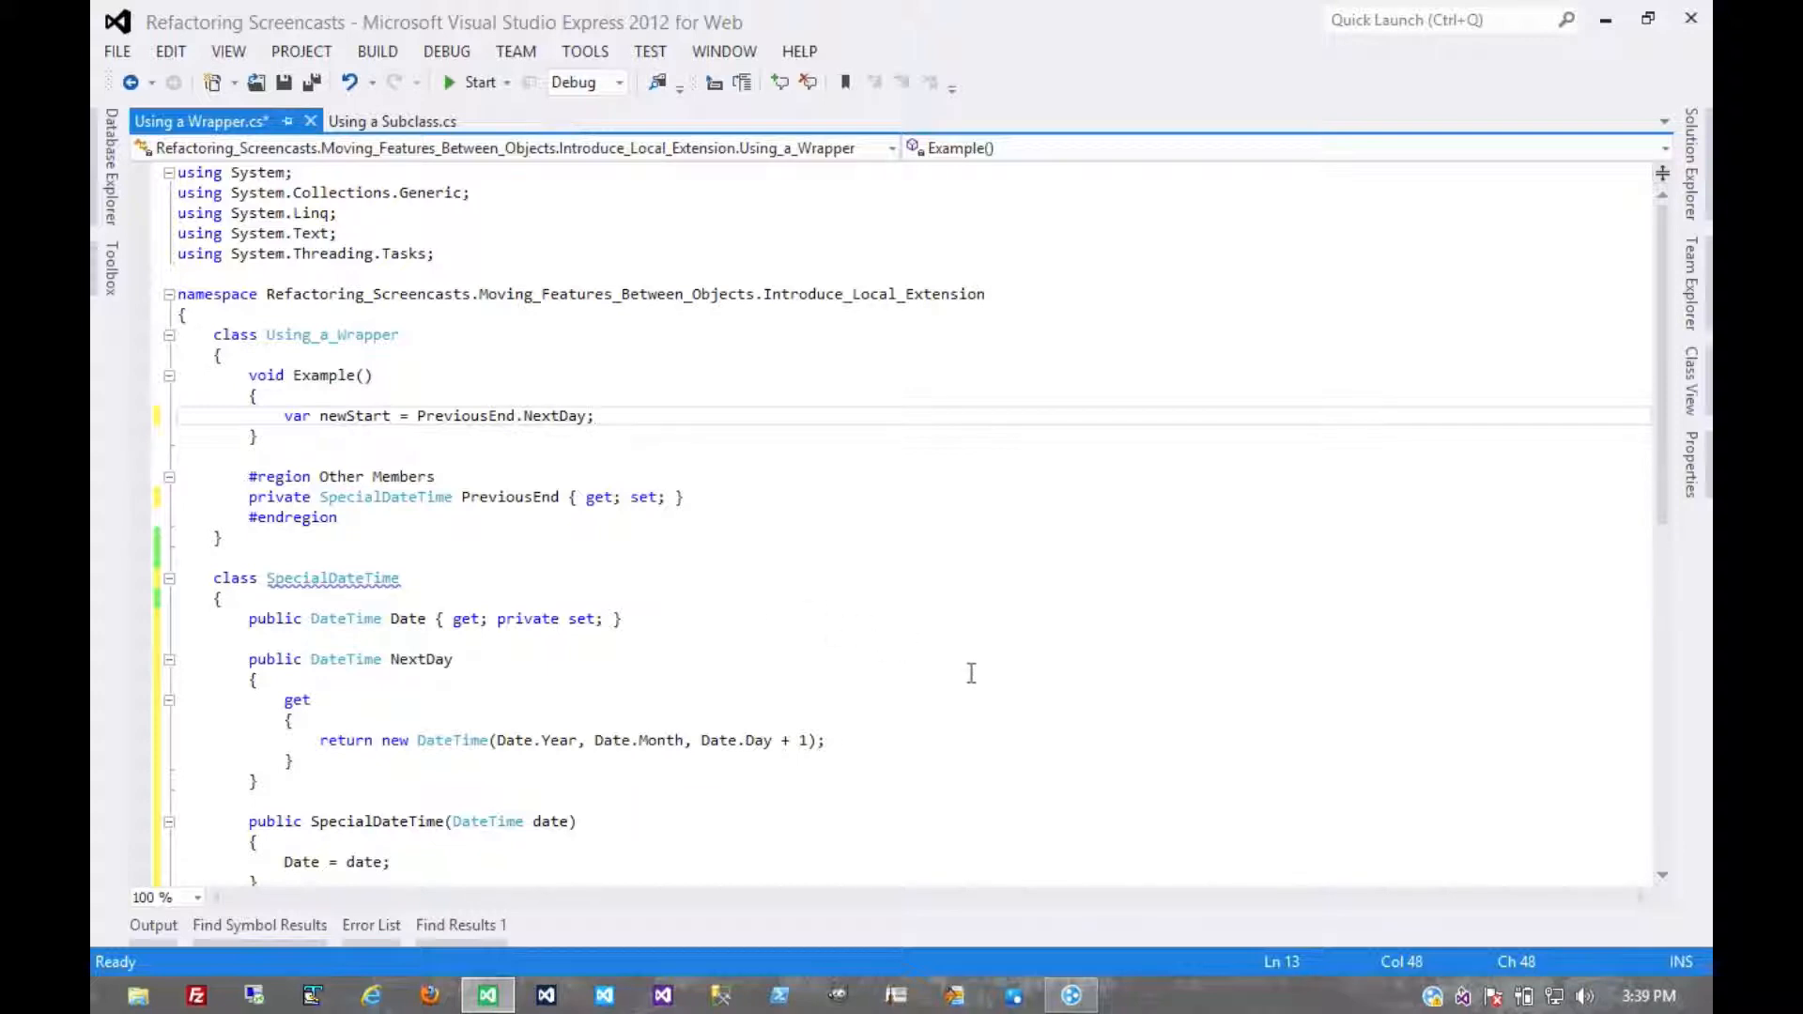
{"action": "mouse_move", "coordinate": [983, 683]}
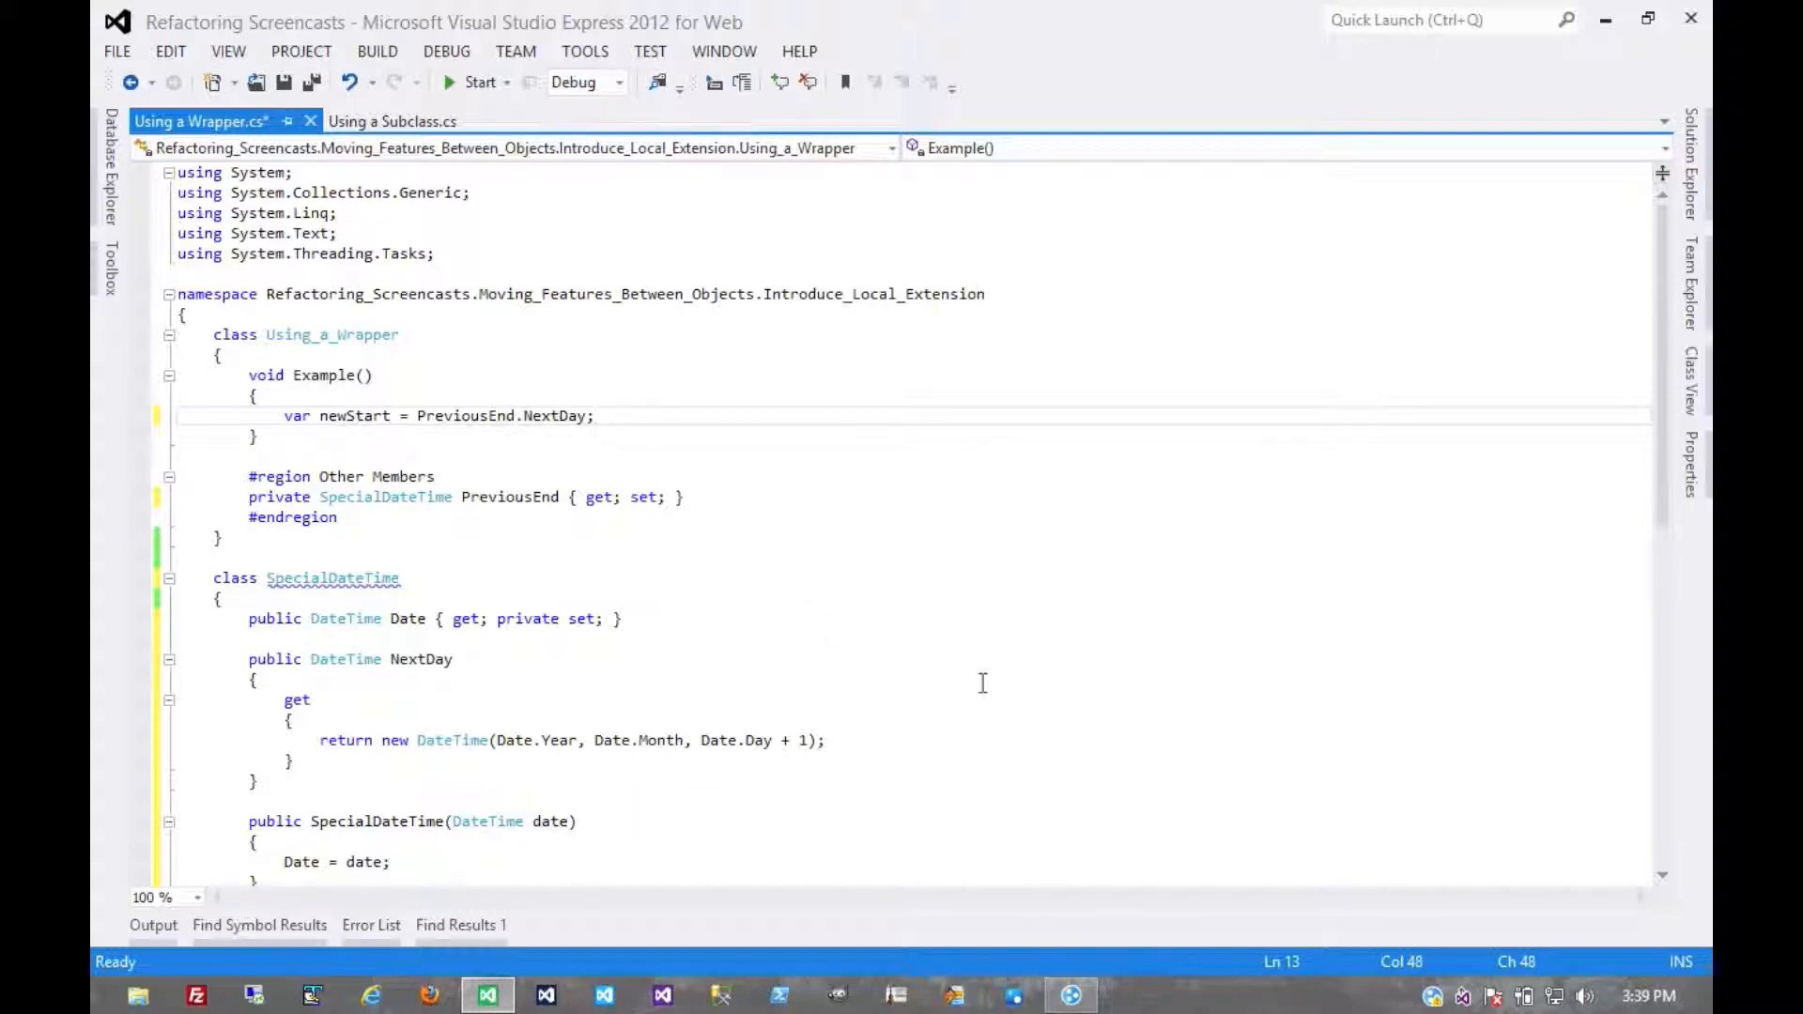